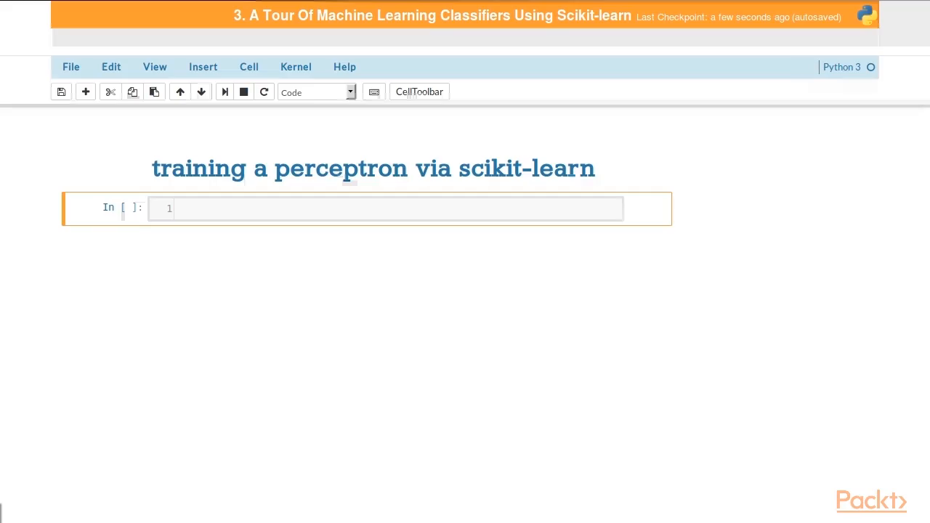
# Step: Import numpy as np, sklearn datasets and train_test_split from sklearn.model_selection
pyautogui.click(364, 209)
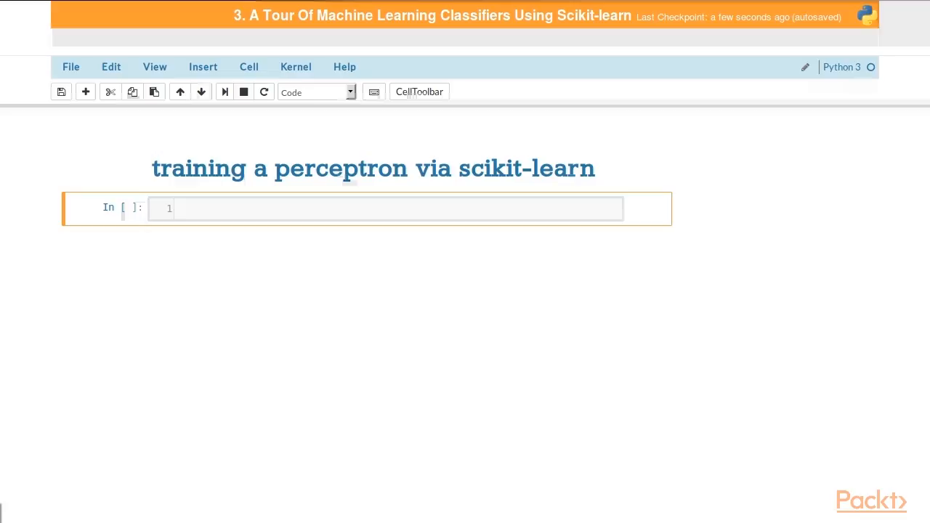
pyautogui.write('import numpy as np')
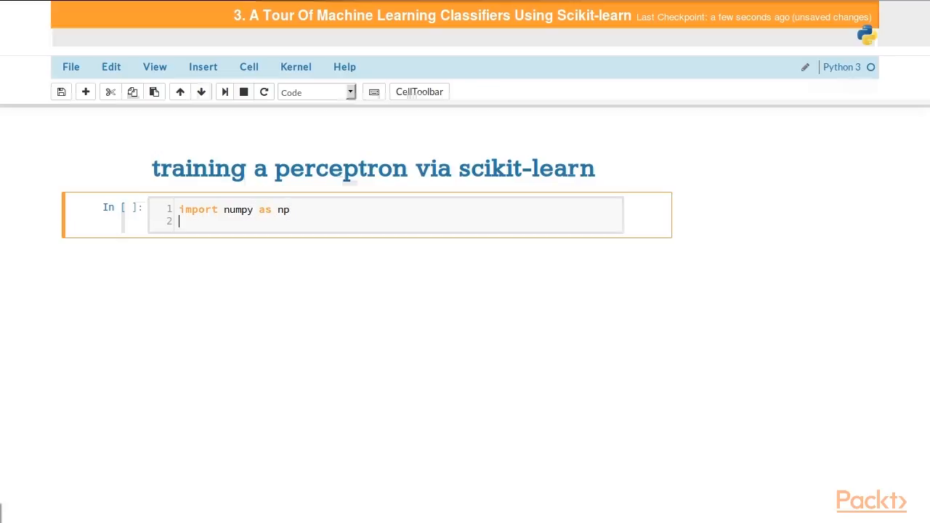
pyautogui.write('from skl')
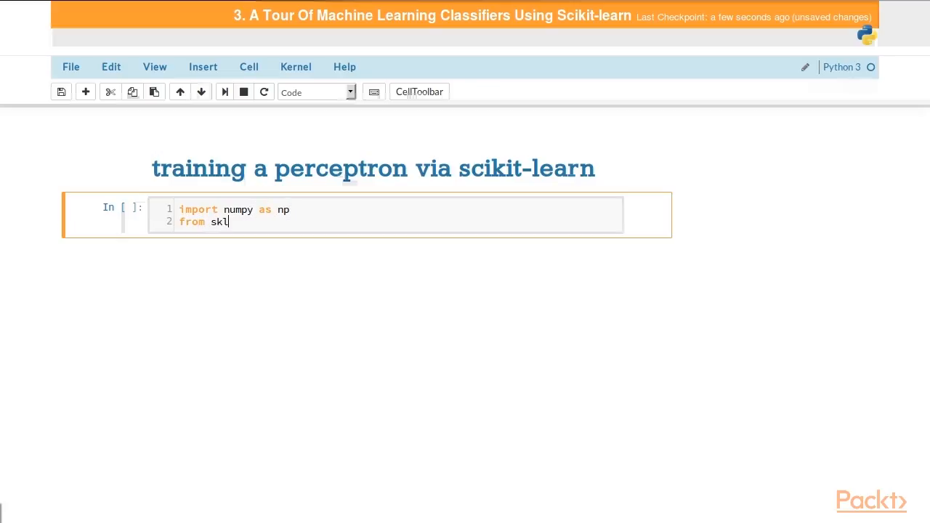
pyautogui.write('earn import dat')
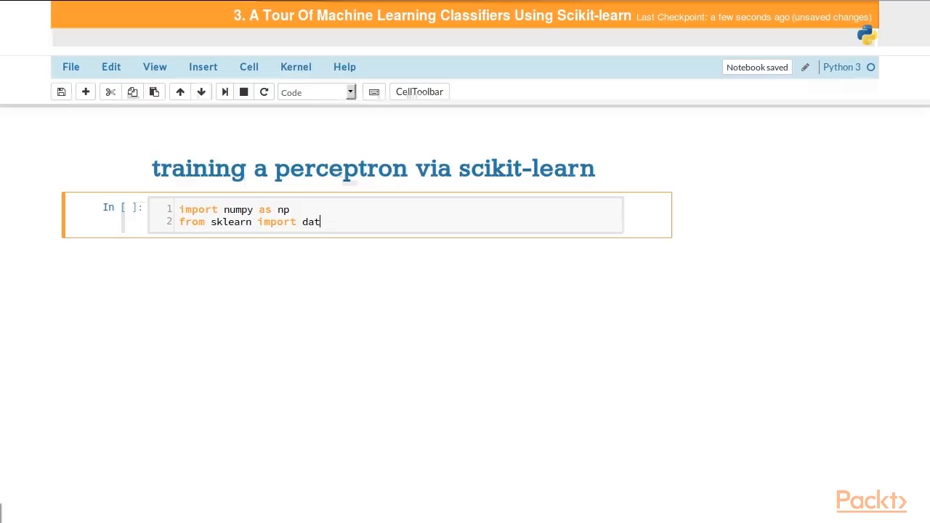
pyautogui.write('asets')
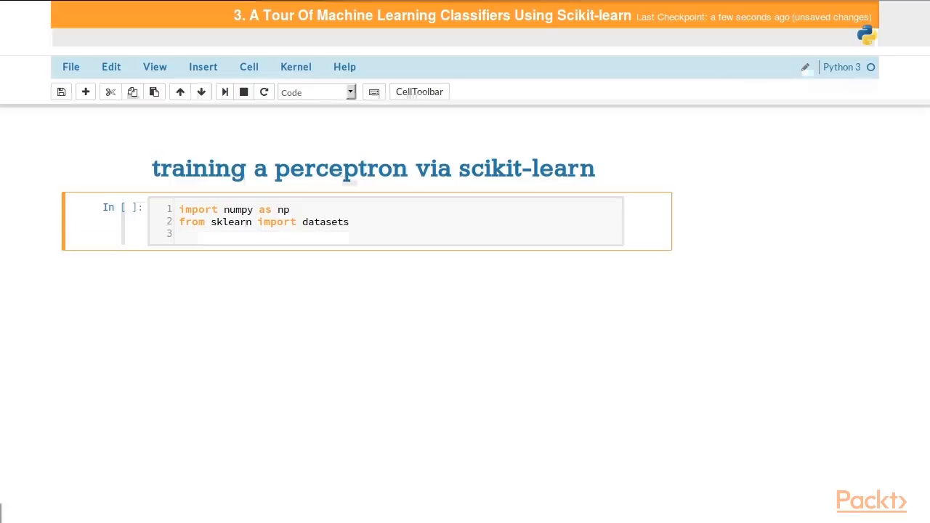
pyautogui.write('from sklearn.')
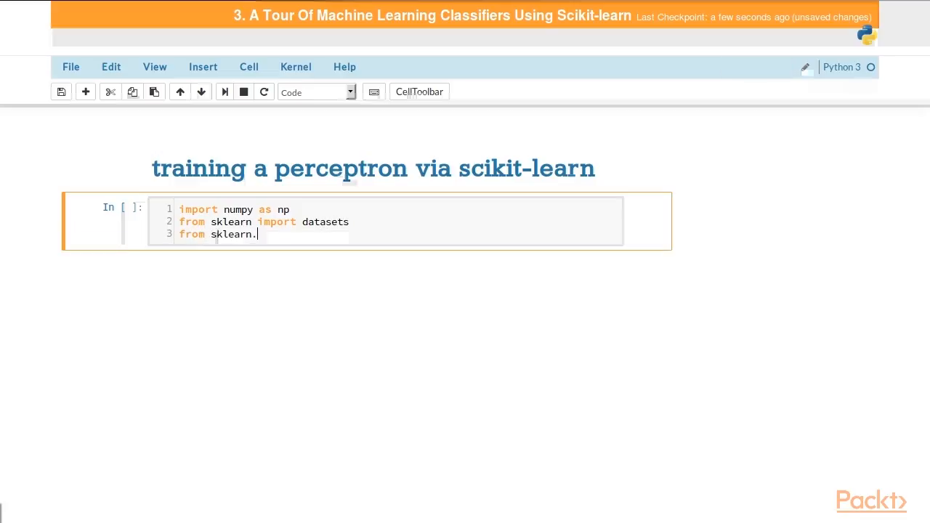
pyautogui.write('model_')
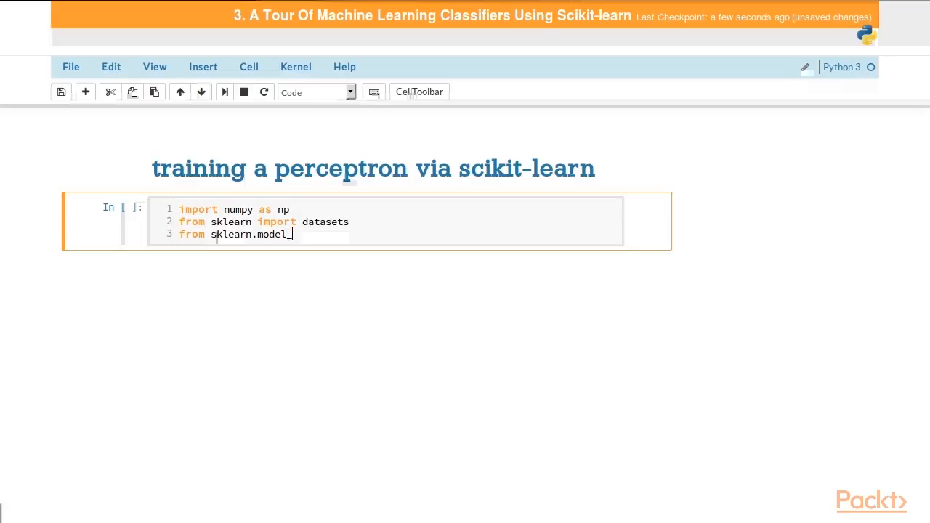
pyautogui.write('selection imp')
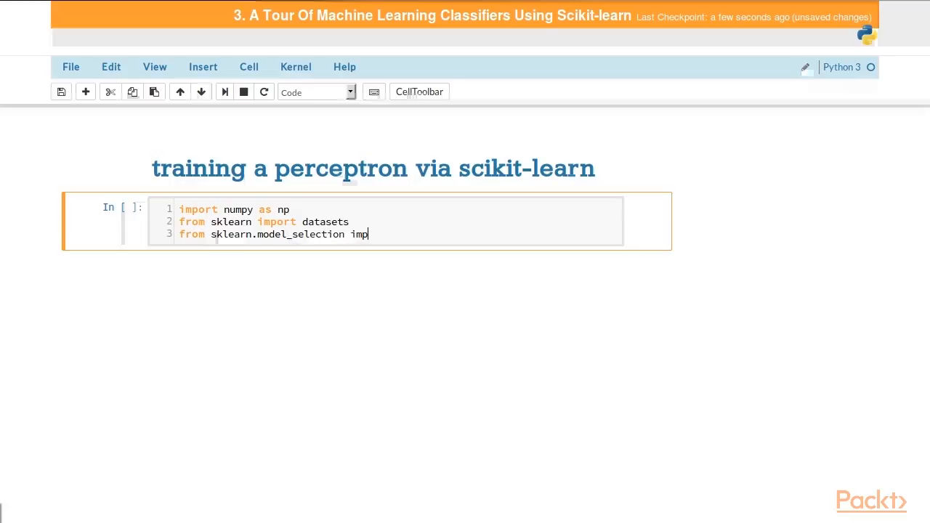
pyautogui.write('ort train_test')
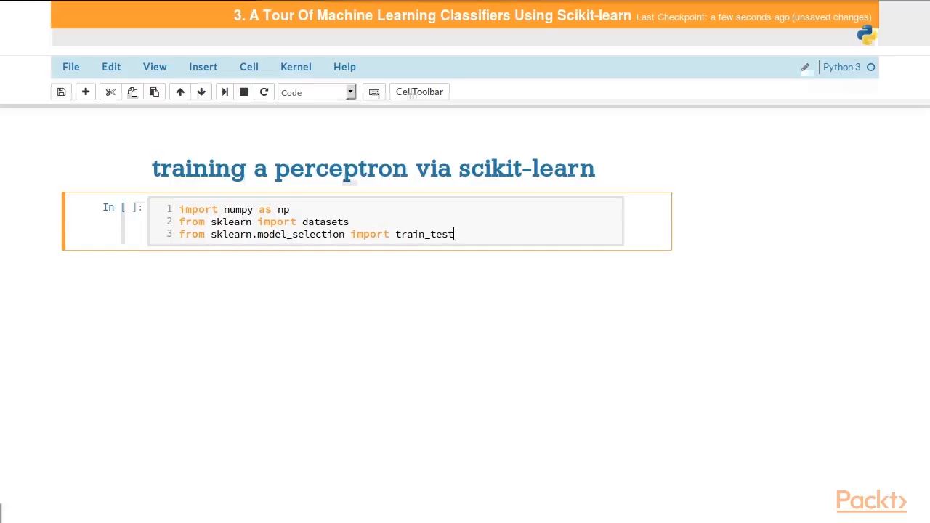
pyautogui.write('_split')
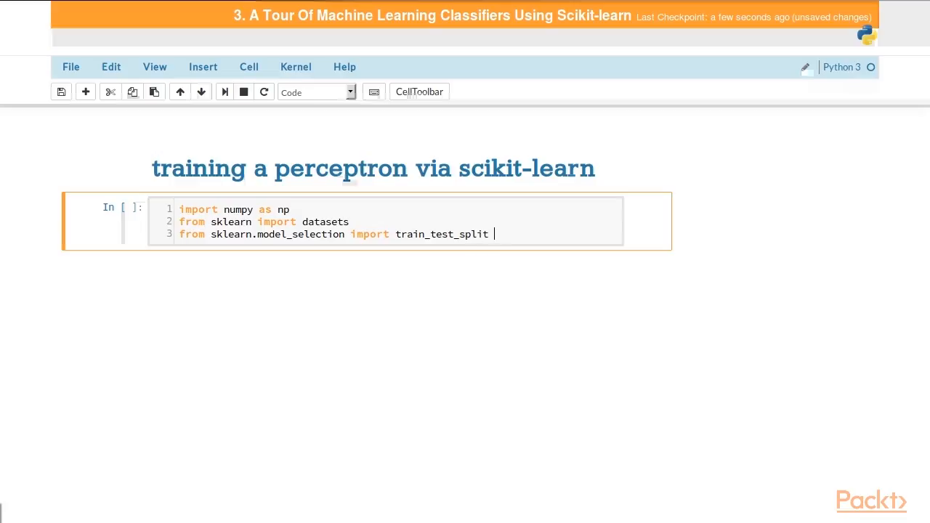
# Step: Add the 'new in sklearn 0.1...' comment, then import StandardScaler and Perceptron from sklearn
pyautogui.write('# new in sklearn')
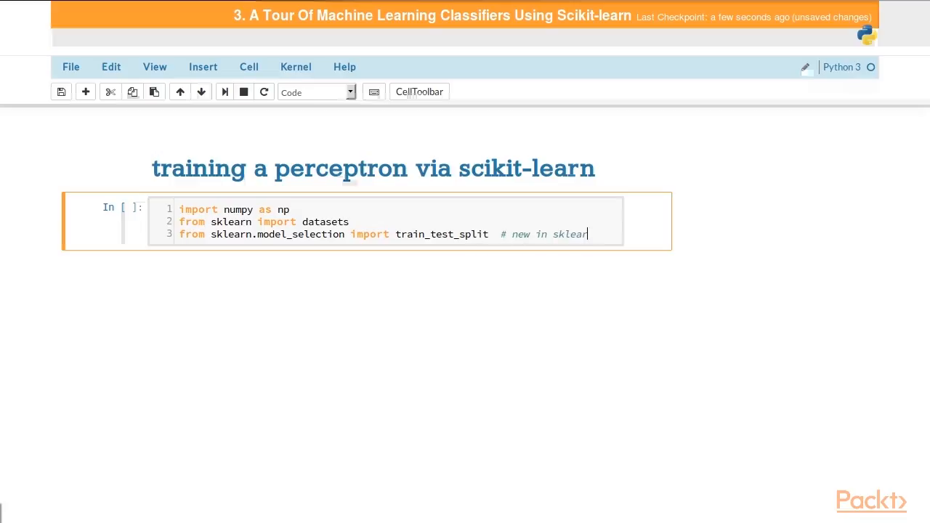
pyautogui.write('0.18')
pyautogui.write('from')
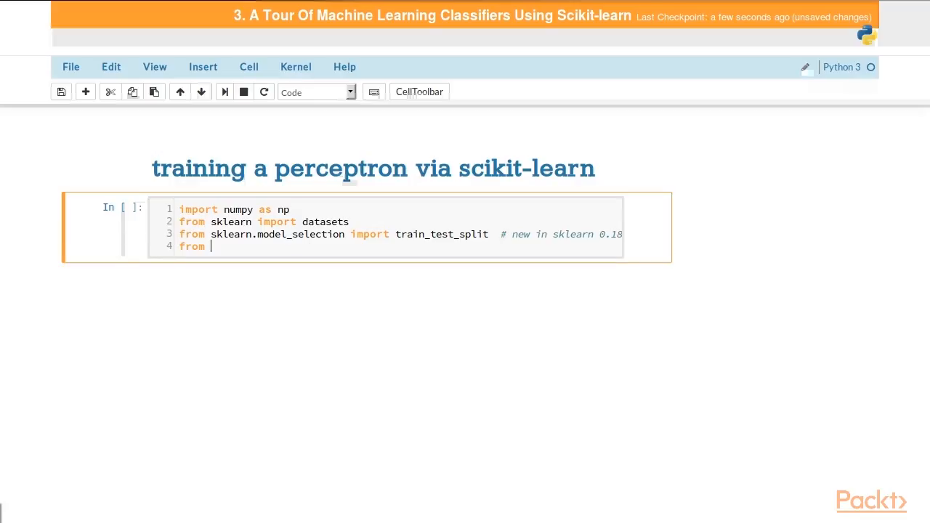
pyautogui.write('sklearn.pre')
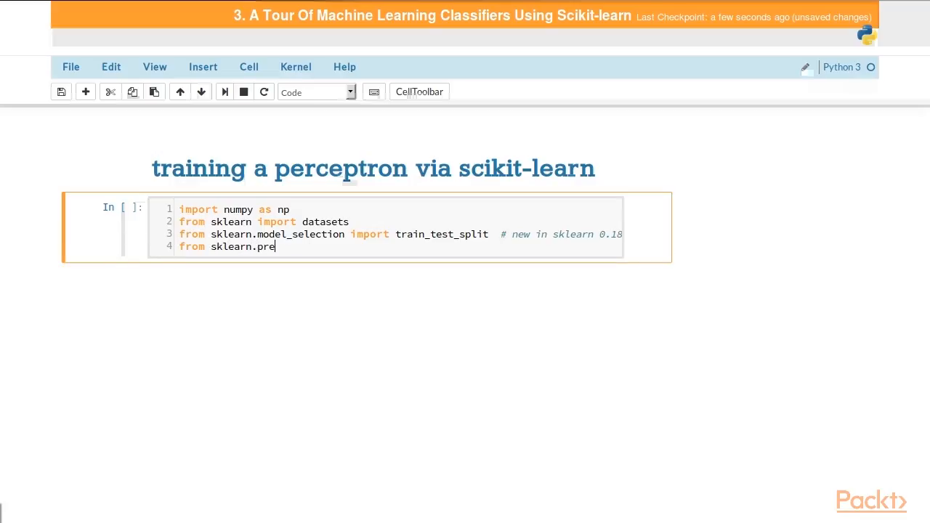
pyautogui.write('processing im')
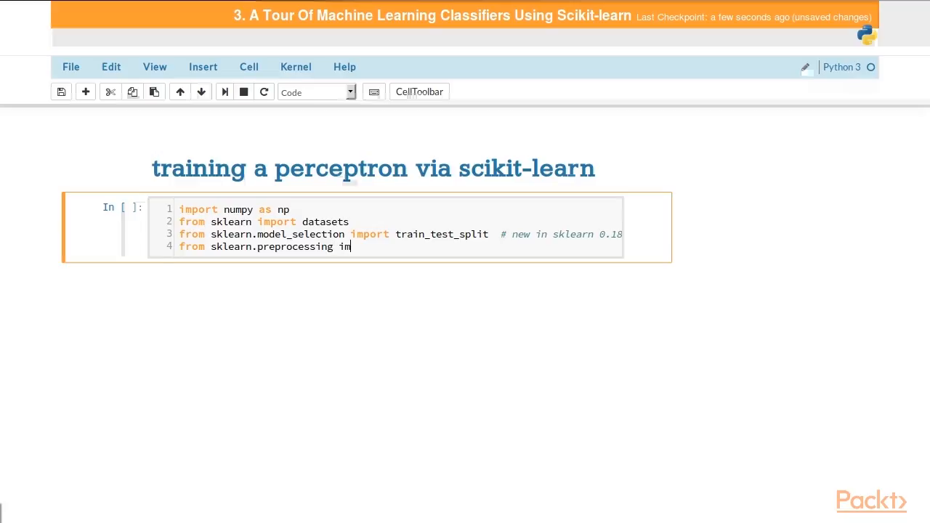
pyautogui.write('port StandardScaler')
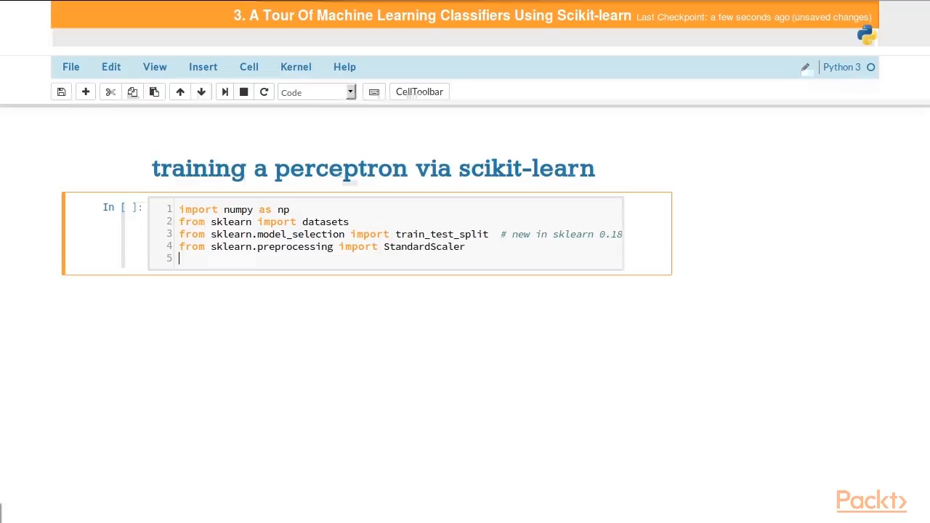
pyautogui.write('from sklearn.l')
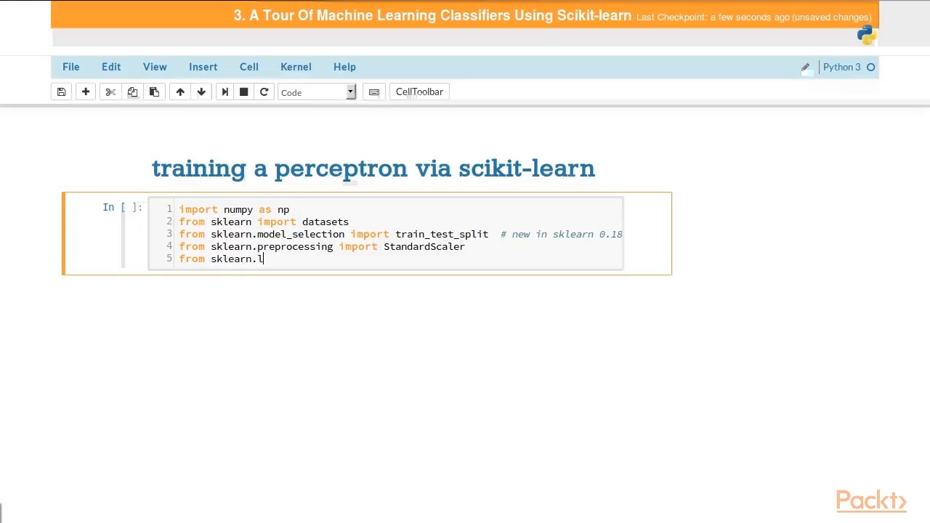
pyautogui.write('inear_model imp')
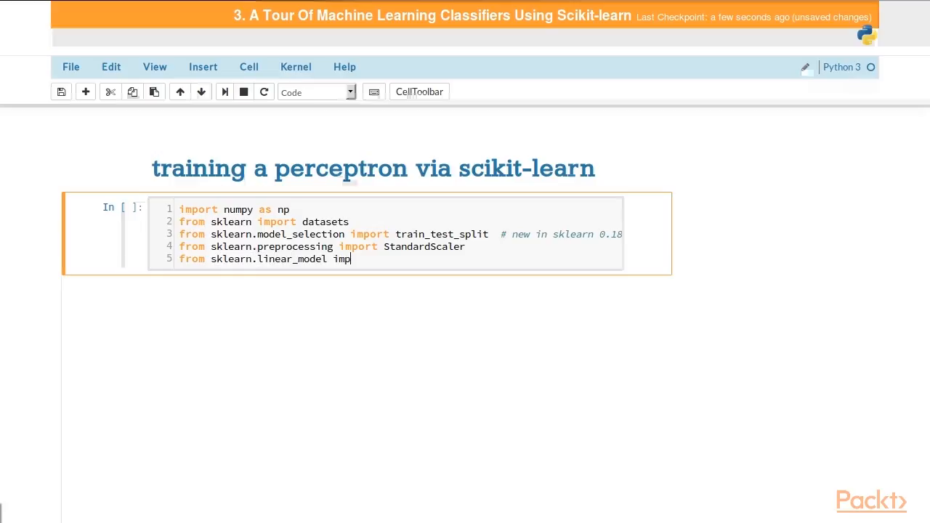
pyautogui.write('ort Perceptron')
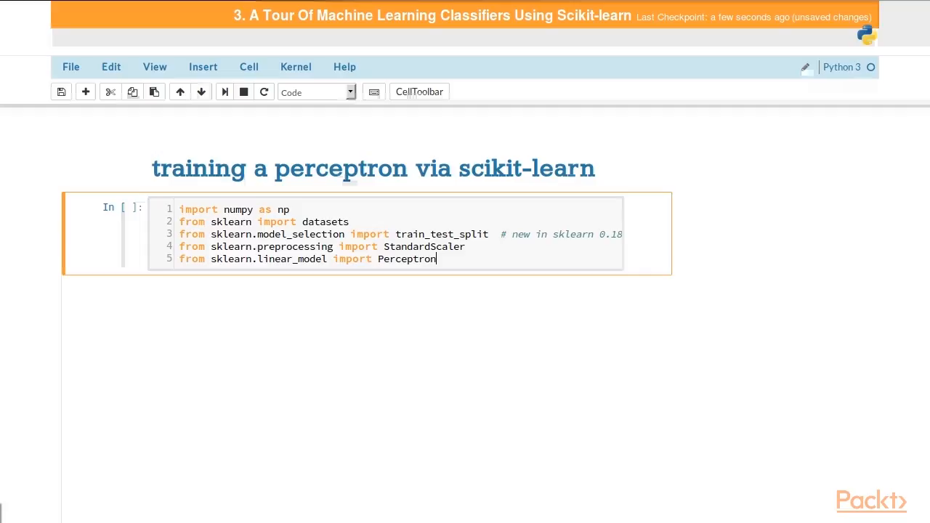
pyautogui.write('from sklearn')
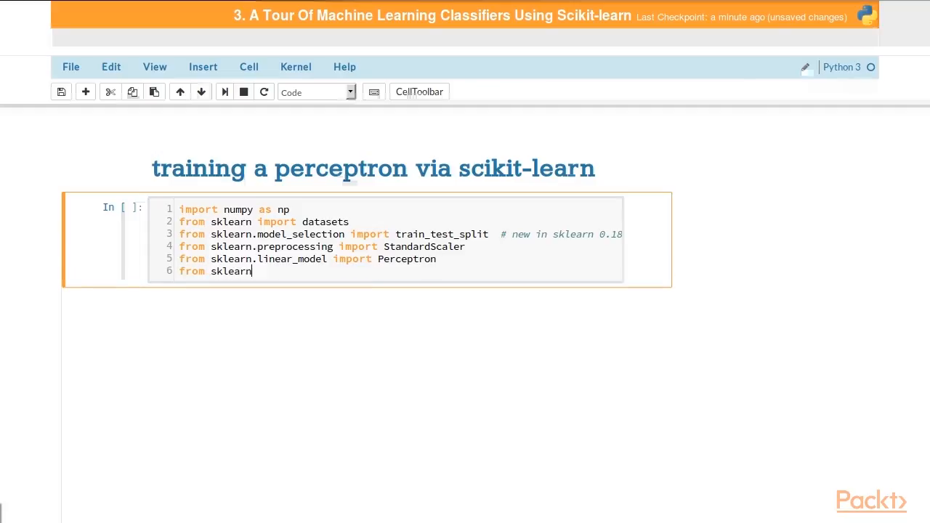
# Step: Import accuracy_score from sklearn.metrics, ListedColormap and matplotlib.pyplot as plt
pyautogui.write('.metrics impor')
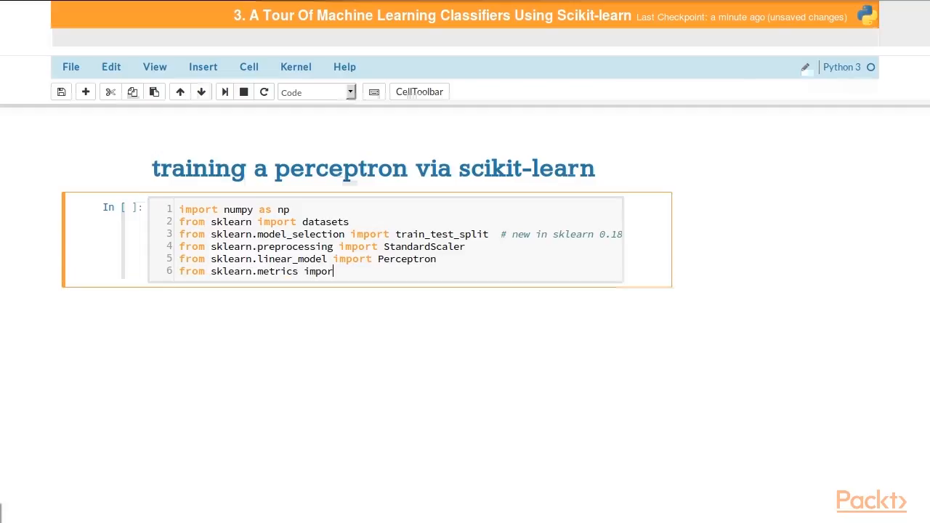
pyautogui.write('t accuracy_score')
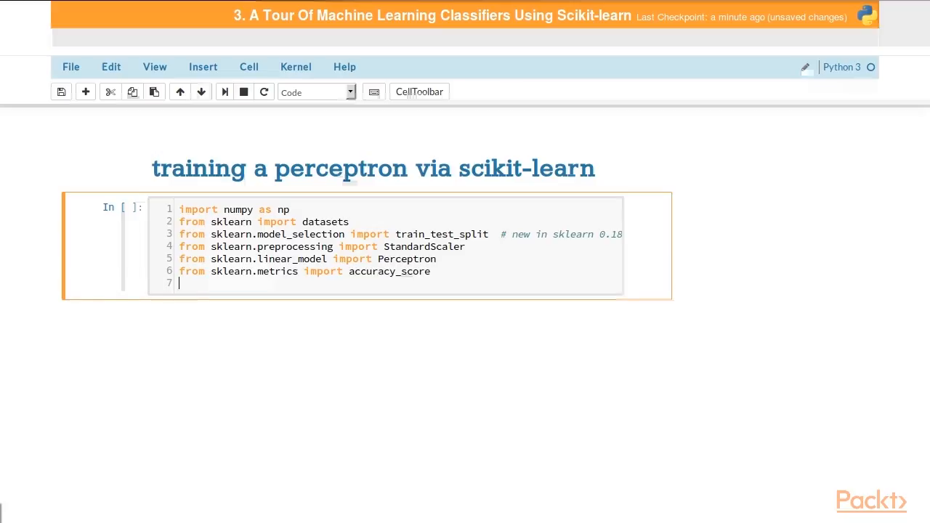
pyautogui.write('from matplotl')
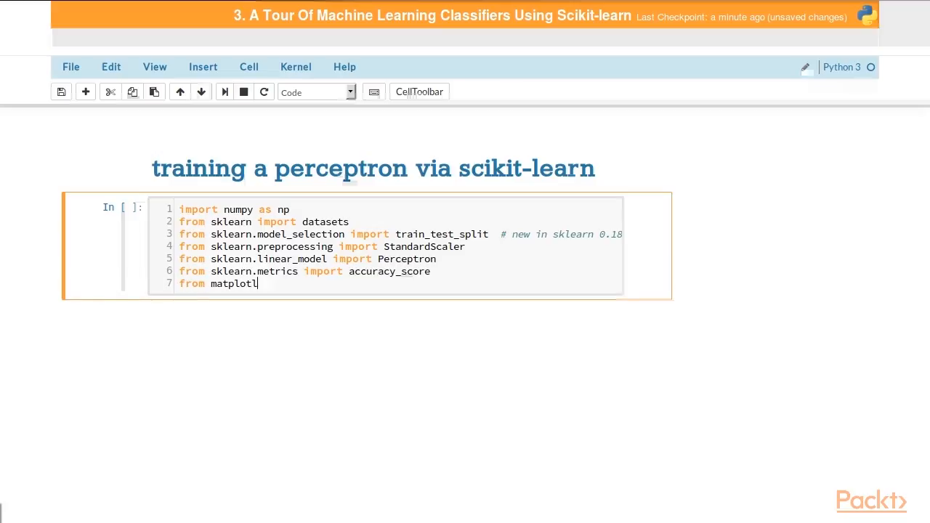
pyautogui.write('ib.colors i')
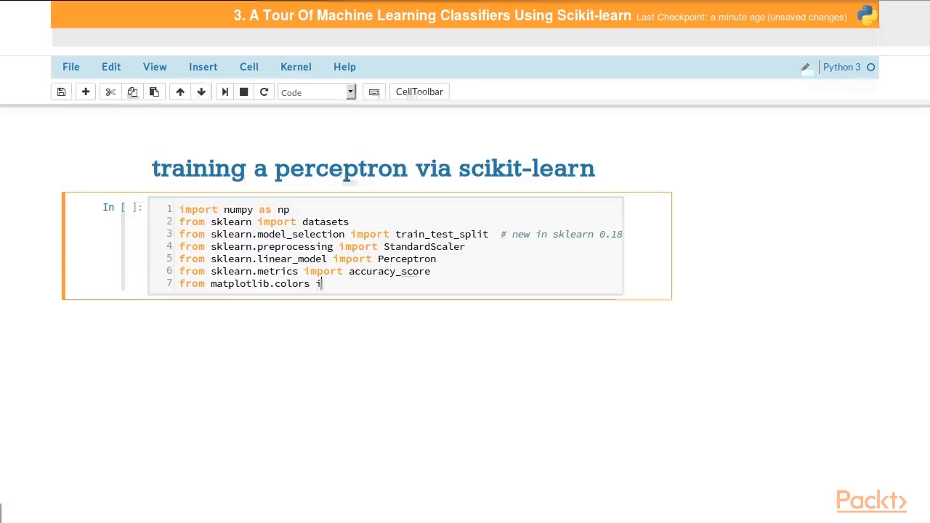
pyautogui.write('mport Lis')
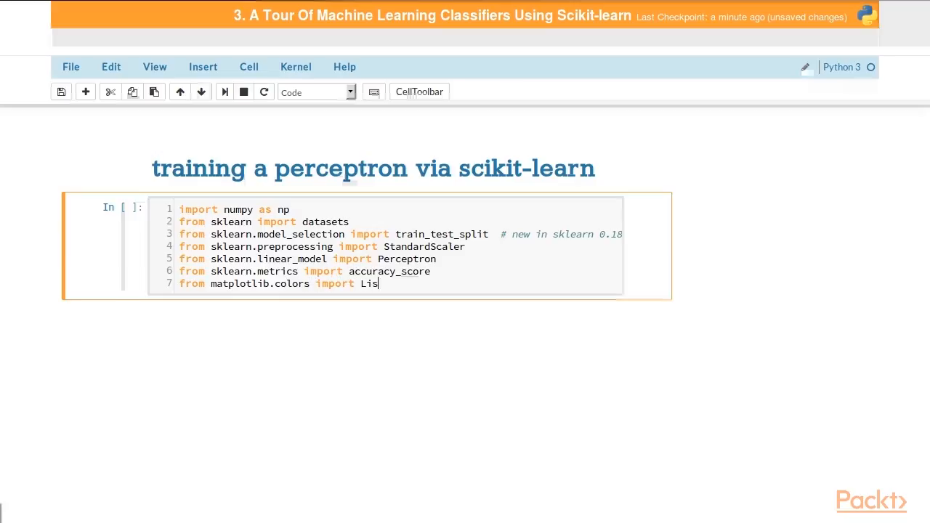
pyautogui.write('tedColormap')
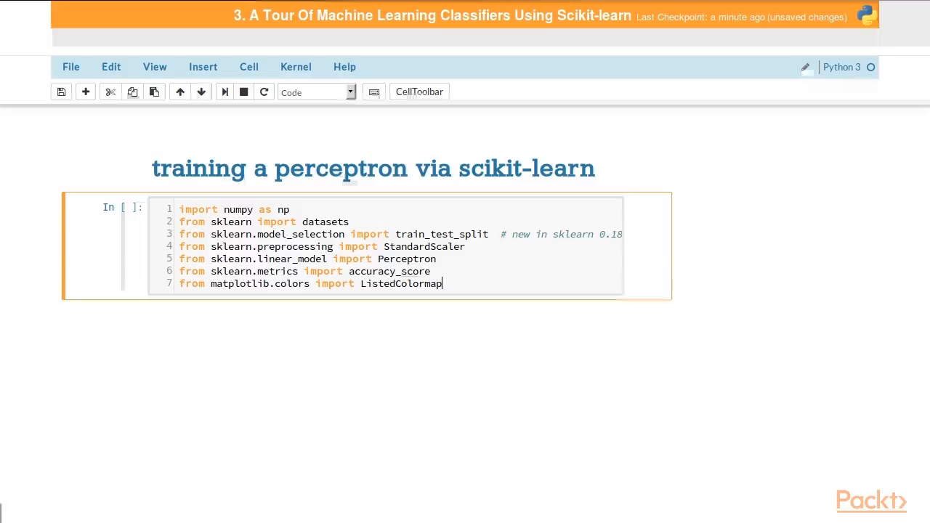
pyautogui.write('import')
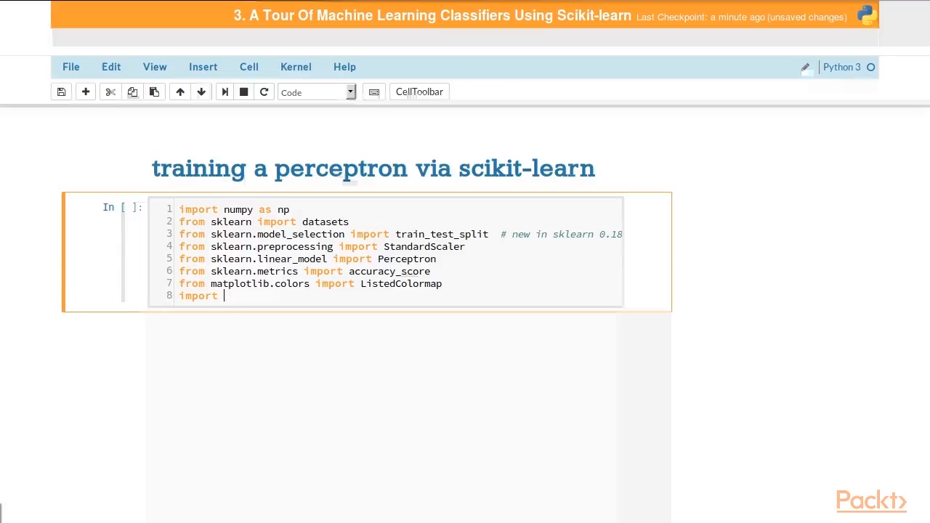
pyautogui.write('matplotlib.py')
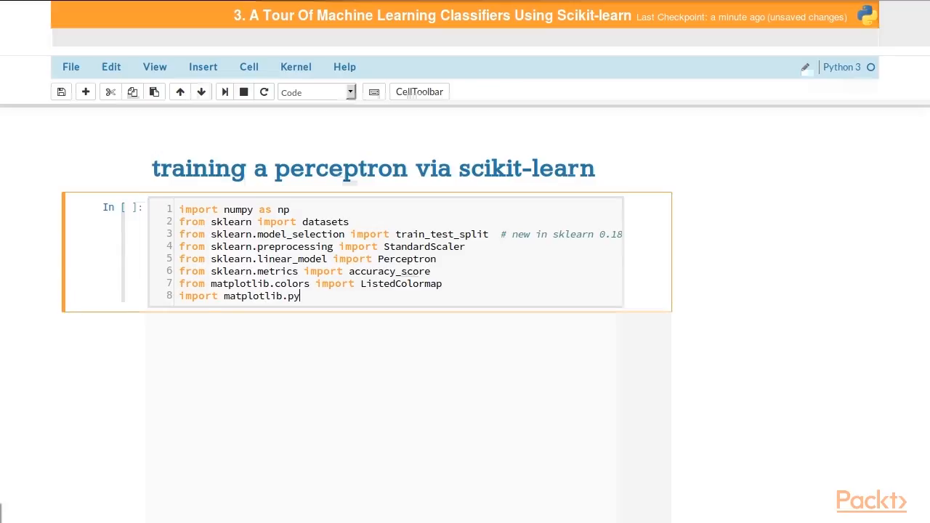
pyautogui.write('plot as plt')
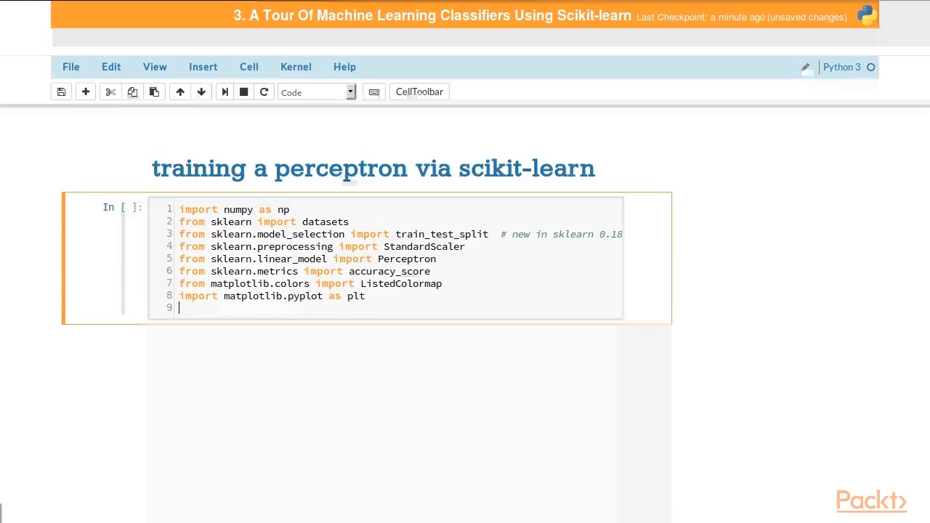
# Step: Import rcParams, set rcParams["figure.figsize"] = 10, 5 and enable %matplotlib inline
pyautogui.write('from matplotlib')
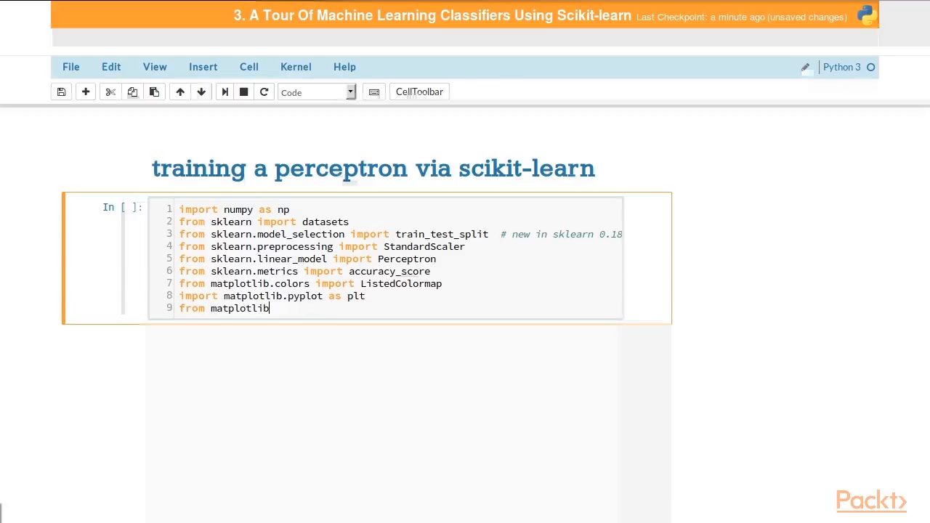
pyautogui.write('import')
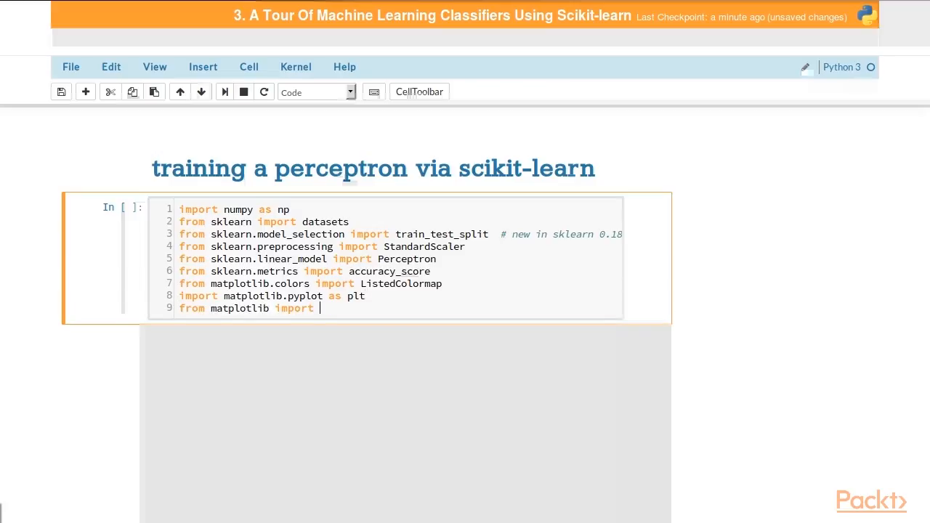
pyautogui.write('rcParams')
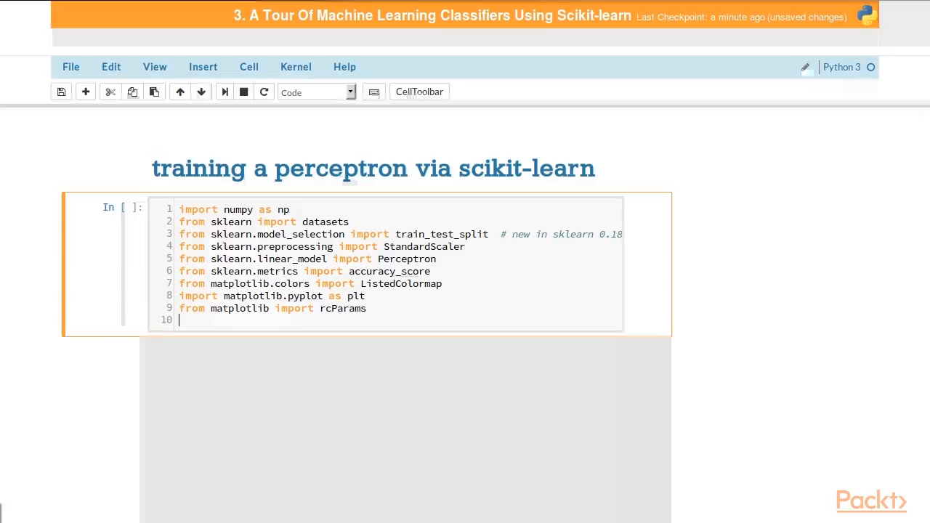
pyautogui.write('rcParams')
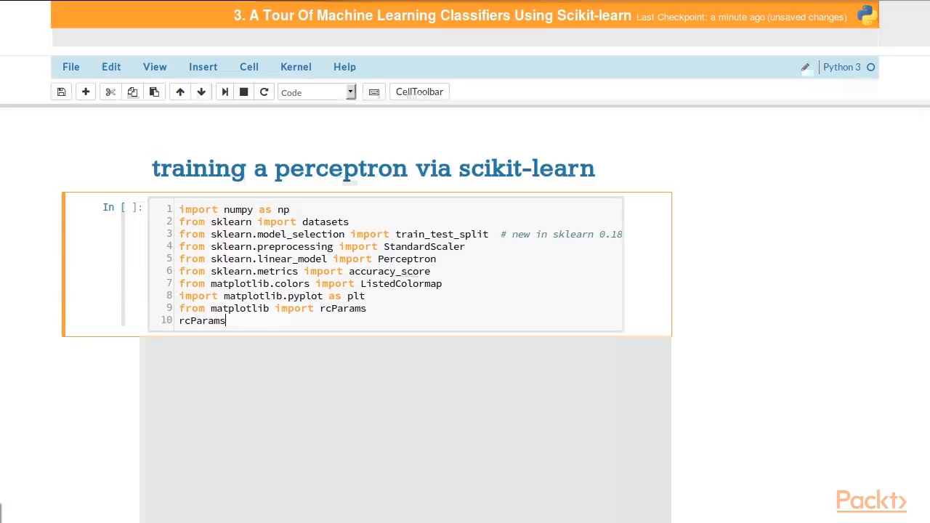
pyautogui.write('["figure."]')
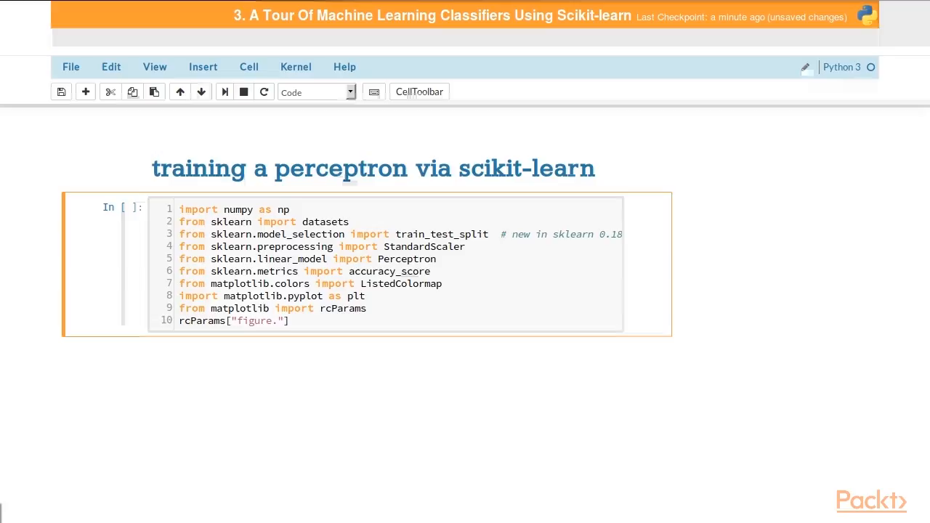
pyautogui.write('figsize')
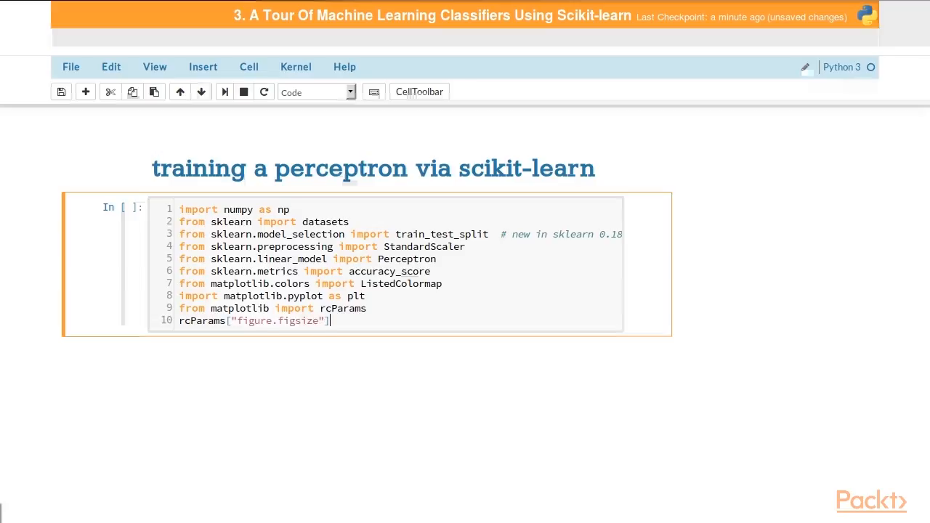
pyautogui.write('= 10, 5')
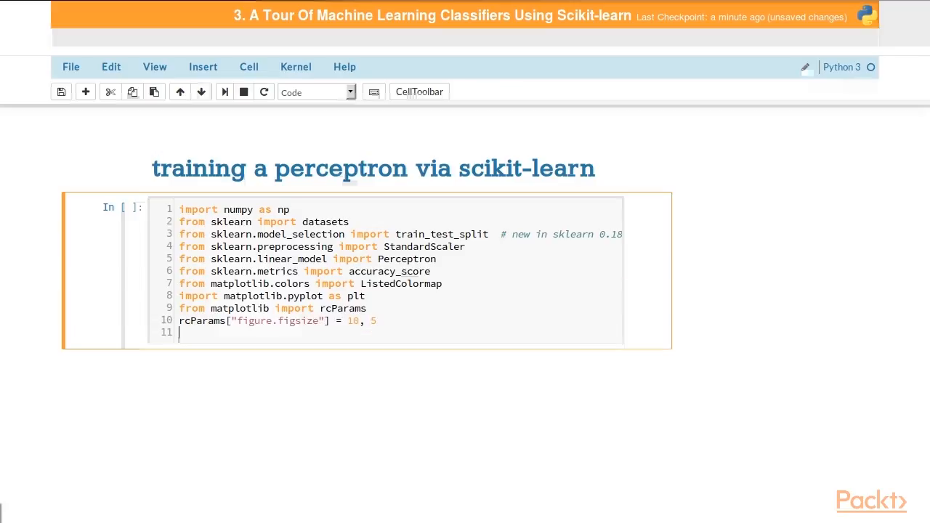
pyautogui.write('%matpl')
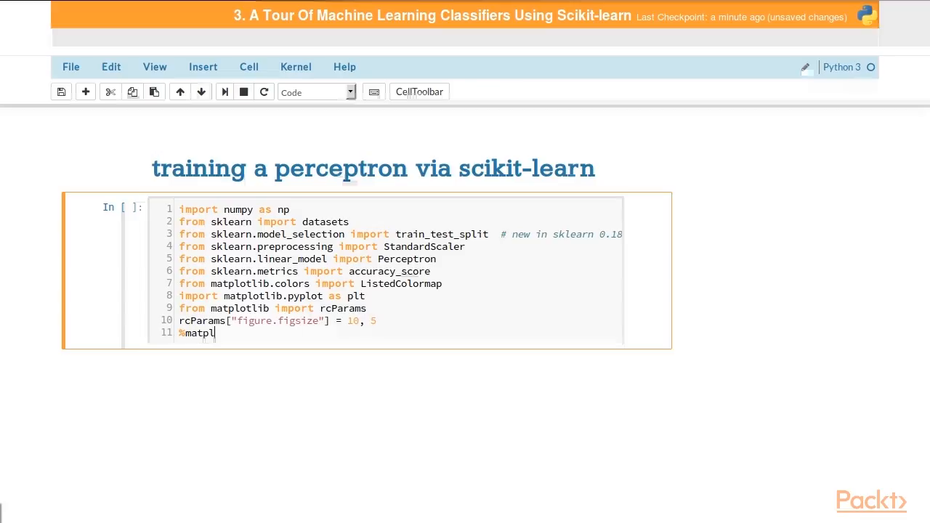
pyautogui.write('otlib inline')
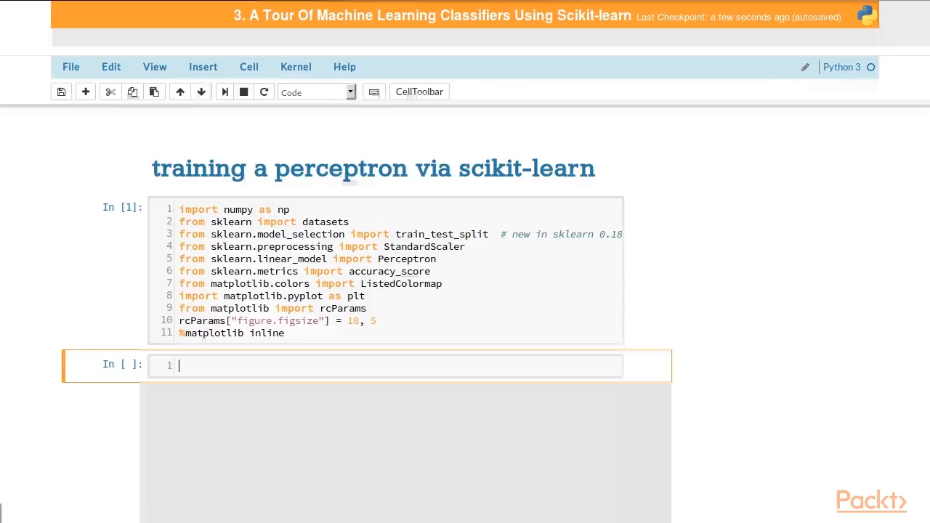
# Step: Write a comment and load the iris dataset with iris = datasets.load_iris()
pyautogui.write('# load the')
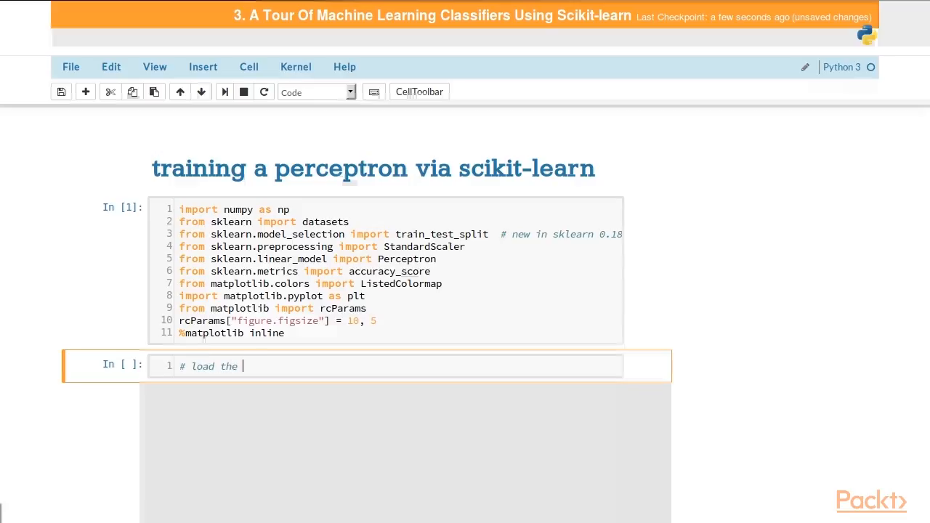
pyautogui.write('iris dataset from sklearn')
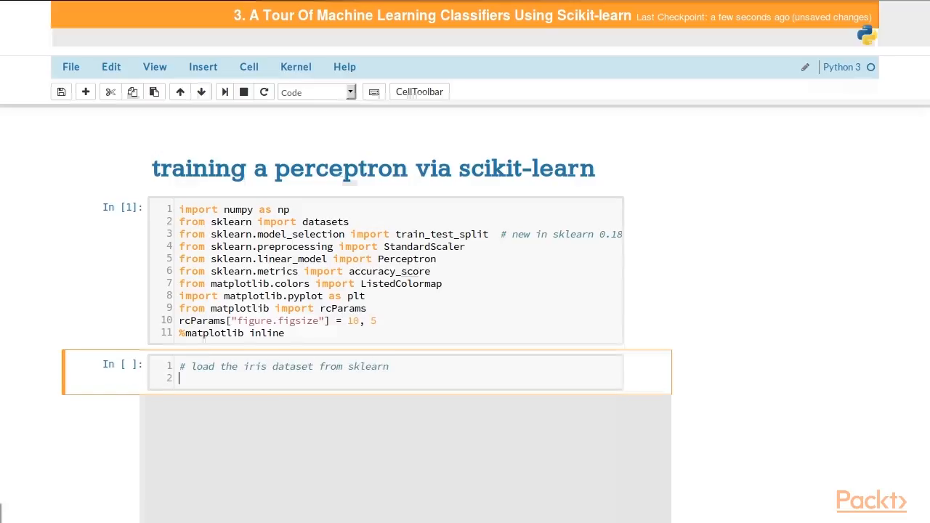
pyautogui.write('iris =')
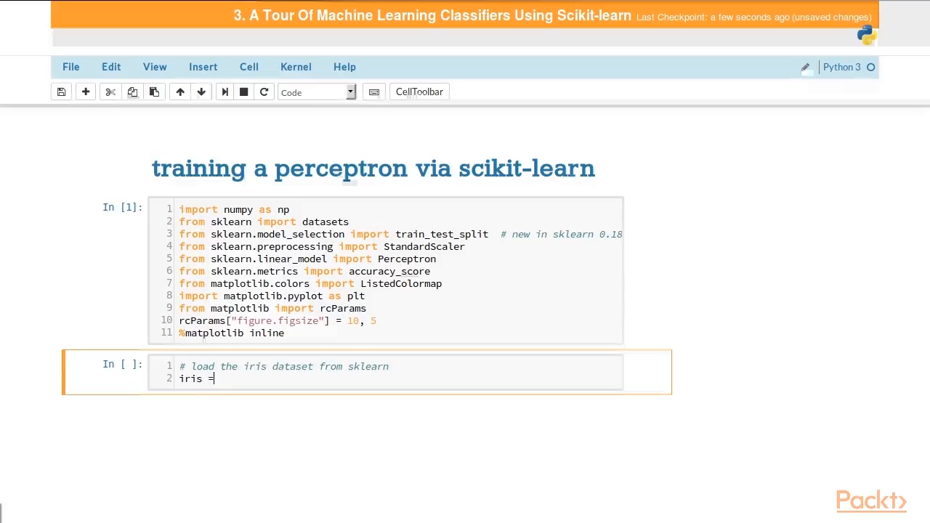
pyautogui.write('datasets.i')
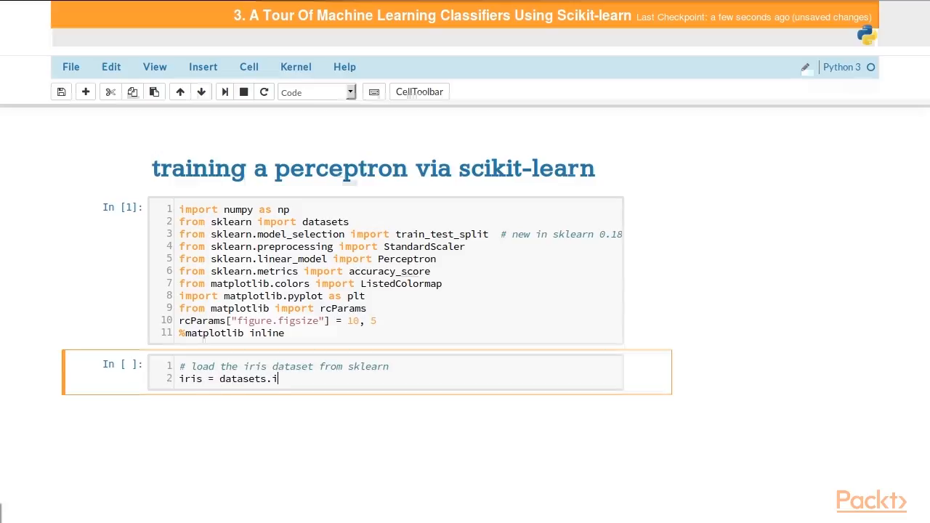
pyautogui.write('oad_iris')
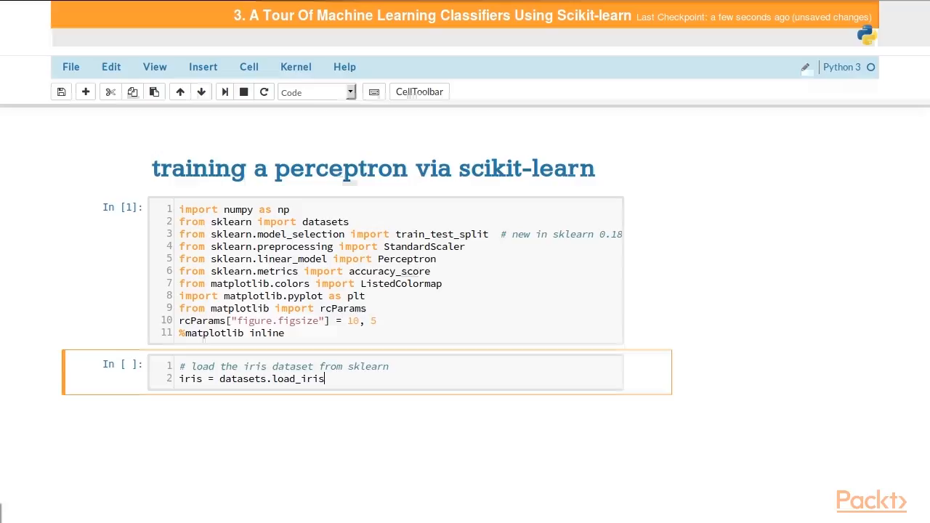
pyautogui.write('()')
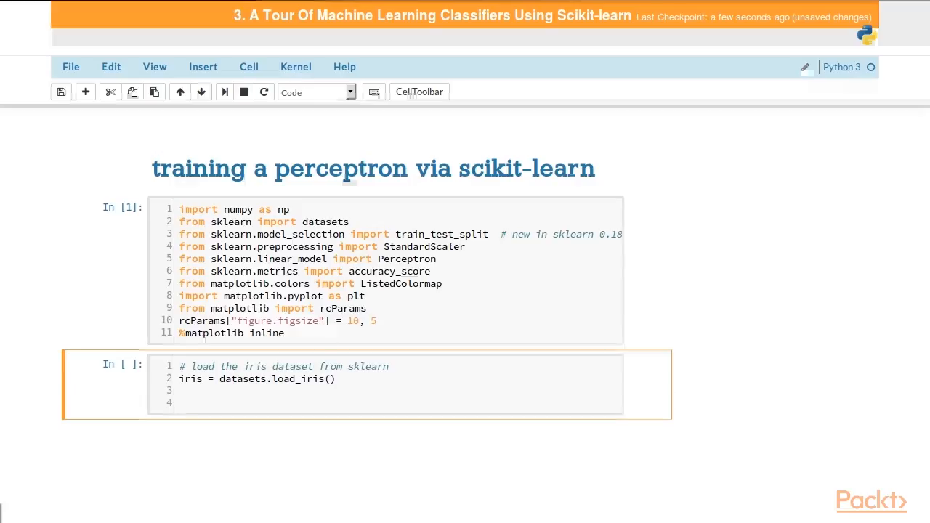
# Step: Separate features and target into X = iris.data and y = iris.target
pyautogui.write('# separate')
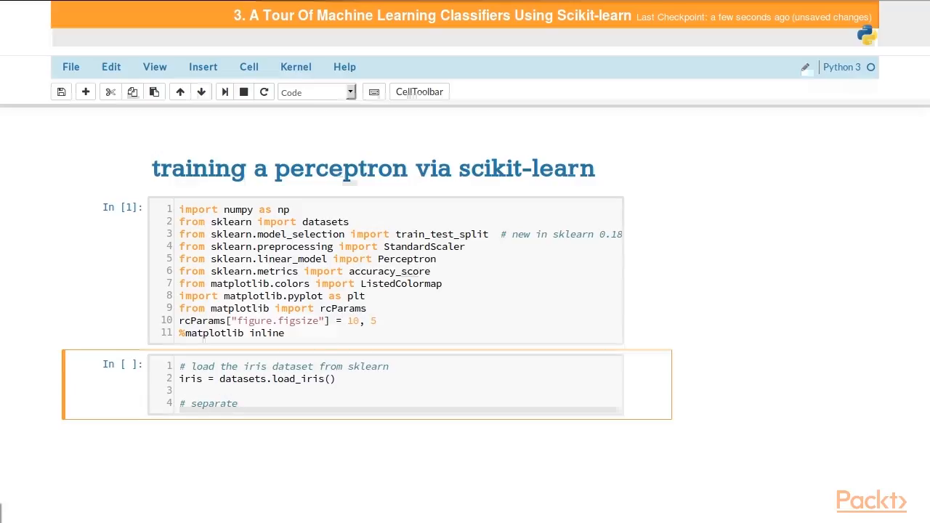
pyautogui.write('features and tar')
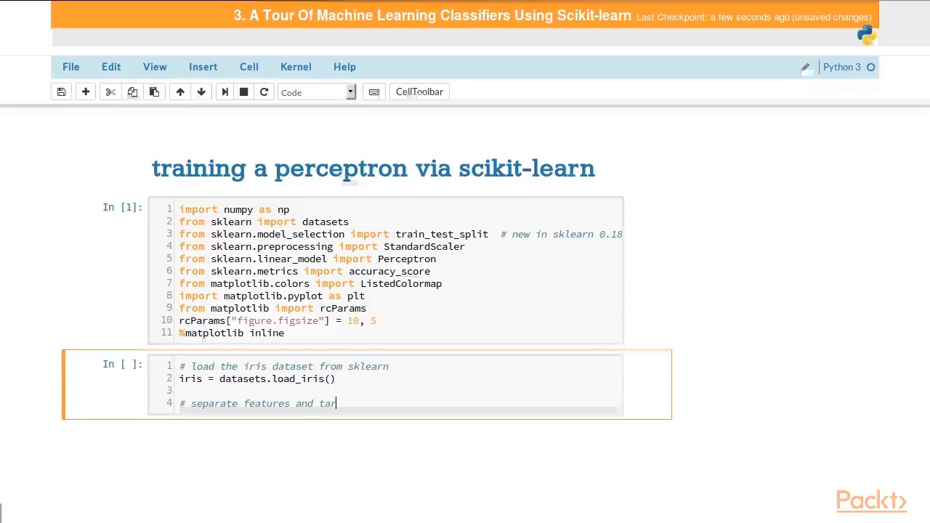
pyautogui.write('gets')
pyautogui.write('X =')
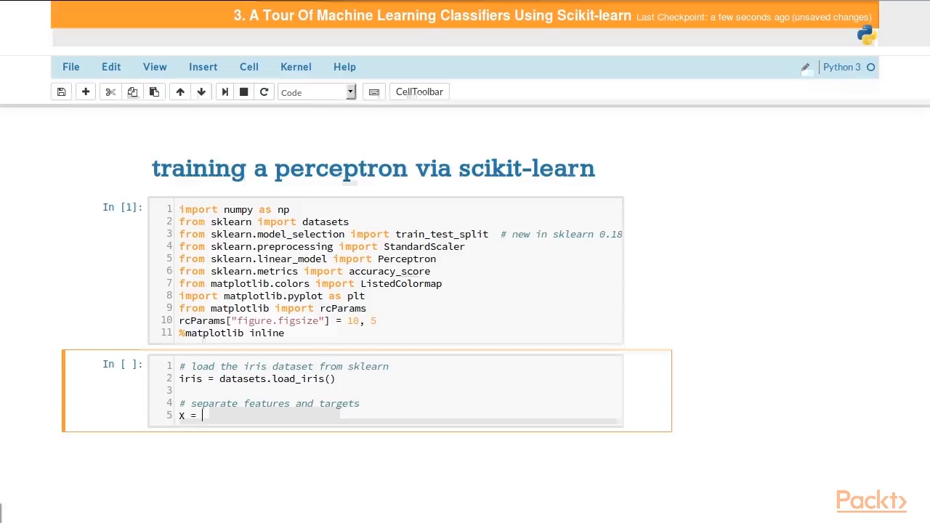
pyautogui.write('iris.data')
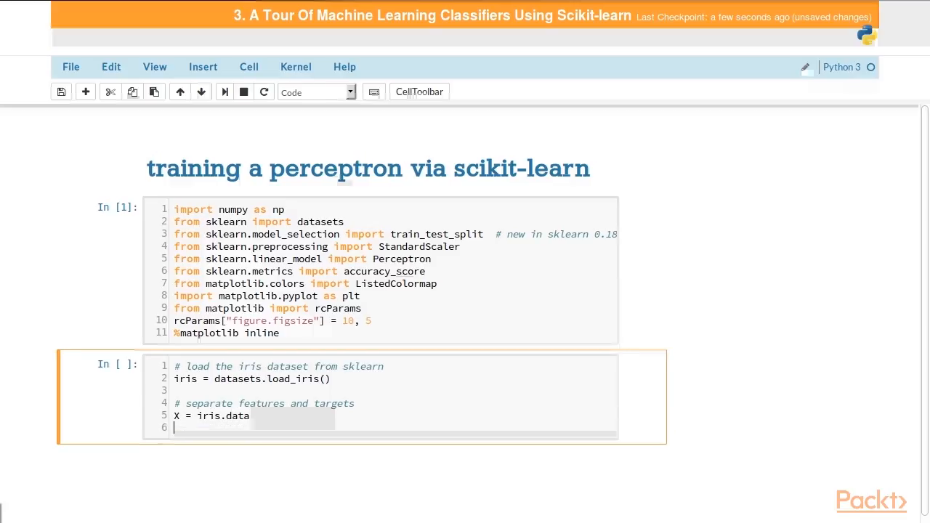
pyautogui.write('y = ir')
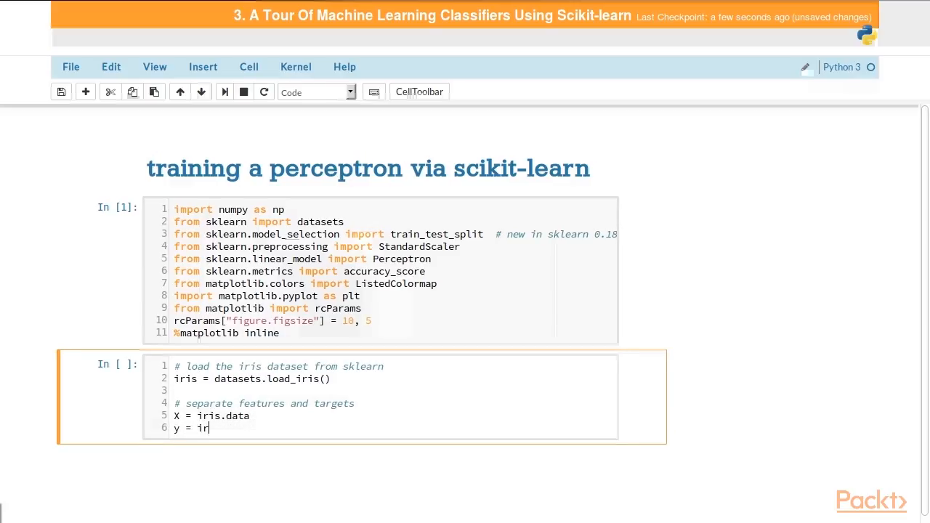
pyautogui.write('is.target')
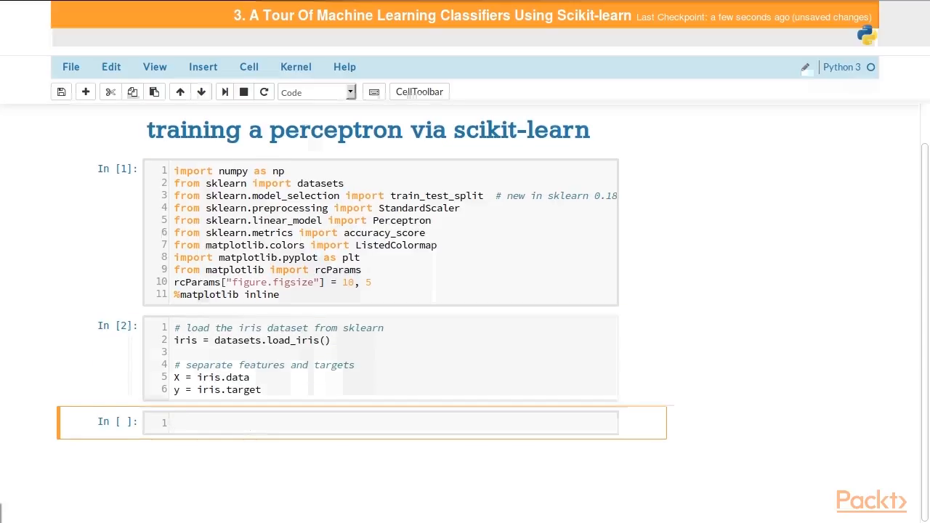
# Step: Write comments explaining that train_test_split divides data into training and testing sets
pyautogui.write('#')
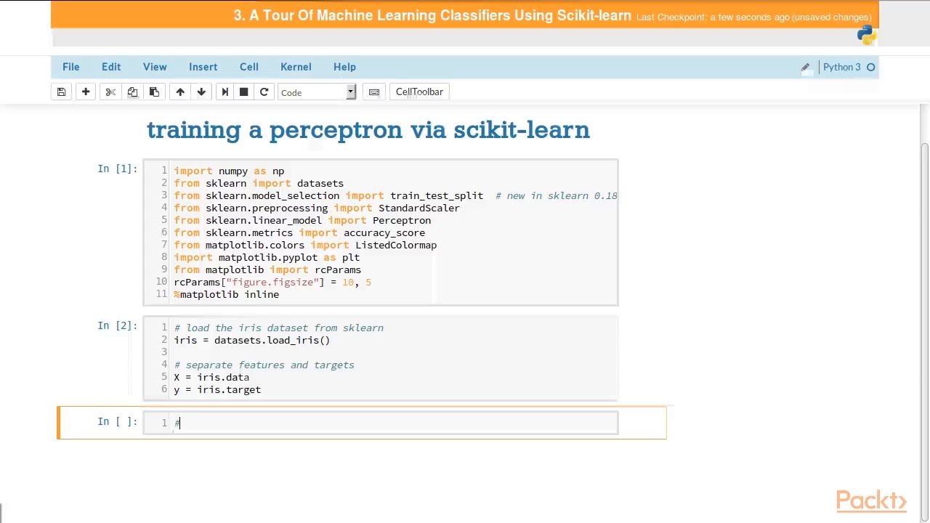
pyautogui.write("now we'll")
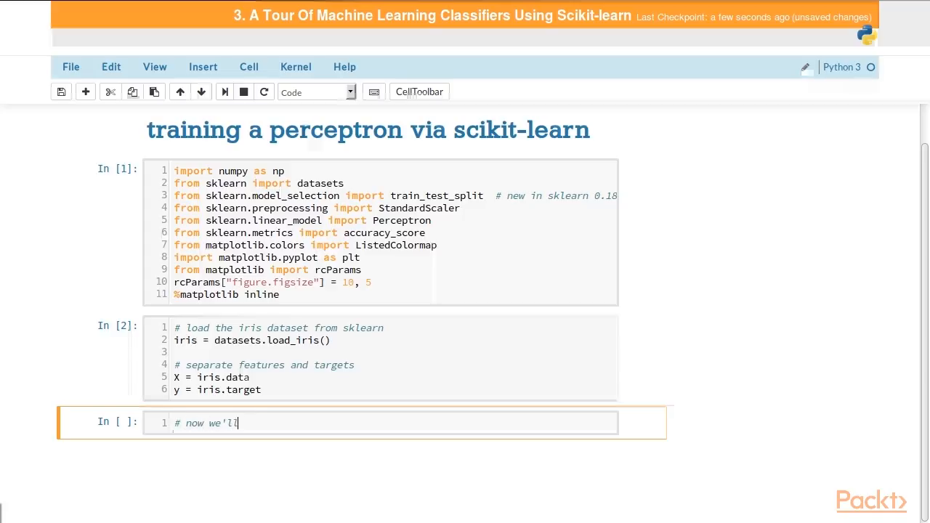
pyautogui.write('use `tr')
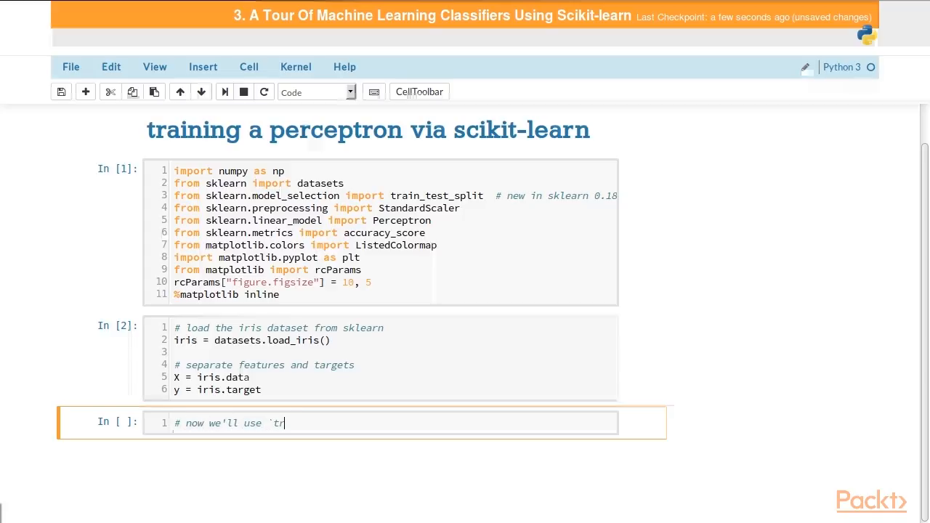
pyautogui.write('ain_test_s')
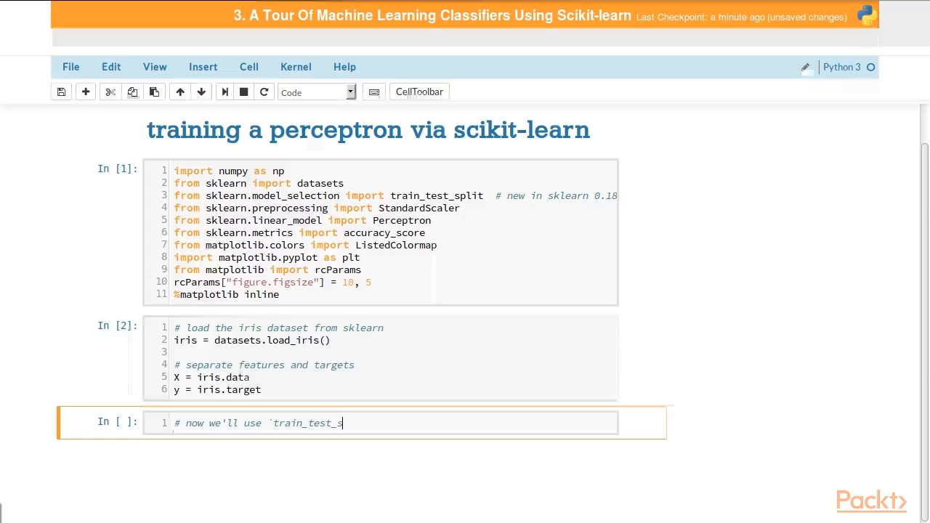
pyautogui.write('plit` from sklearn')
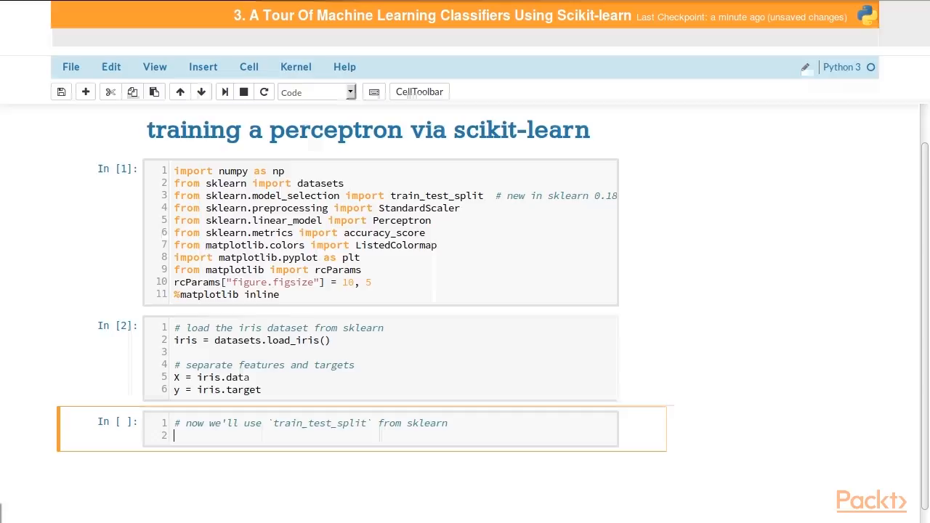
pyautogui.write('# to split the data in')
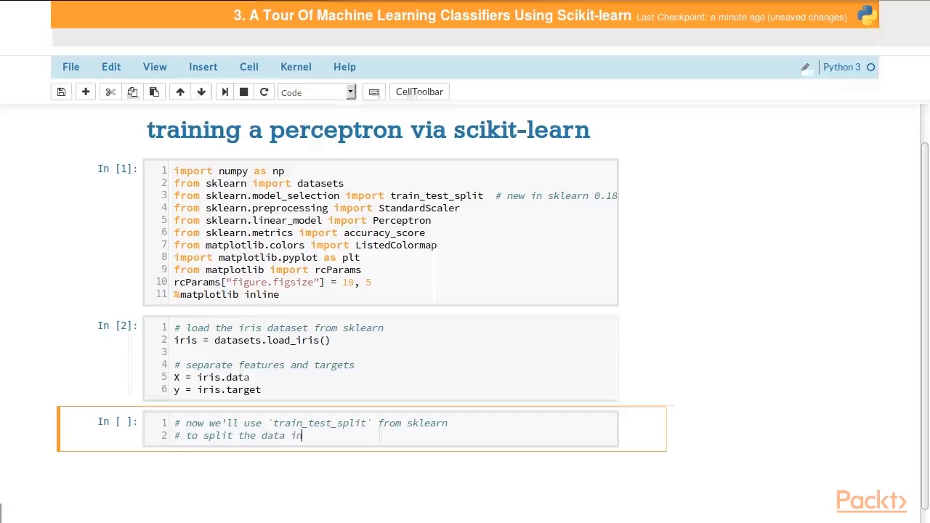
pyautogui.write('to trainin')
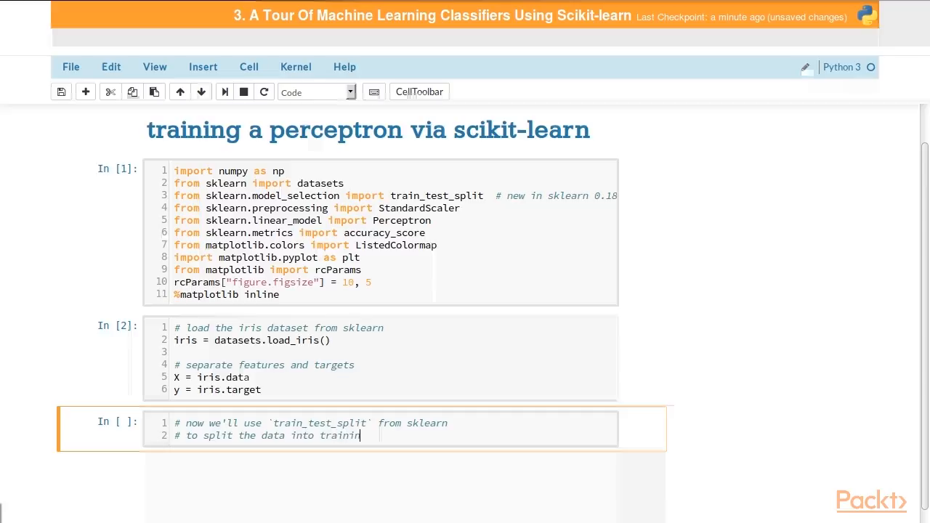
pyautogui.write('g and testing')
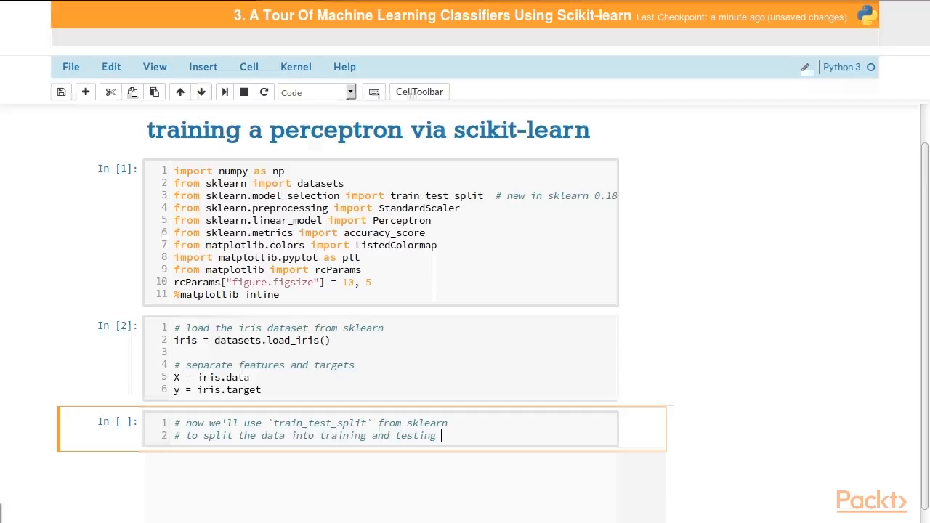
pyautogui.write('sets')
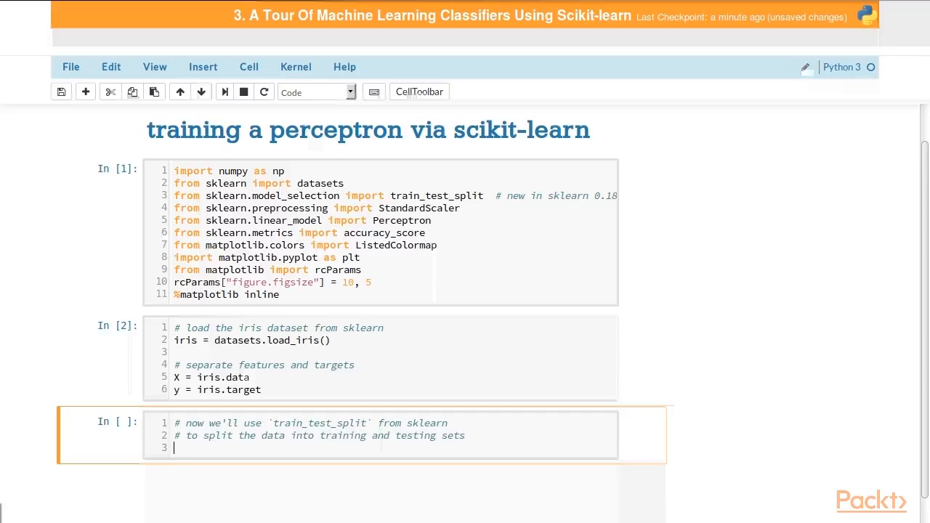
# Step: Set test_size=0.3 with a 'could also specify train_size=0.7' comment and random_state=0
pyautogui.write('test_')
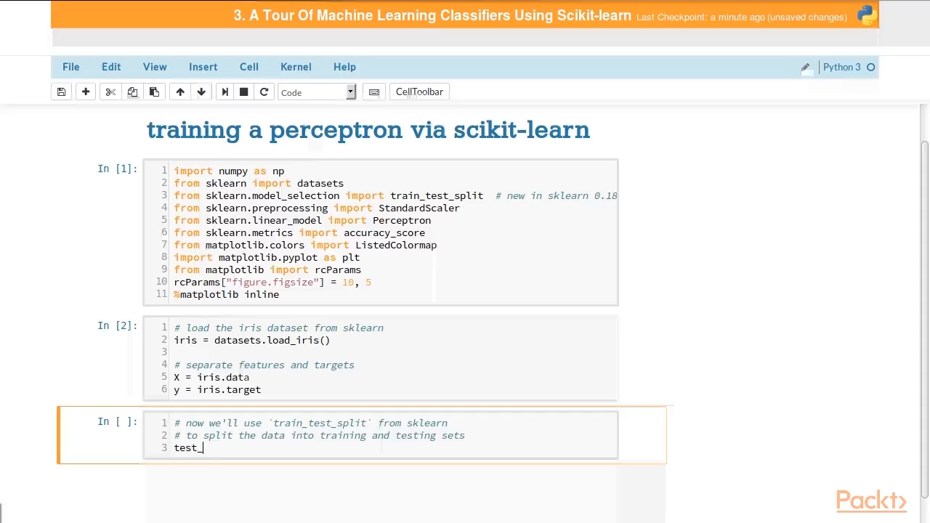
pyautogui.write('size=0.3')
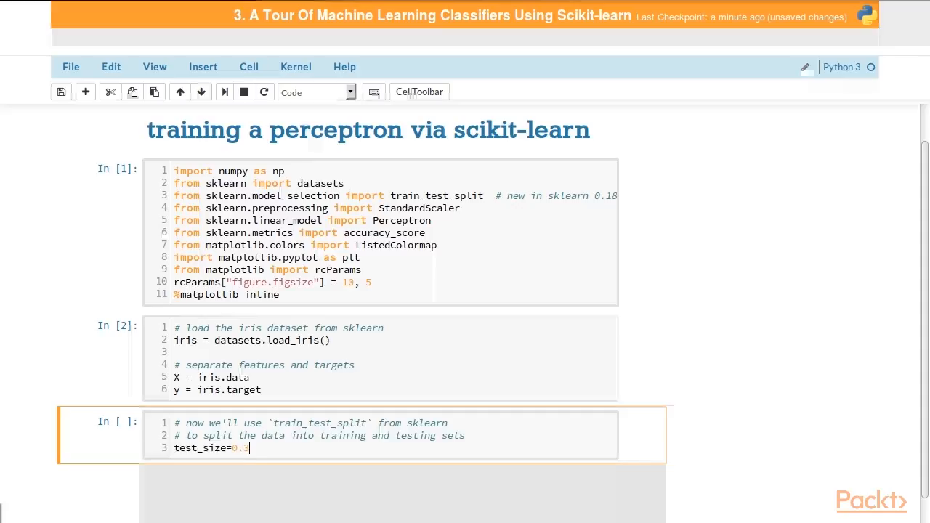
pyautogui.write('# c')
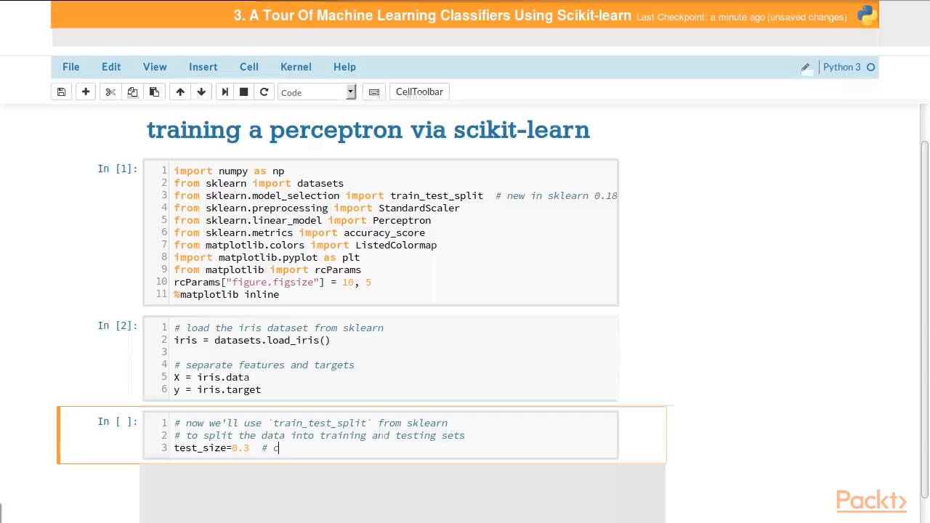
pyautogui.write('ould also specify')
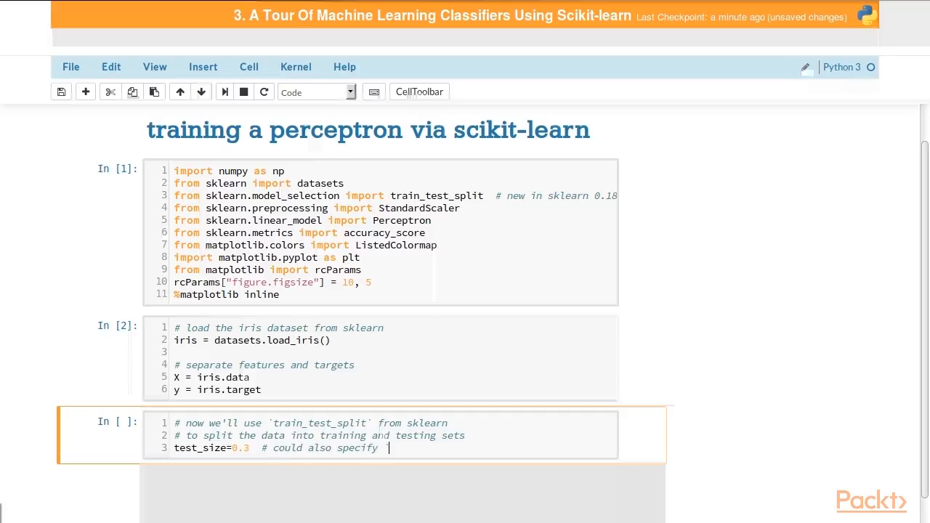
pyautogui.write('`train_size`')
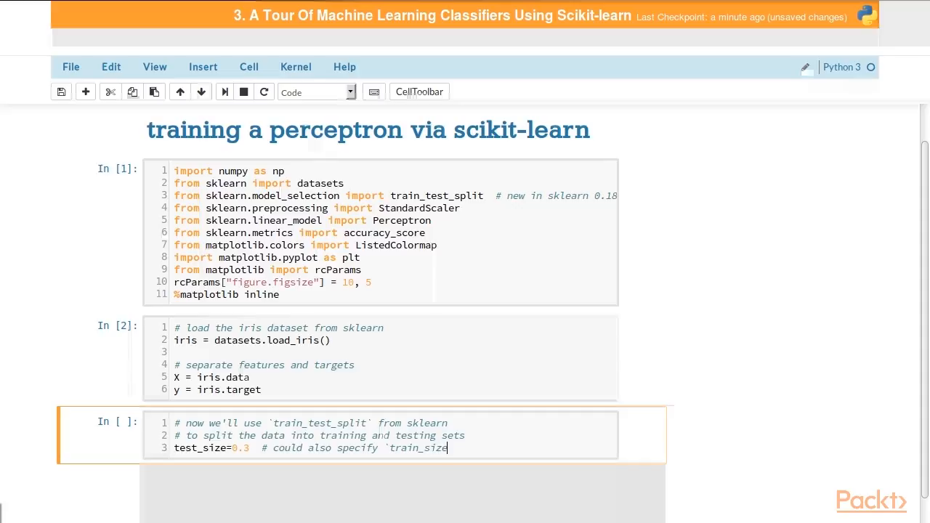
pyautogui.write('=0.7` instead')
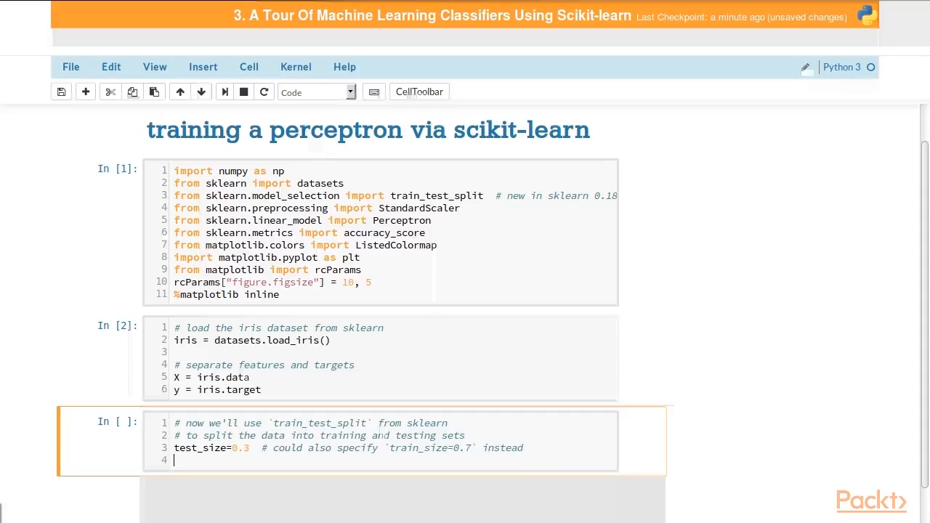
pyautogui.write('random_')
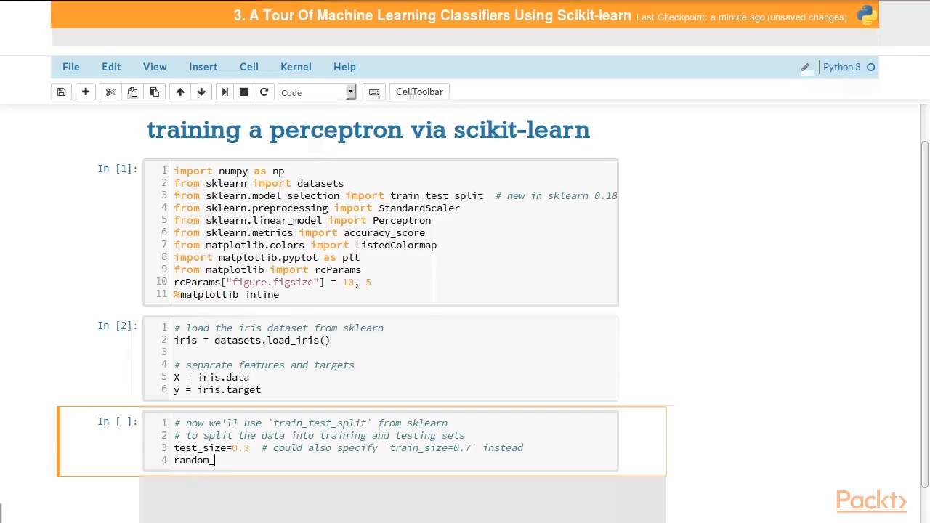
pyautogui.write('state=0')
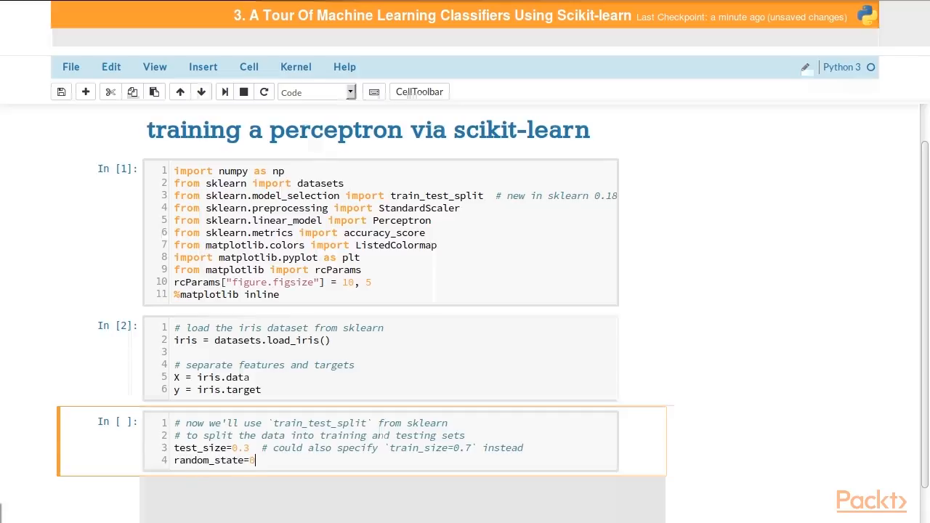
pyautogui.press('enter')
pyautogui.write('# `train_test_split')
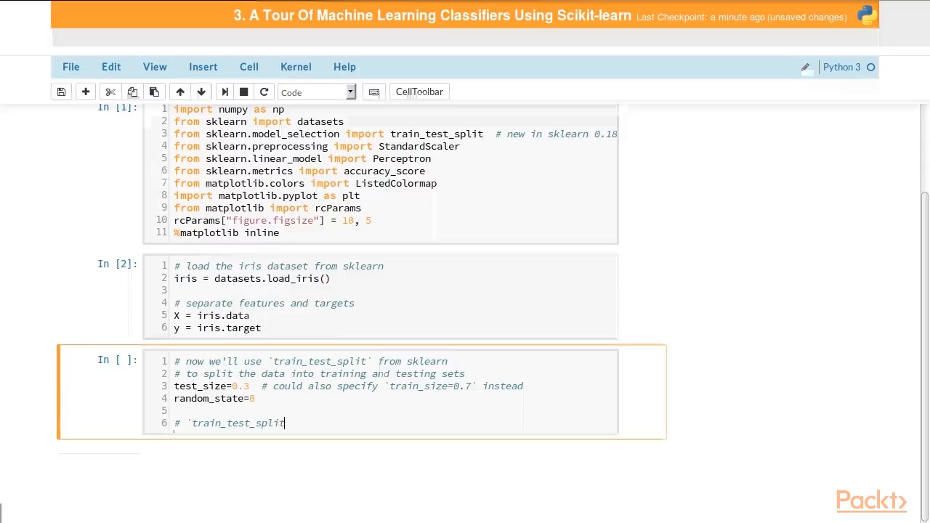
# Step: Assign X_train, X_test, y_train, y_test = train_test_split(X, y, test_size=test_size, random_state=random_state)
pyautogui.write('conve')
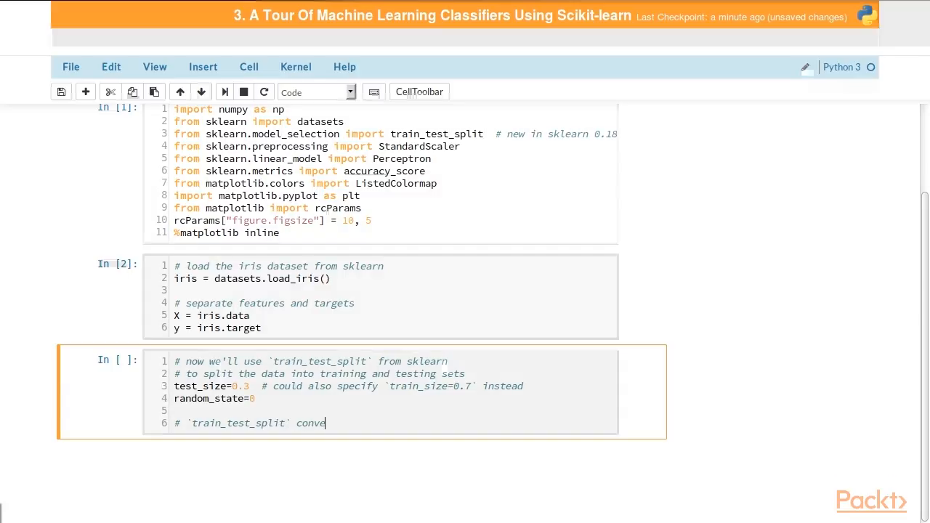
pyautogui.write('nience function')
pyautogui.write('X_tr')
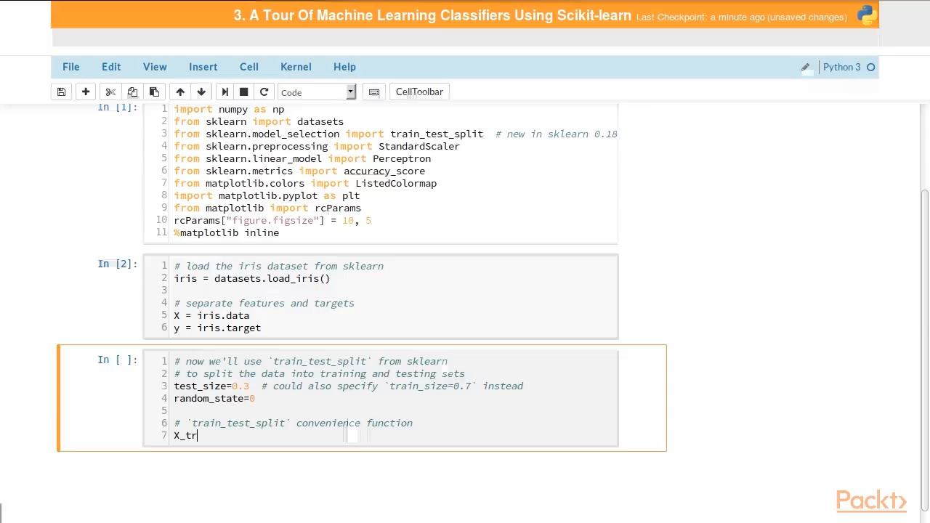
pyautogui.write('ain, X_te')
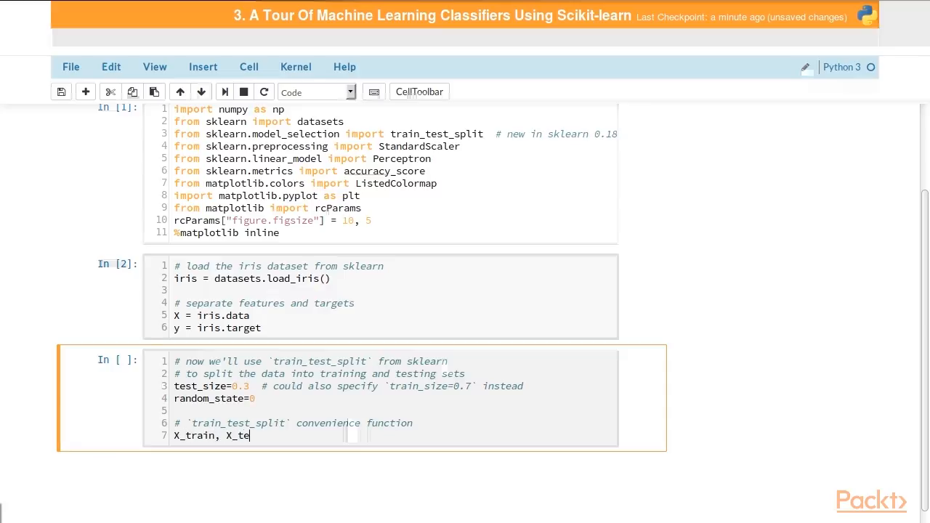
pyautogui.write('st, y_train')
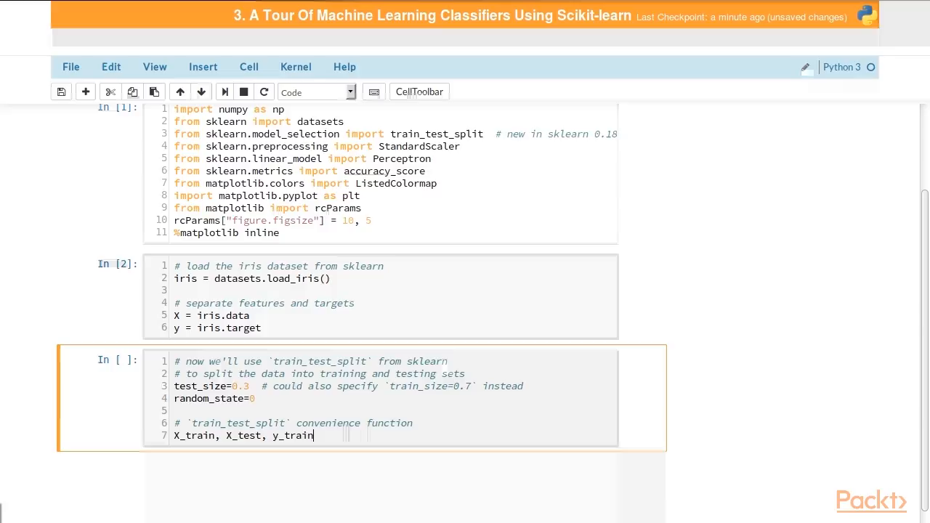
pyautogui.write(', y_test = t')
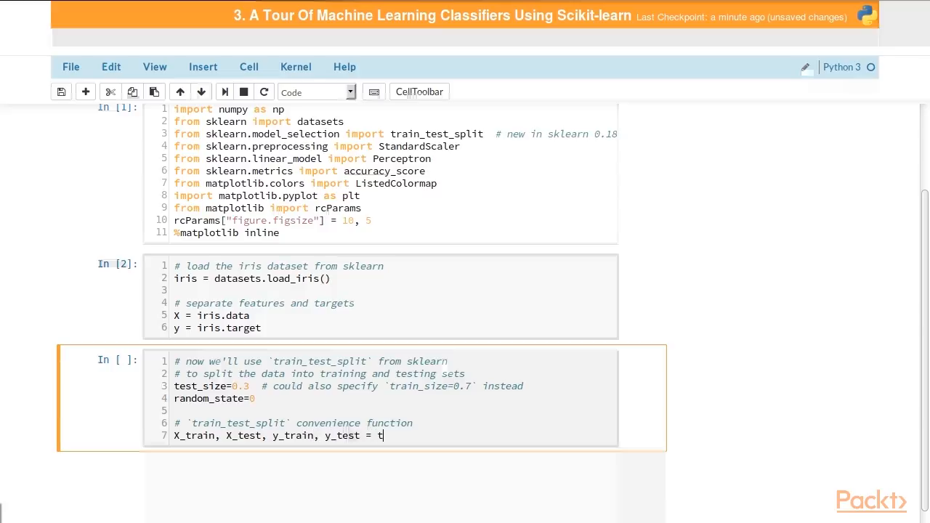
pyautogui.write('rain_test_split(X,')
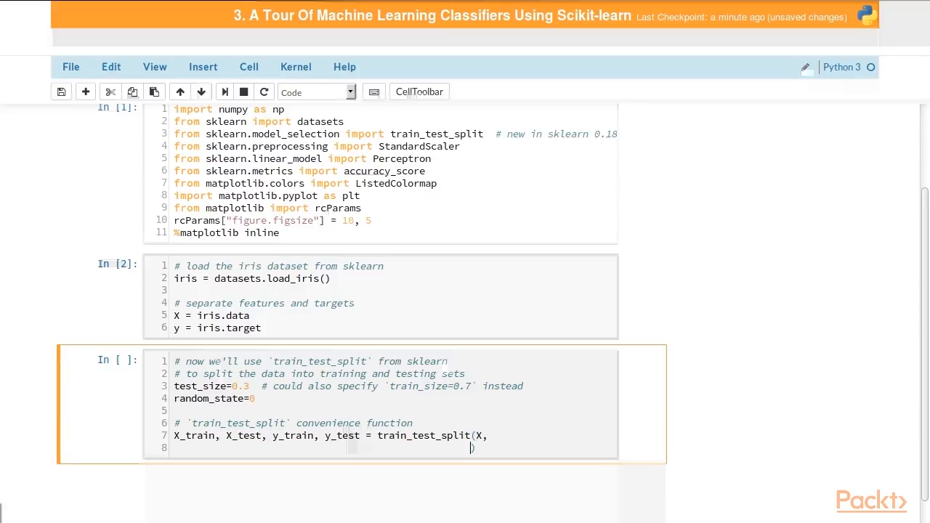
pyautogui.write('y,')
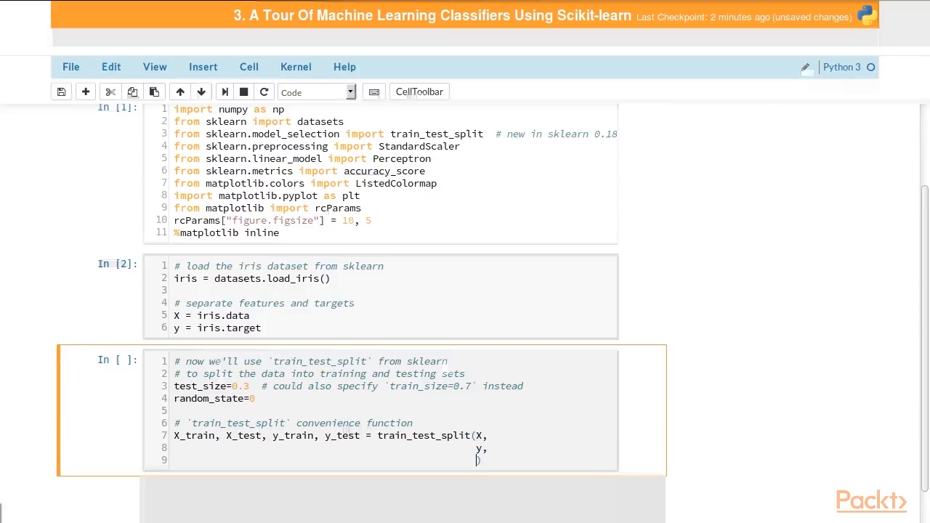
pyautogui.write('test_size')
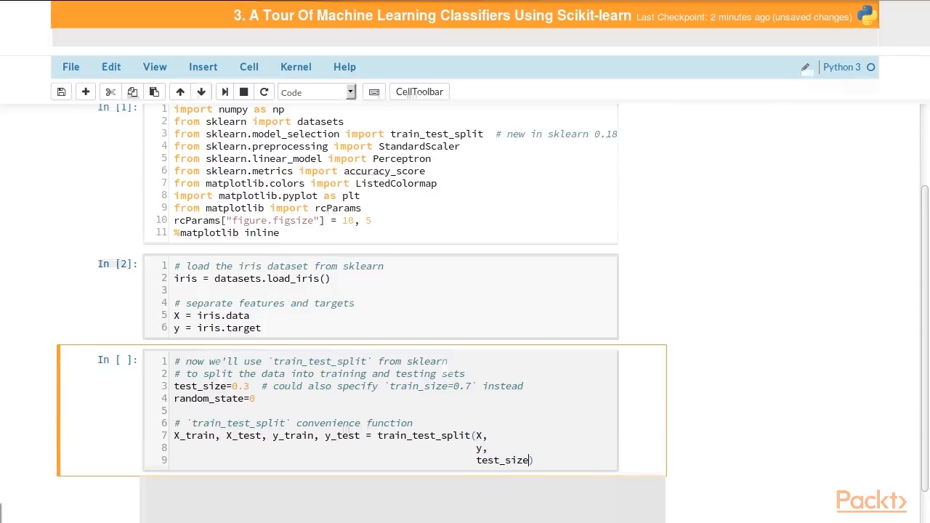
pyautogui.write('=test_size,')
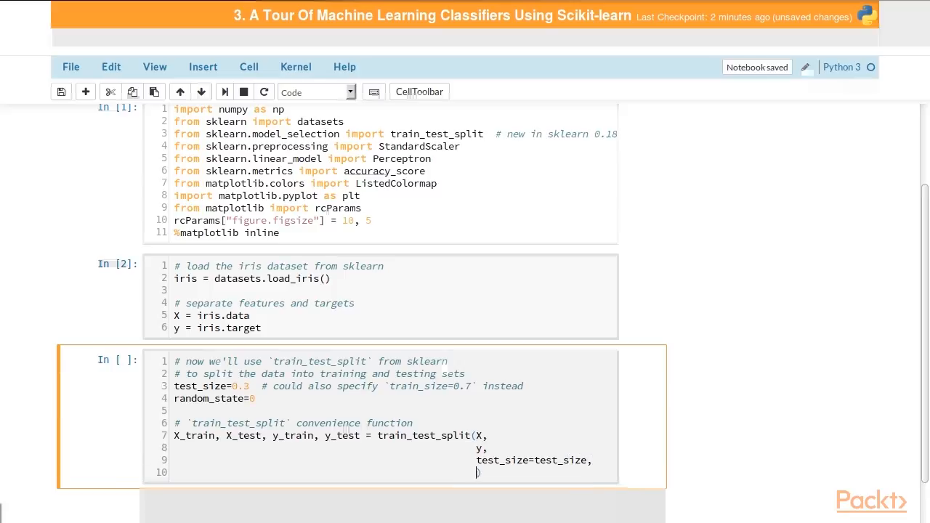
pyautogui.write('random_state=random_stat')
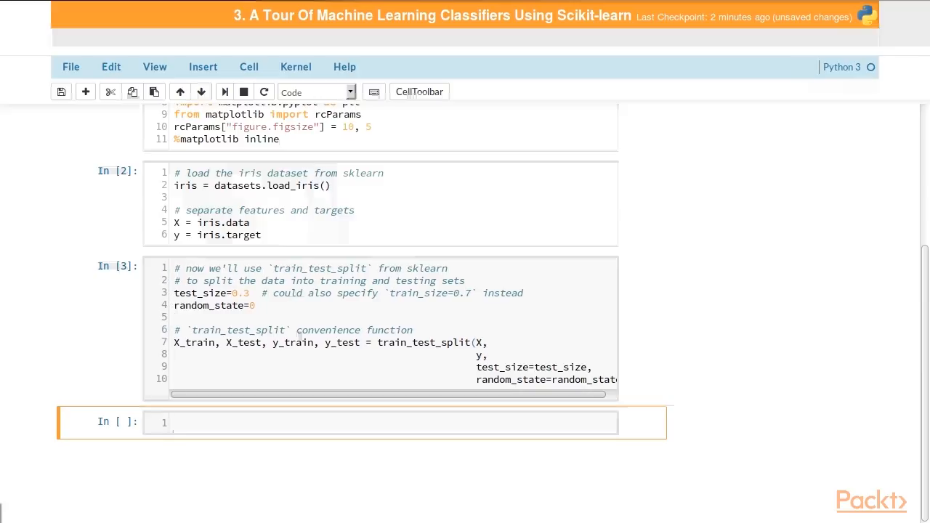
# Step: Write a comment about standardizing the data as before but using StandardScaler from sklearn
pyautogui.write('#')
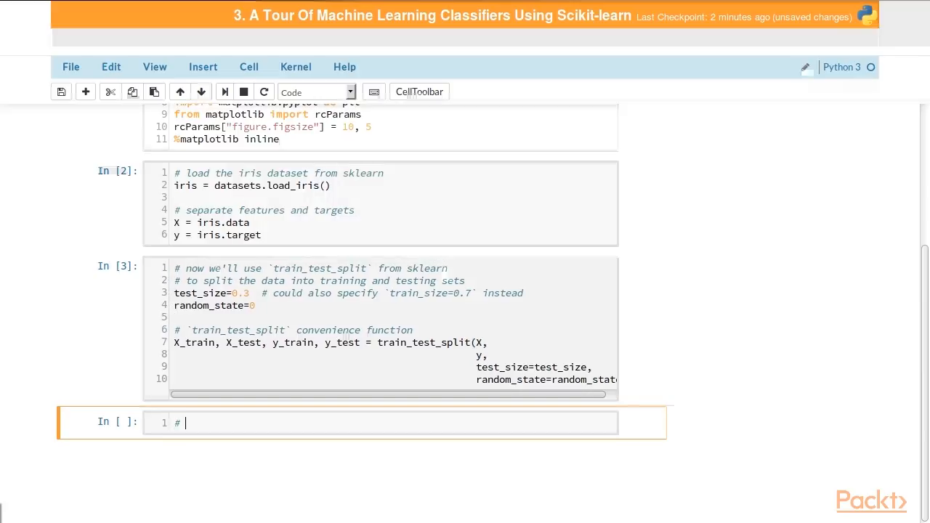
pyautogui.write('standardize the')
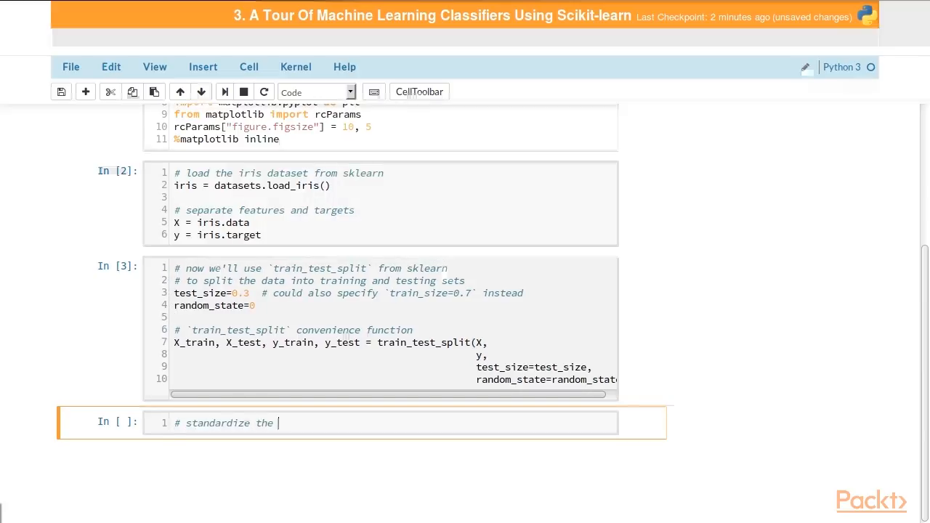
pyautogui.write('data like we')
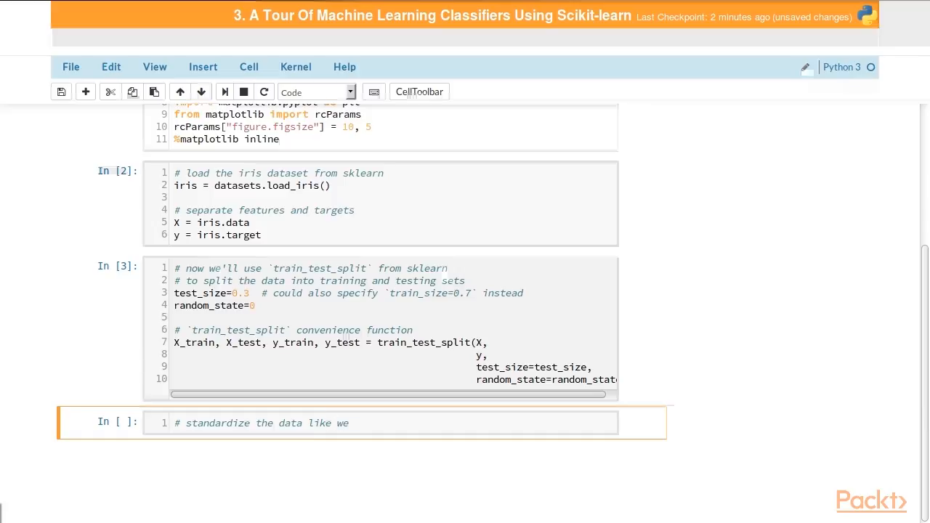
pyautogui.write('did before')
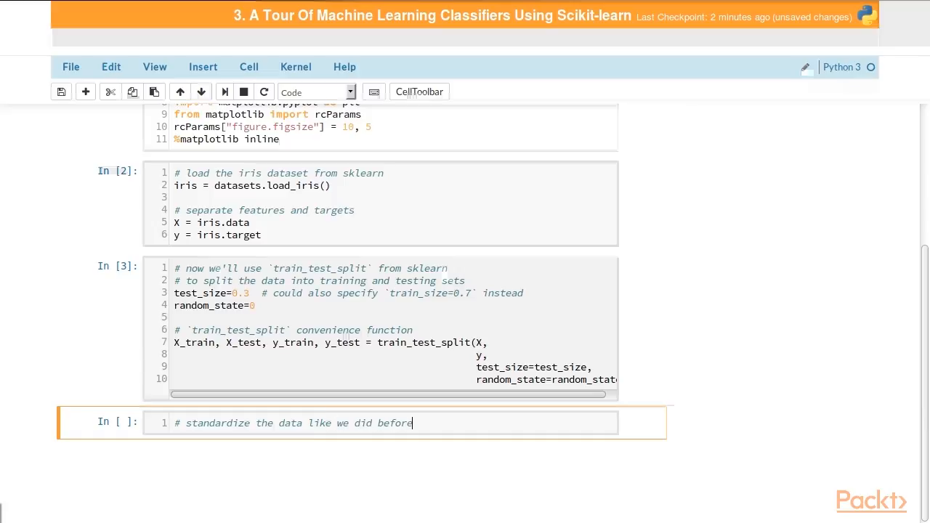
pyautogui.write(', but use')
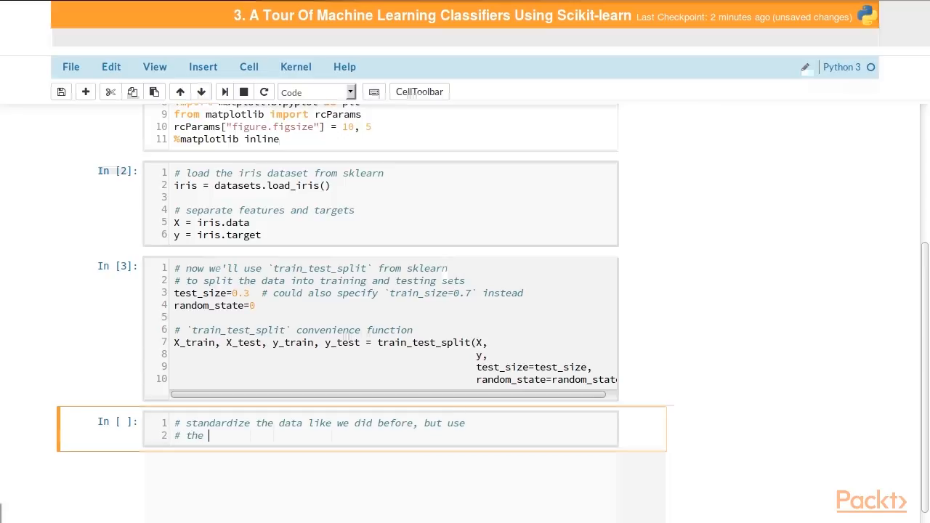
pyautogui.write('`Standard')
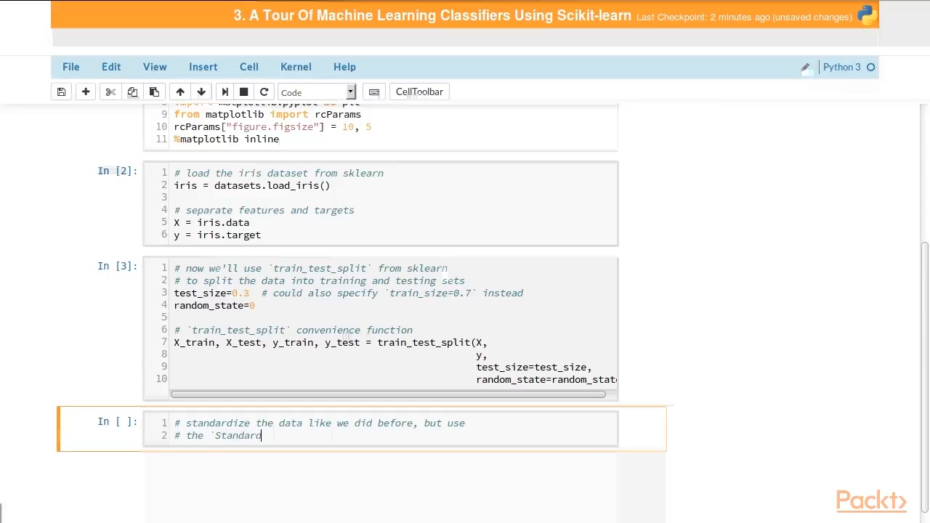
pyautogui.write('Scaler')
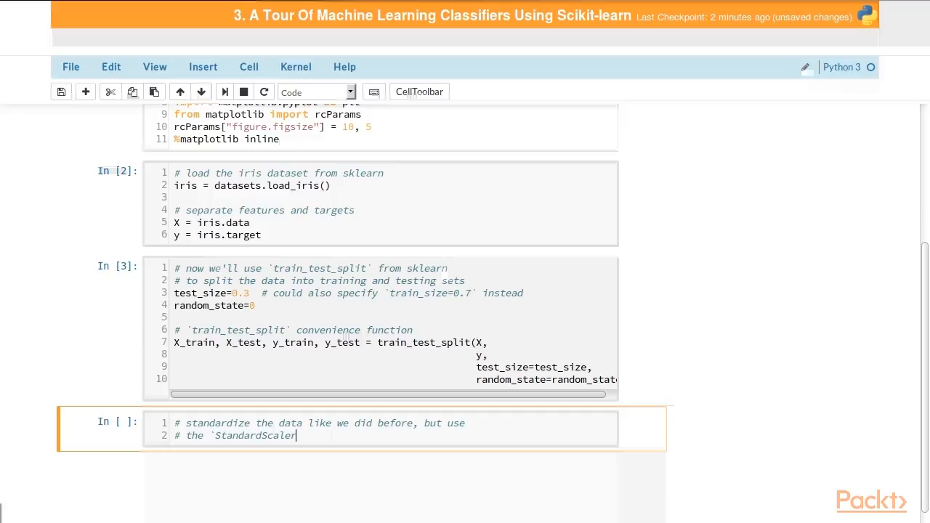
pyautogui.write('from sklearn')
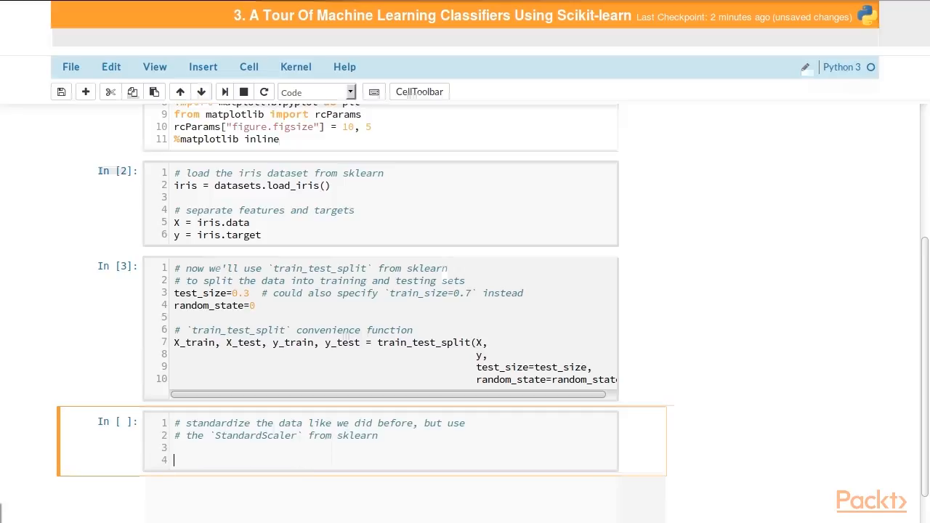
# Step: Create the scaler instance with sc = StandardScaler() under a 'create the instance' comment
pyautogui.write('# cre')
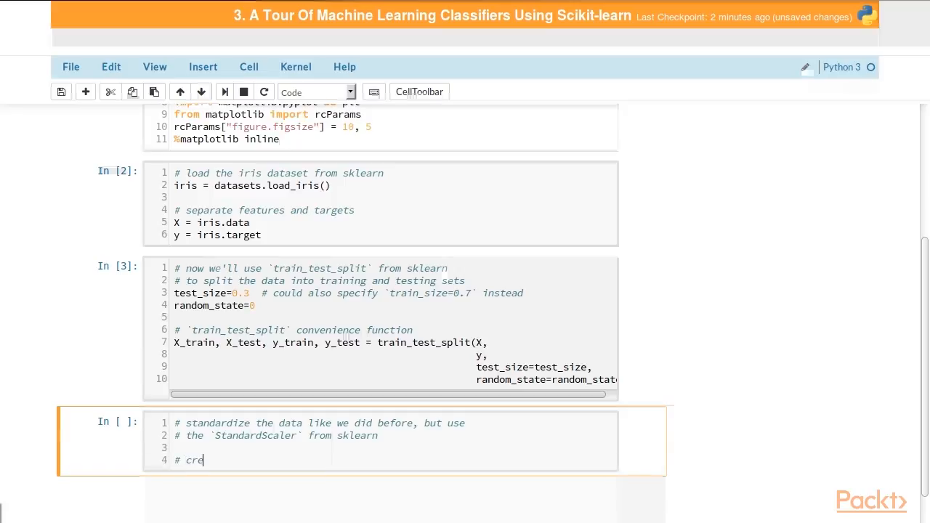
pyautogui.write('ate the instance')
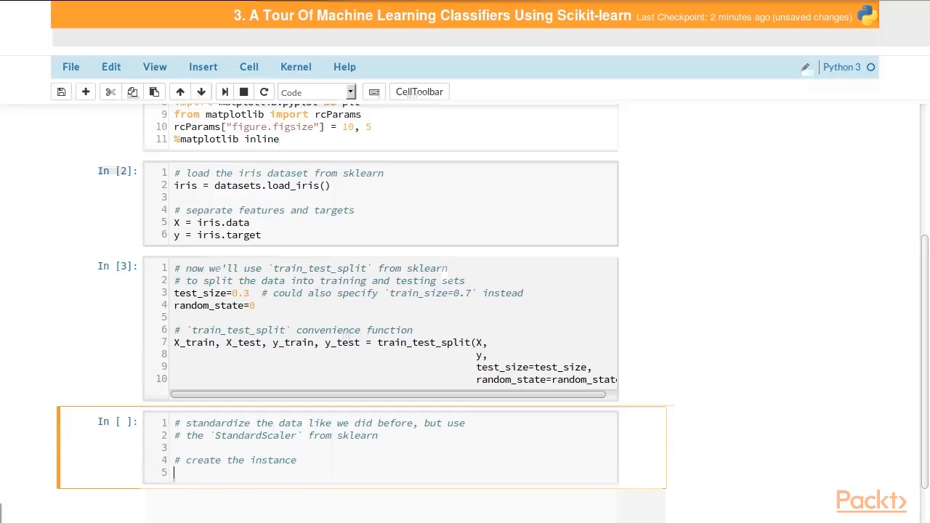
pyautogui.write('sc = Standar')
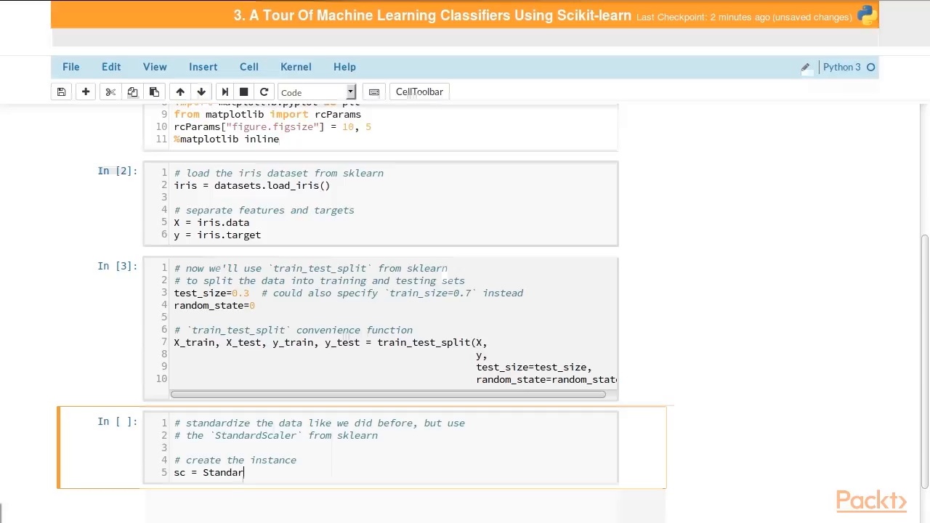
pyautogui.write('dScaler()')
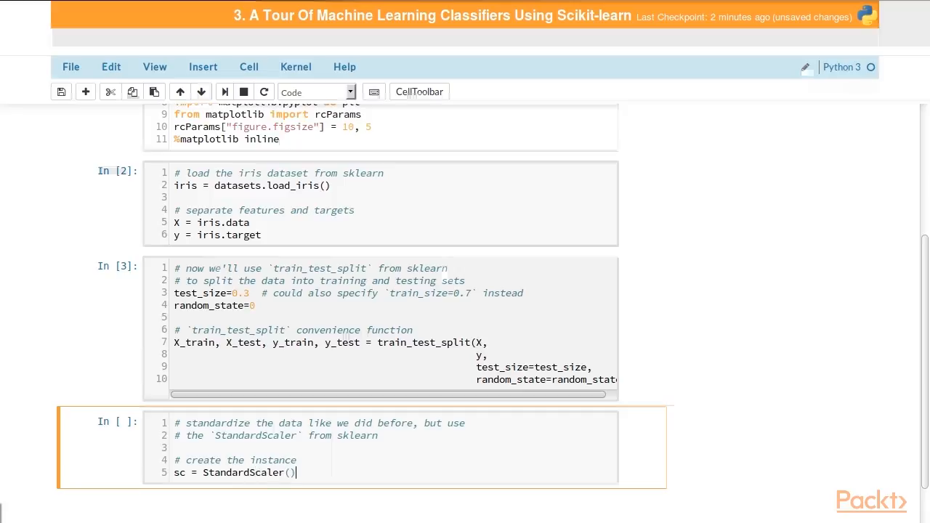
pyautogui.press('enter')
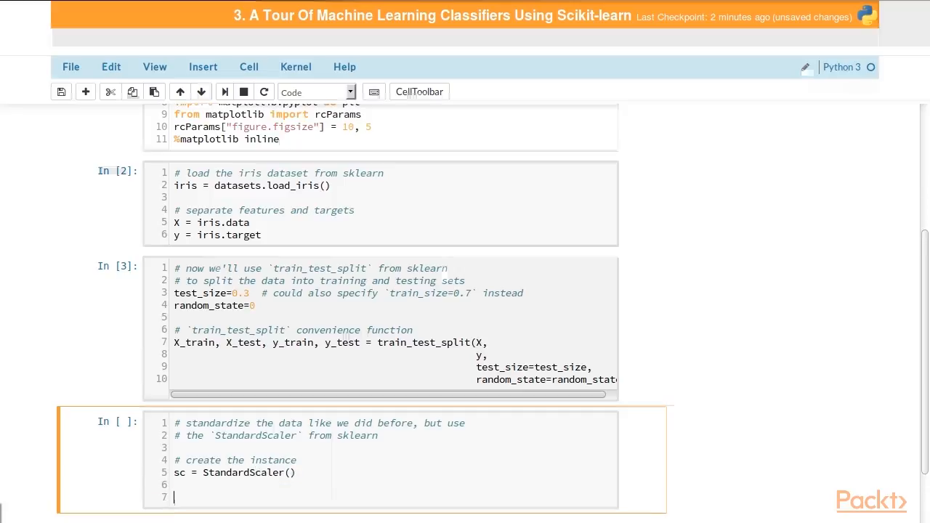
pyautogui.scroll(-3)
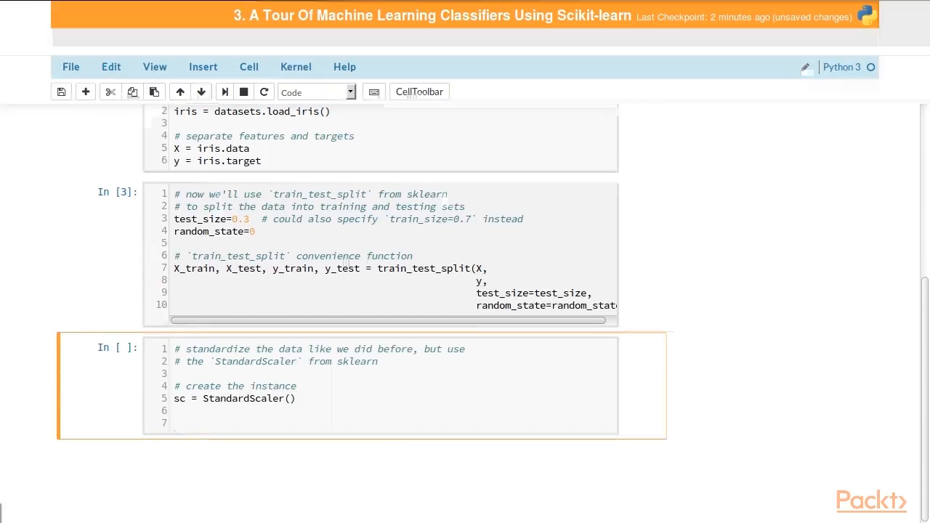
# Step: Add '# fit the scaler to the training feature set ONLY' and sc.fit(X_train)
pyautogui.write('# fit the s')
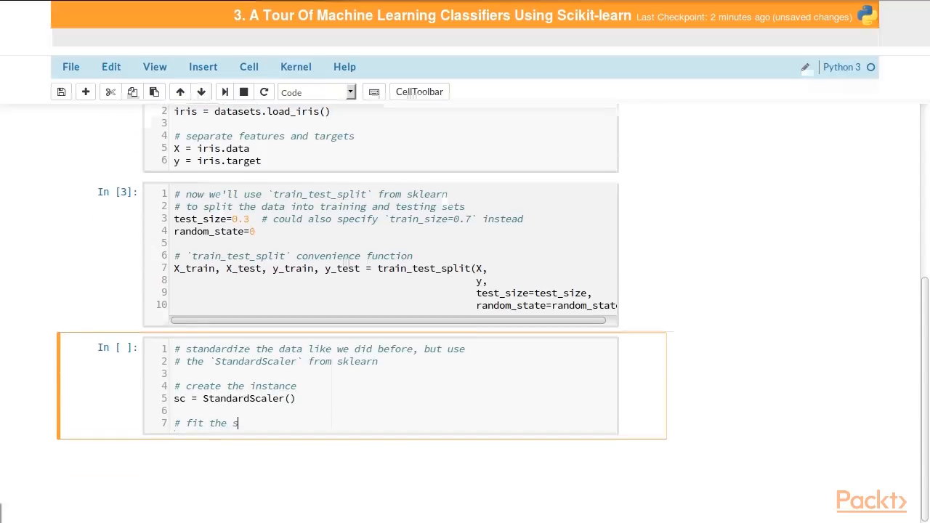
pyautogui.write('caler to the')
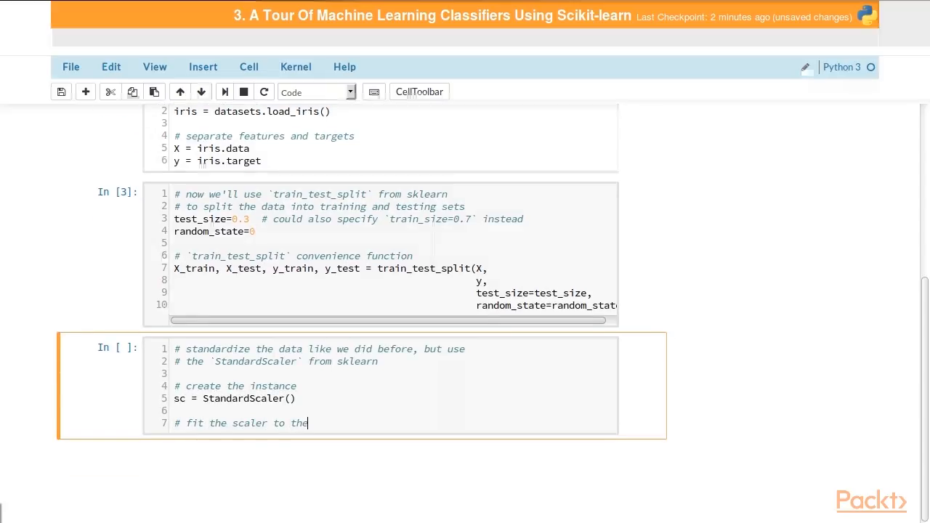
pyautogui.write('f')
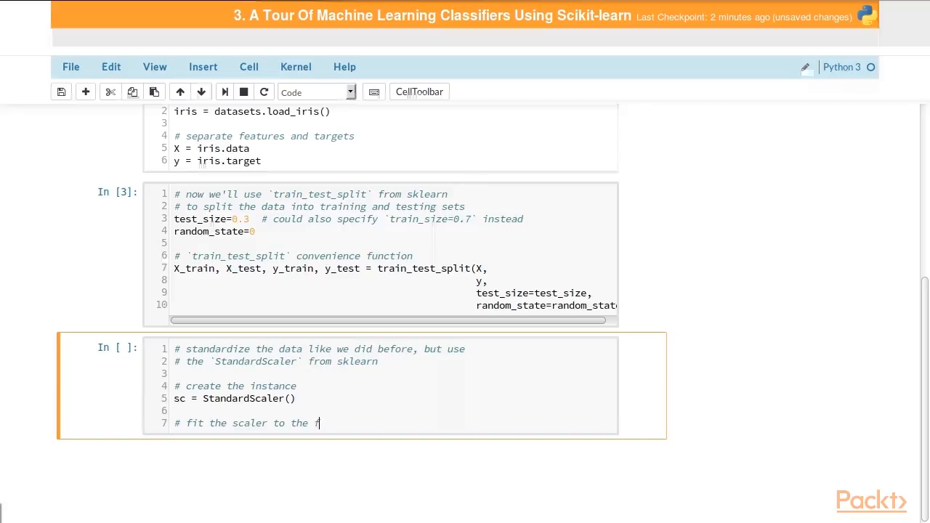
pyautogui.write('training fe')
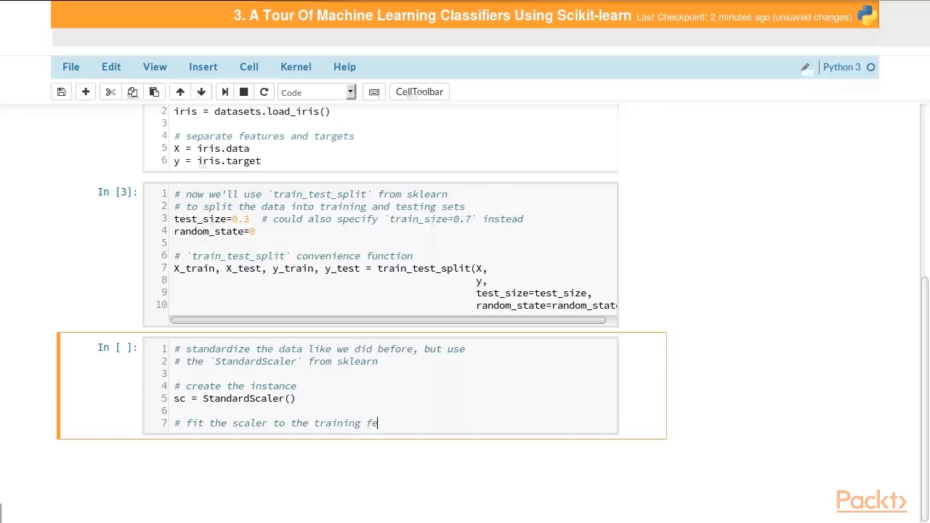
pyautogui.write('ature set ON')
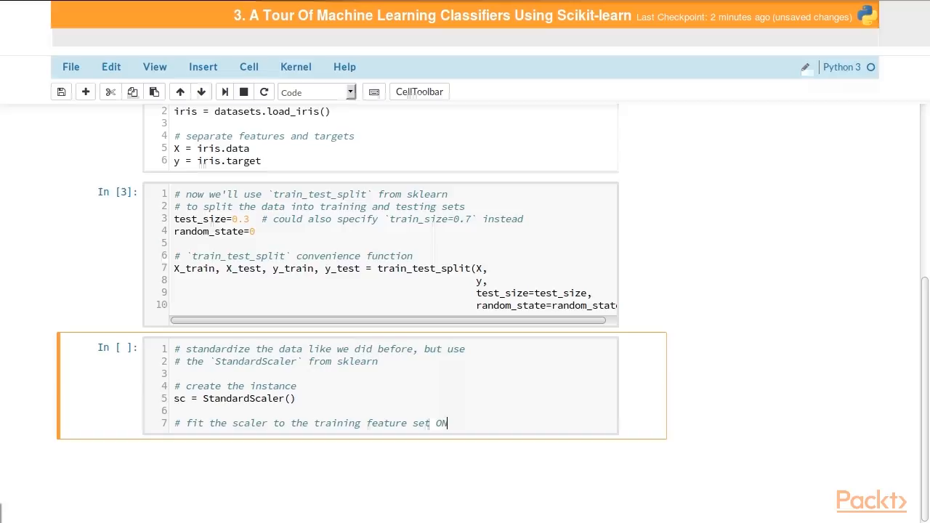
pyautogui.write('LY')
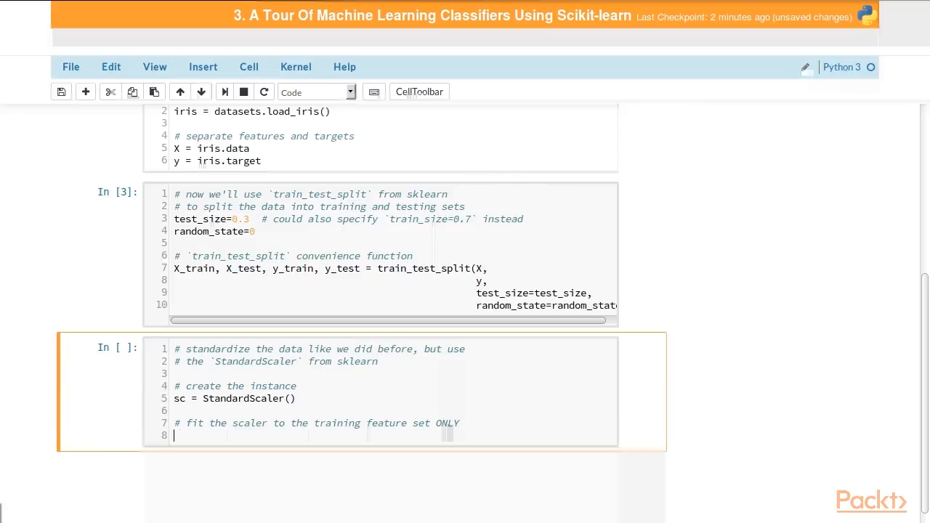
pyautogui.write('sc.fit(X_')
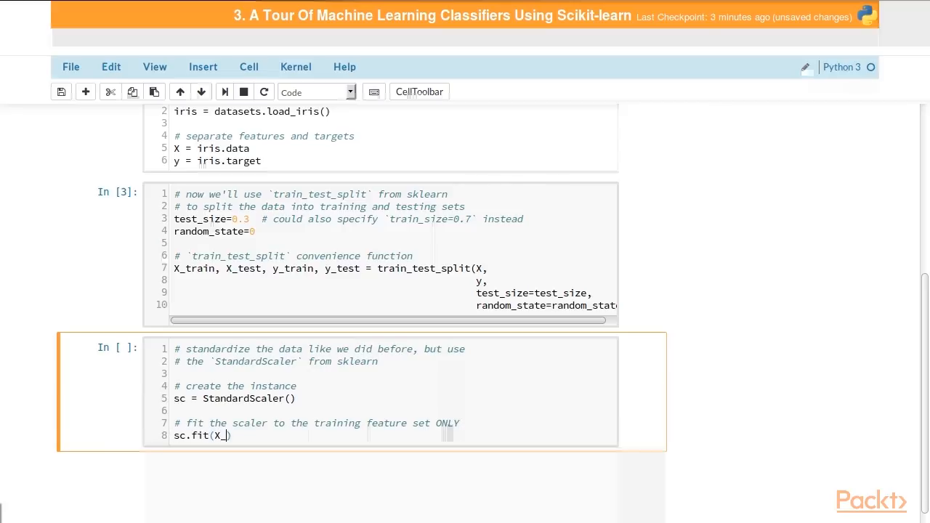
pyautogui.write('train')
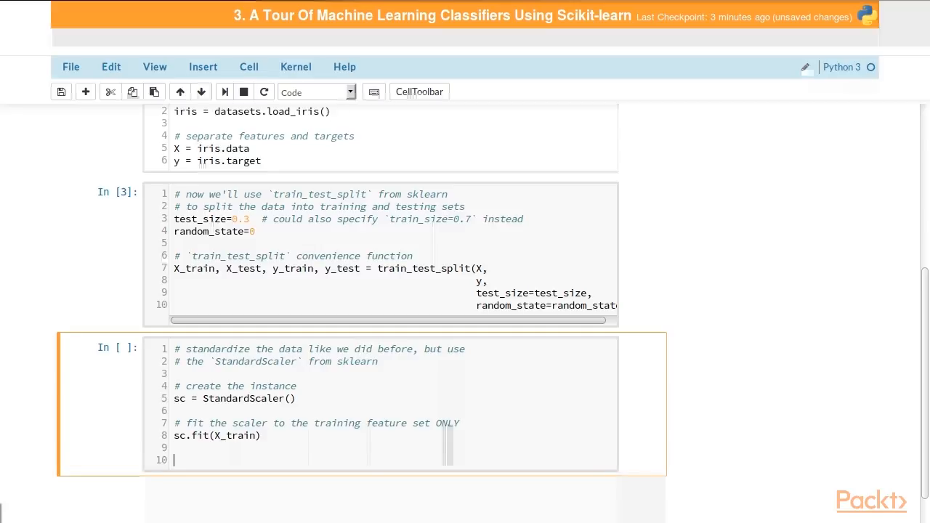
pyautogui.scroll(-3)
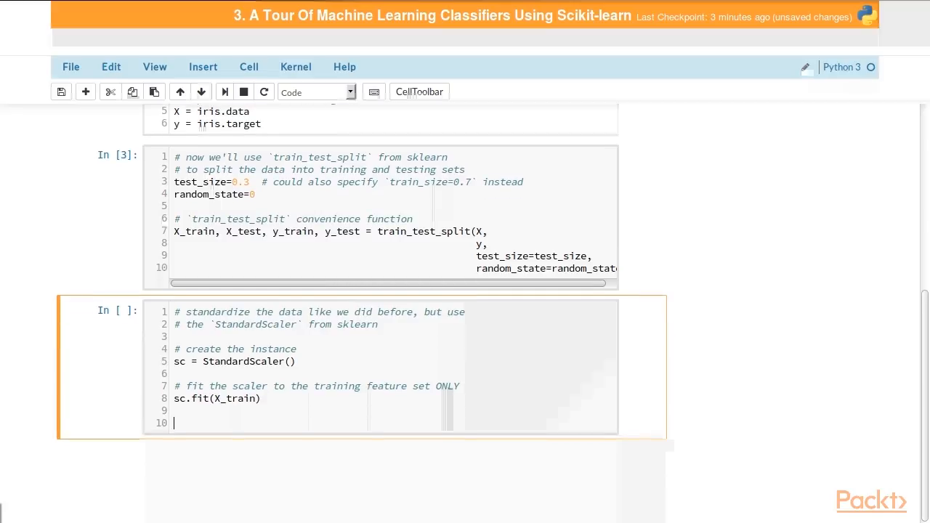
# Step: Write comments that both training AND testing sets are transformed with the scaler fitted to training
pyautogui.write('# scale')
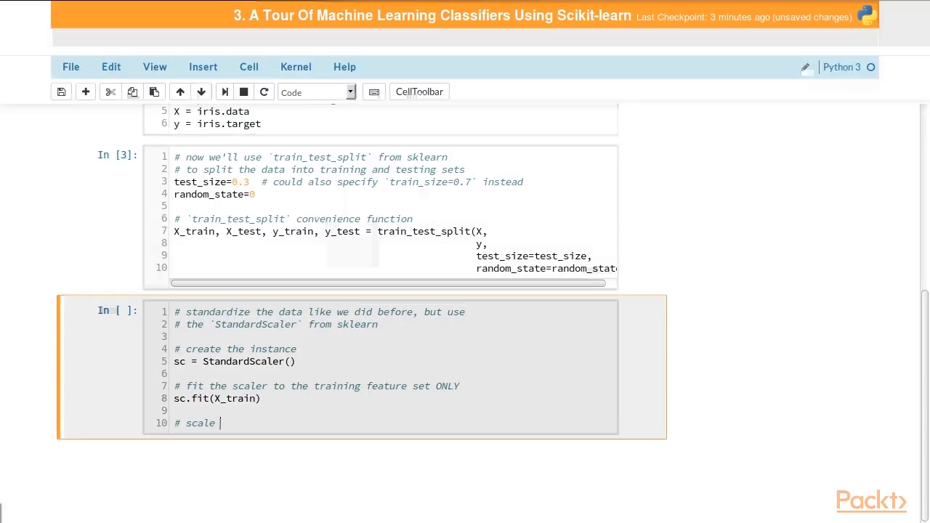
pyautogui.write('(transfo')
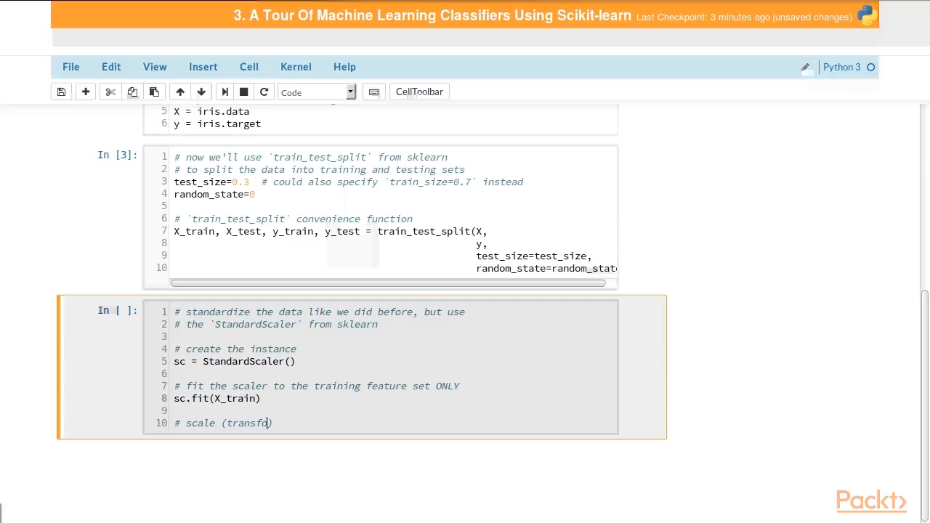
pyautogui.write('rm)')
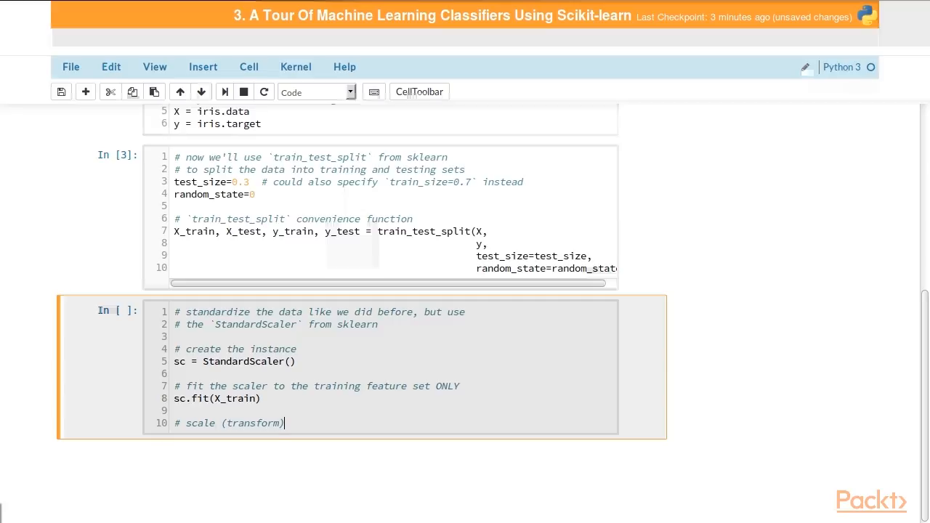
pyautogui.write('the traini')
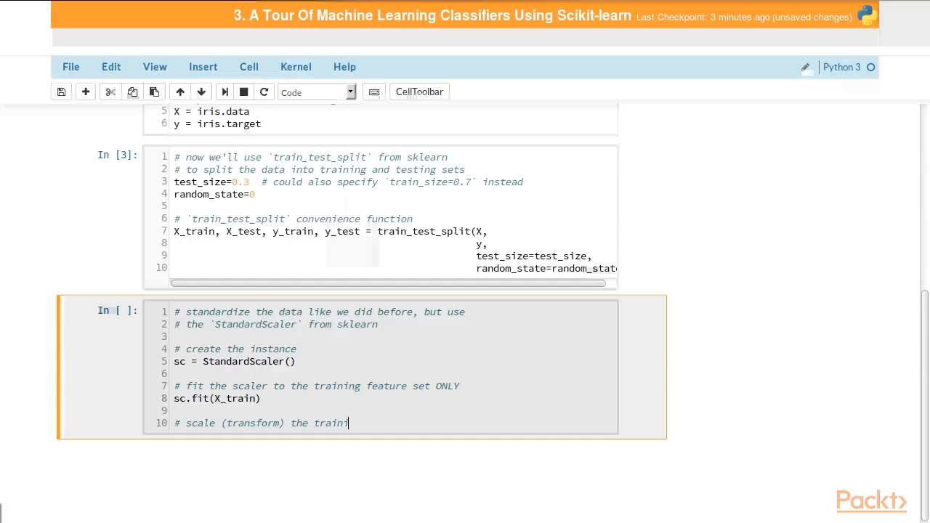
pyautogui.write('ing AND the')
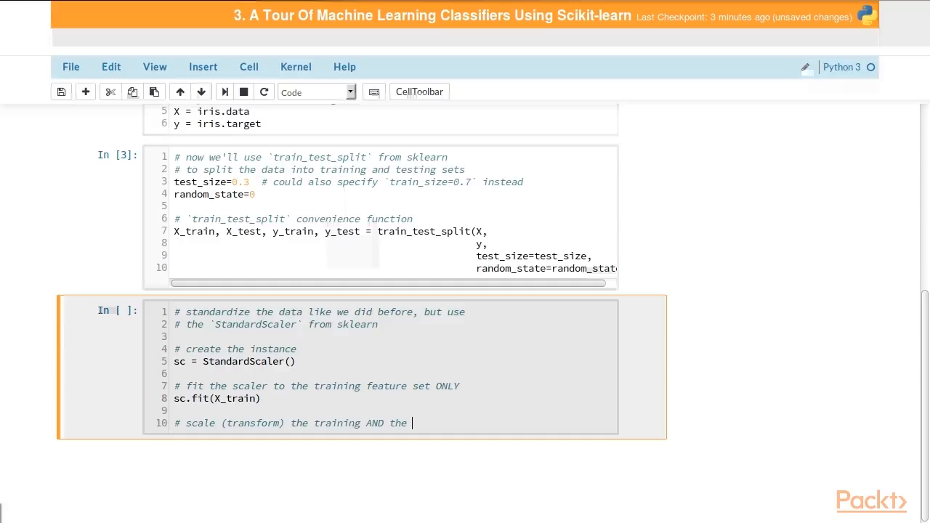
pyautogui.write('testing sets')
pyautogui.write('#')
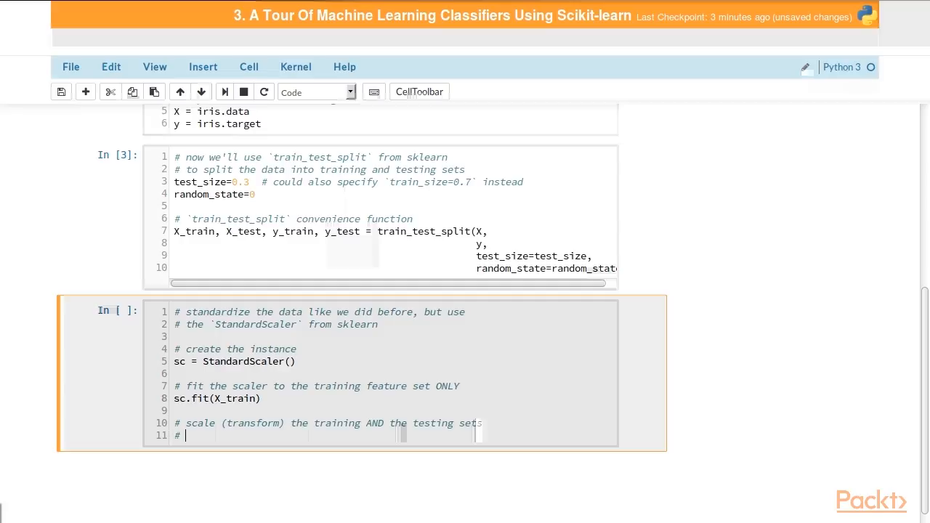
pyautogui.write('using the scaler')
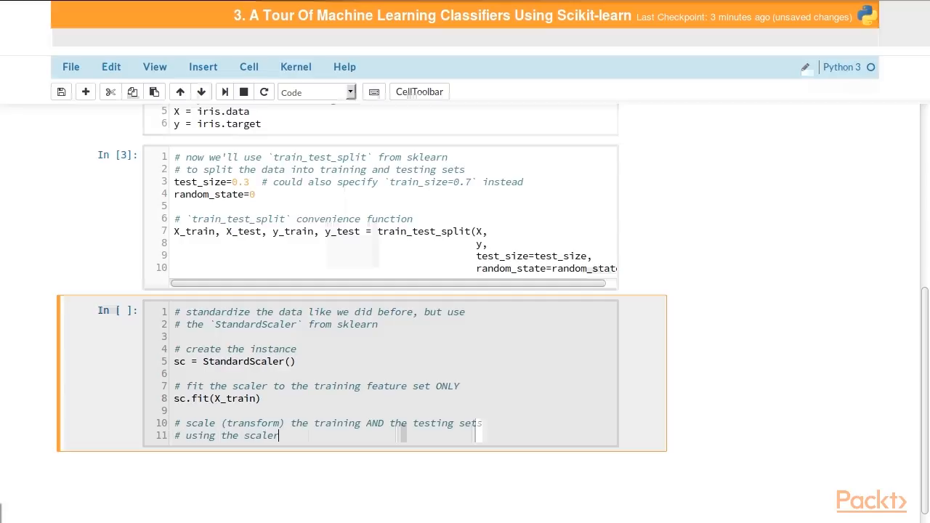
pyautogui.write('that was f')
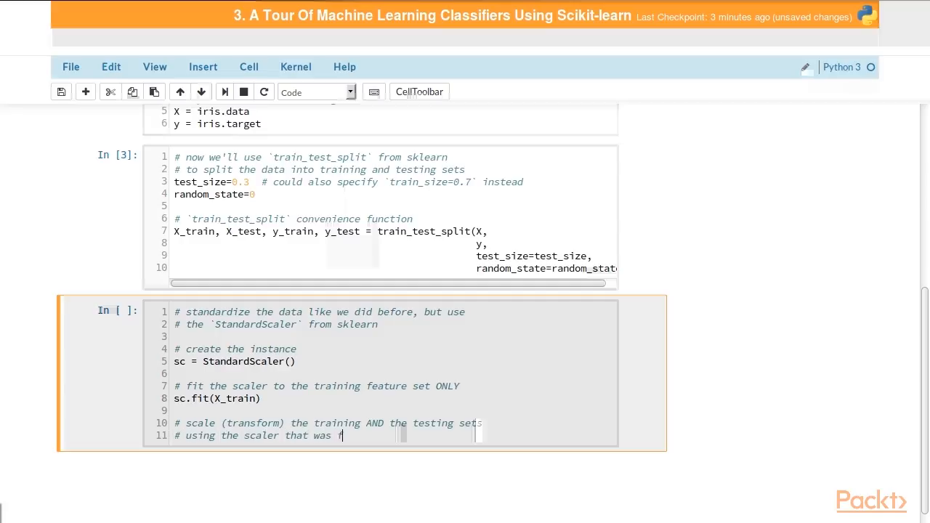
pyautogui.write('itted to training data')
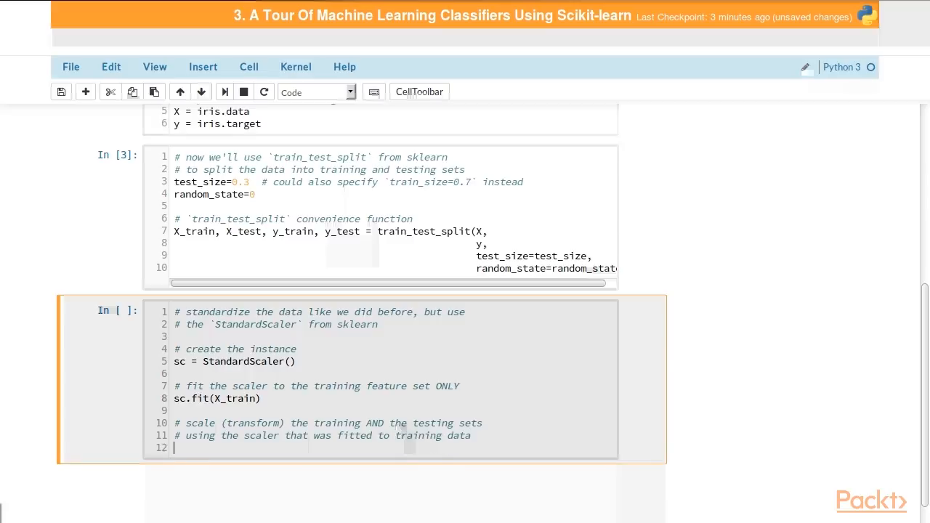
# Step: Create X_train_std = sc.transform(X_train) and X_test_std = sc.transform(X_test)
pyautogui.write('X_t')
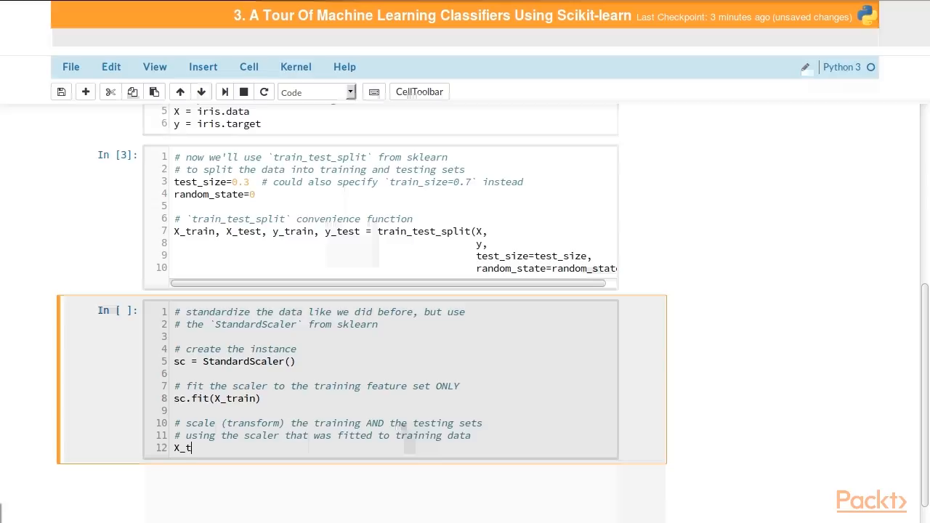
pyautogui.write('rain_std =')
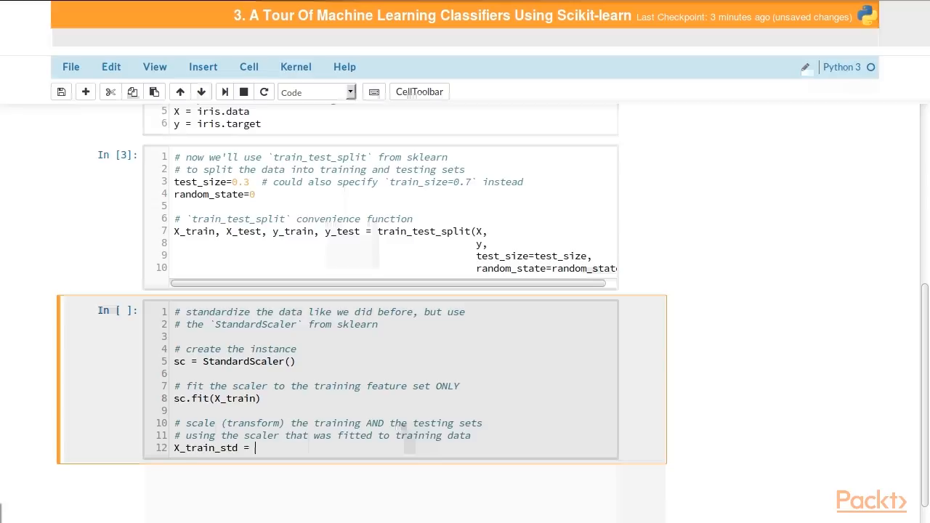
pyautogui.write('sc.transfo')
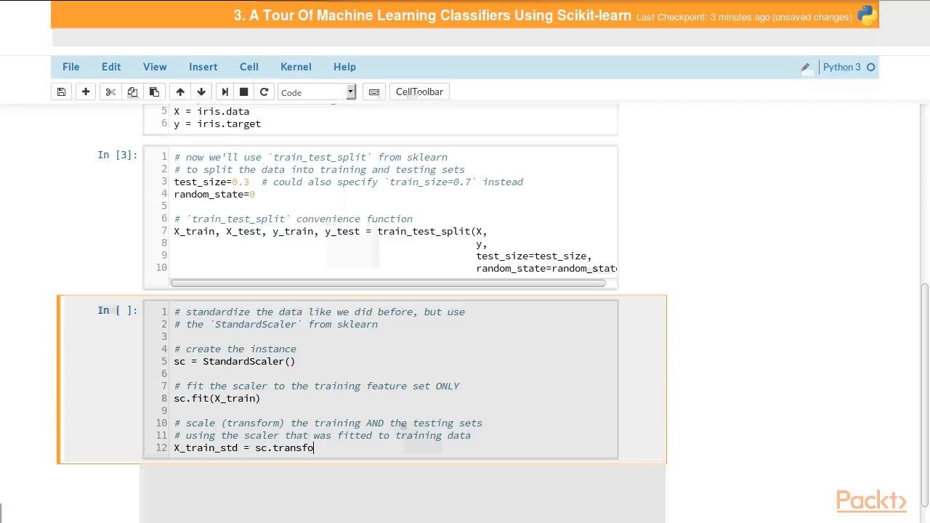
pyautogui.write('rm(X_train')
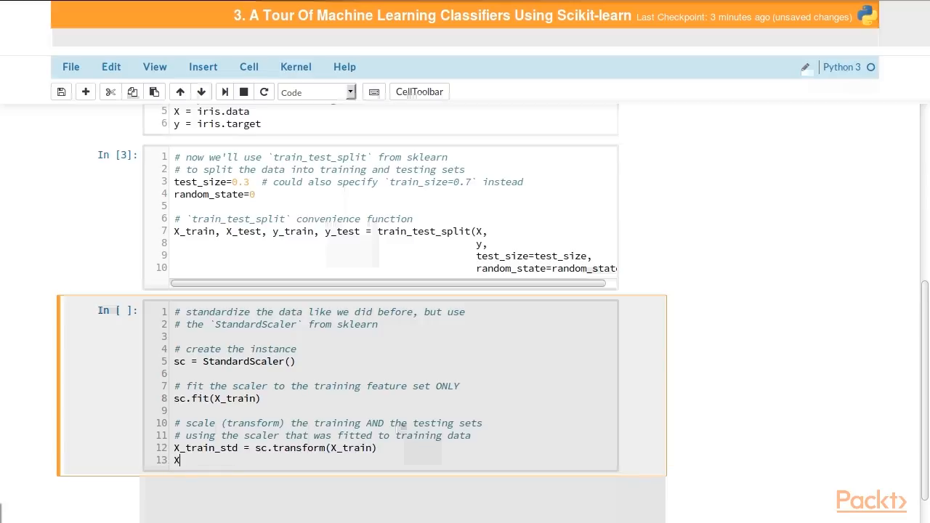
pyautogui.write('_test_std')
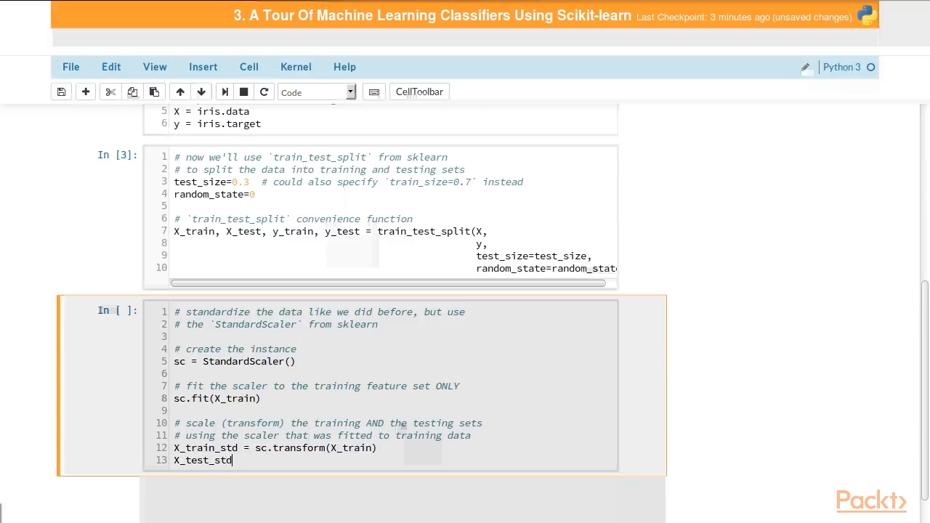
pyautogui.write('= sc.t')
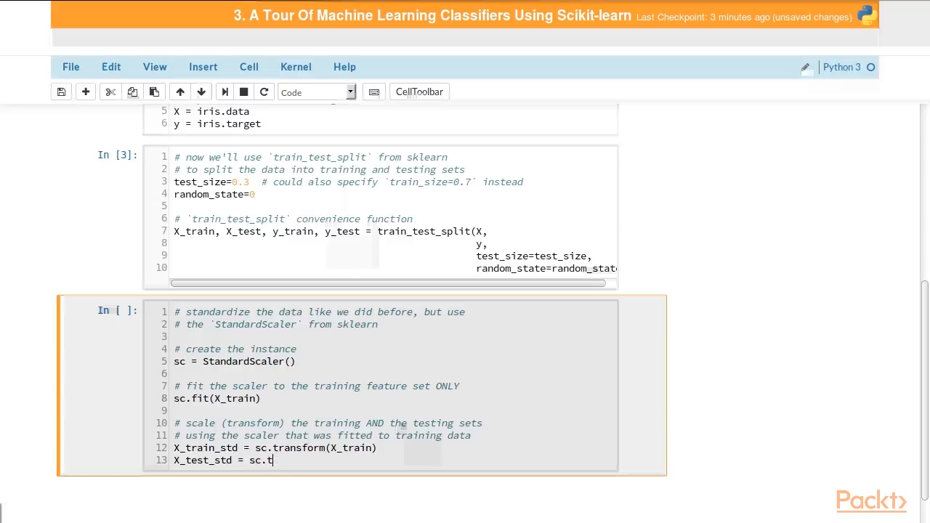
pyautogui.write('ransform(X_test')
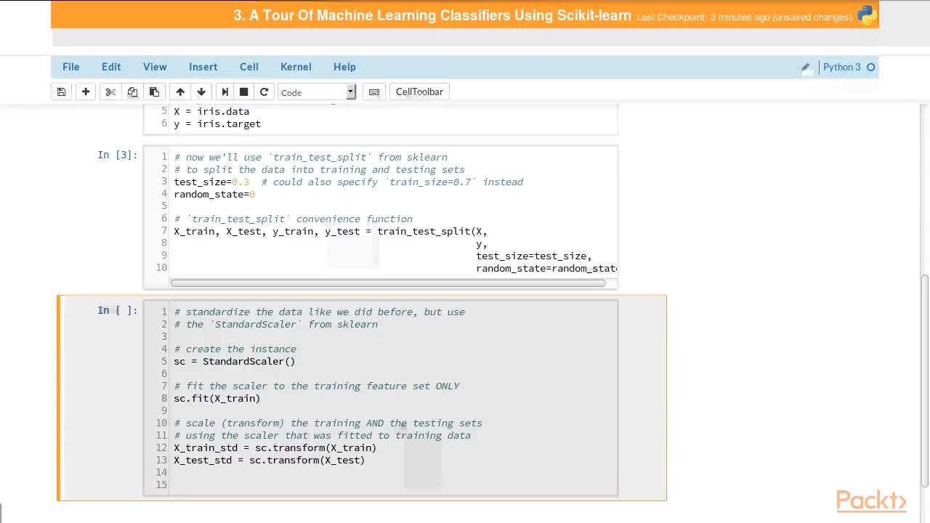
pyautogui.scroll(-3)
pyautogui.write('# it is')
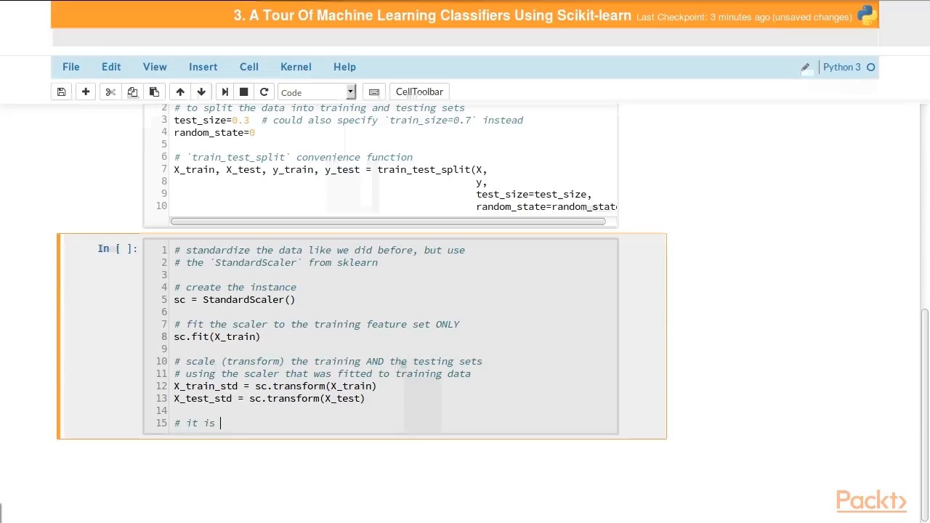
# Step: Write a comment that non-numeric targets must be transformed to numbers prior to splitting the data
pyautogui.write('important to')
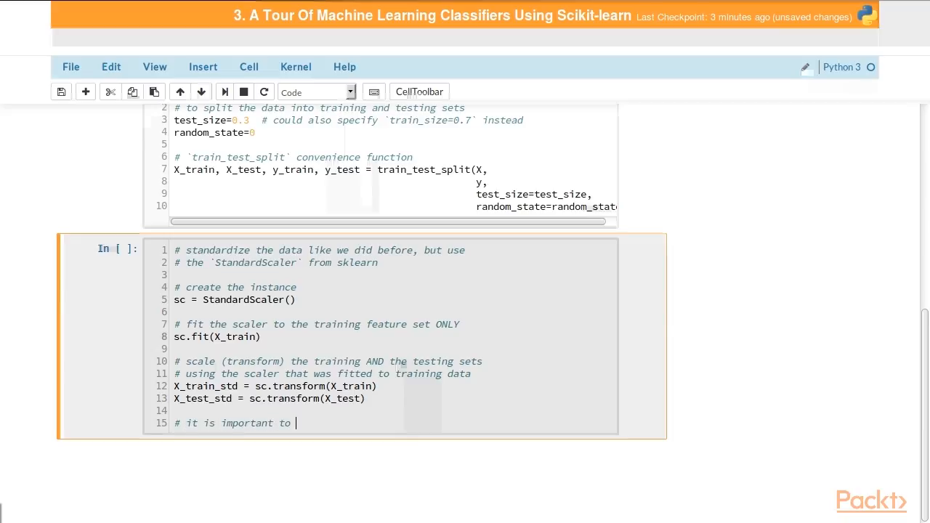
pyautogui.write('transform')
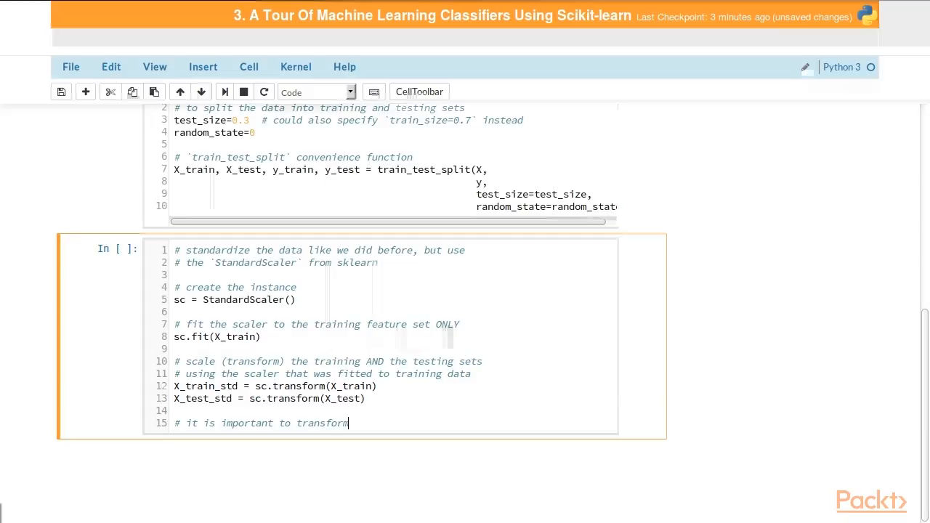
pyautogui.write('non-nume')
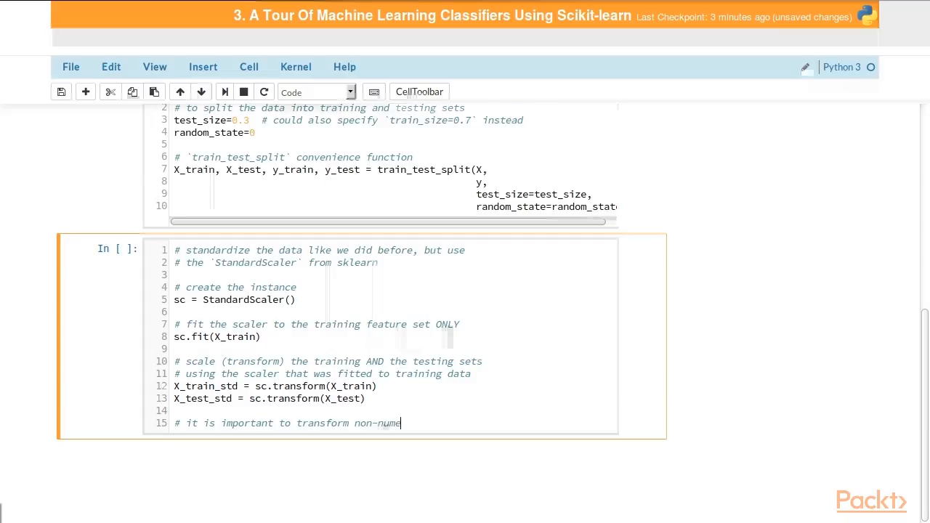
pyautogui.write('ric')
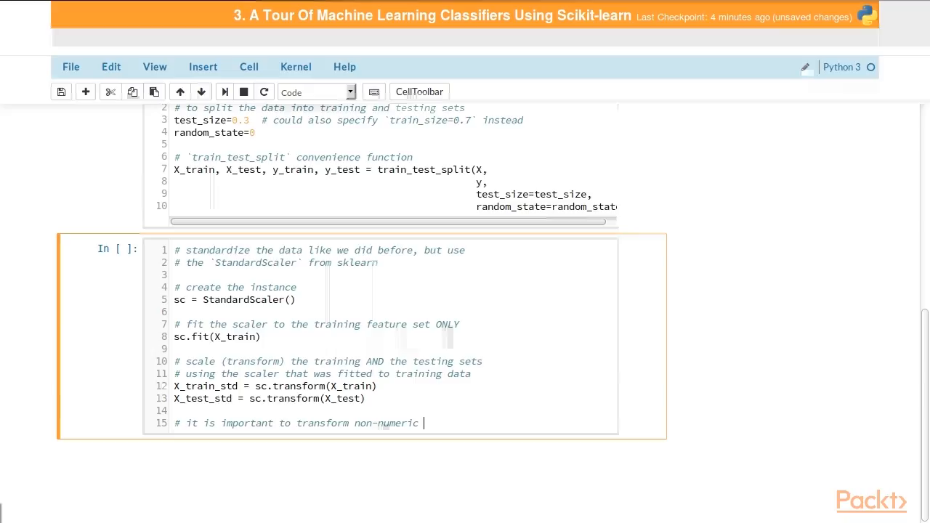
pyautogui.write('target')
pyautogui.write('# values in')
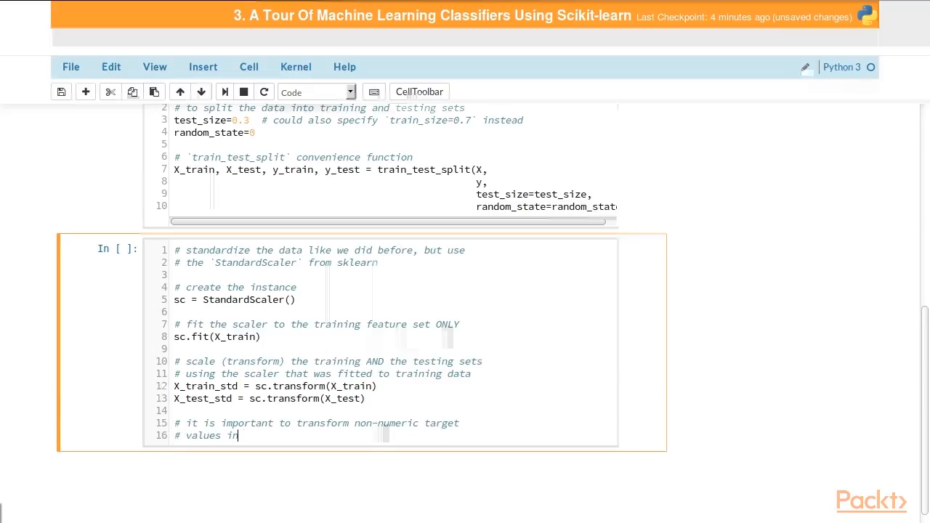
pyautogui.write('to numbers')
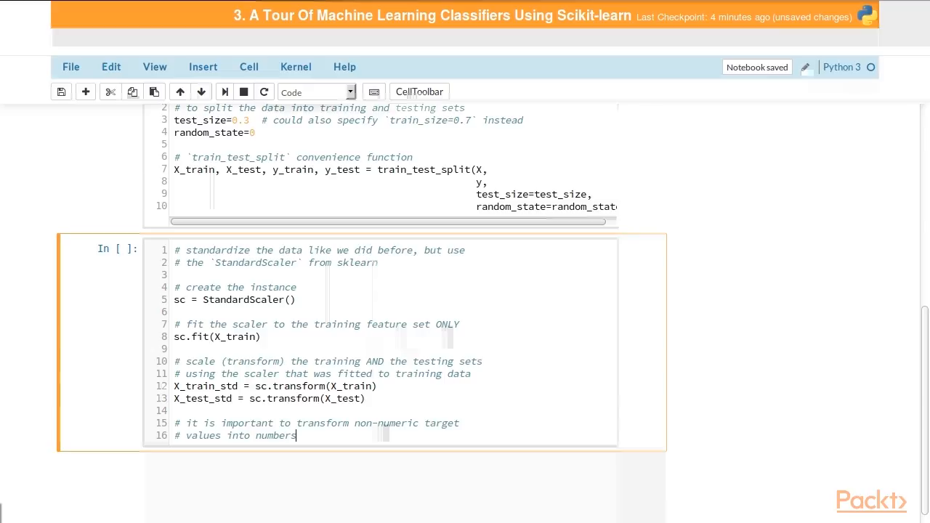
pyautogui.write('prior to')
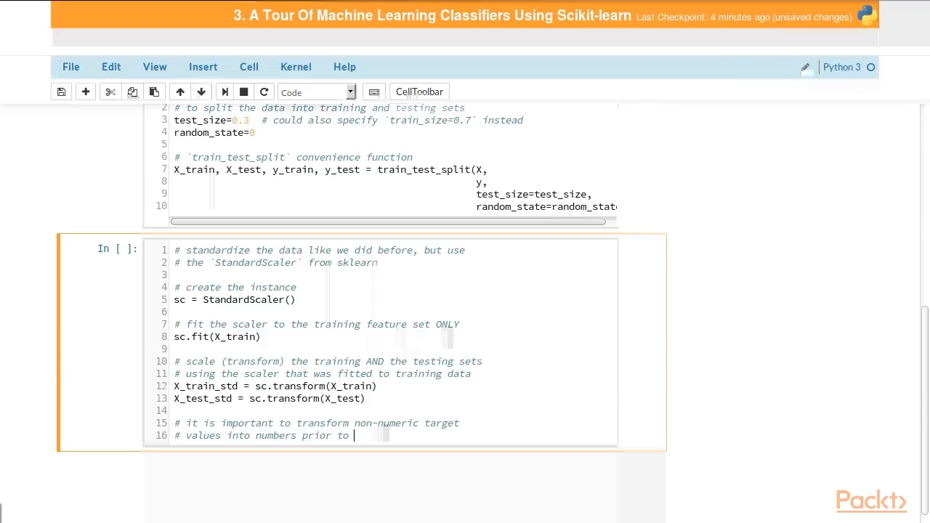
pyautogui.write('splitting')
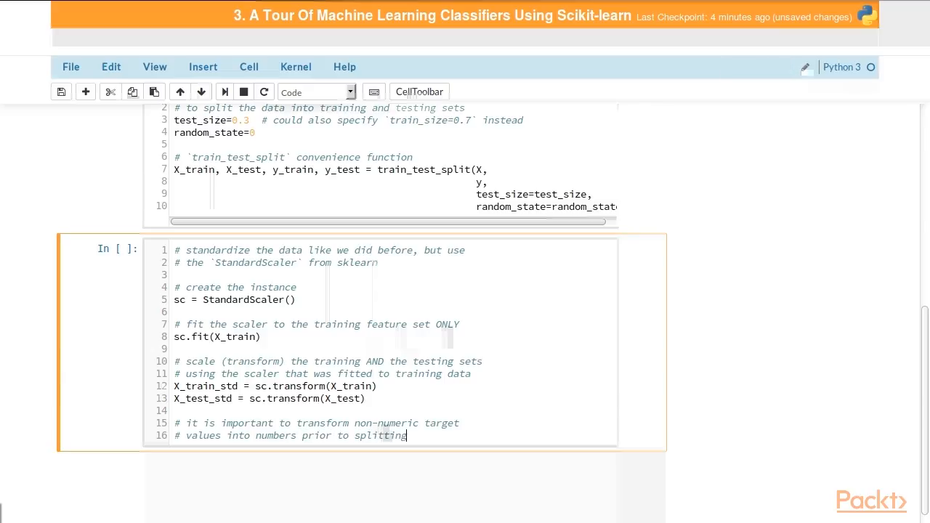
pyautogui.write('the data')
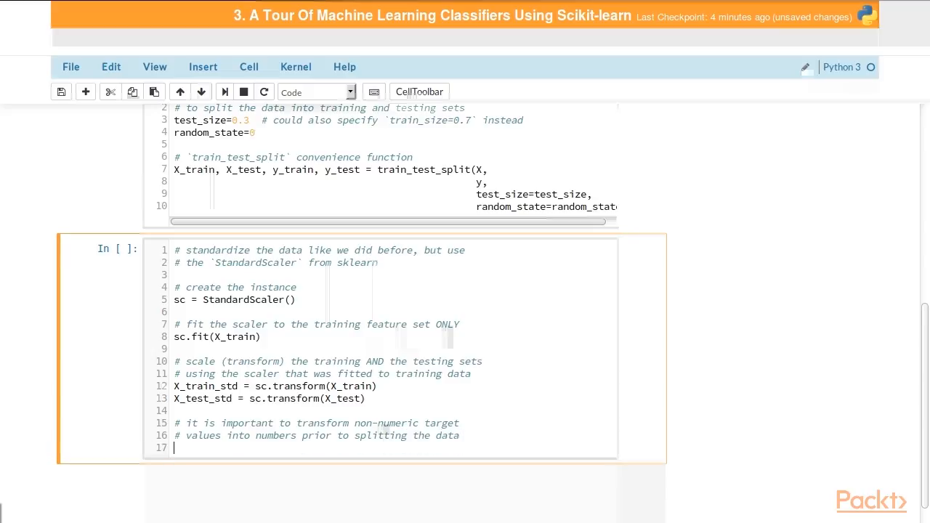
# Step: Continue the comment: to avoid unexpected results when modeling
pyautogui.write('#')
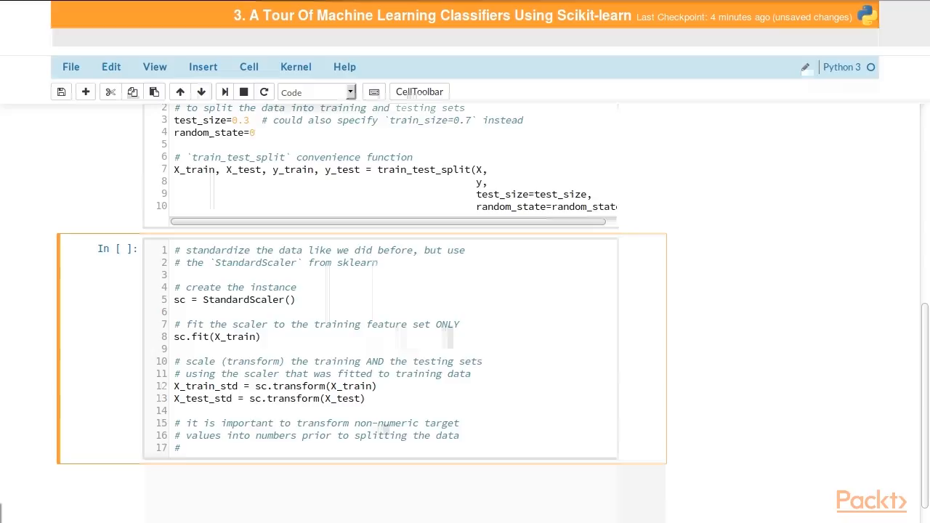
pyautogui.write('to avo')
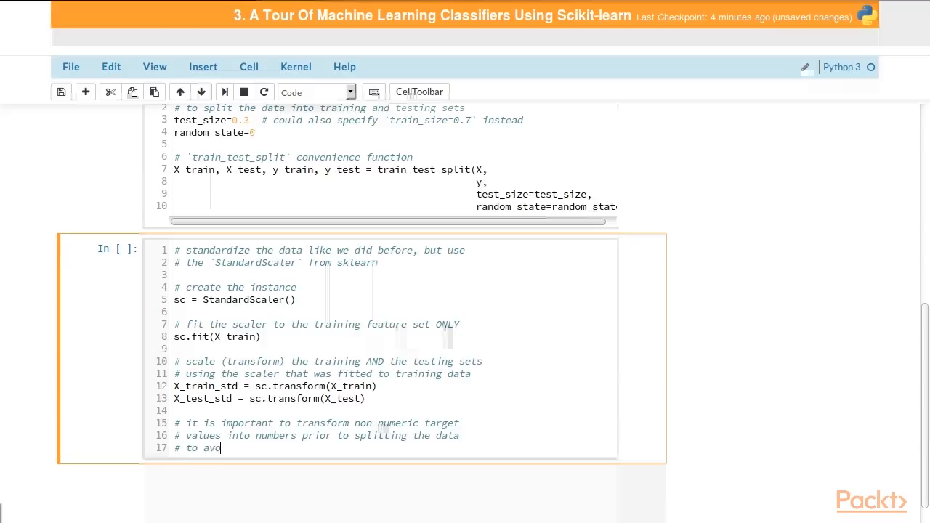
pyautogui.write('id u')
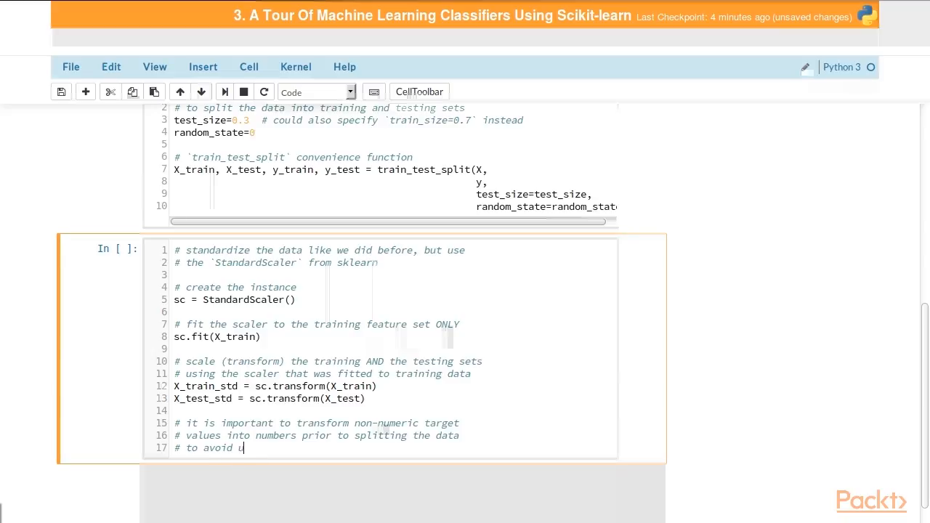
pyautogui.write('nexpecte')
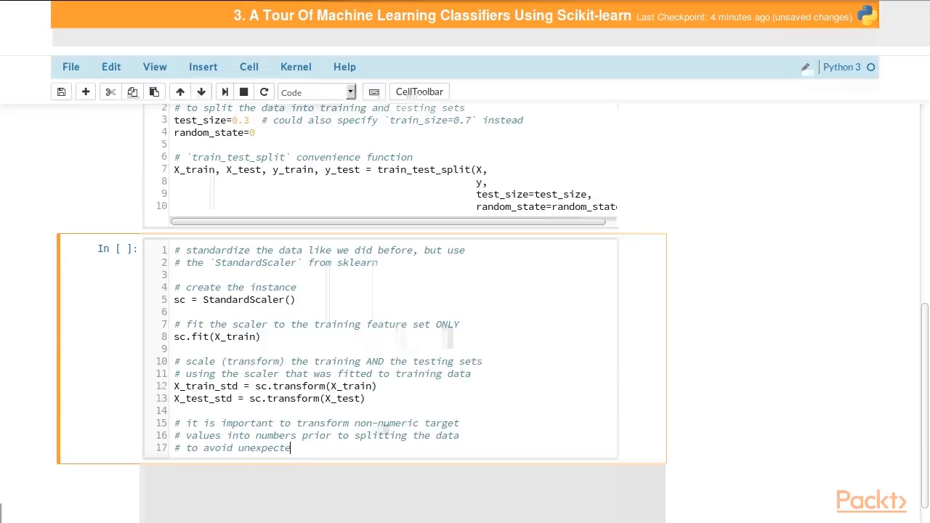
pyautogui.write('d results')
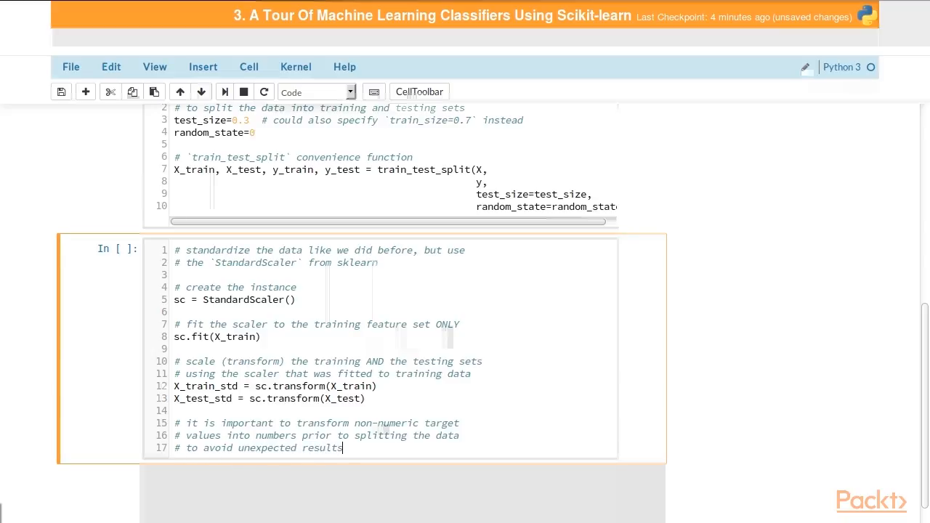
pyautogui.write('when mode')
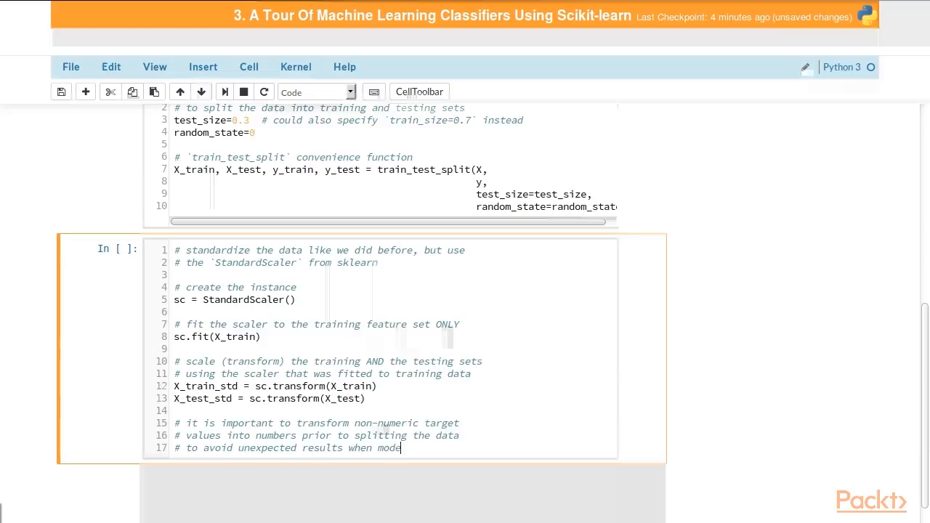
pyautogui.write('ling')
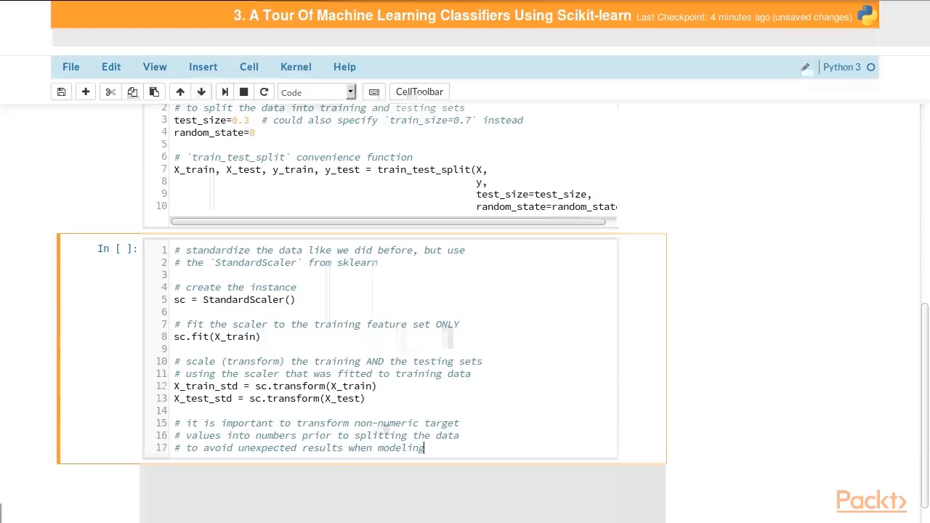
# Step: Print the unique target labels with print("Unique labels: {0}".format(np.unique(y)))
pyautogui.write('p')
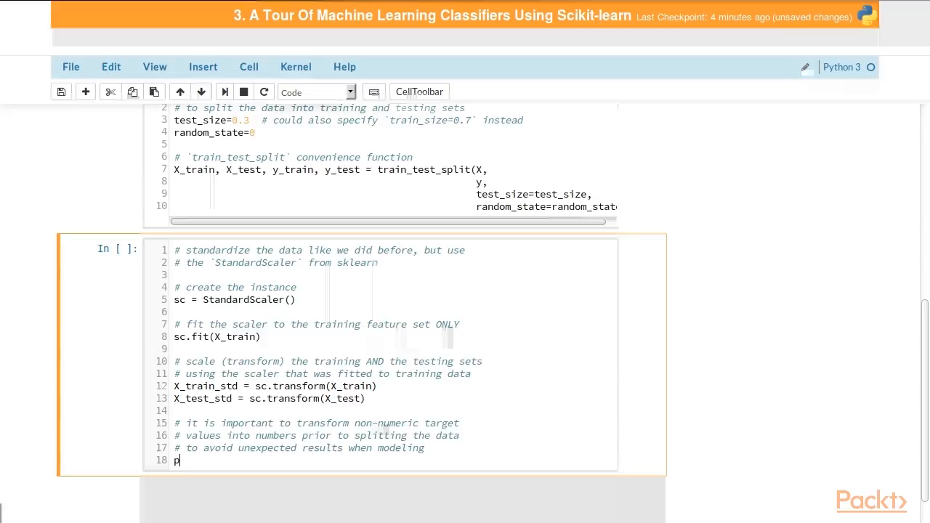
pyautogui.write('rint("Uni"')
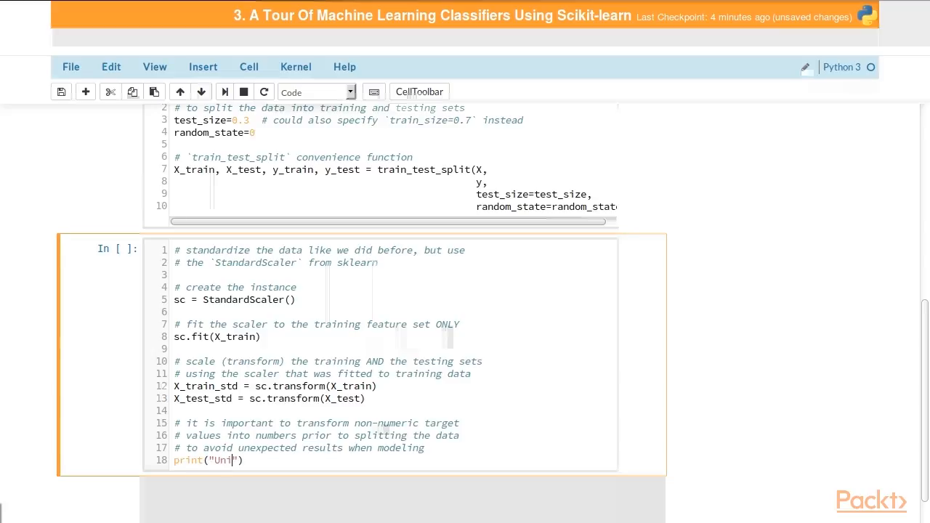
pyautogui.write('que labels')
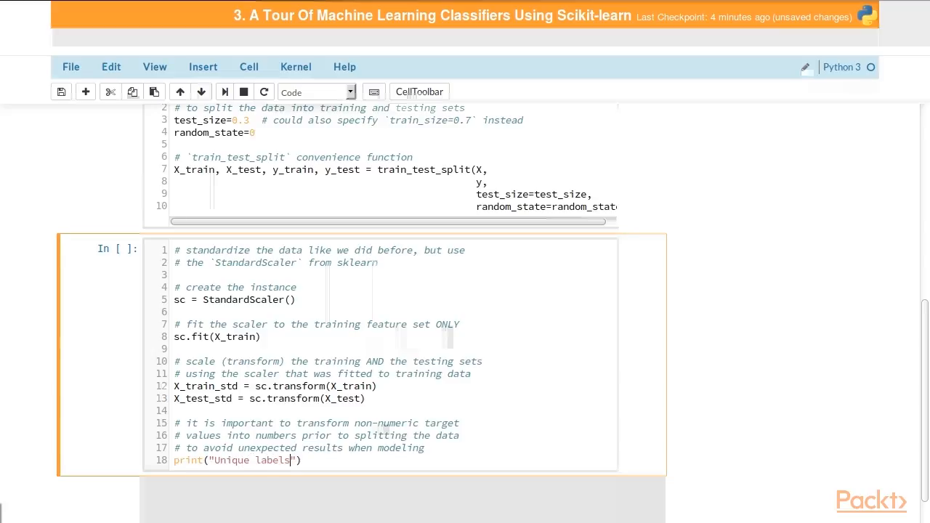
pyautogui.write(': {}')
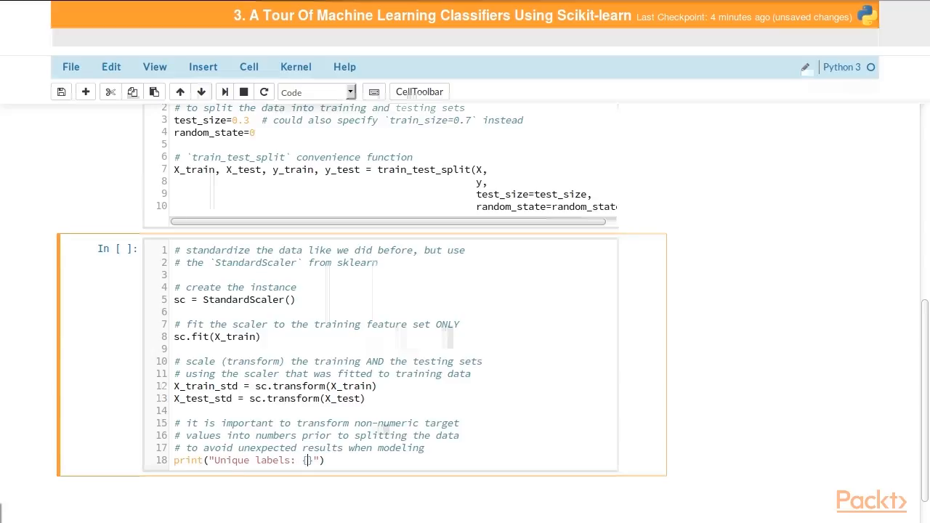
pyautogui.write('0}".format(np')
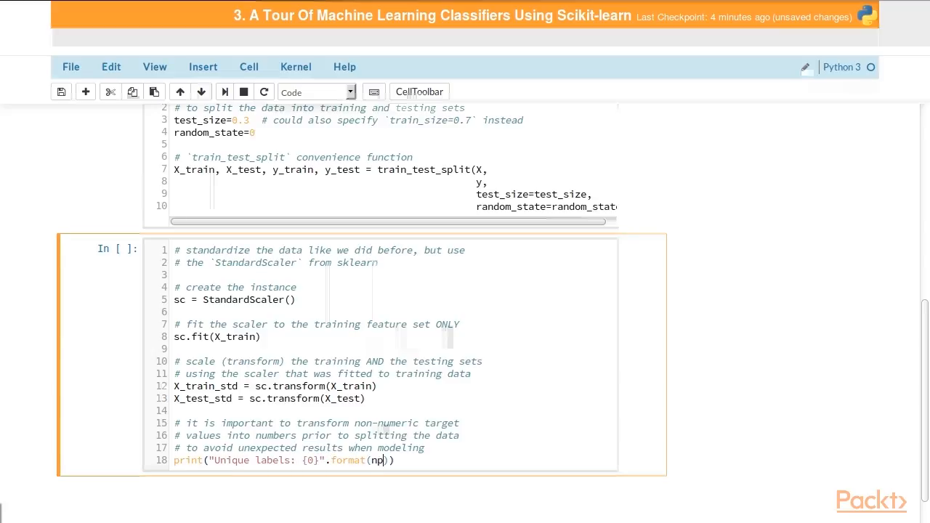
pyautogui.write('.unique(y)')
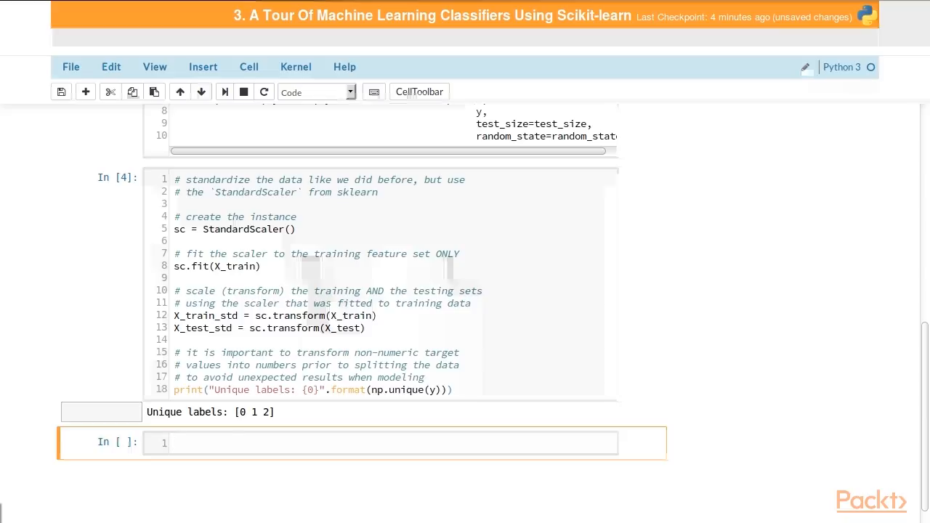
# Step: Write the comment explaining that a subset of the features will be selected
pyautogui.write('# we will s')
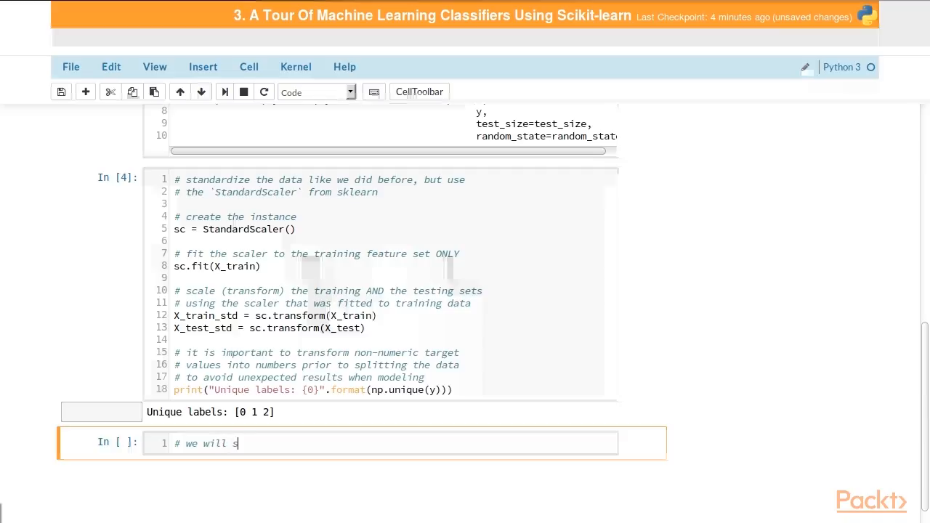
pyautogui.write('elect a subest o')
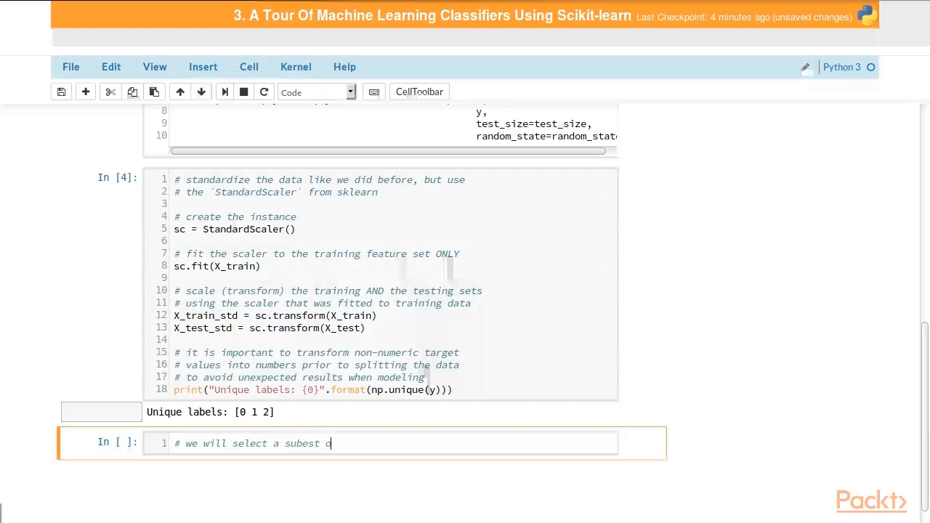
pyautogui.press('BackSpace')
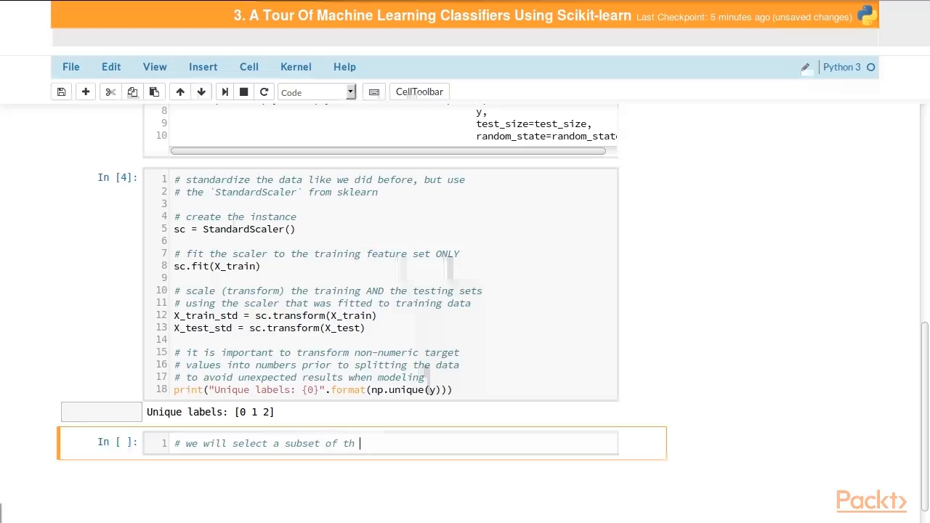
pyautogui.write('e features as before')
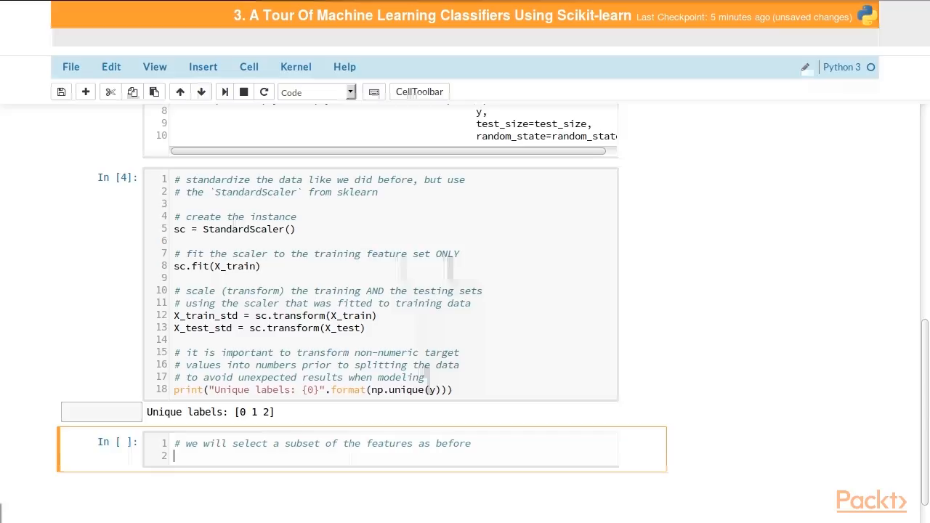
# Step: Narrow X_train_std and X_test_std to feature columns [2, 3] and run the cell
pyautogui.write('X_train_')
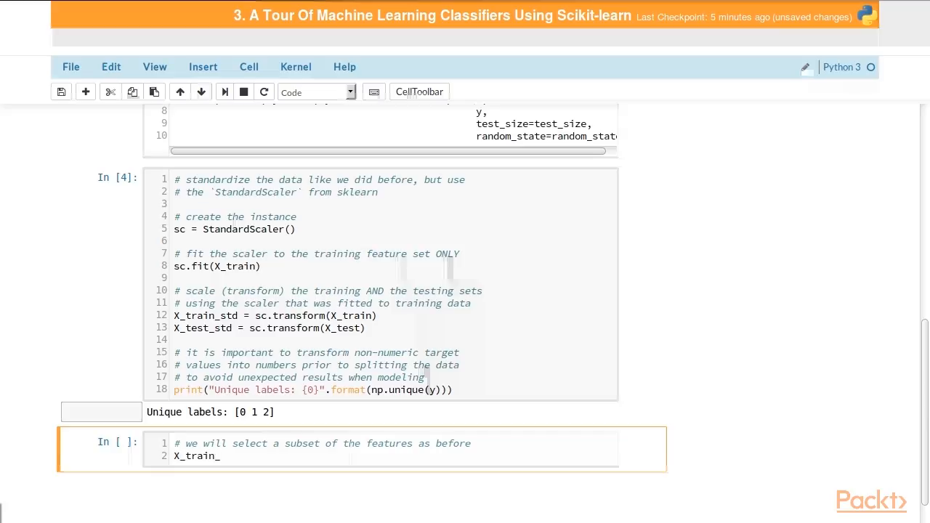
pyautogui.write('std =')
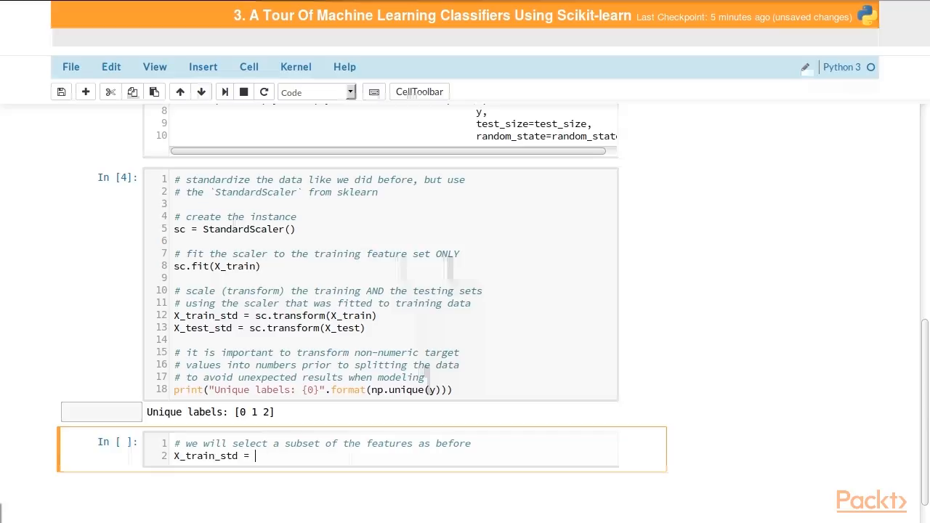
pyautogui.write('X_train')
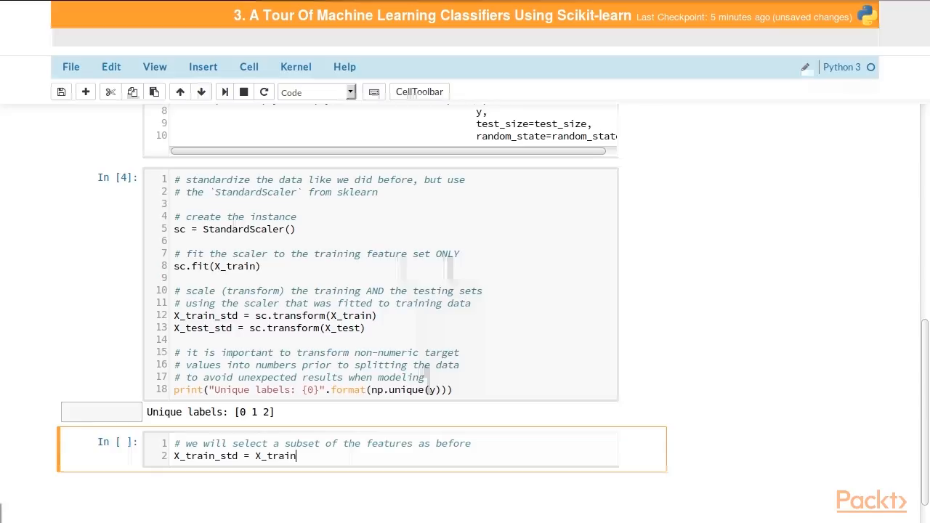
pyautogui.write('_std[]')
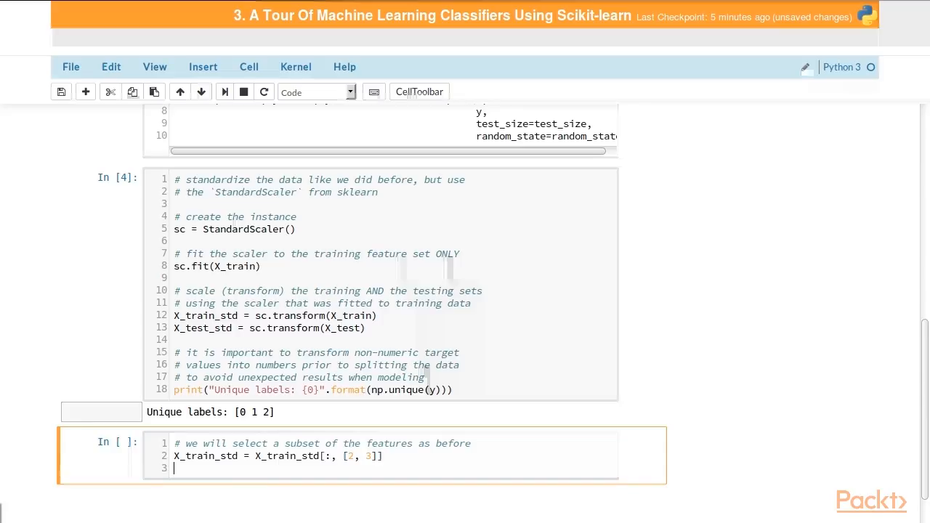
pyautogui.write('X_test_')
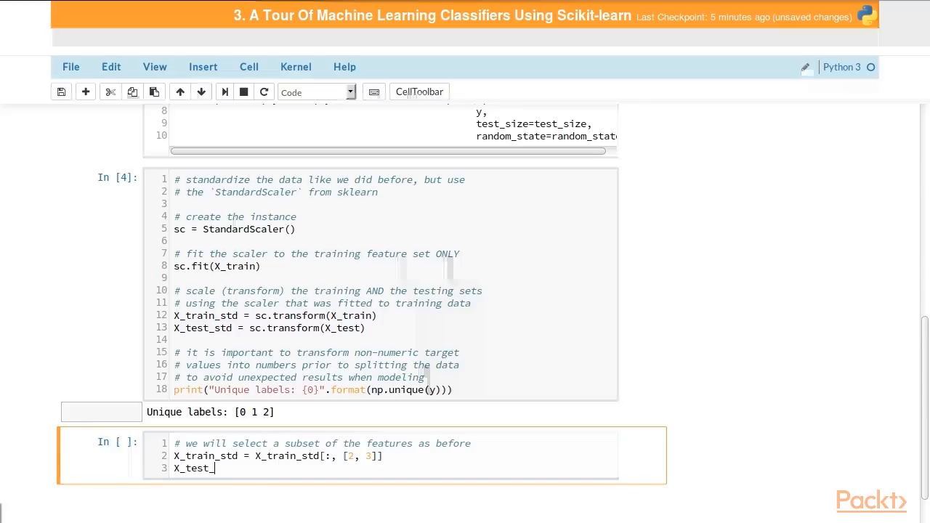
pyautogui.write('std = X')
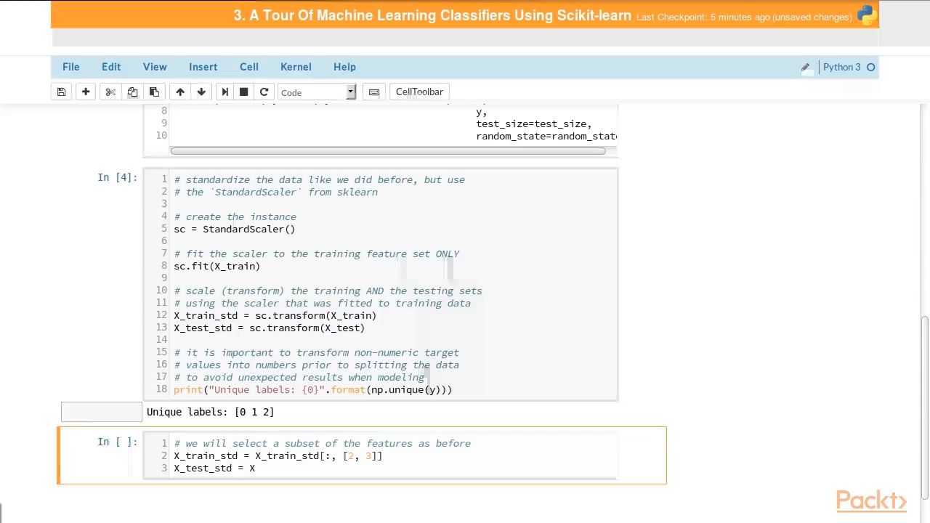
pyautogui.write('_test_std[:, [')
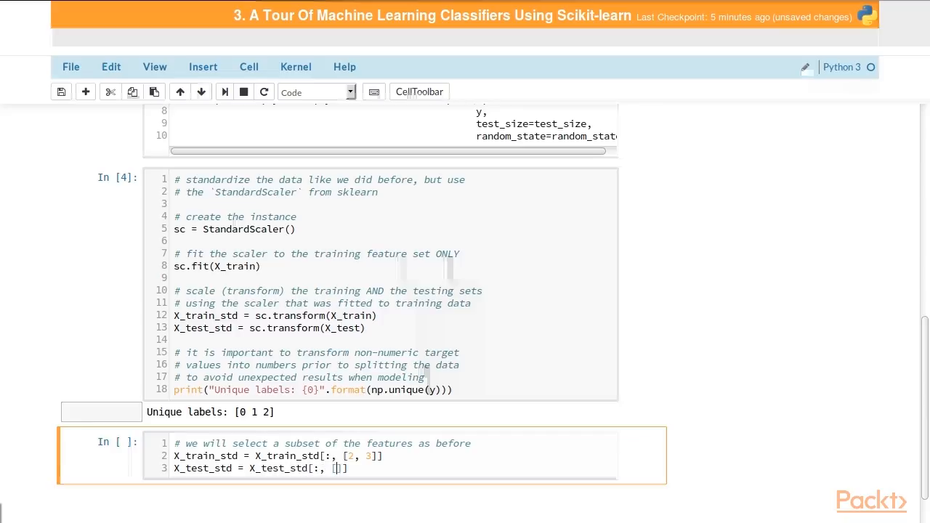
pyautogui.write('2, 3')
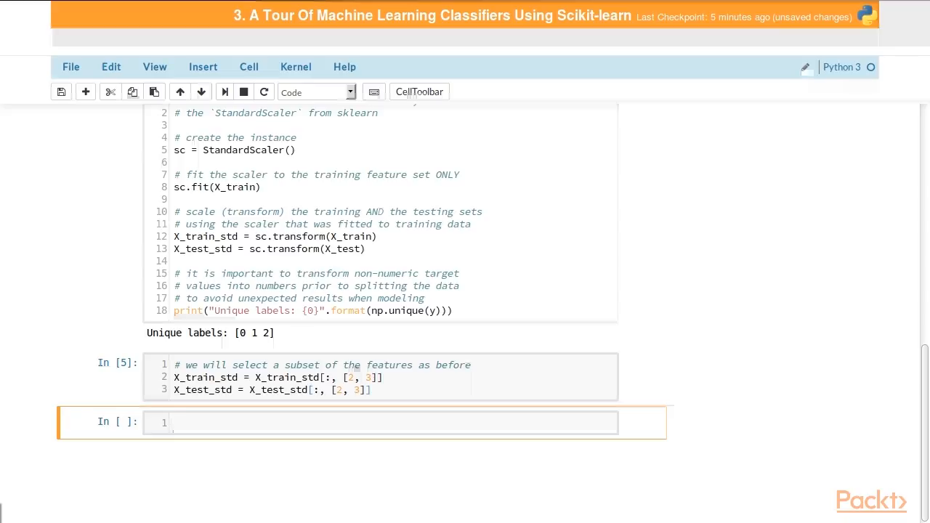
# Step: Write comments about training a model using sklearn's implementation of the perceptron
pyautogui.write('#')
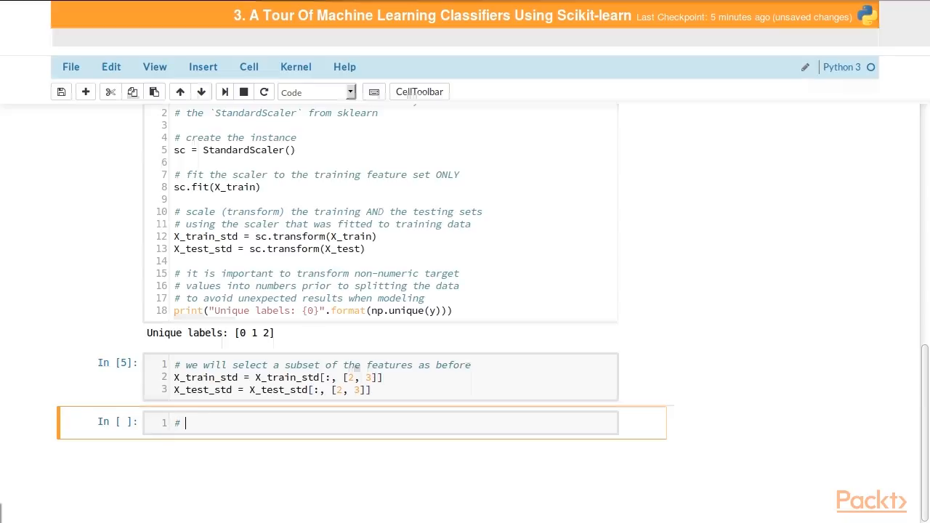
pyautogui.write("let's t")
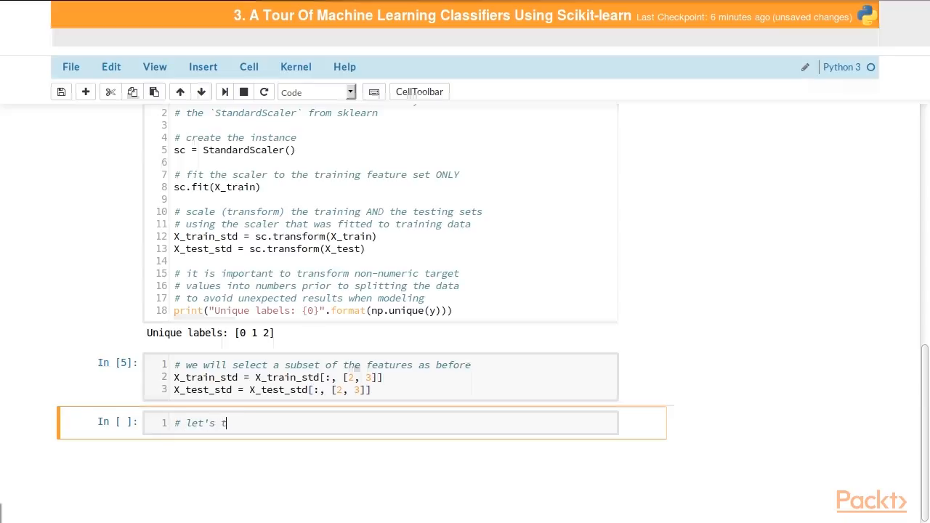
pyautogui.write('rain a model using the sklearn')
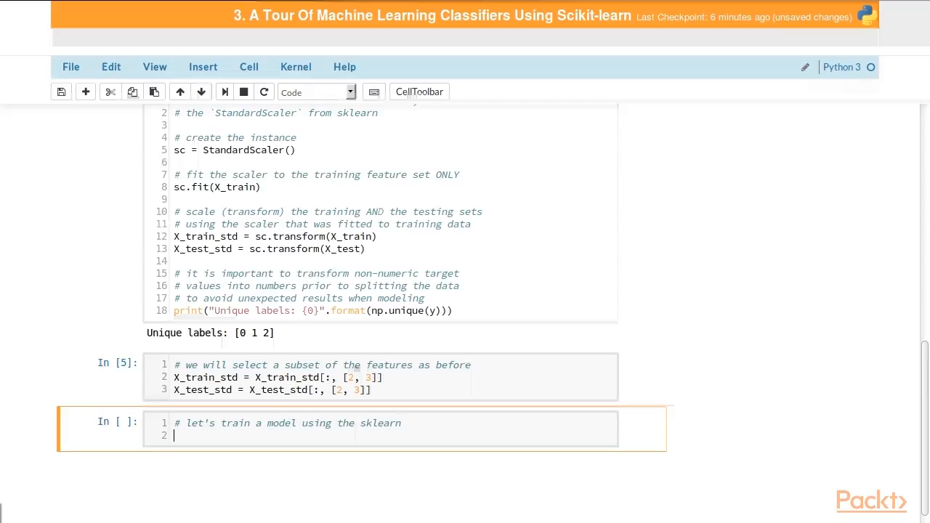
pyautogui.write('# imp')
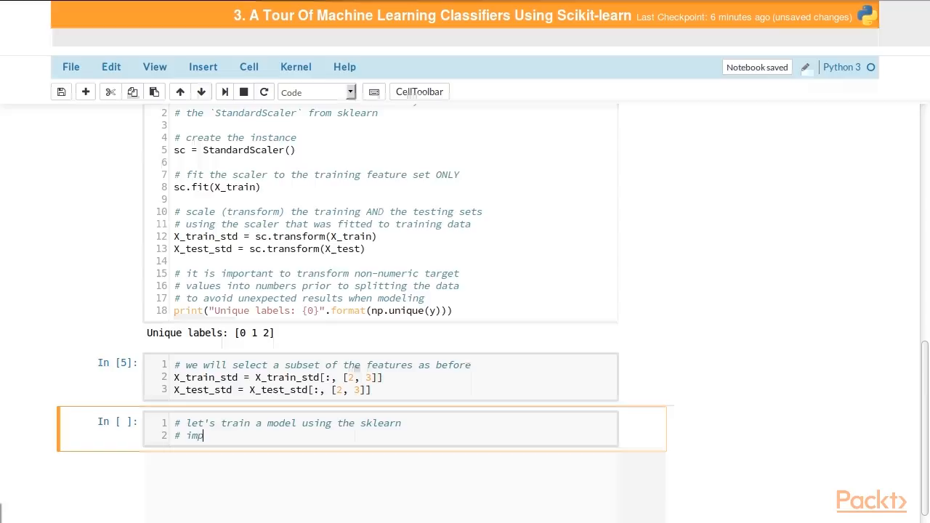
pyautogui.write('lementation o')
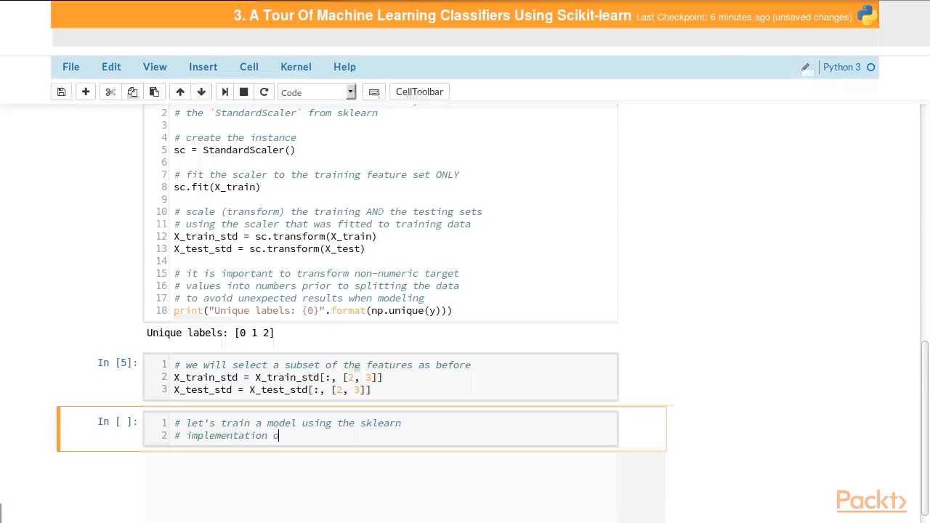
pyautogui.write('f perceptron')
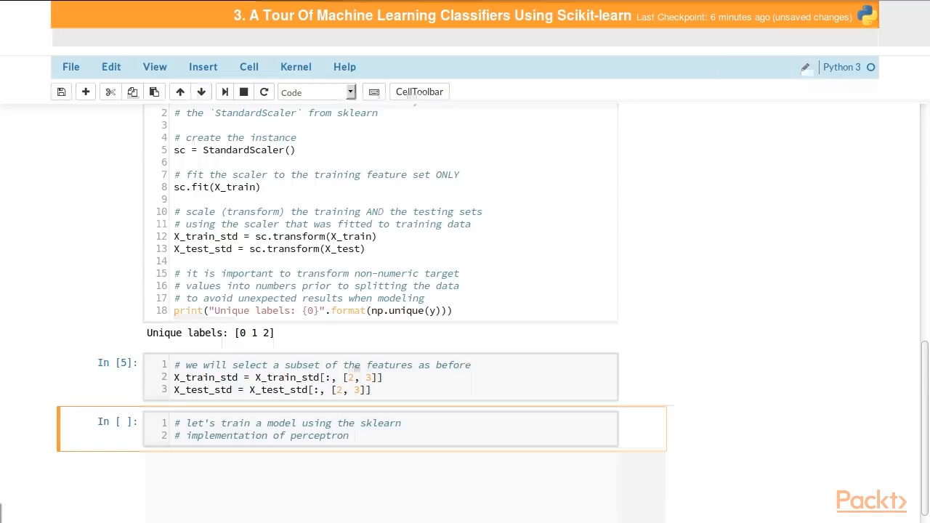
# Step: Define n_iter=40 and eta0=0.1, noting eta0 matches the learning rate `eta` of the own implementation
pyautogui.write('n_iter=40')
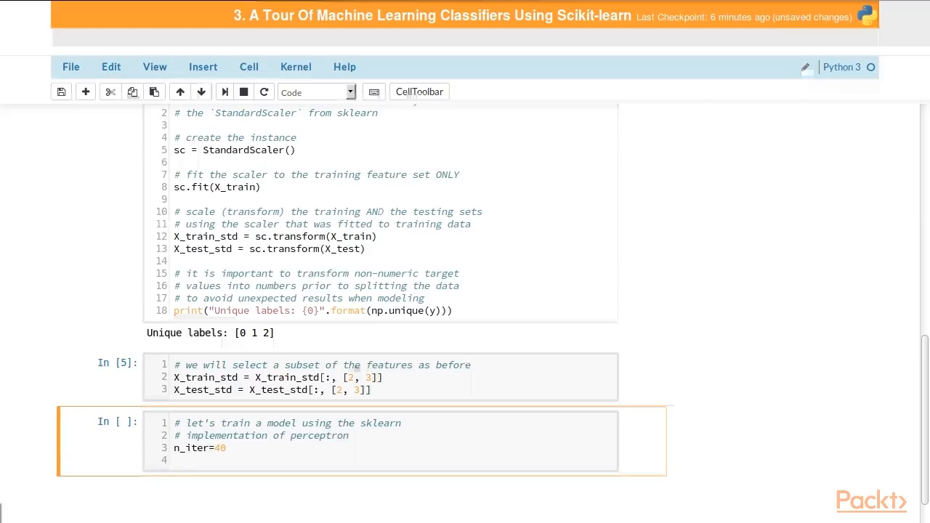
pyautogui.write('eta0=')
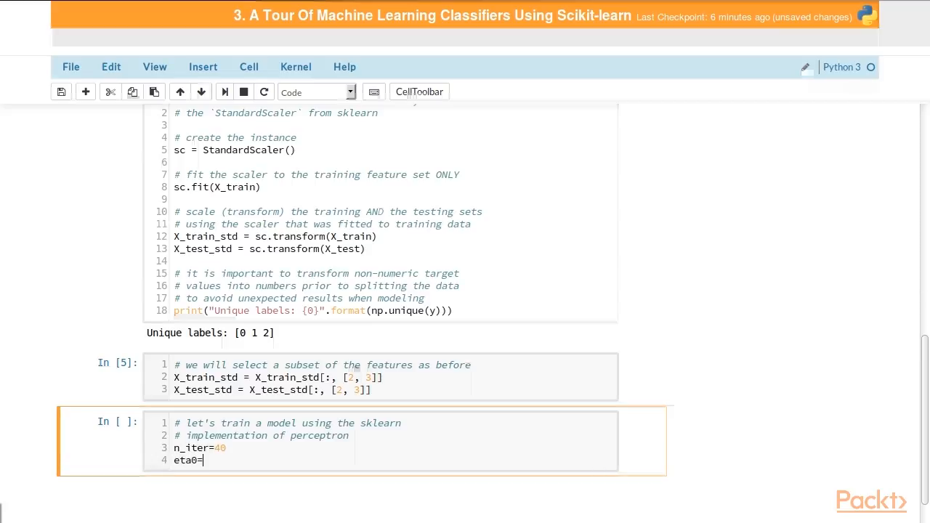
pyautogui.write('0.1')
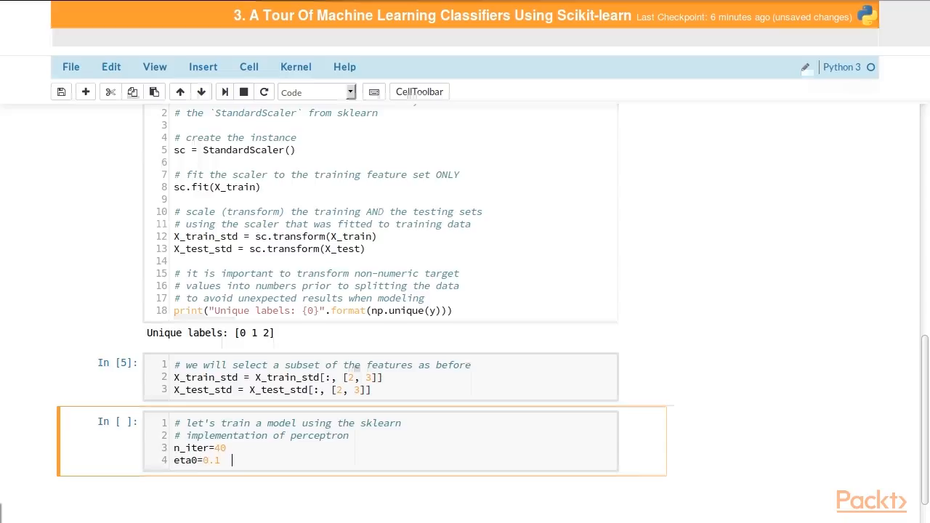
pyautogui.write('# s')
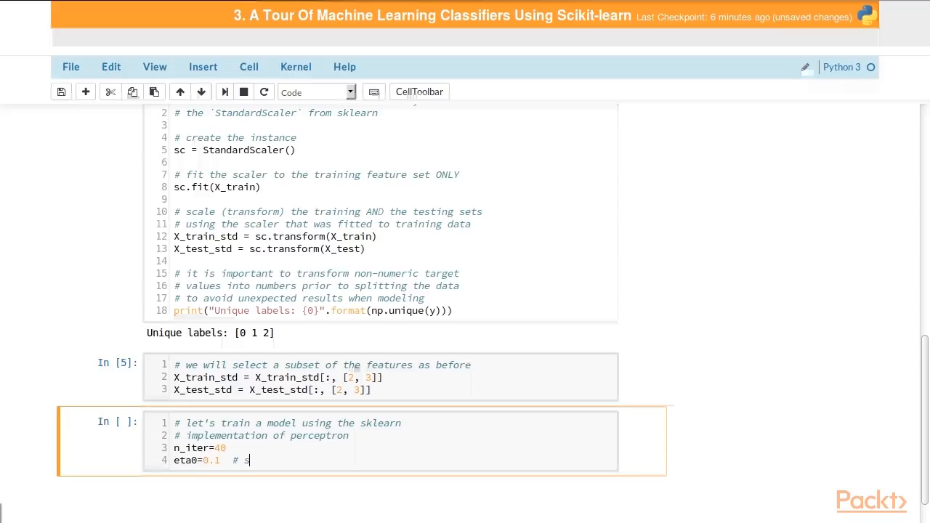
pyautogui.write('ame as')
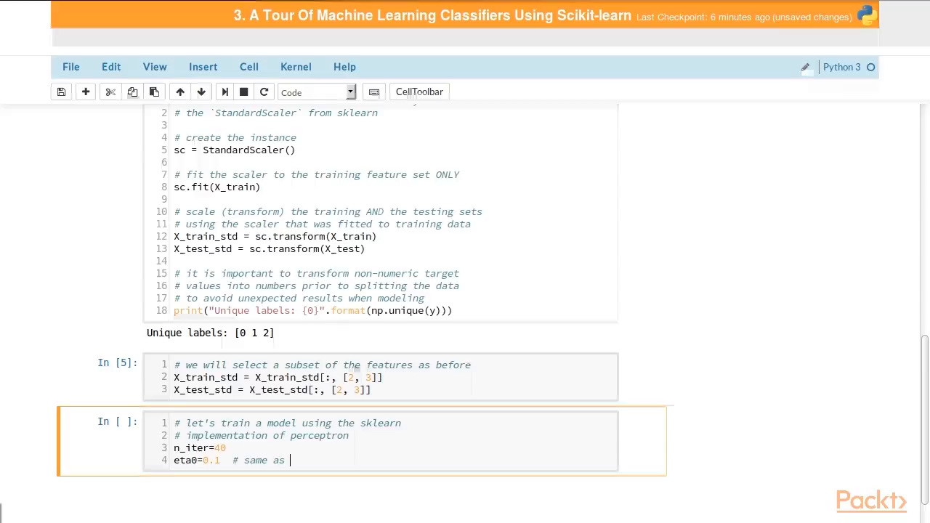
pyautogui.write('`eta` (1')
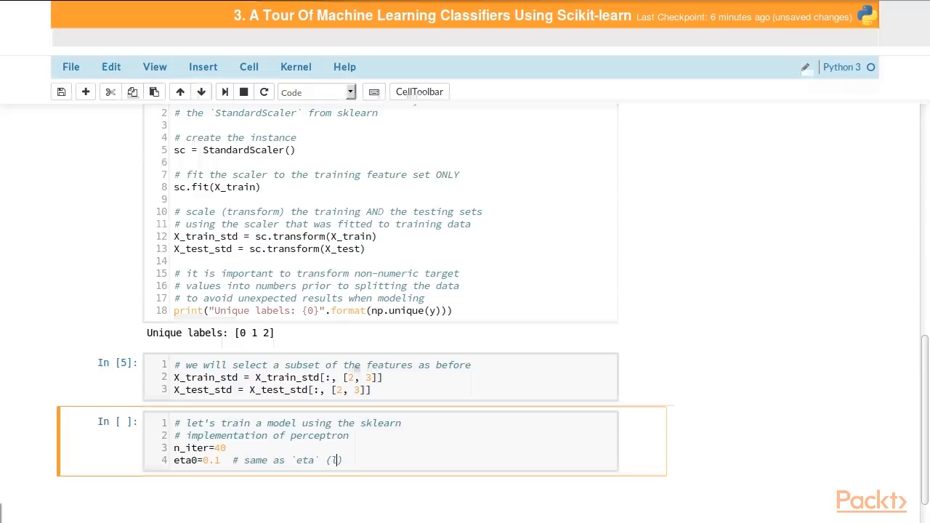
pyautogui.write('learning rate) in')
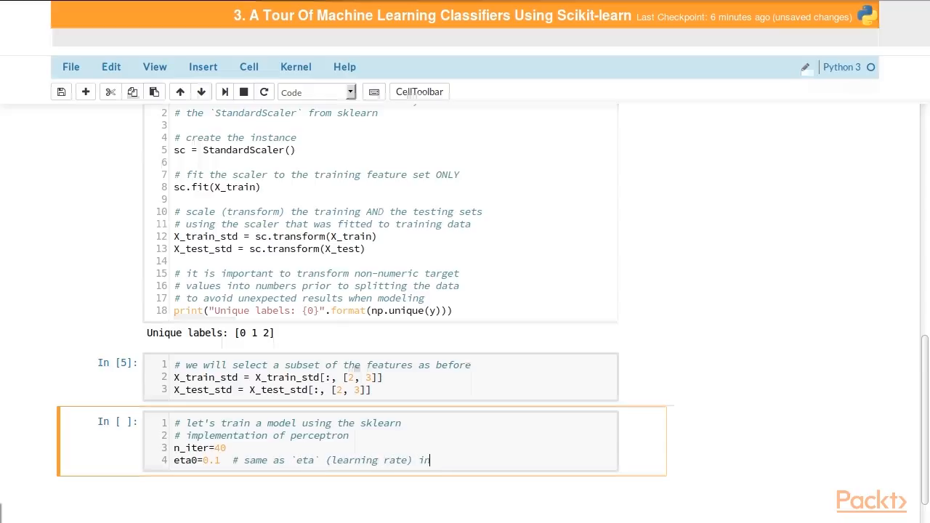
pyautogui.write('our implementation')
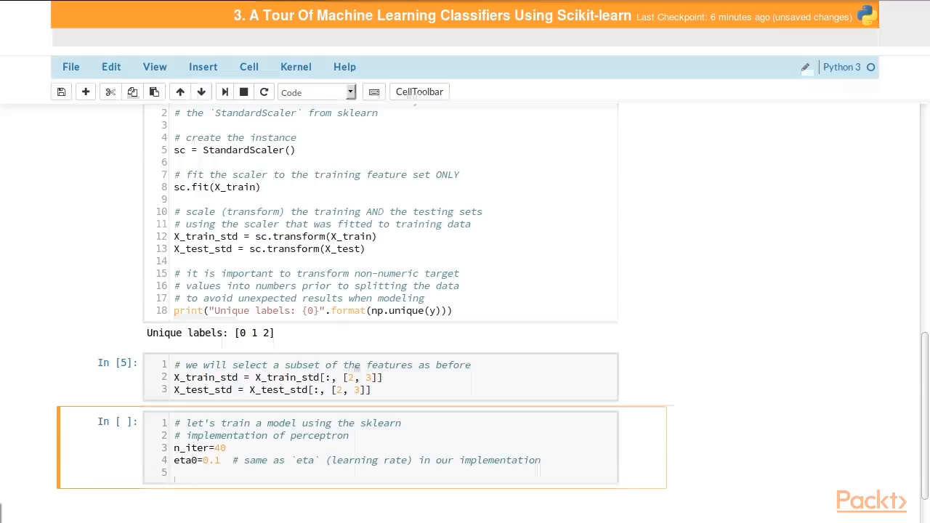
# Step: Create ppn = Perceptron(n_iter=n_iter, eta0=eta0, random_state=random_state) with a comment
pyautogui.write('# creat')
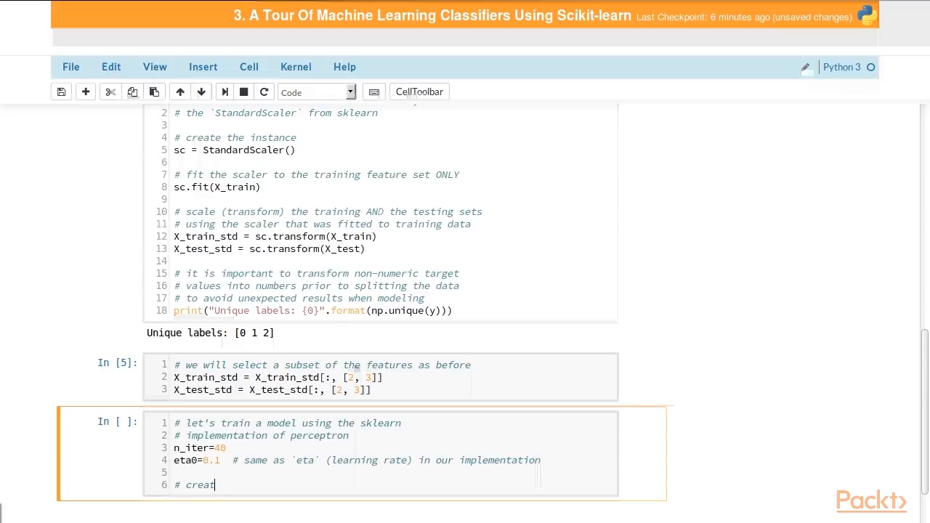
pyautogui.write('e the perceptron instance')
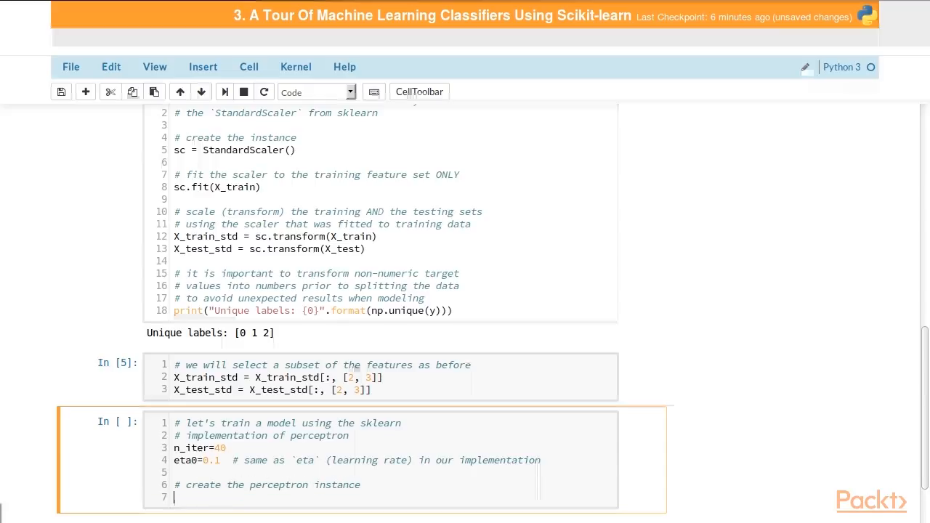
pyautogui.scroll(-3)
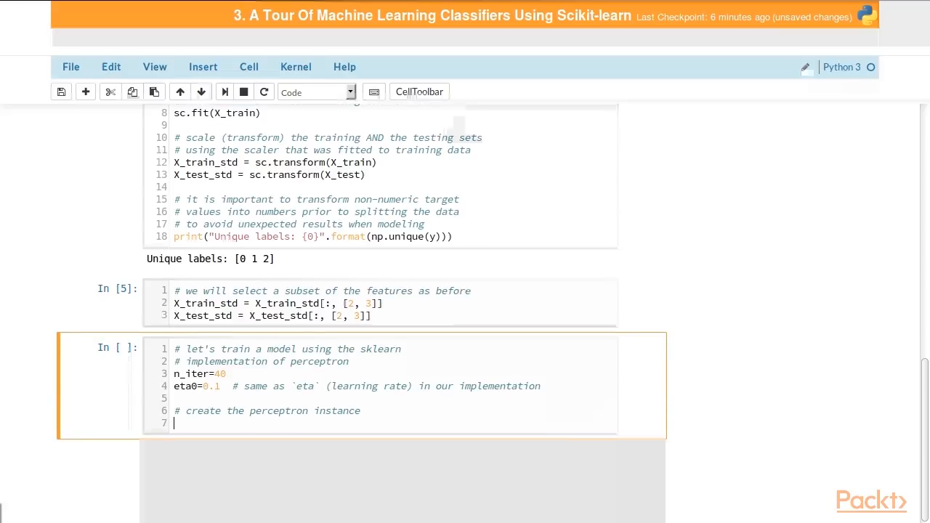
pyautogui.write('ppn')
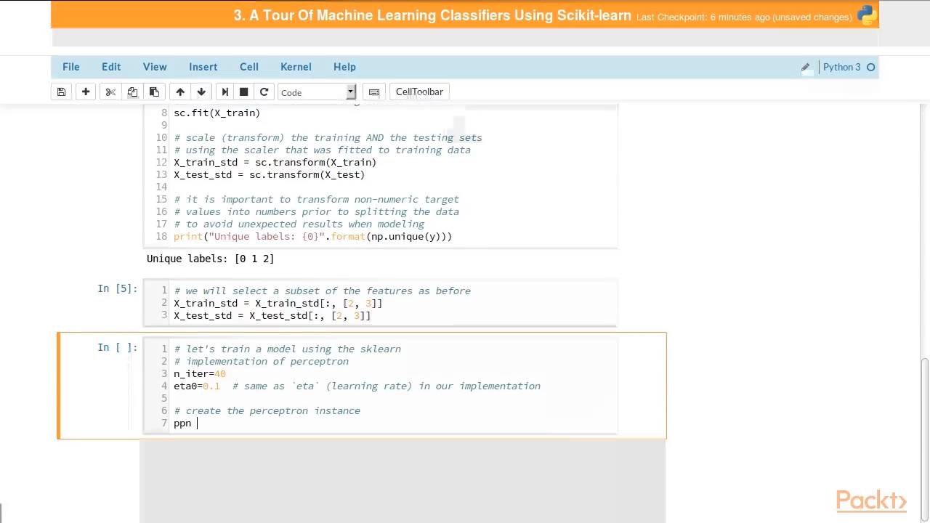
pyautogui.write('= Percep')
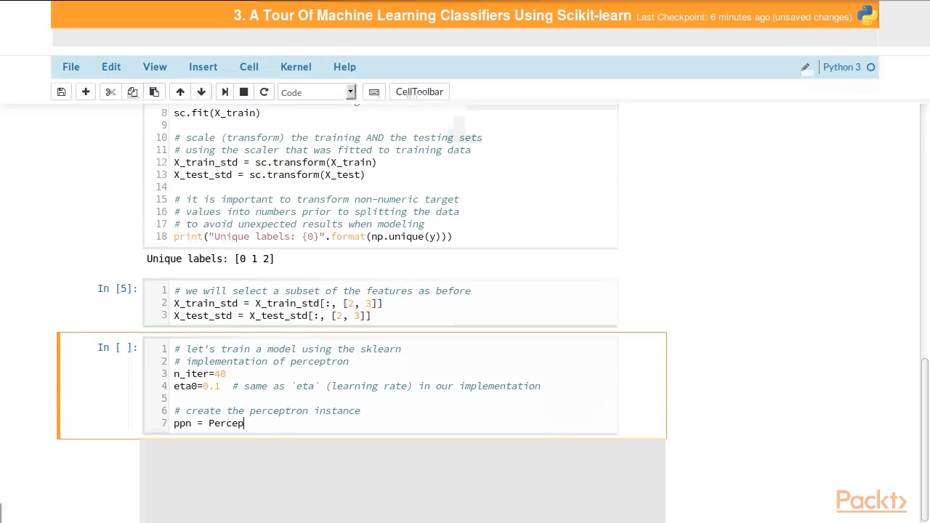
pyautogui.write('tron(n')
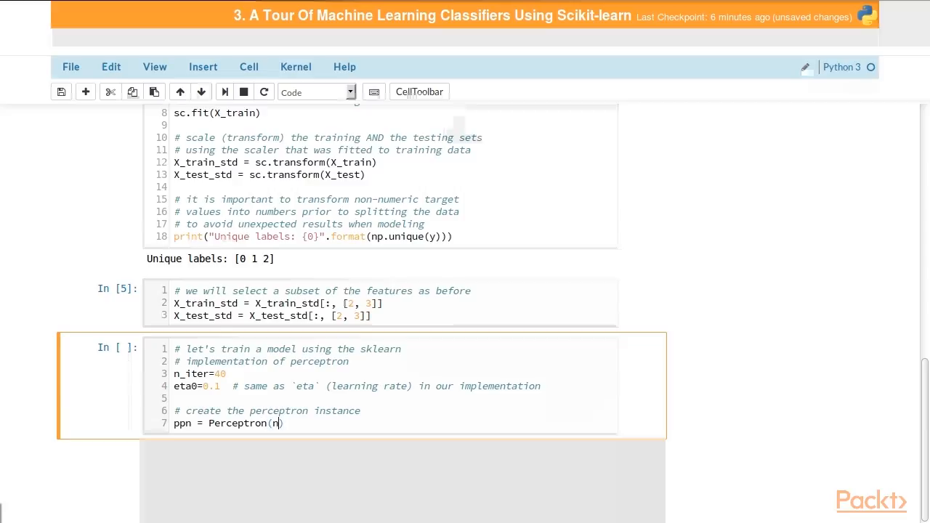
pyautogui.write('_iter=n_i')
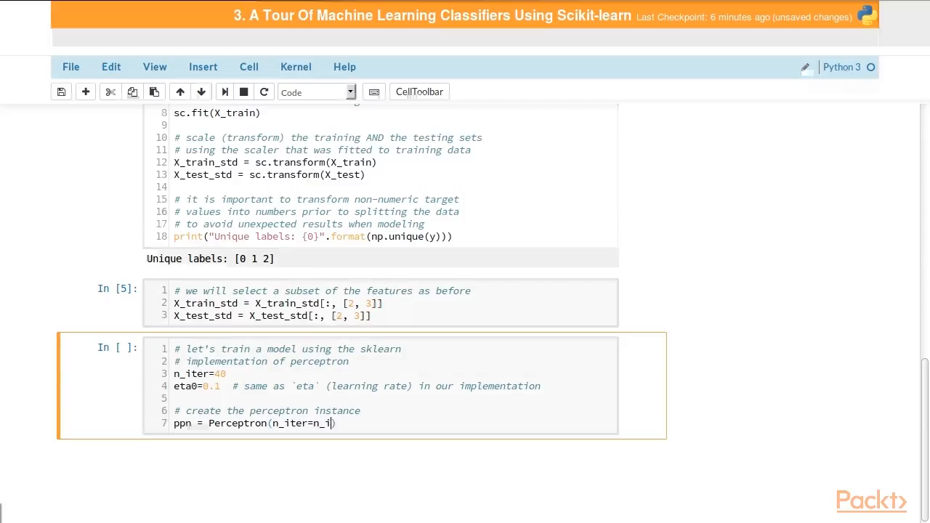
pyautogui.write(',')
pyautogui.write('random_s)')
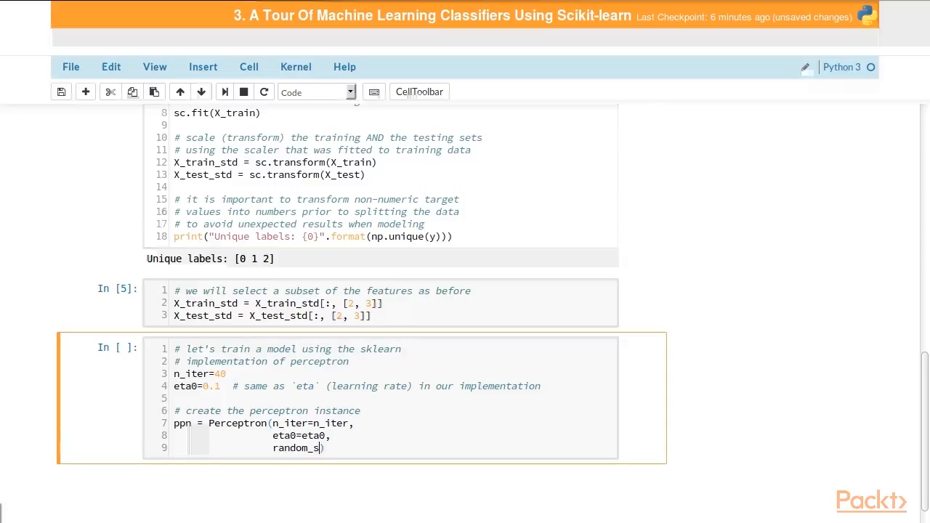
pyautogui.write('tate=random_st')
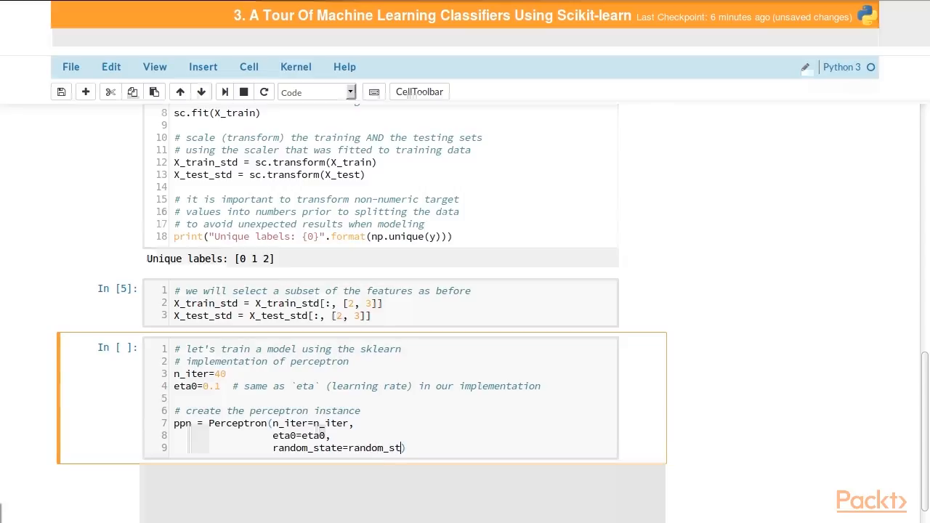
pyautogui.write('ate')
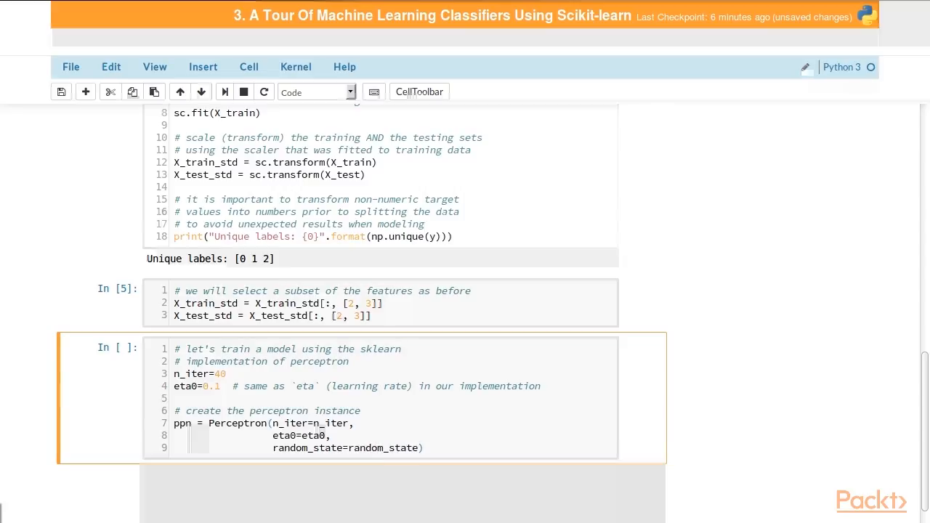
# Step: Fit the model to the training data with ppn.fit(X_train_std, y_train)
pyautogui.write('# fit')
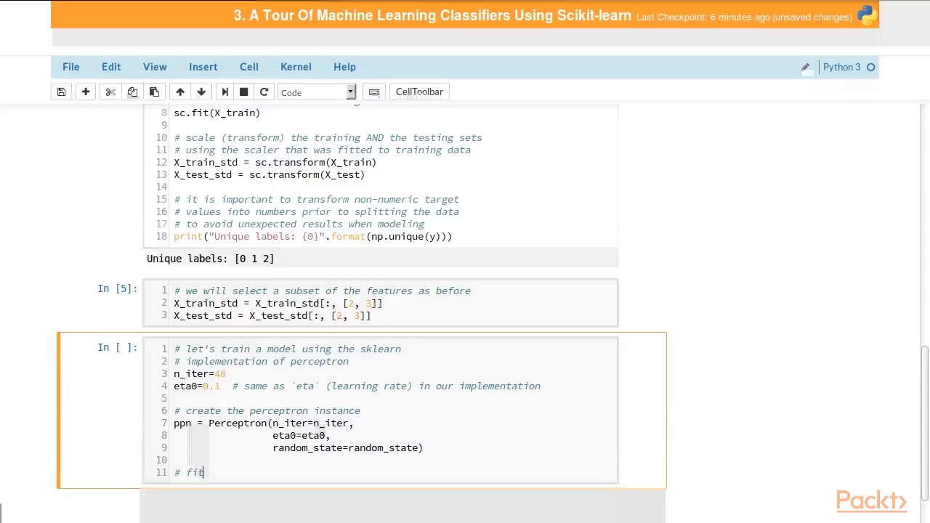
pyautogui.write('the model to the standardize')
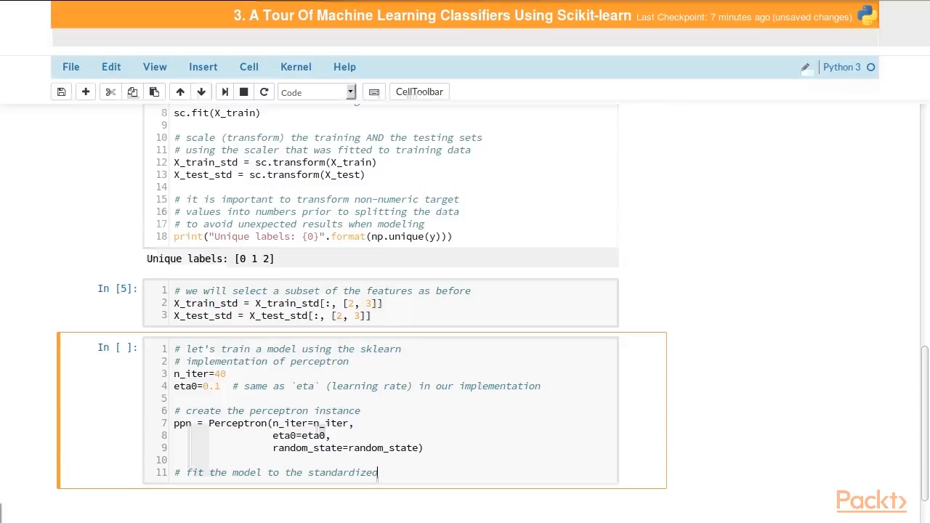
pyautogui.write('data')
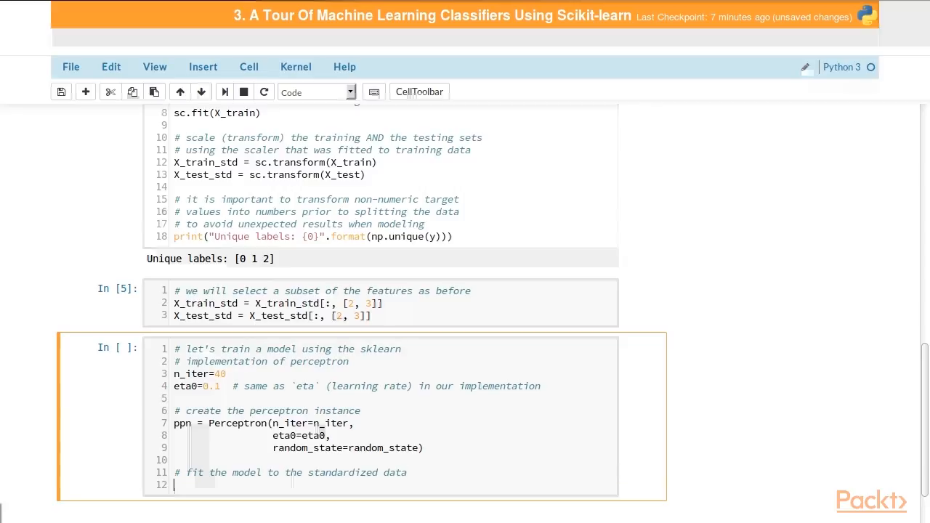
pyautogui.scroll(3)
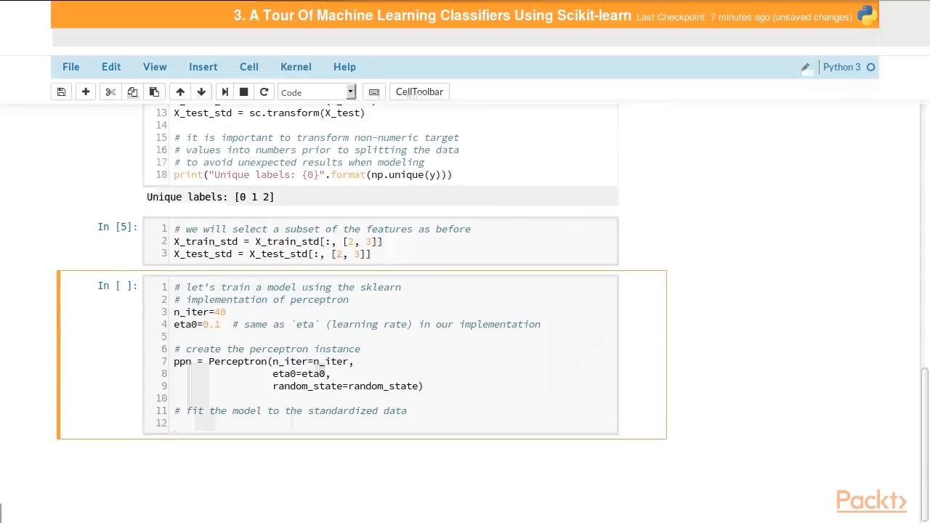
pyautogui.write('ppn.fit')
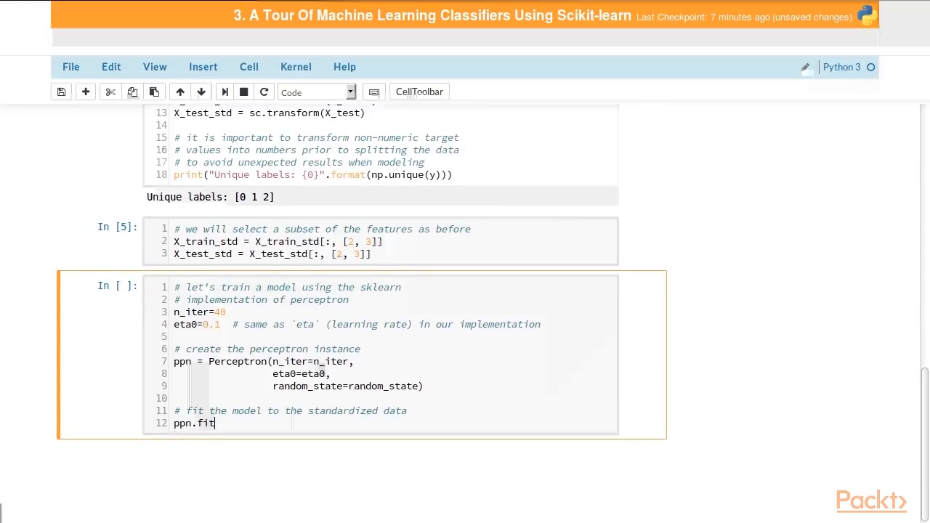
pyautogui.write('(X_train_std,')
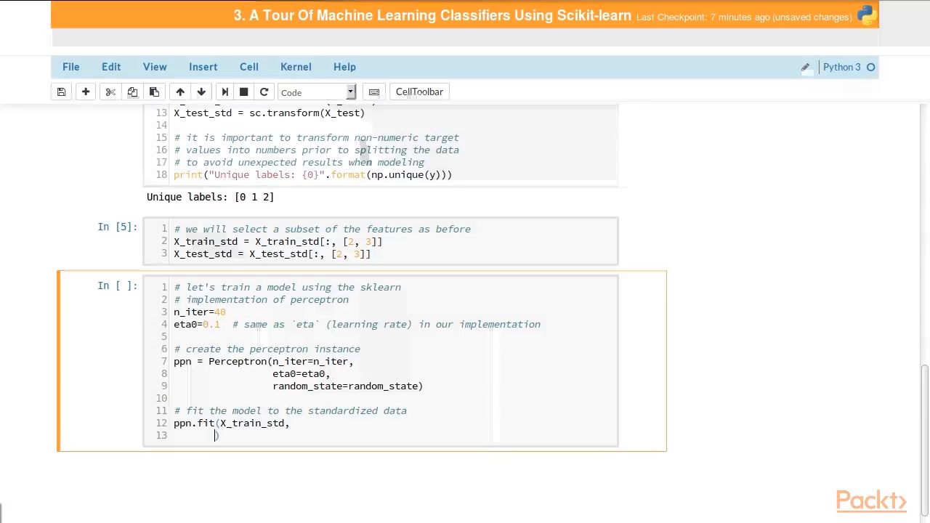
pyautogui.write('y_')
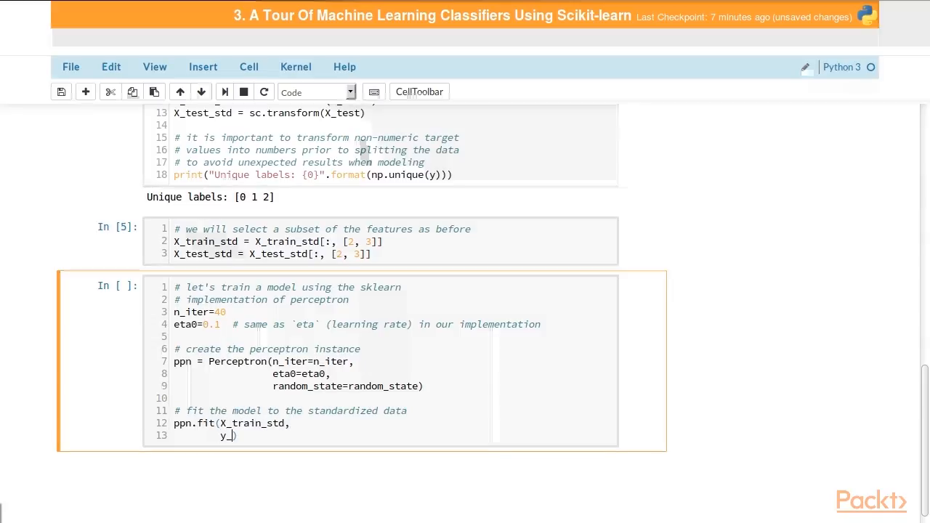
pyautogui.write('train)')
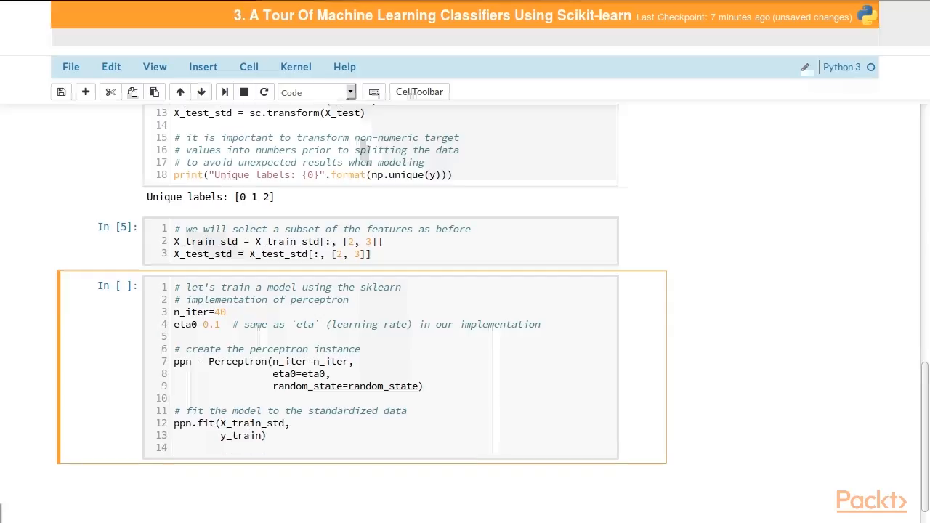
# Step: Make predictions with y_pred = ppn.predict(X_test_std) and run the cell
pyautogui.write('# make')
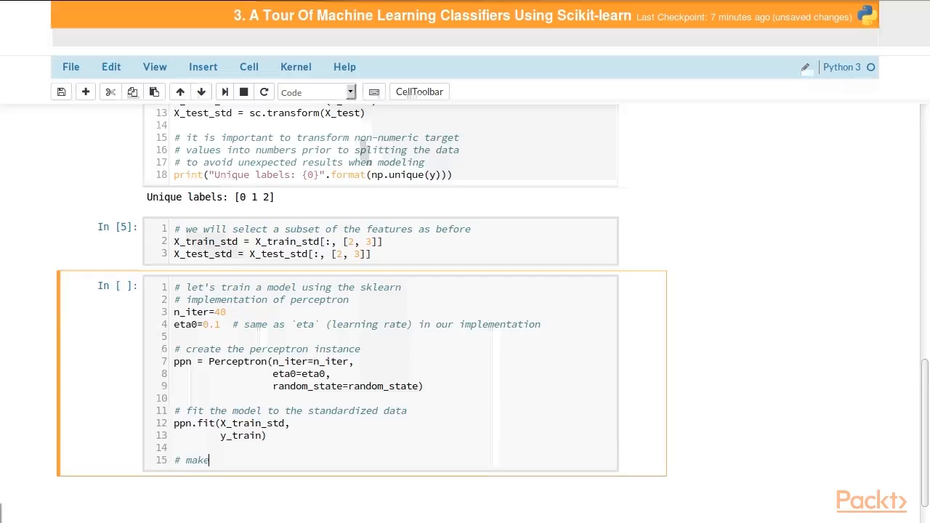
pyautogui.write('predictions!')
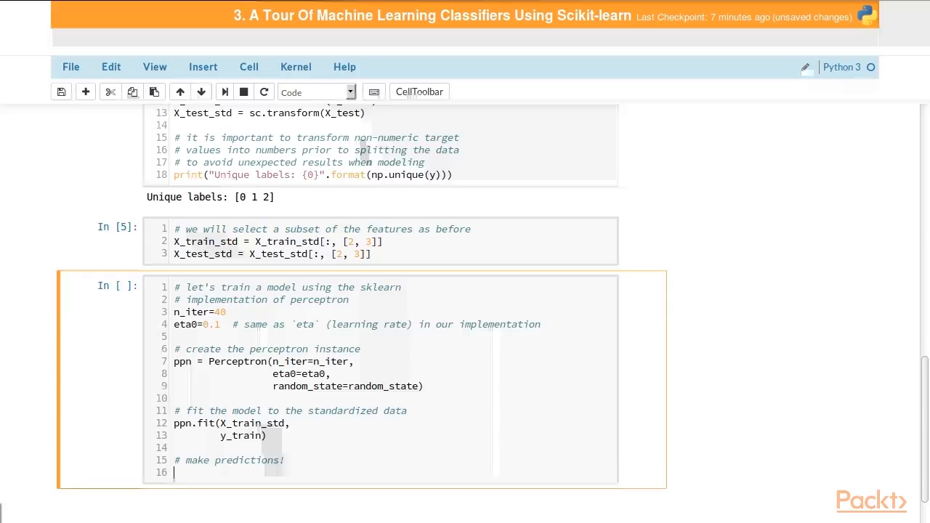
pyautogui.write('y_pred =')
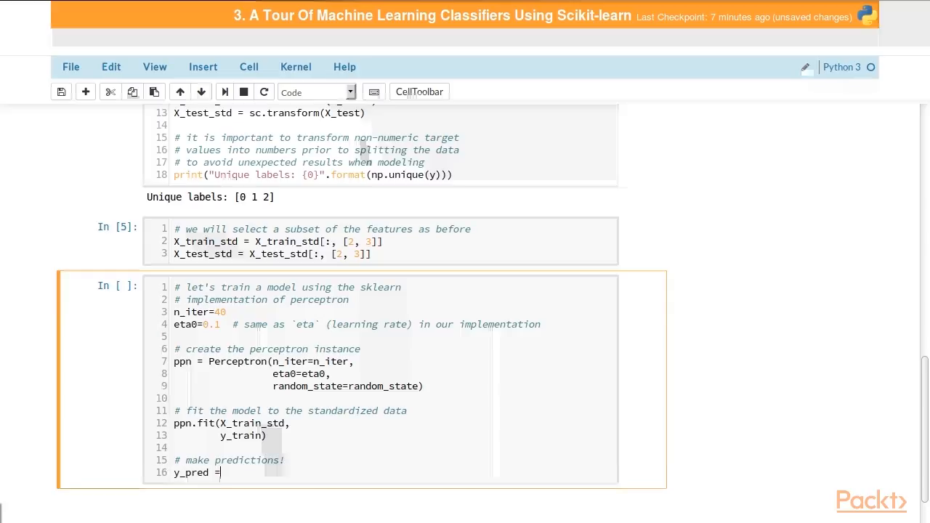
pyautogui.write('ppn.predict')
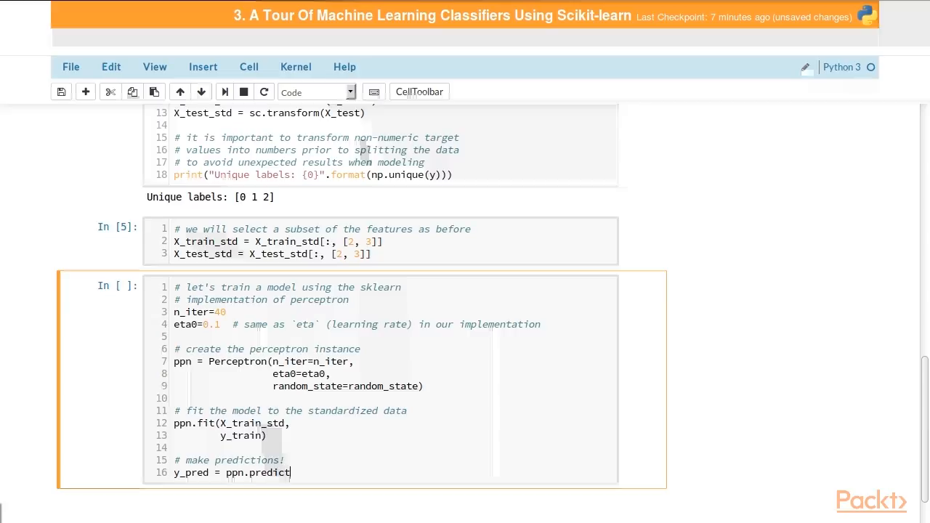
pyautogui.write('(X_tst)')
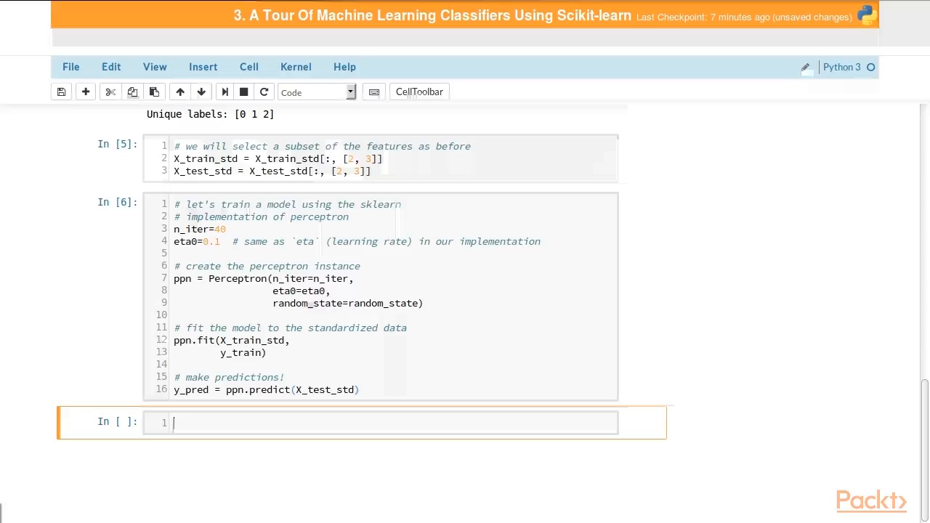
# Step: Write comments about measuring performance with the `accuracy_score` convenience function in sklearn
pyautogui.write('# we can meaure')
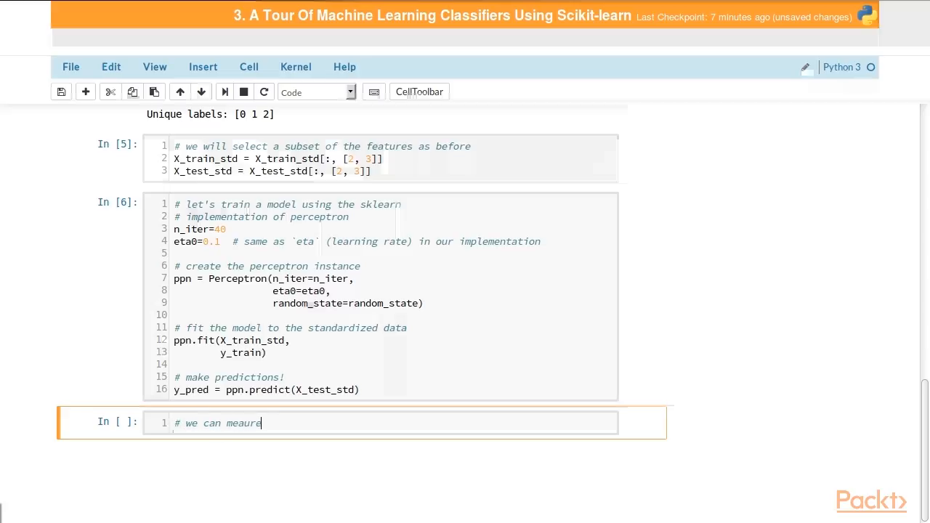
pyautogui.write('performance u')
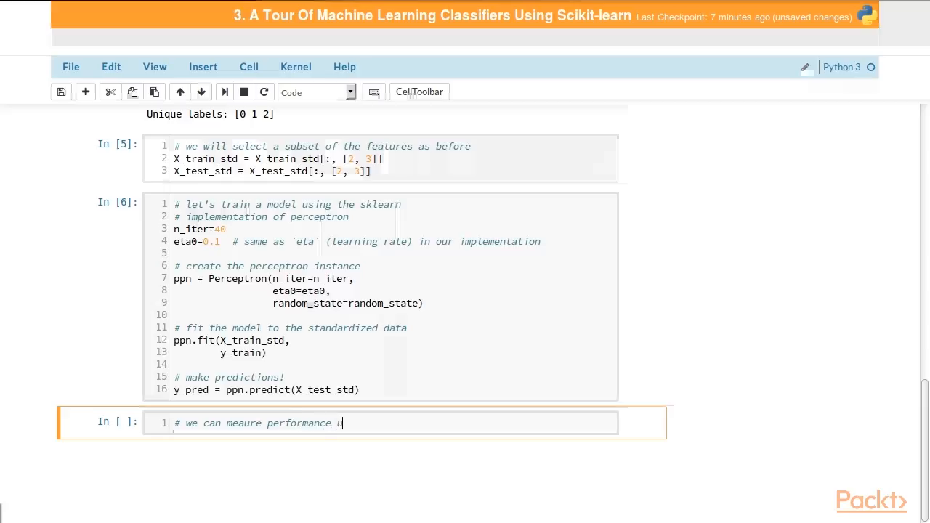
pyautogui.write('sing the')
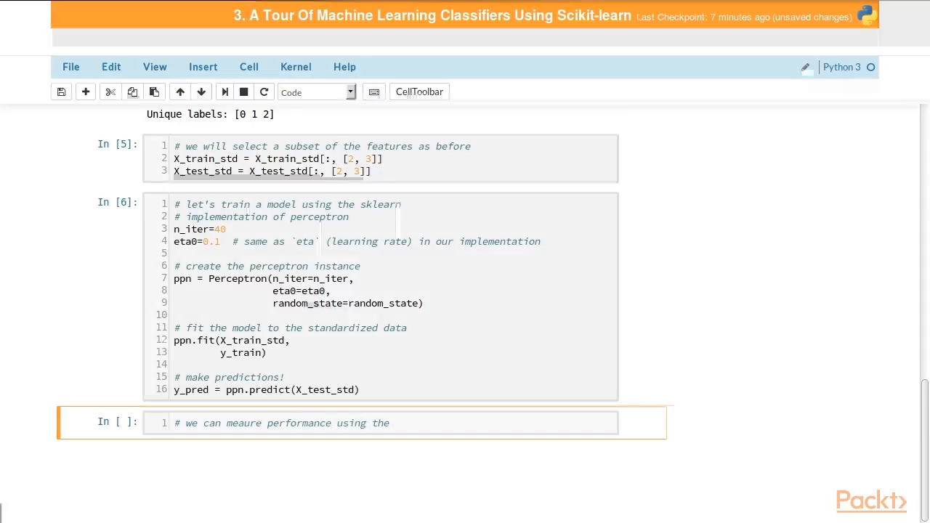
pyautogui.write('`accur')
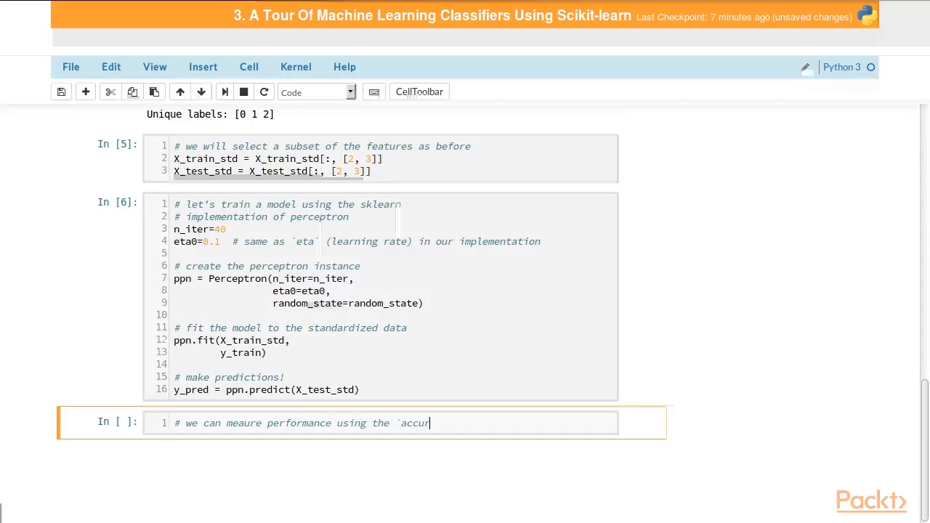
pyautogui.write('acy_score')
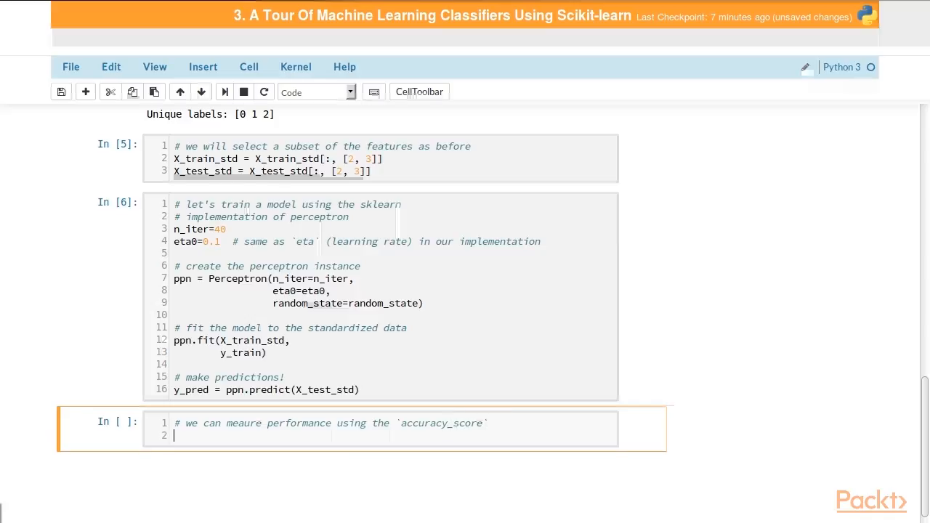
pyautogui.write('# convent')
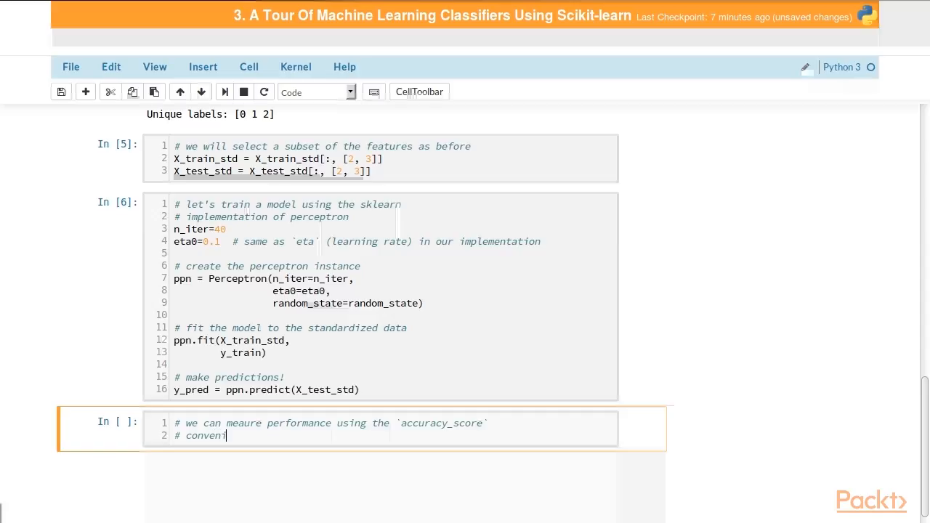
pyautogui.write('ience function t')
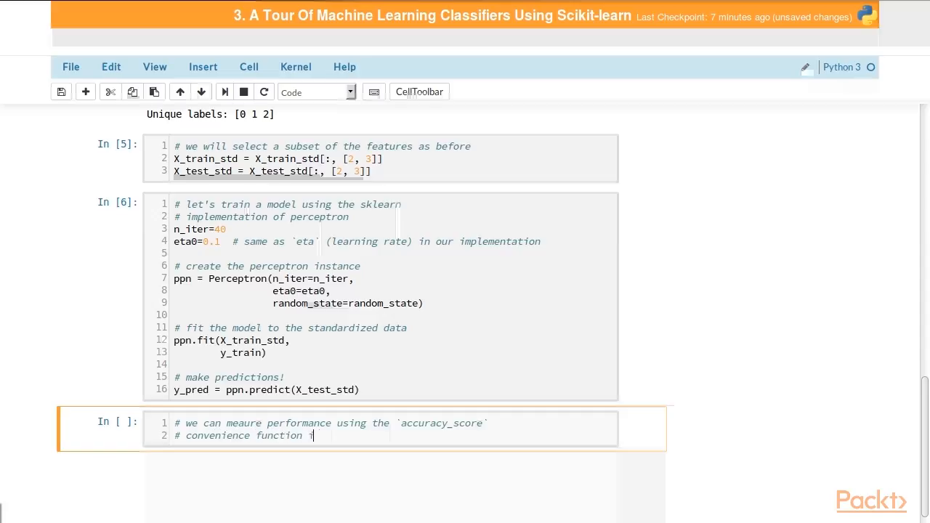
pyautogui.write('in sklearn')
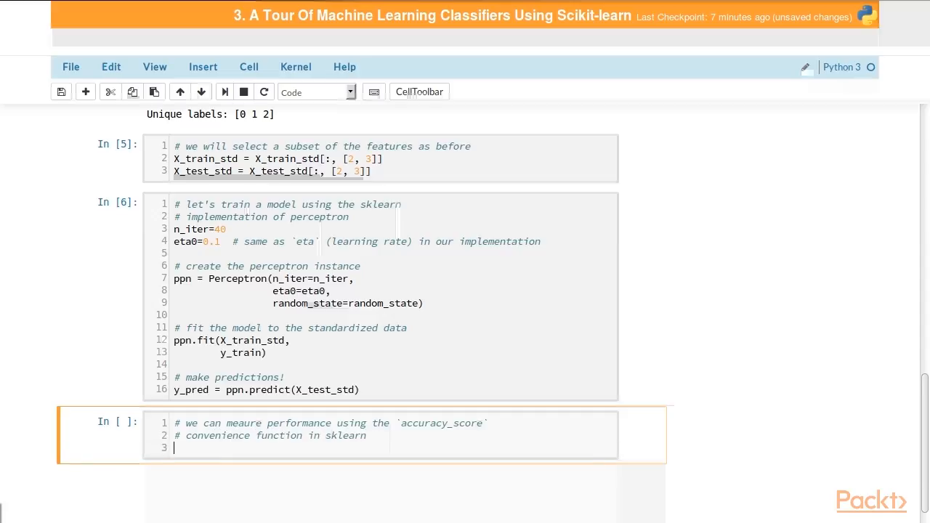
# Step: Print "accuracy: {0:.2f}%" formatted with accuracy_score(y_test, y_pred) * 100 and run it, showing 91.11%
pyautogui.write('print()')
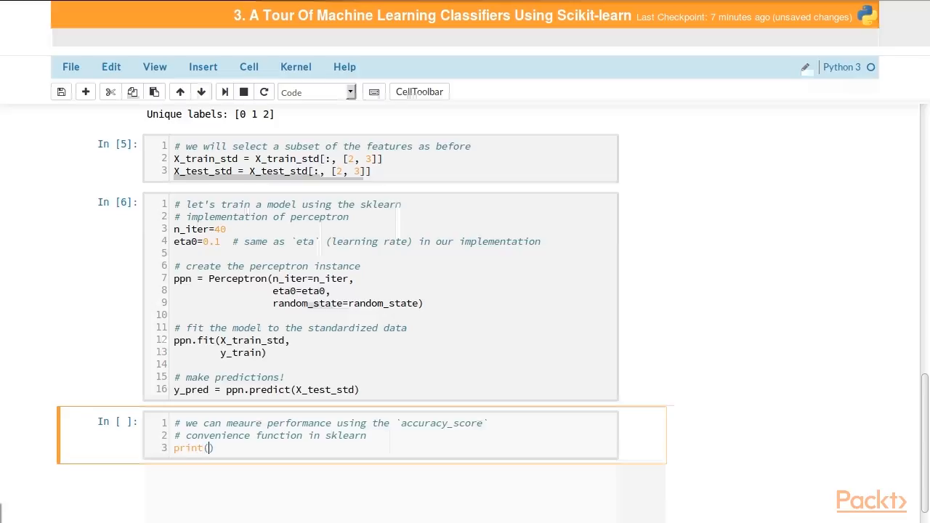
pyautogui.write('"accuracy"')
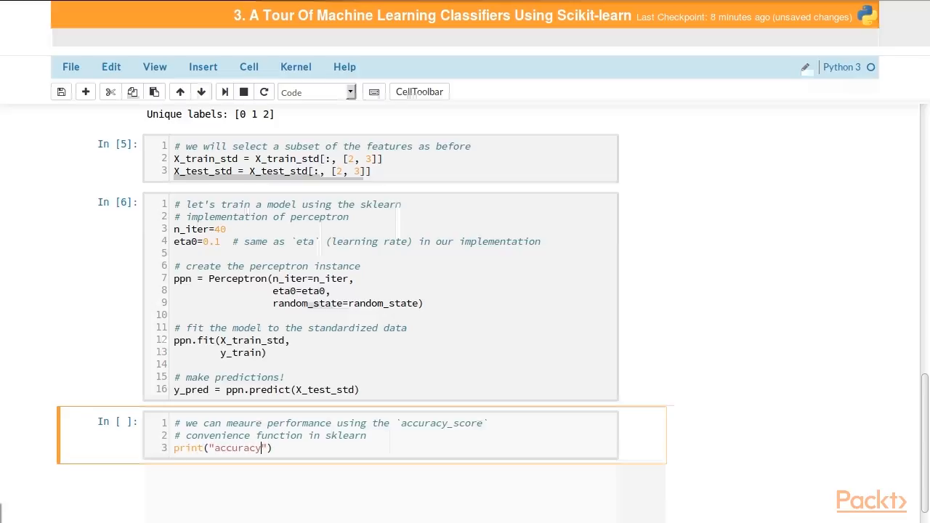
pyautogui.write(': {}')
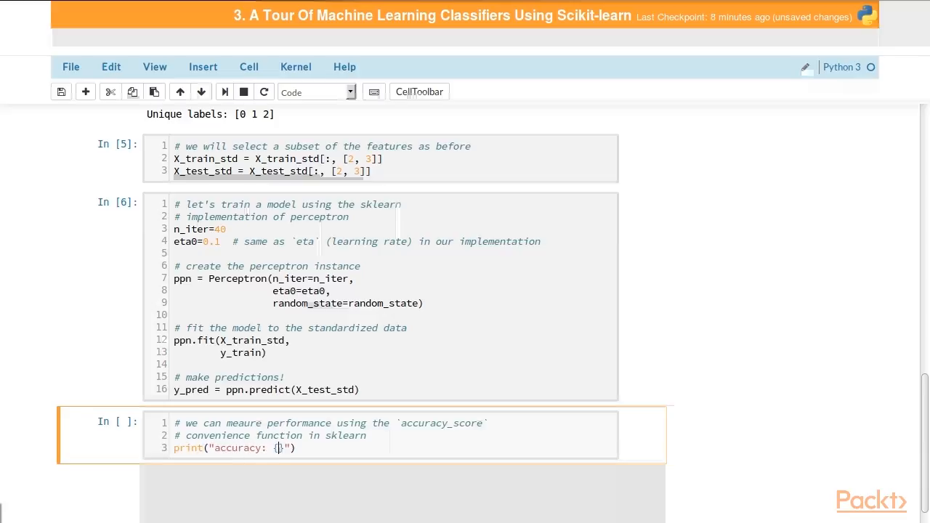
pyautogui.write('0:.')
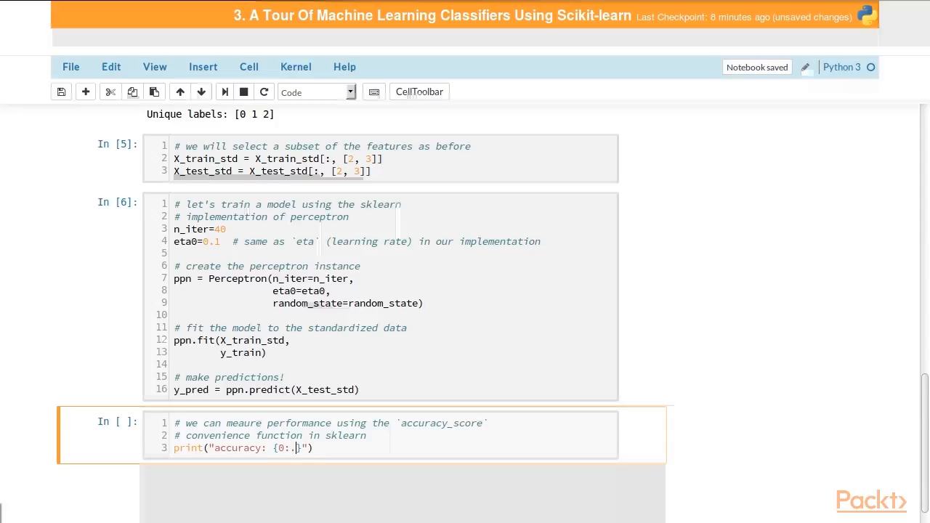
pyautogui.write('2f')
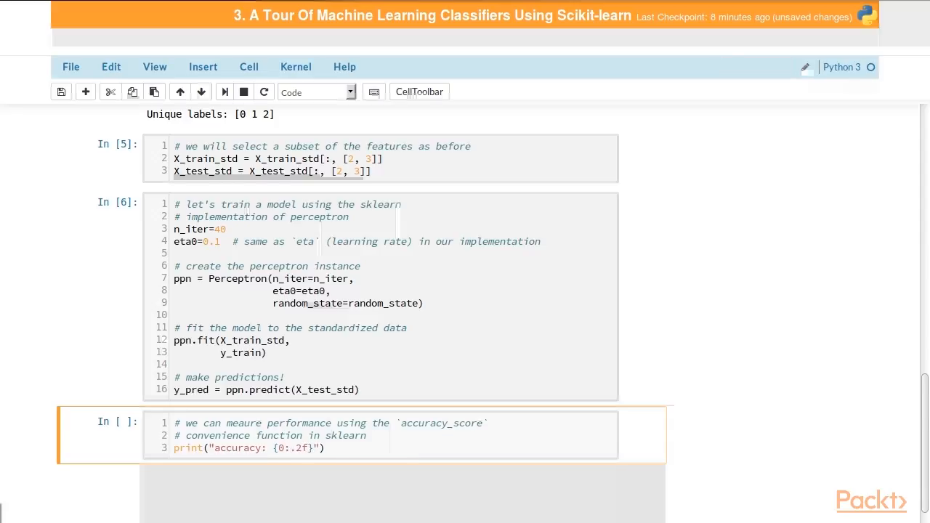
pyautogui.write('%".')
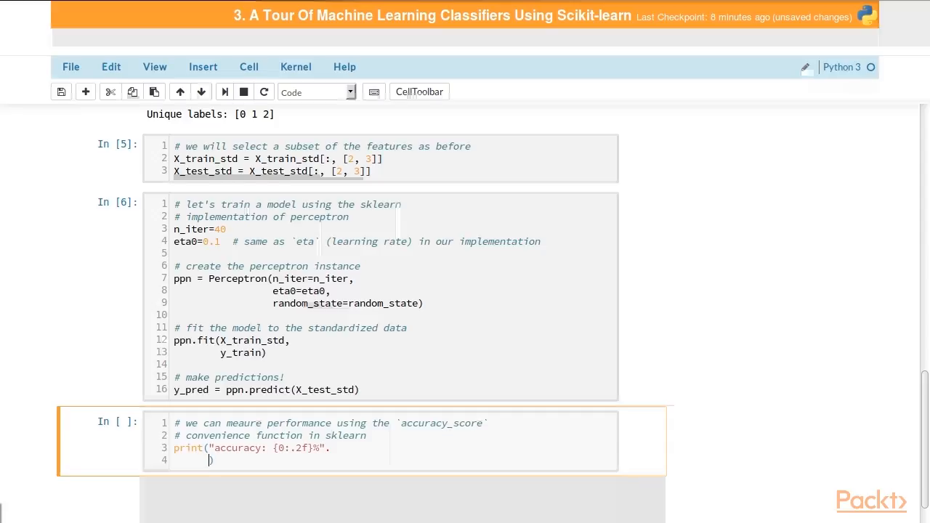
pyautogui.write('format(a')
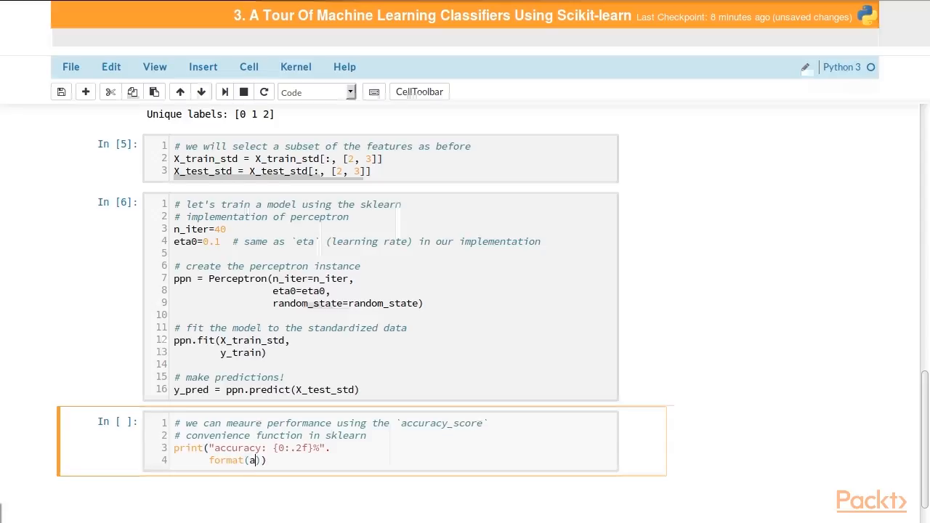
pyautogui.write('ccuracy_score')
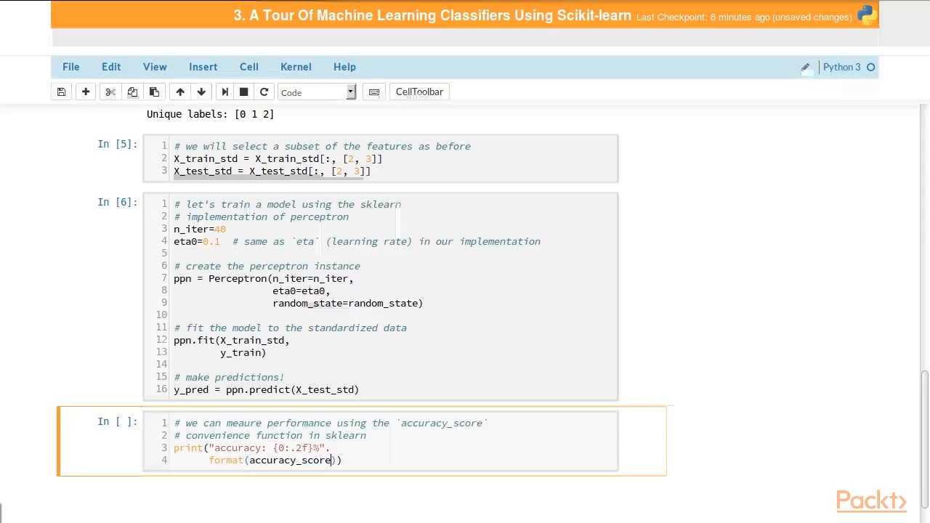
pyautogui.write('y_test,')
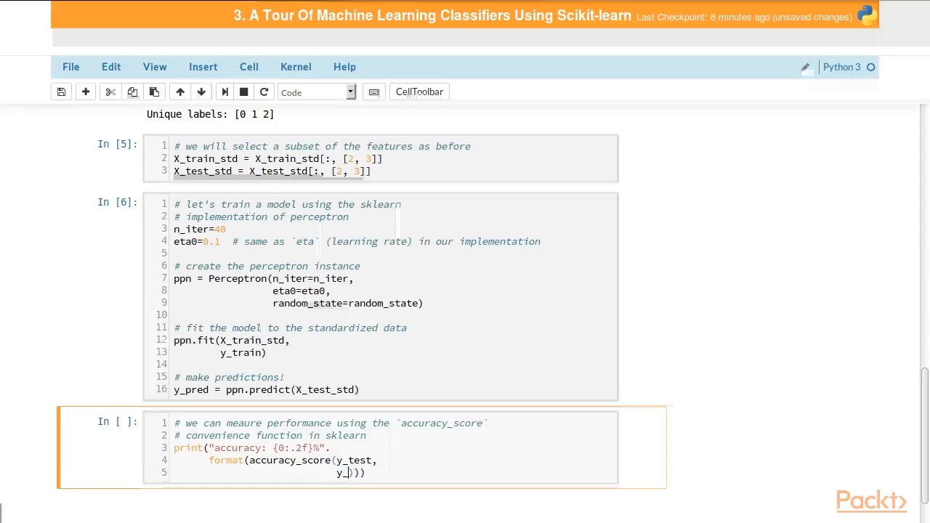
pyautogui.write('pred')
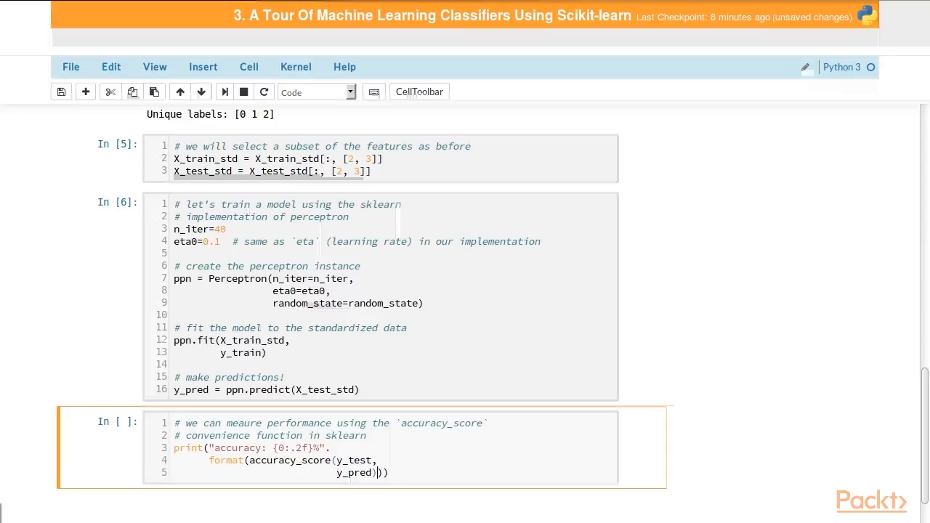
pyautogui.write('* 100)')
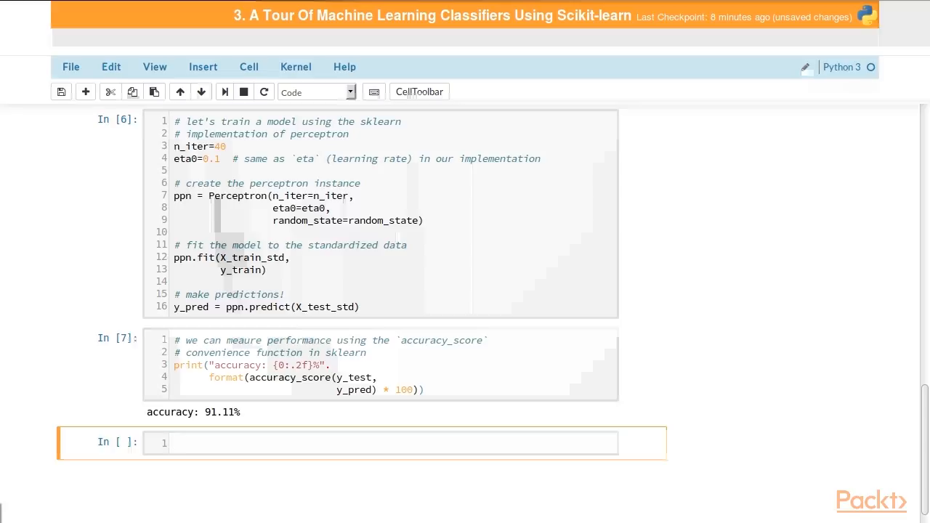
# Step: Write a comment about adding functionality to `plot_decision_regions` by highlighting the test samples
pyautogui.click(392, 441)
pyautogui.write('# ')
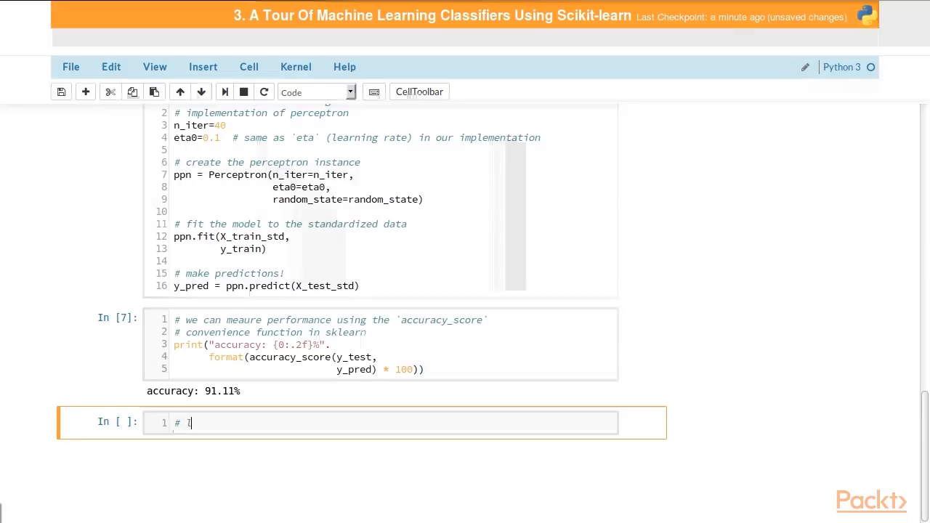
pyautogui.write("let's add some fu")
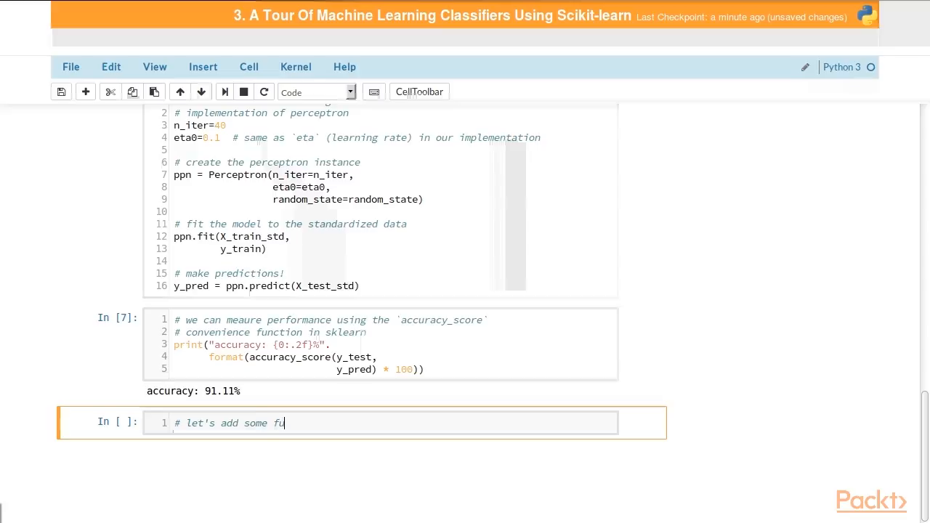
pyautogui.write('nctionality to our')
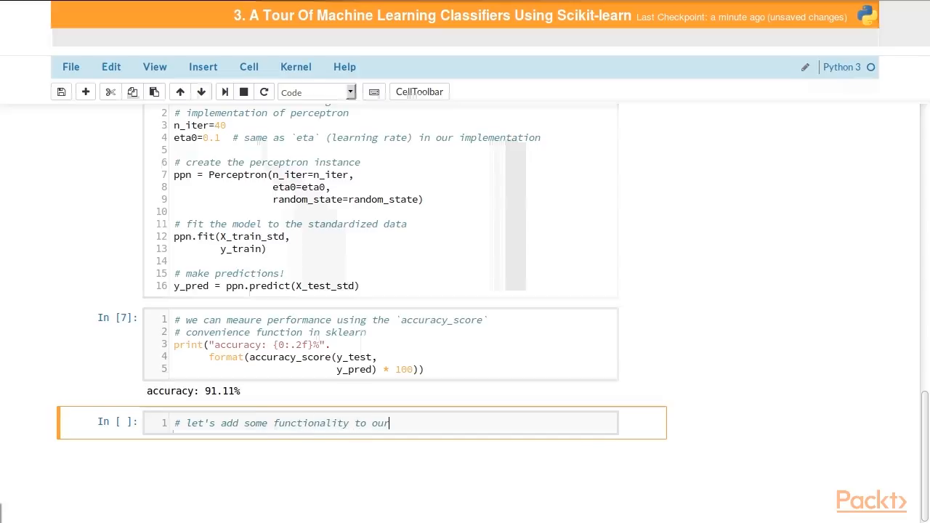
pyautogui.write('`plot')
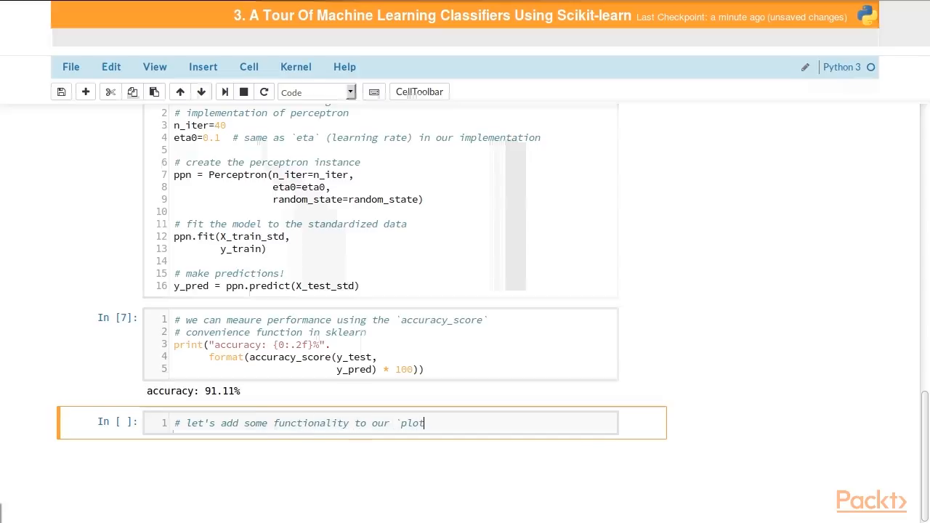
pyautogui.write('_decision_re')
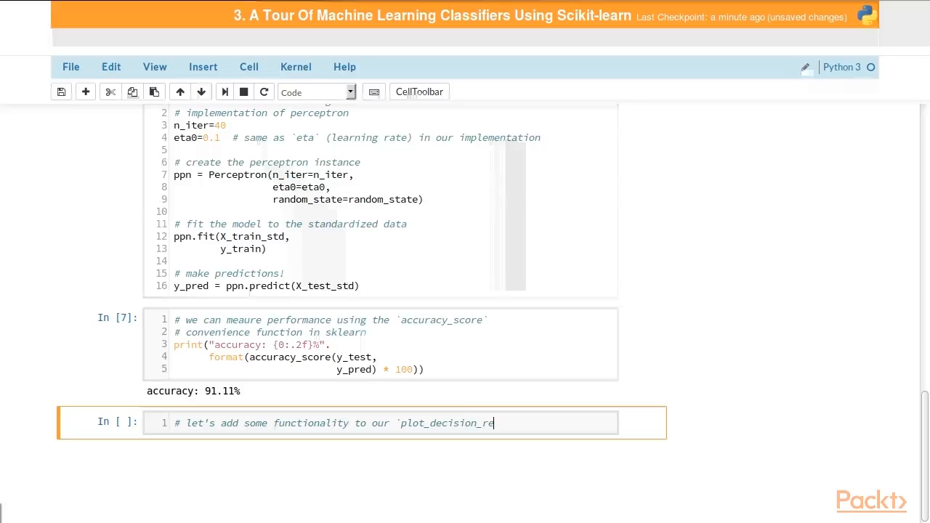
pyautogui.press('enter')
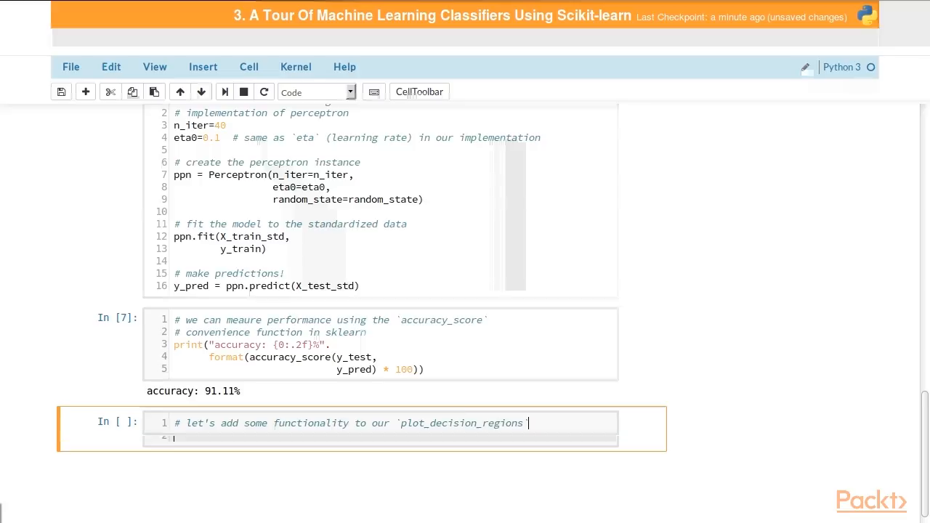
pyautogui.write('# cor')
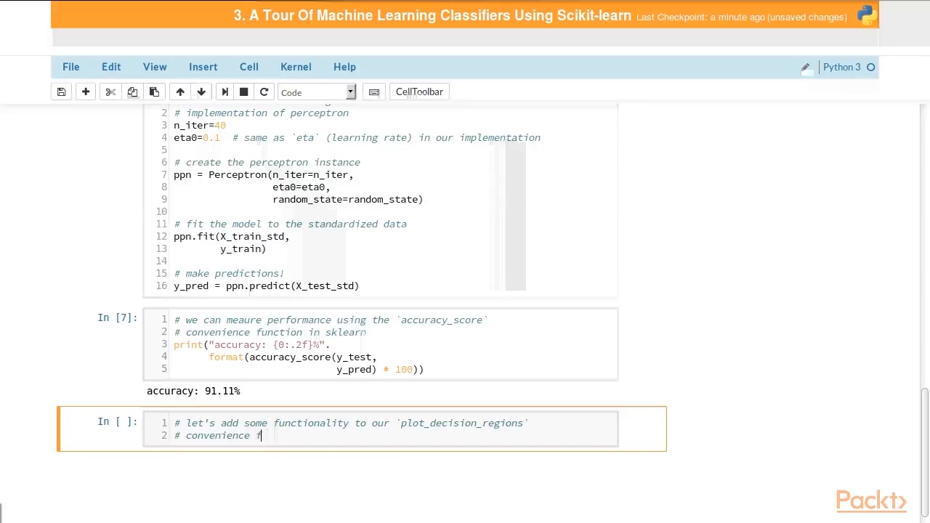
pyautogui.write('unction by')
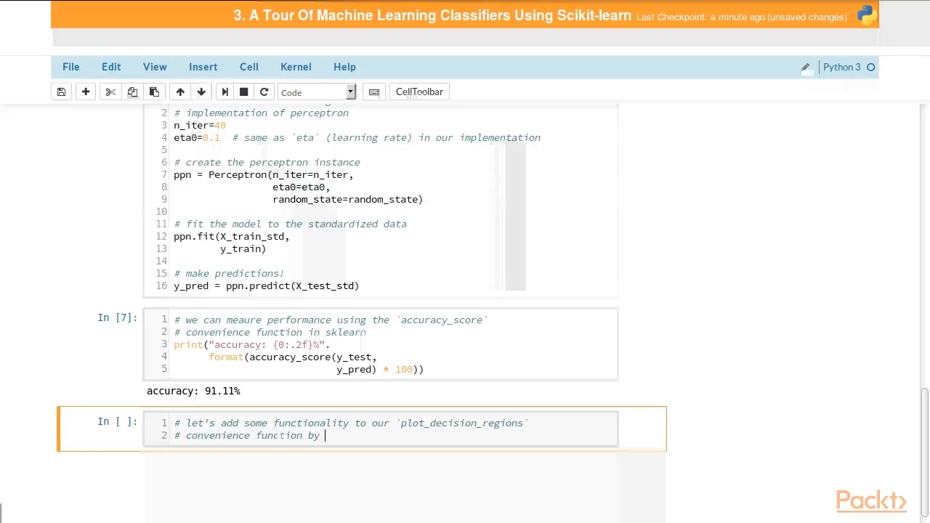
pyautogui.write('highlig')
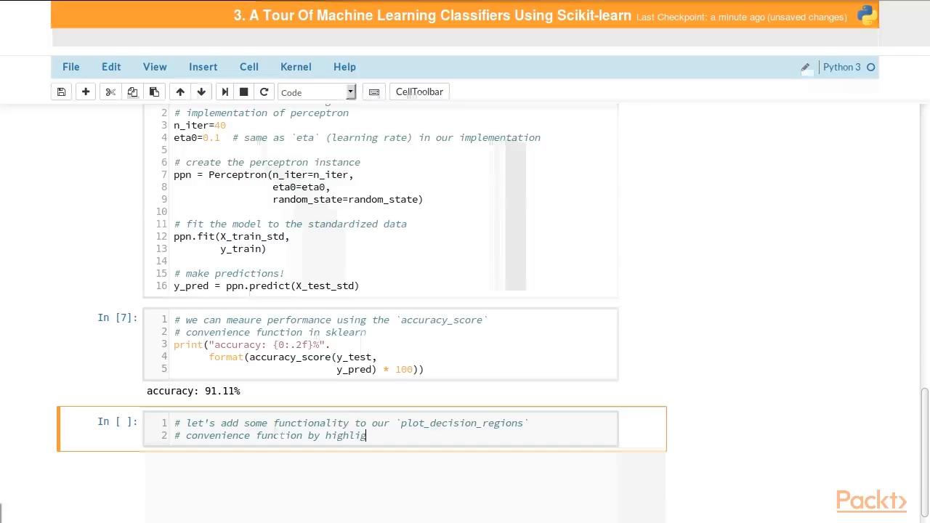
pyautogui.write('hting the test samples')
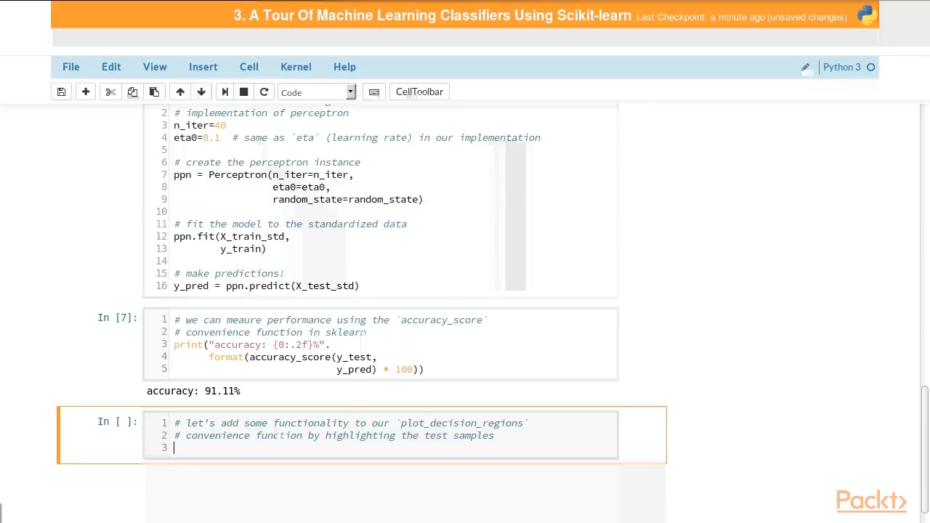
pyautogui.write('# on our plot')
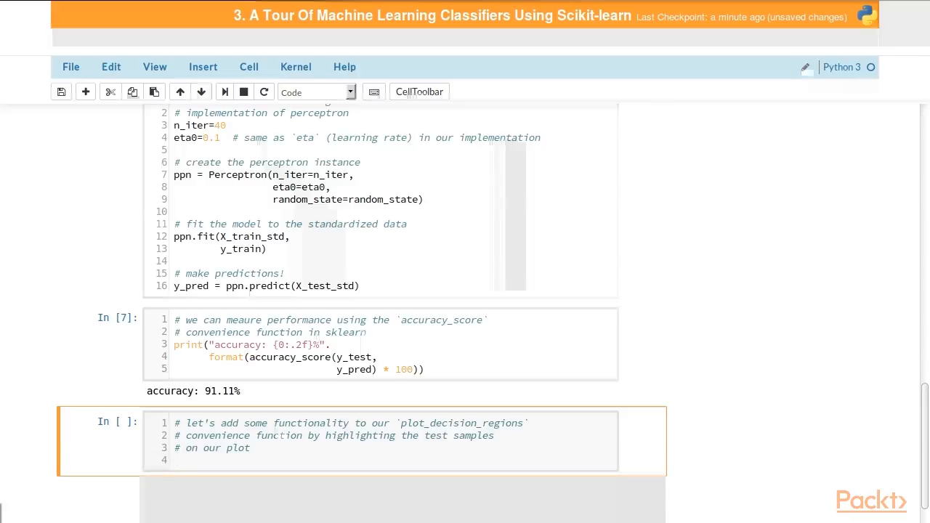
# Step: Add a NEW CODE banner and an 'if test_idx:' block extracting X_test, y_test = X[test_idx, :], y[test_idx]
pyautogui.scroll(-3)
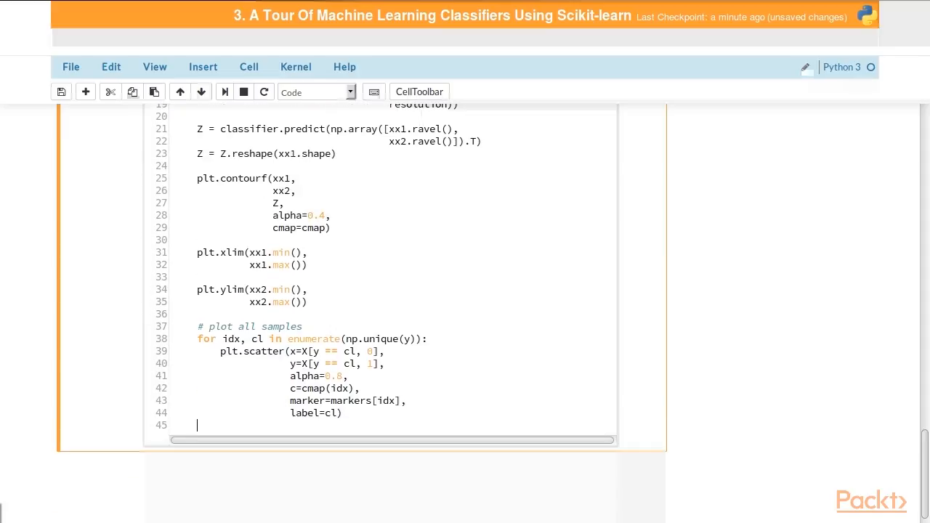
pyautogui.write('### NE')
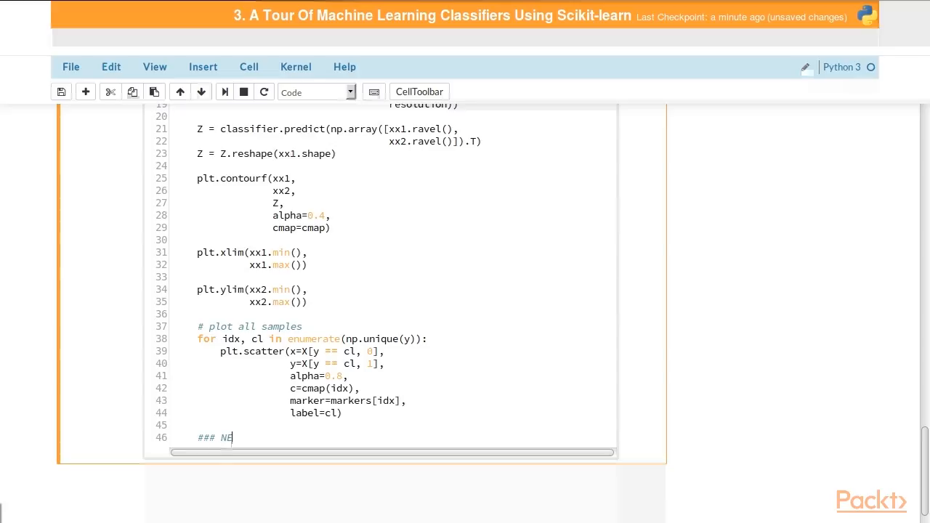
pyautogui.write('W CODE #')
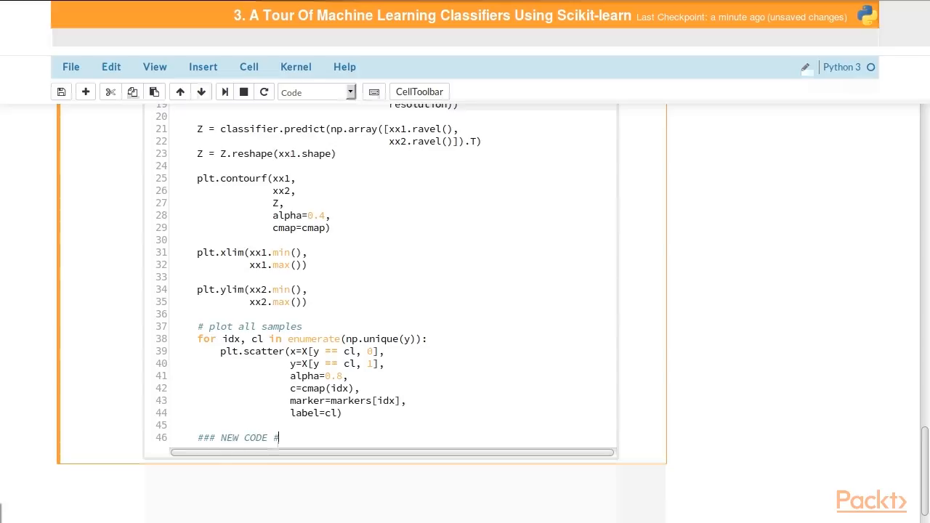
pyautogui.write('############################')
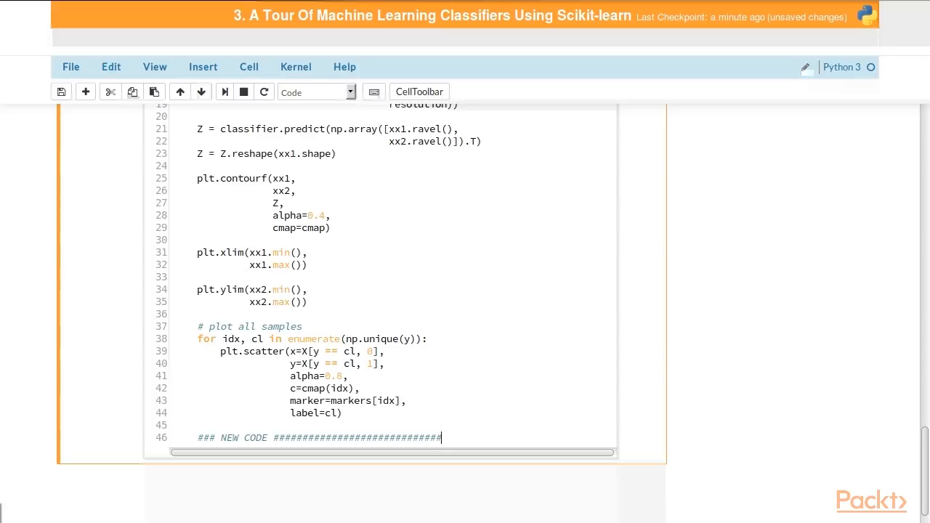
pyautogui.write('i')
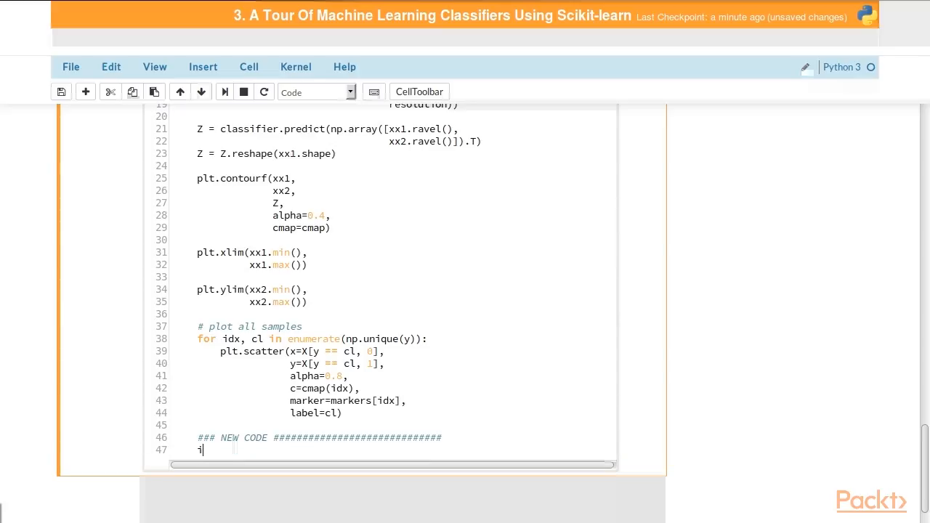
pyautogui.write('f test_idx:')
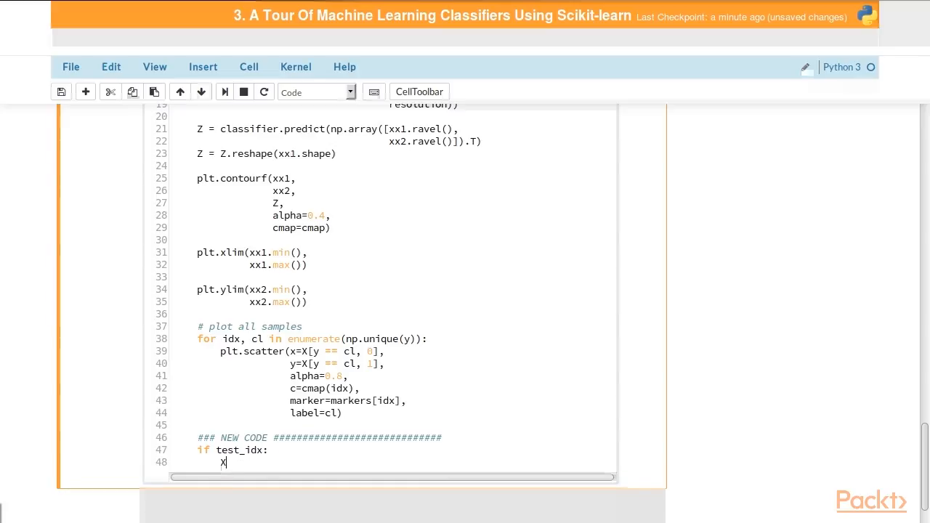
pyautogui.write('_test, y_t')
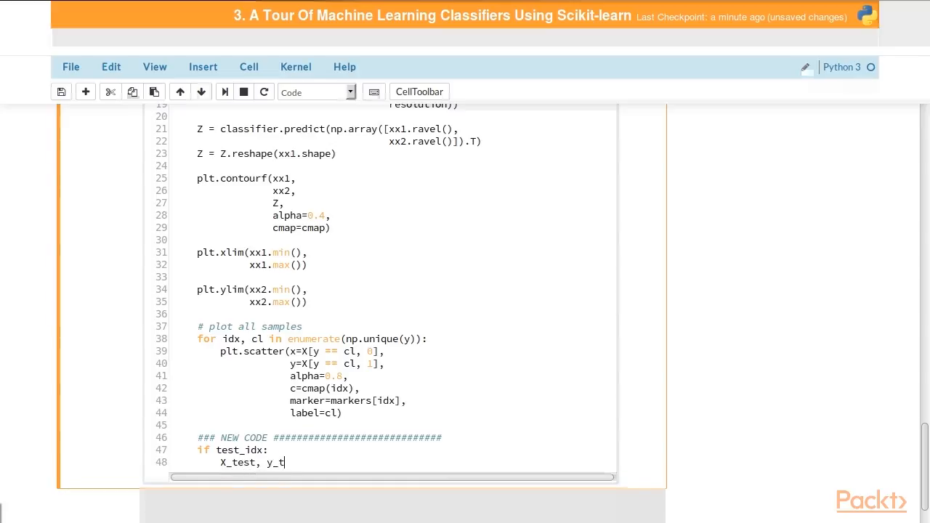
pyautogui.write('est = X')
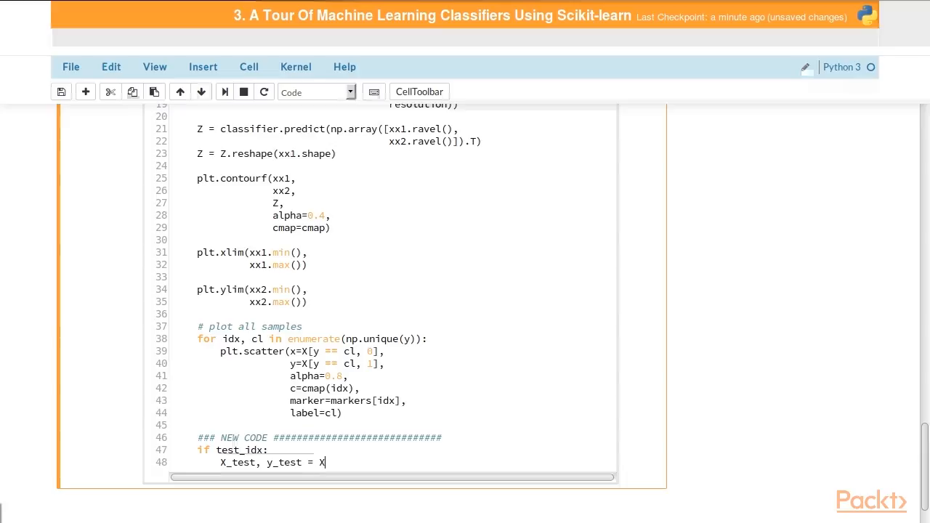
pyautogui.write('[test_idx]')
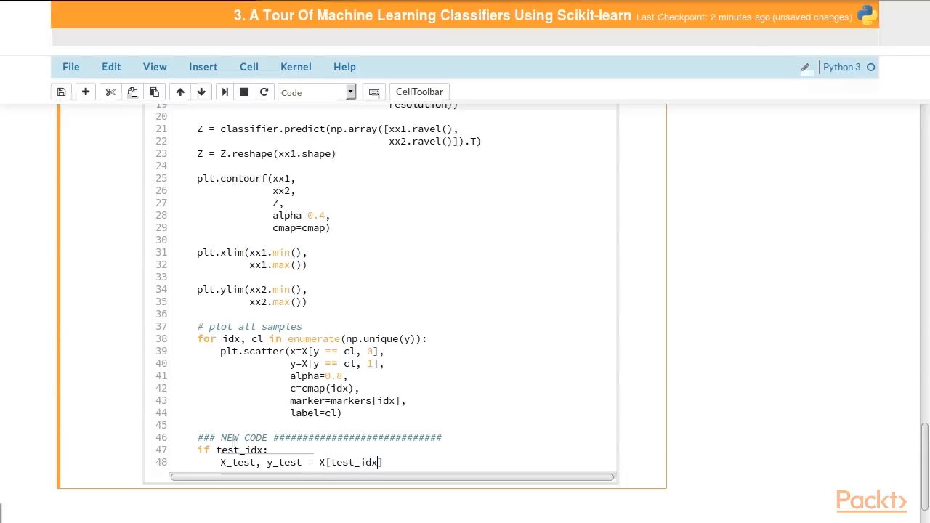
pyautogui.write(',')
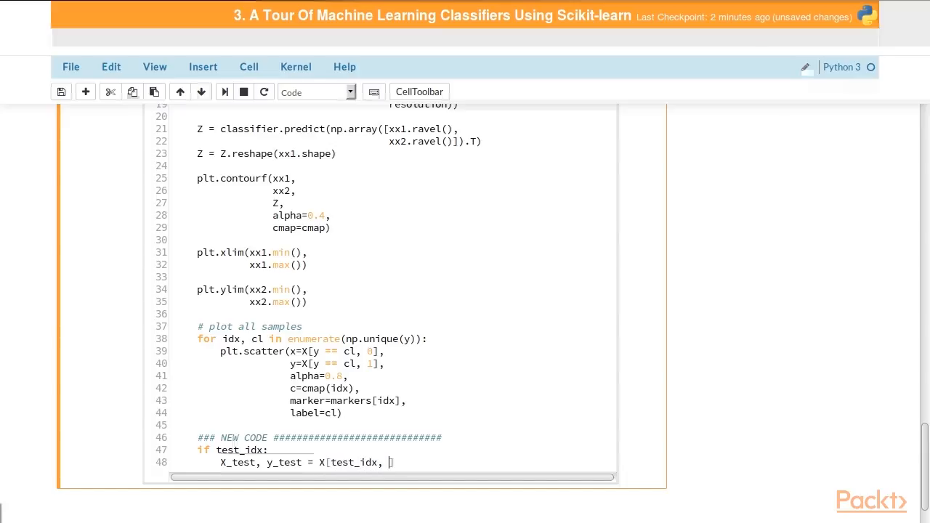
pyautogui.write(':')
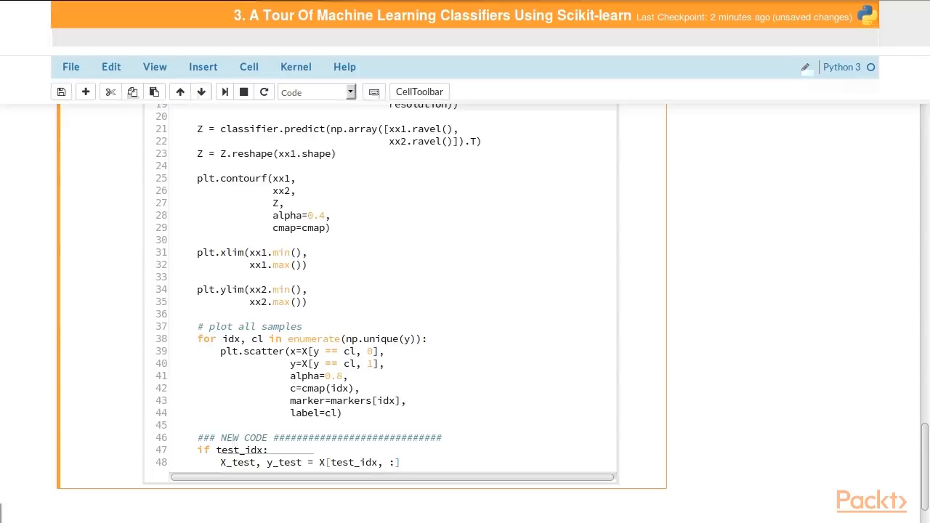
pyautogui.write(', y[test]')
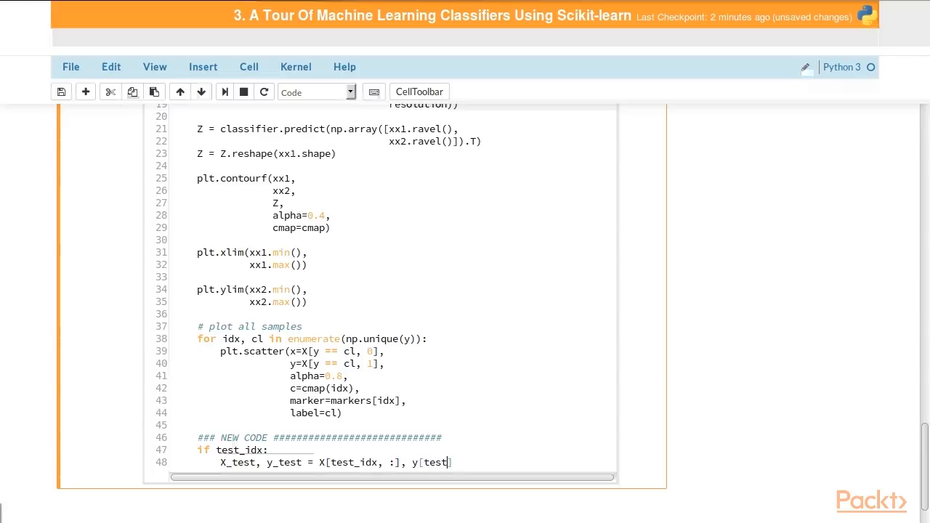
pyautogui.write('_idx]')
pyautogui.write('plt.scatt')
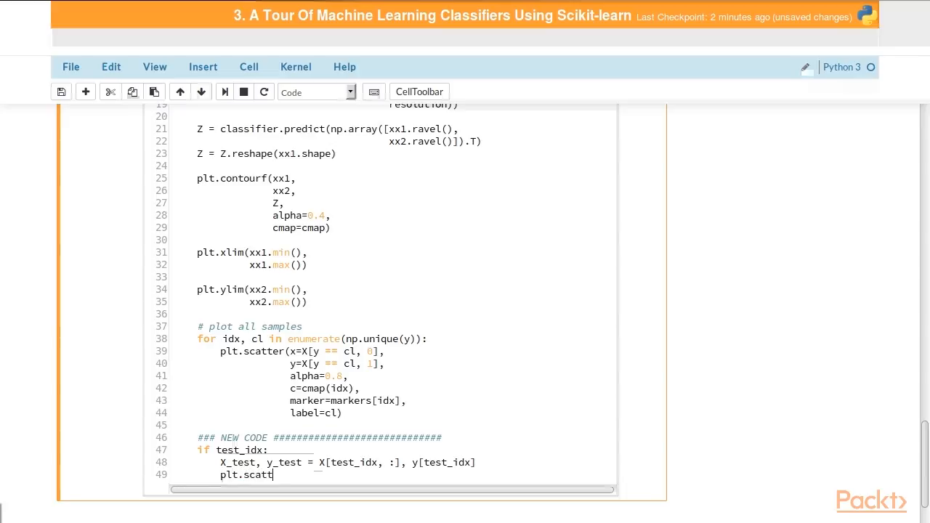
# Step: Scatter X_test columns 0 and 1 as open circles (c="", alpha=1.0, linewidths, s=55) labelled "test set"
pyautogui.write('er()')
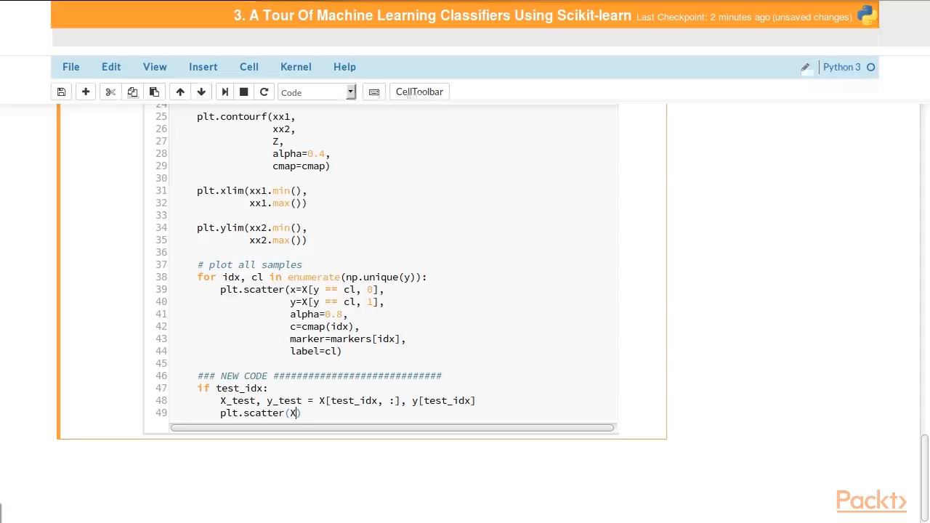
pyautogui.write('_test')
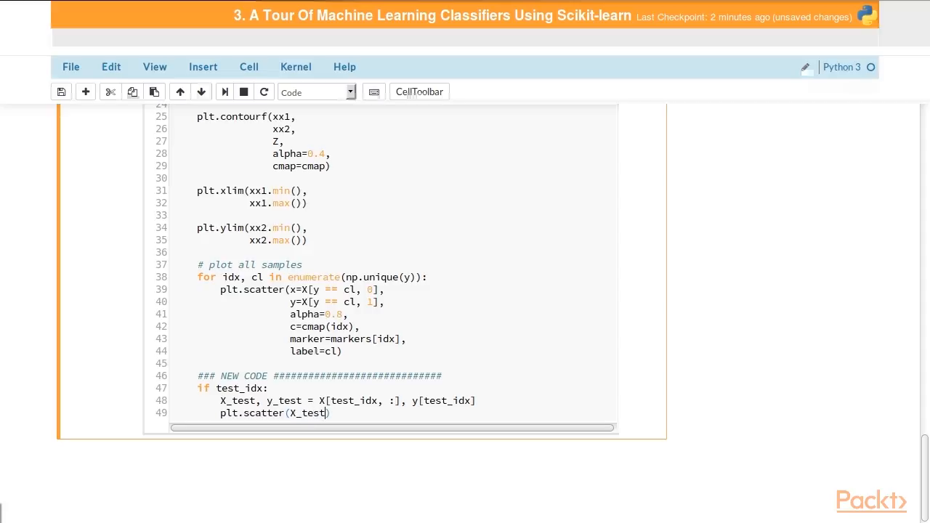
pyautogui.write('[:, 0]')
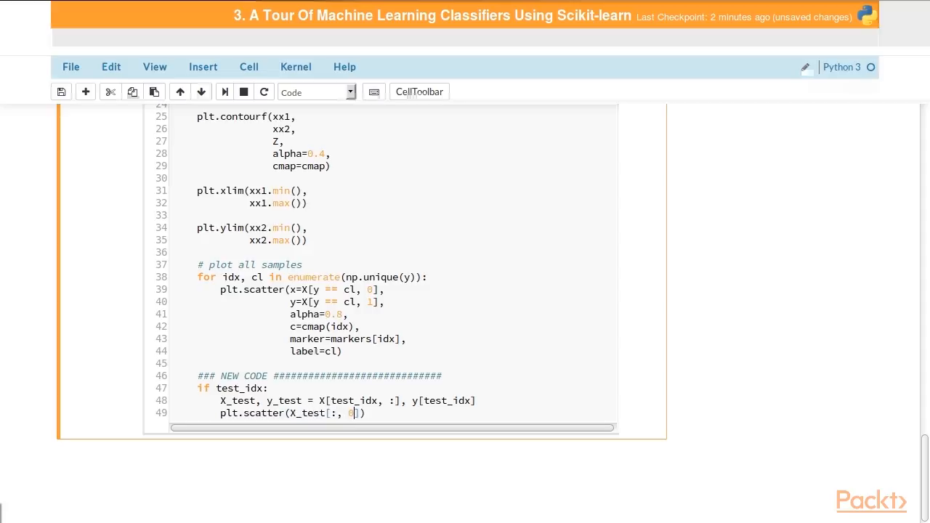
pyautogui.press('enter')
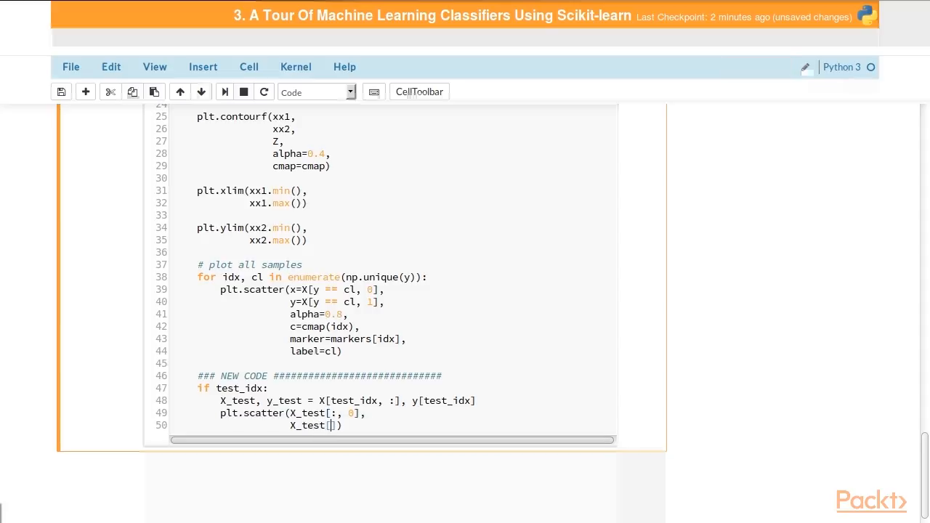
pyautogui.write(':, 1')
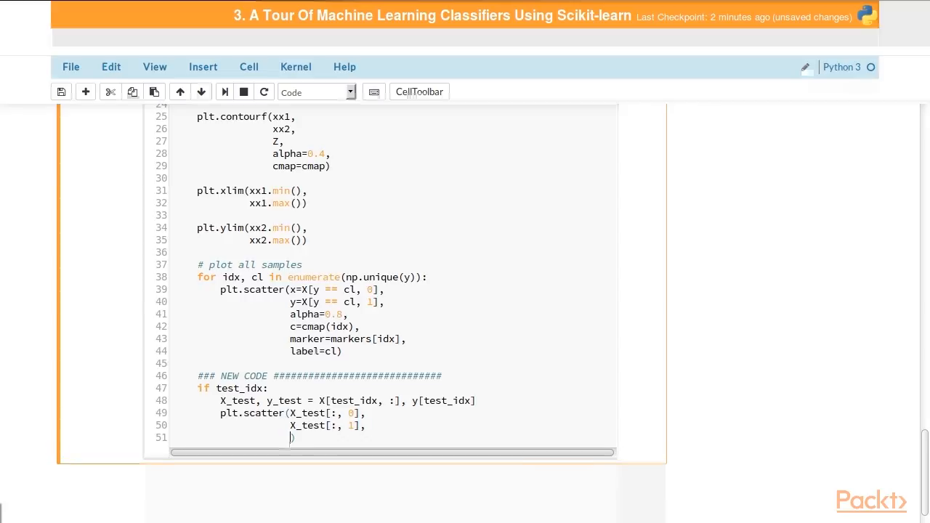
pyautogui.write('c=""')
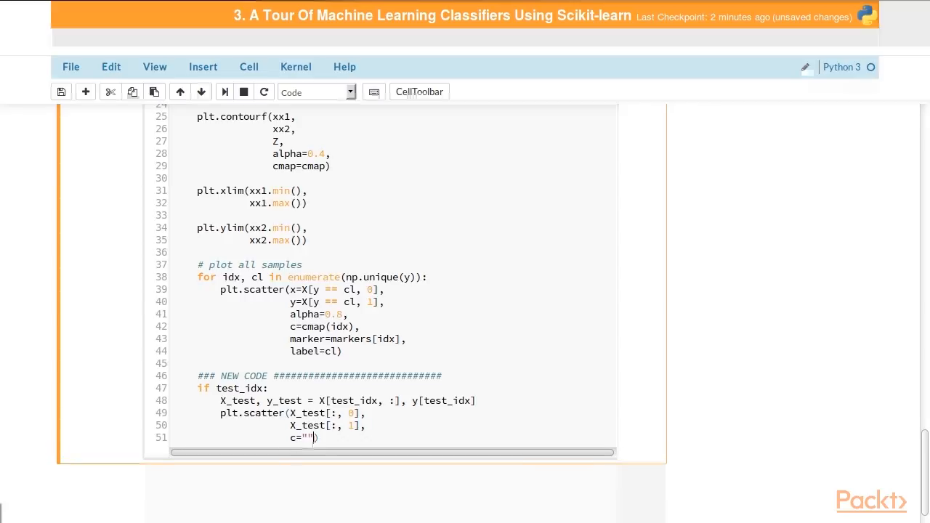
pyautogui.write('a)')
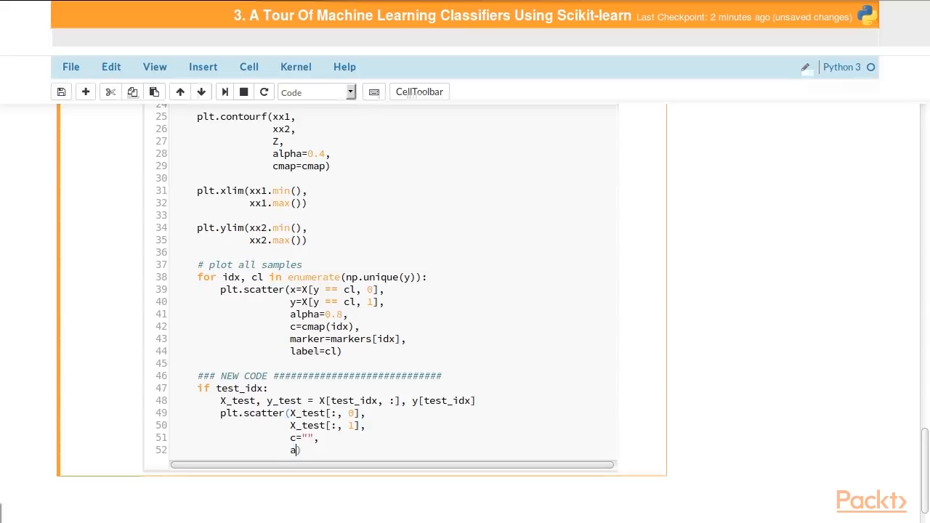
pyautogui.write('lpha=1.0,')
pyautogui.write('lin)')
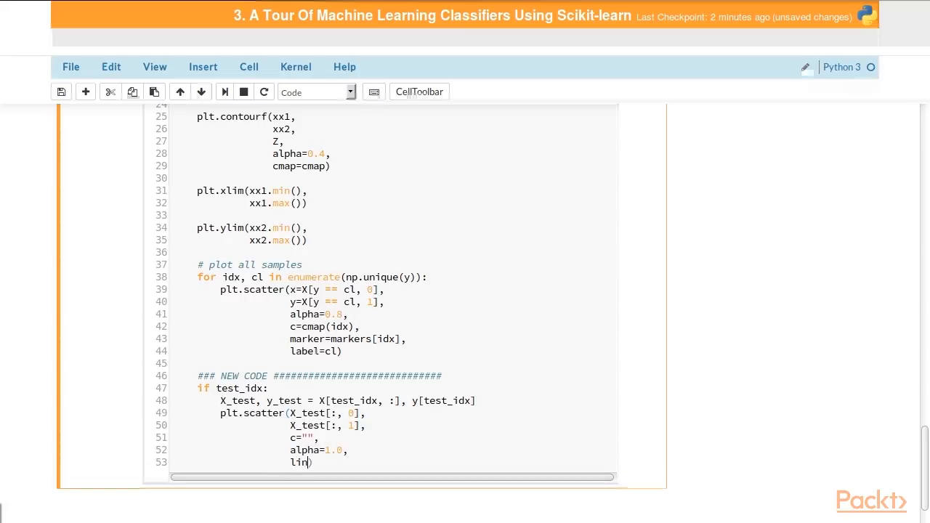
pyautogui.write('ewidths=1,')
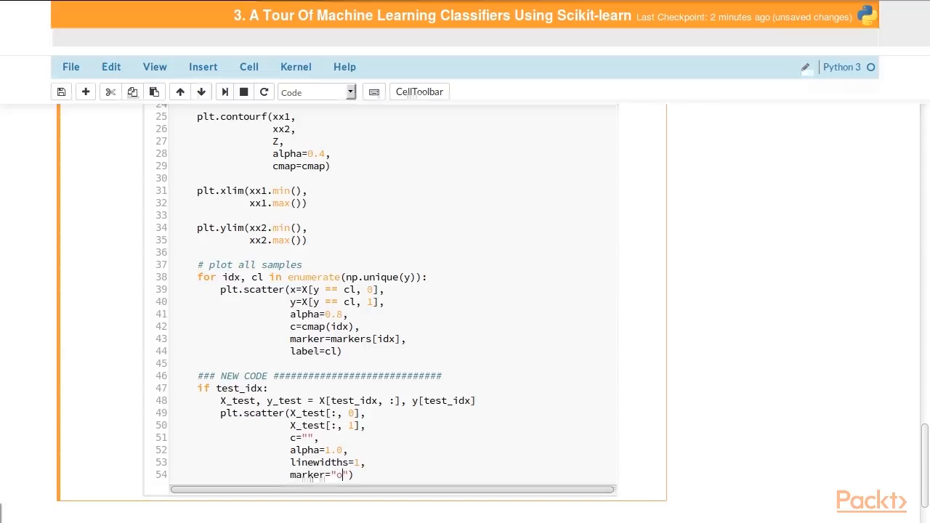
pyautogui.press('enter')
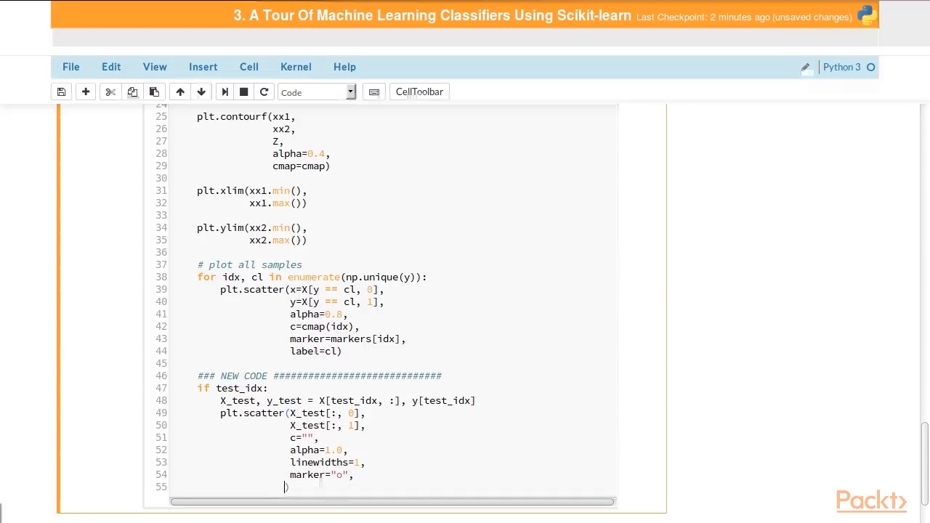
pyautogui.write('s=55,')
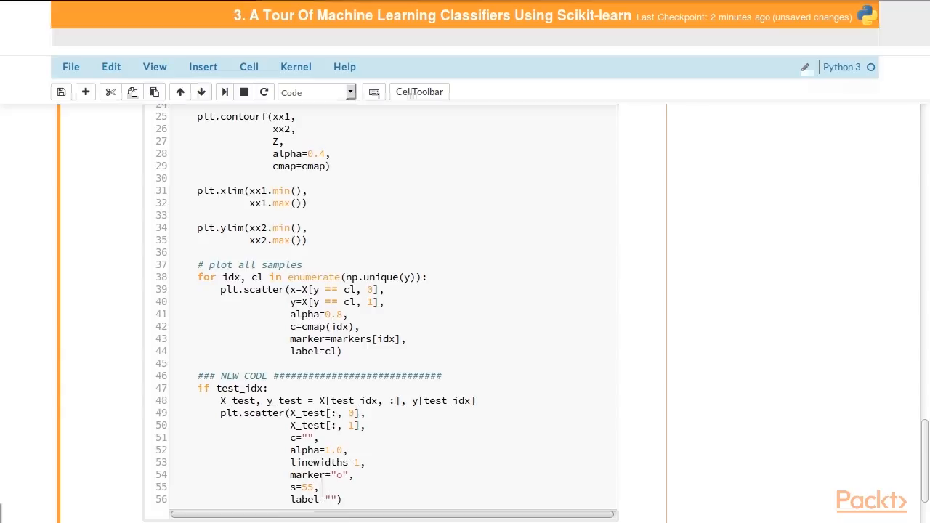
pyautogui.write('test set')
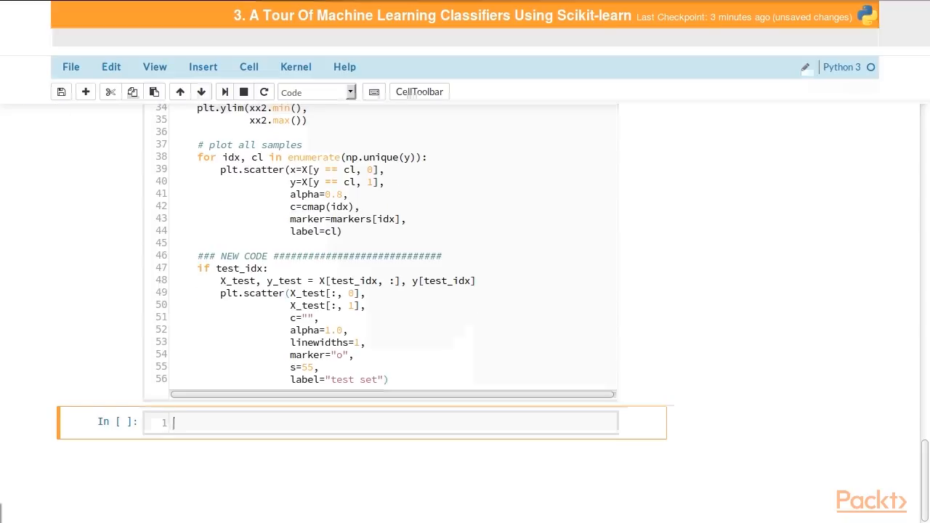
# Step: Write a comment that with those modifications we can specify the test indices, first recombining the datasets
pyautogui.write('# with th')
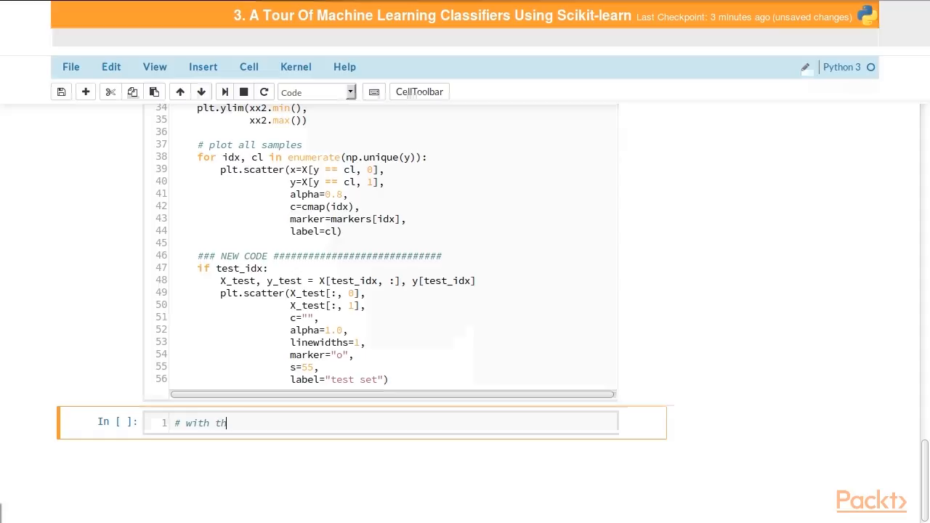
pyautogui.write('ose modifications in place')
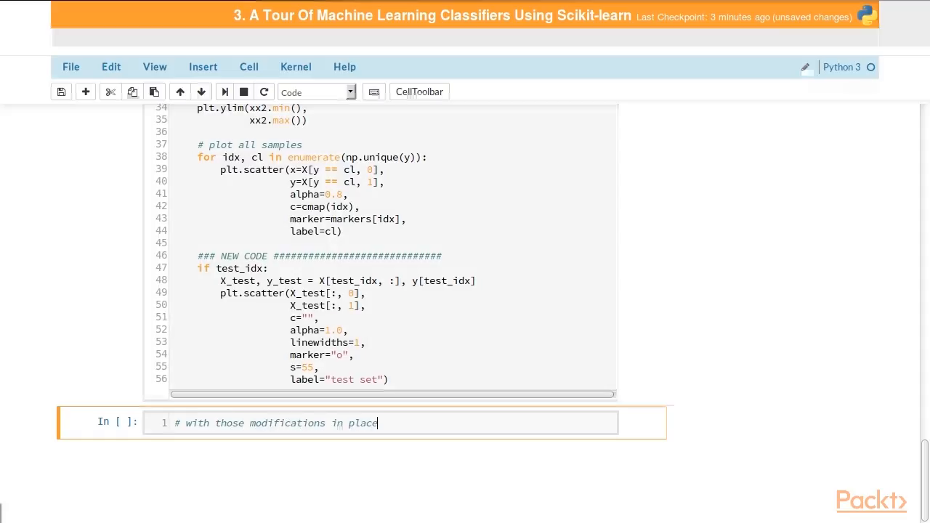
pyautogui.write(',')
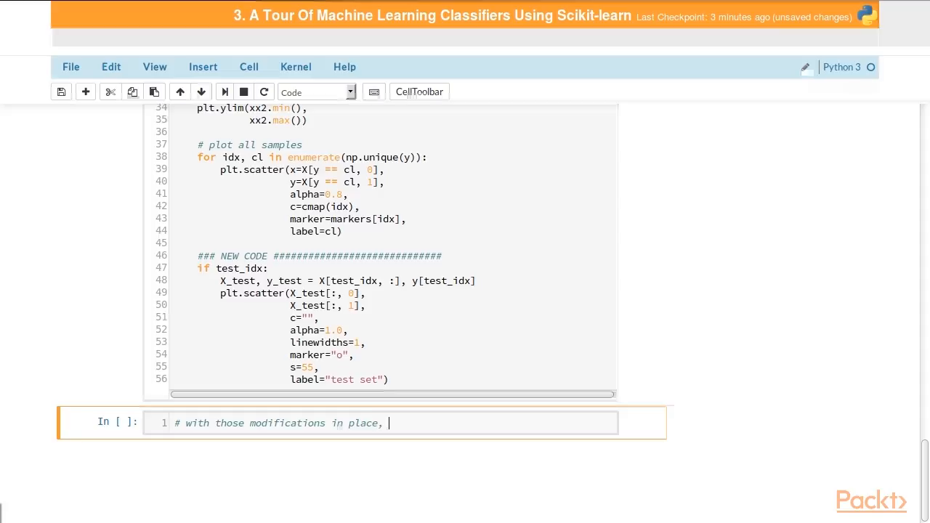
pyautogui.write('we can specify')
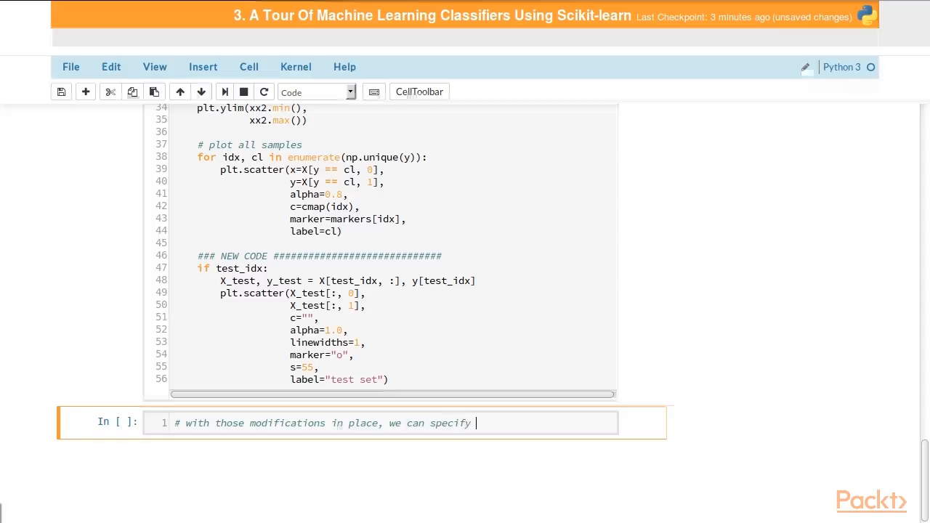
pyautogui.write('the test')
pyautogui.write('# indices')
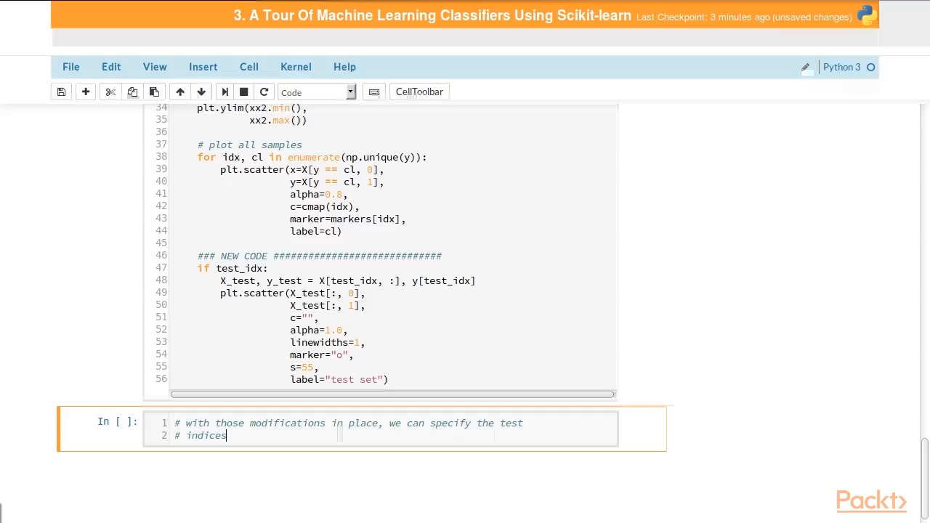
pyautogui.write('; first we need re-combine the training and testing')
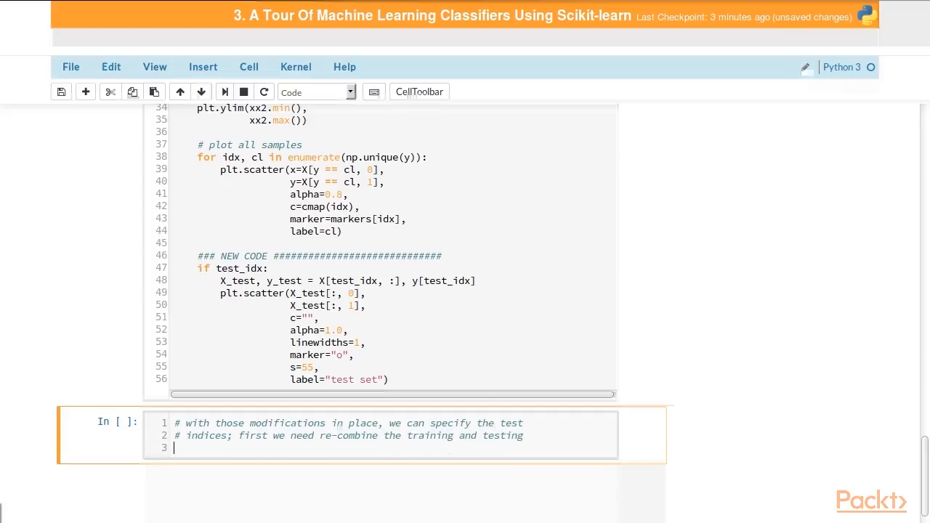
pyautogui.write('# datasets')
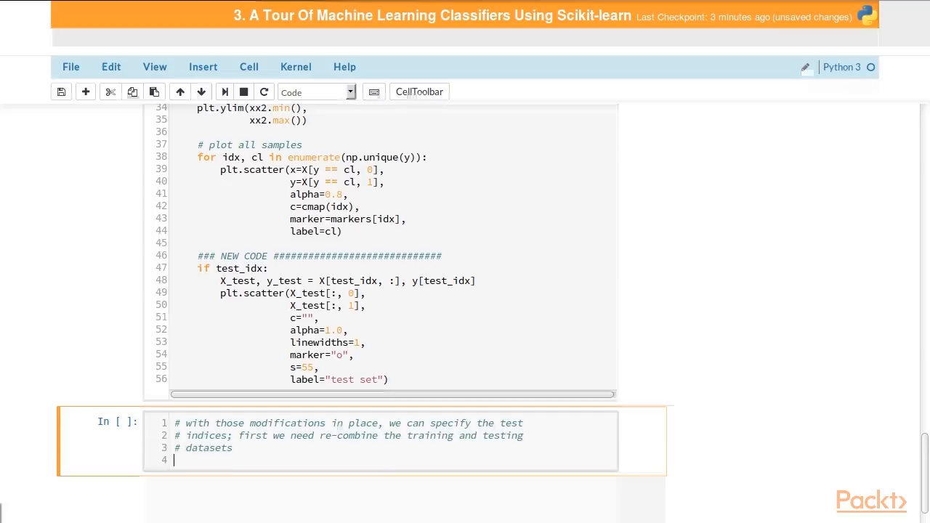
# Step: Stack the features with X_combined_std = np.vstack((X_train_std, X_test_std))
pyautogui.write('X_combin')
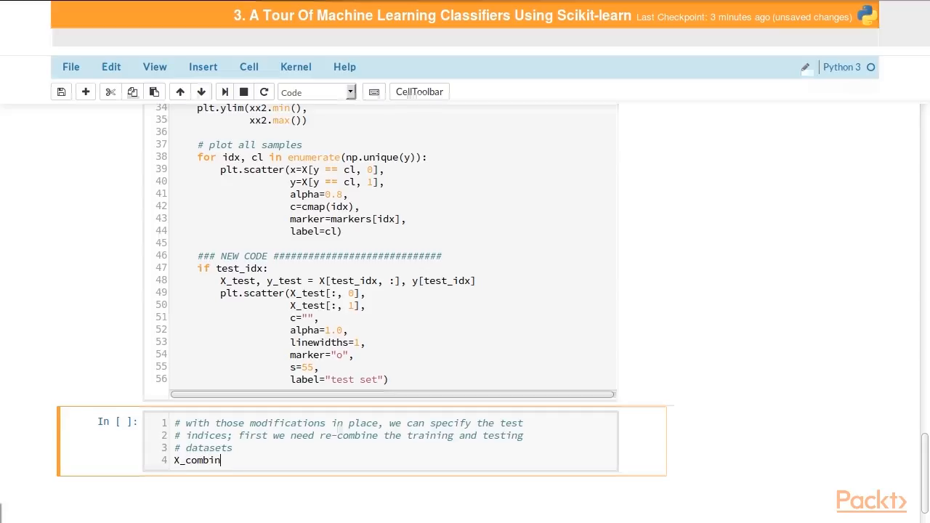
pyautogui.write('ed_std =')
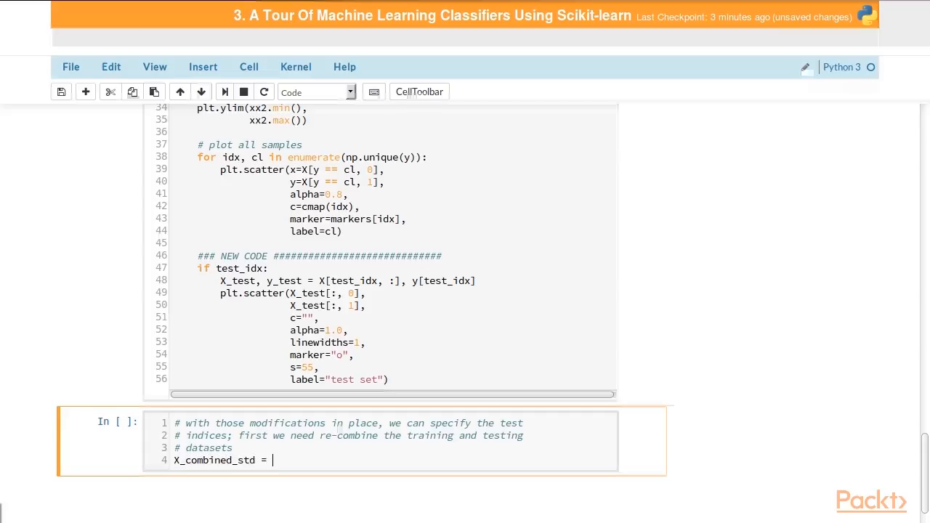
pyautogui.write('np.vstack((X_')
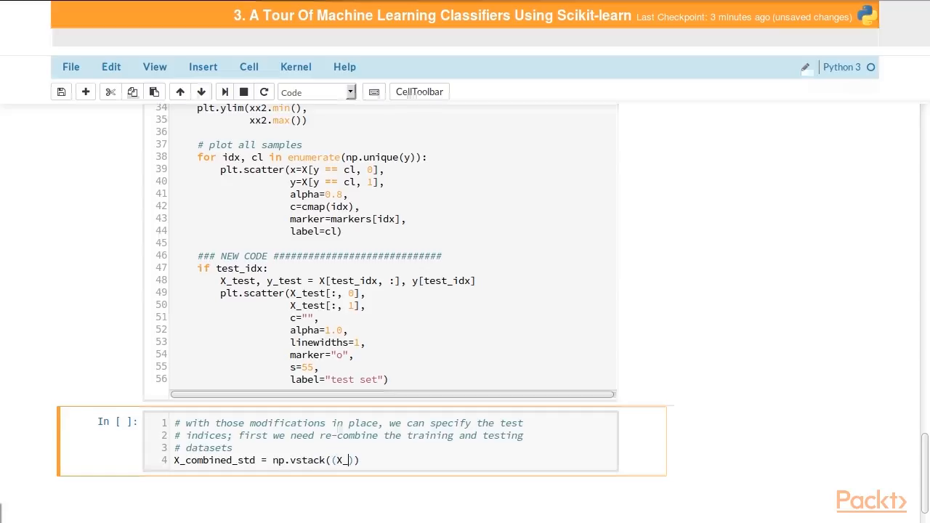
pyautogui.write('train_std,')
pyautogui.write('X_test_std))')
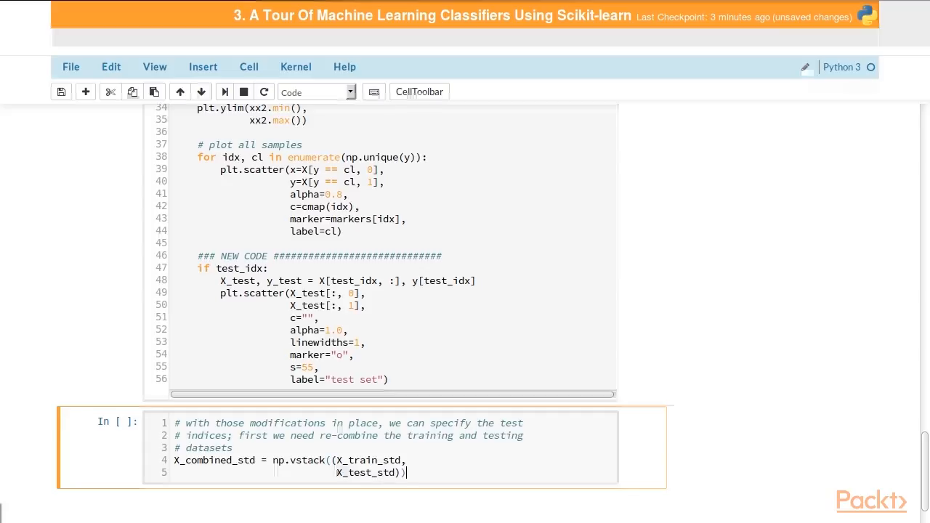
pyautogui.press('Enter')
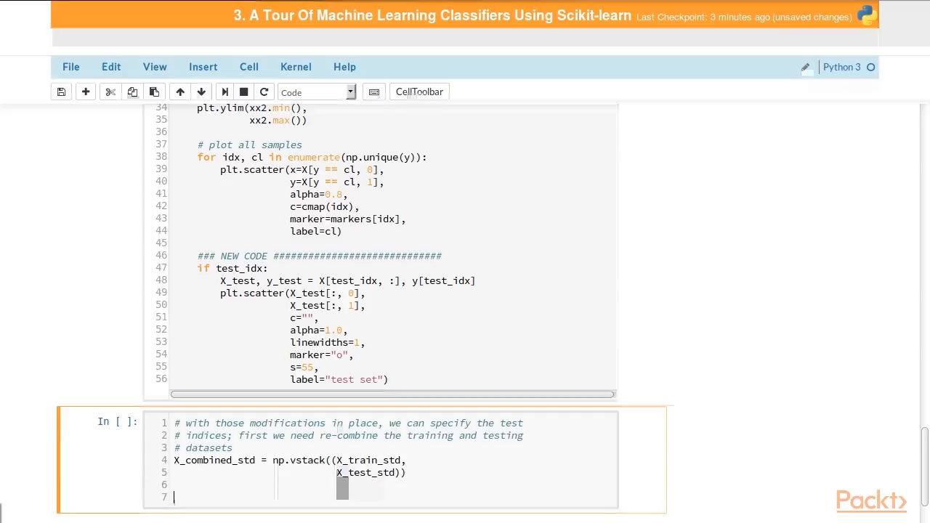
pyautogui.scroll(-3)
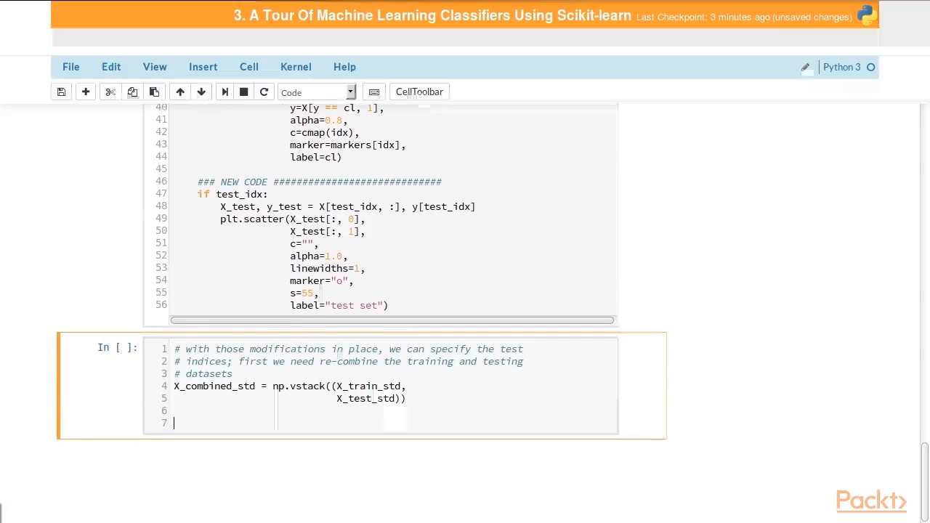
# Step: Stack the labels with y_combined = np.hstack((y_train, y_test)) and begin the plotting comment
pyautogui.write('y_combine')
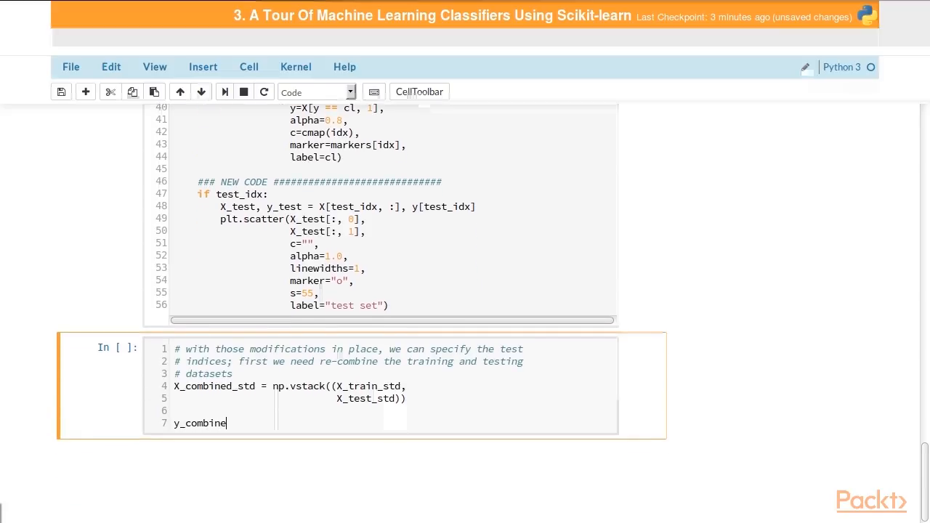
pyautogui.write('d =')
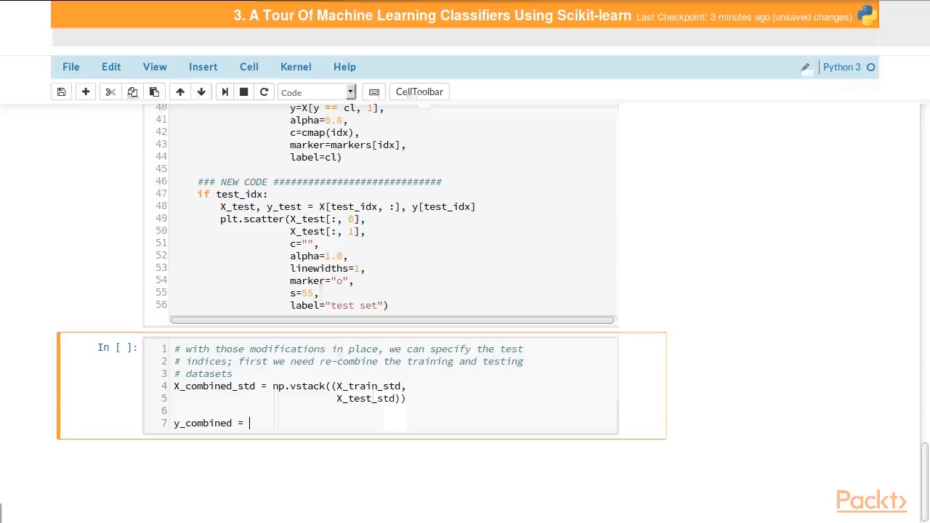
pyautogui.write('np.hstack')
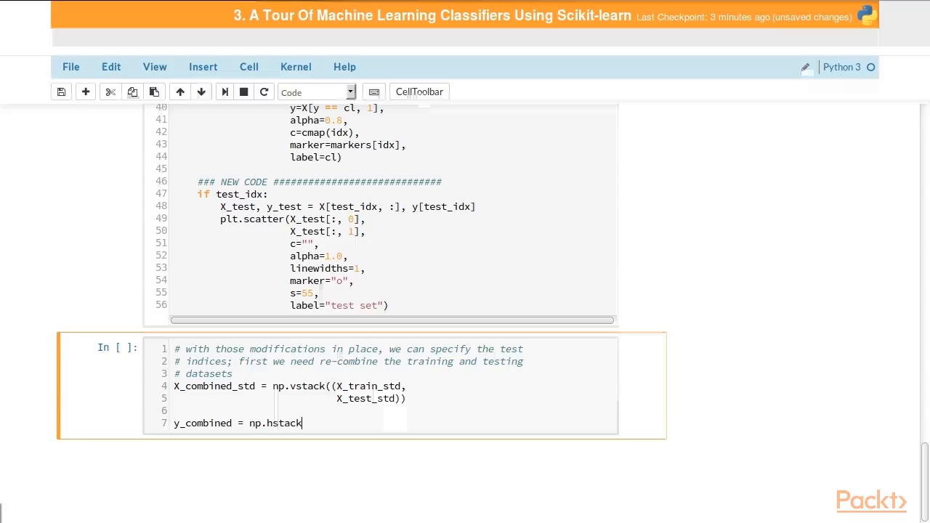
pyautogui.write('((y')
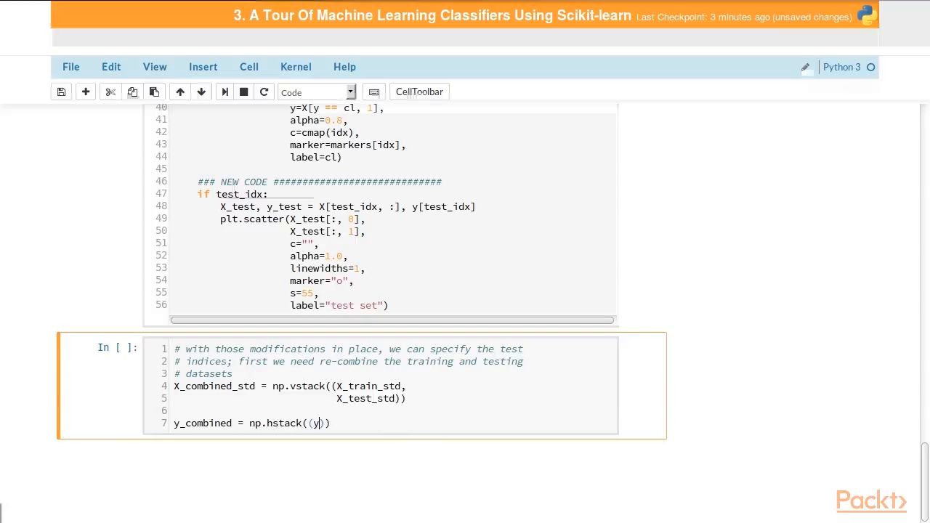
pyautogui.write('_train,')
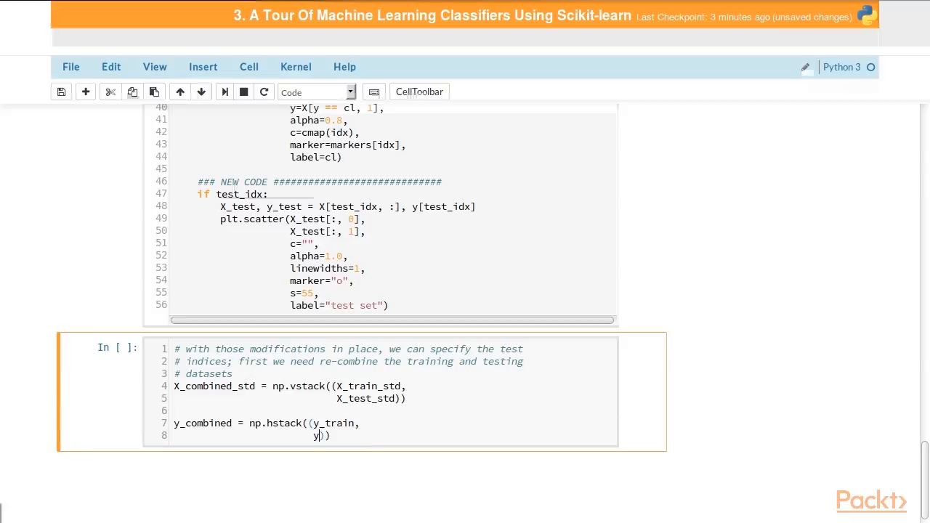
pyautogui.write('_test')
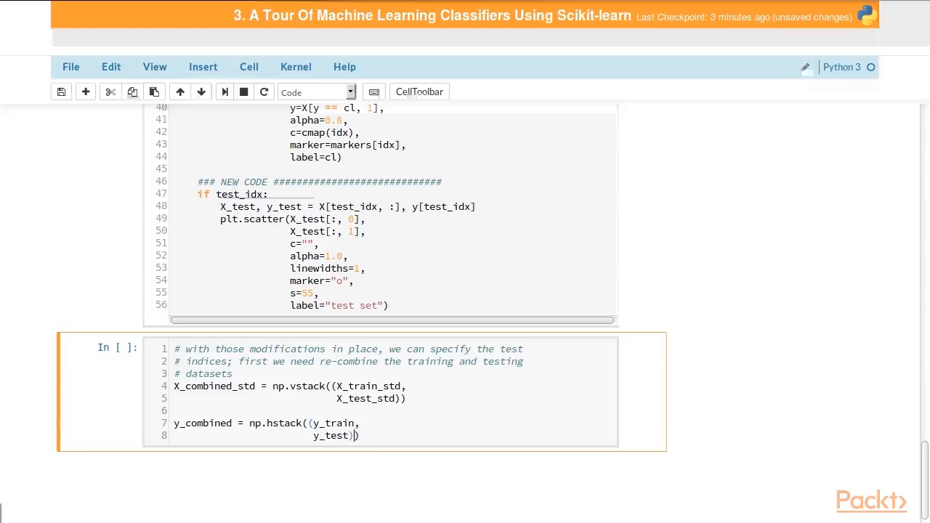
pyautogui.press('enter')
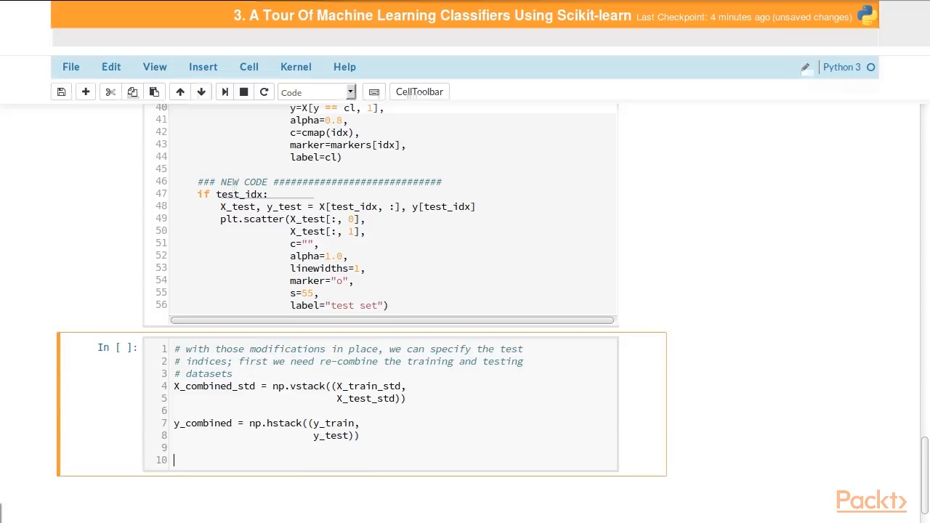
pyautogui.write('# plot the deci')
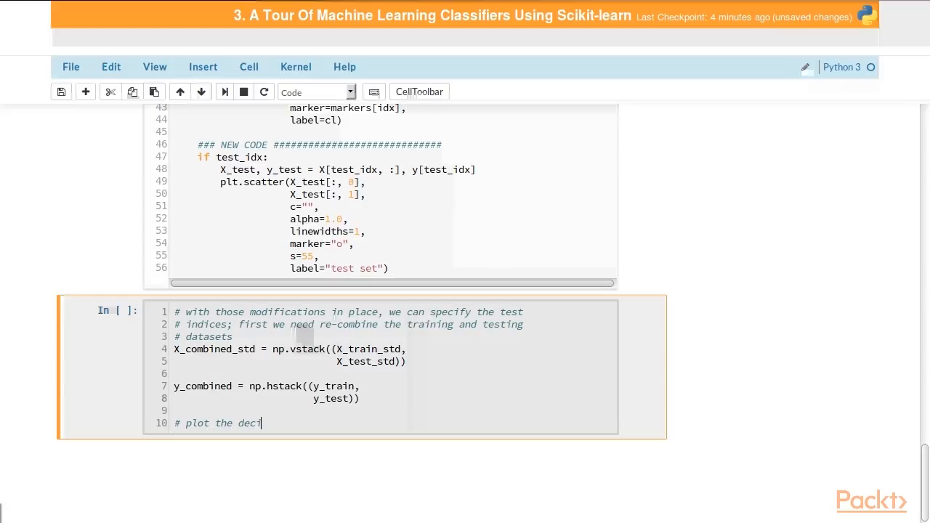
# Step: Write a plot_decision_regions() call taking X=X_combined, y=y_combined and classifier= under the decision-regions comment
pyautogui.write('sion regions')
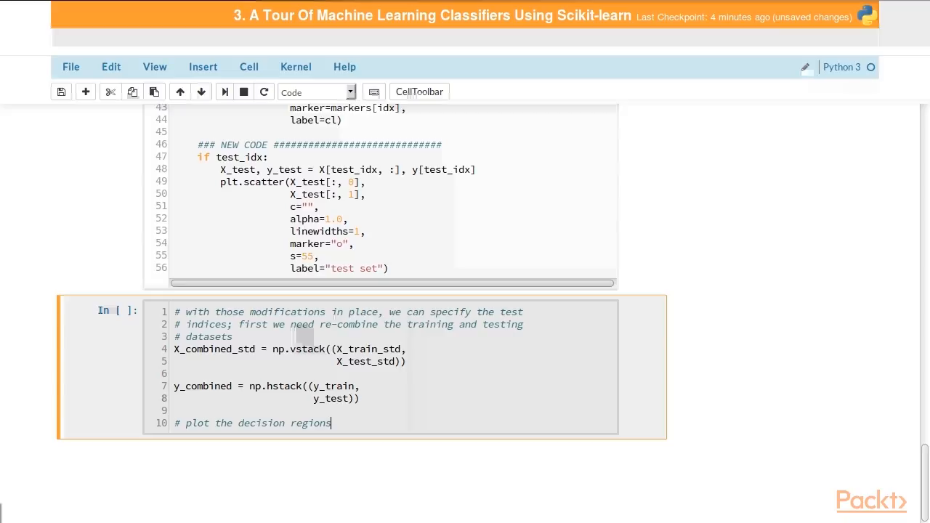
pyautogui.write('plot_deci')
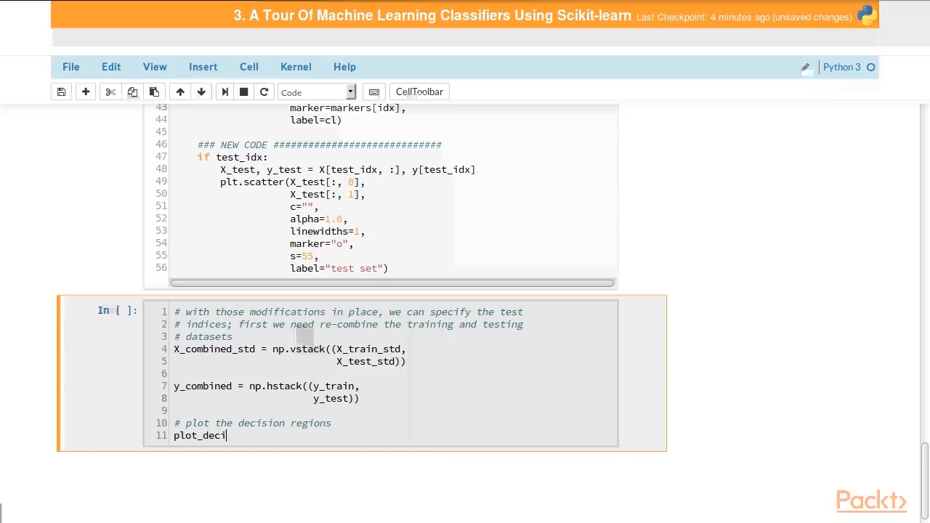
pyautogui.write('sion_regions')
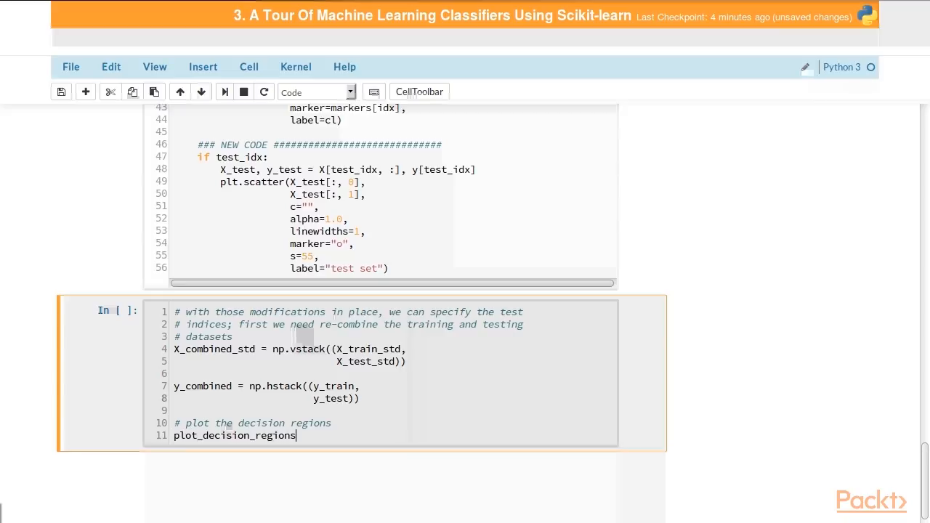
pyautogui.write('()')
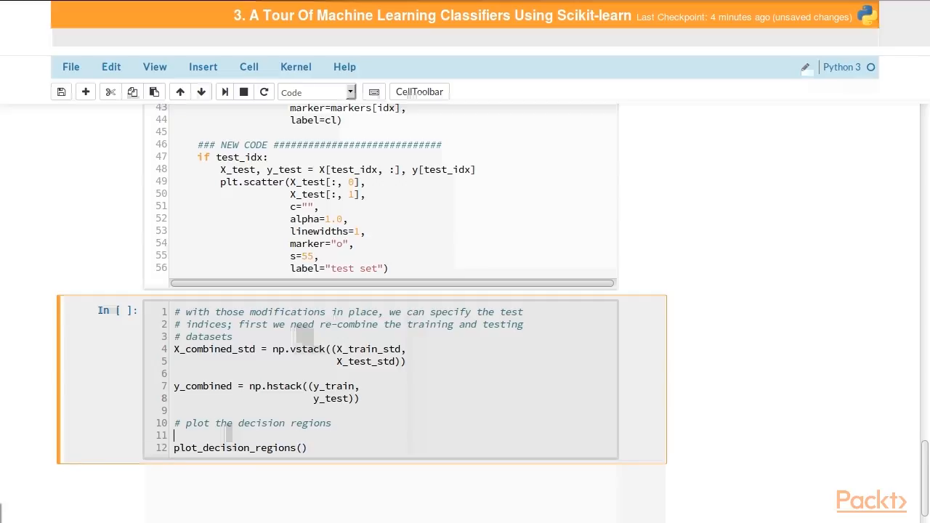
pyautogui.write('X=X')
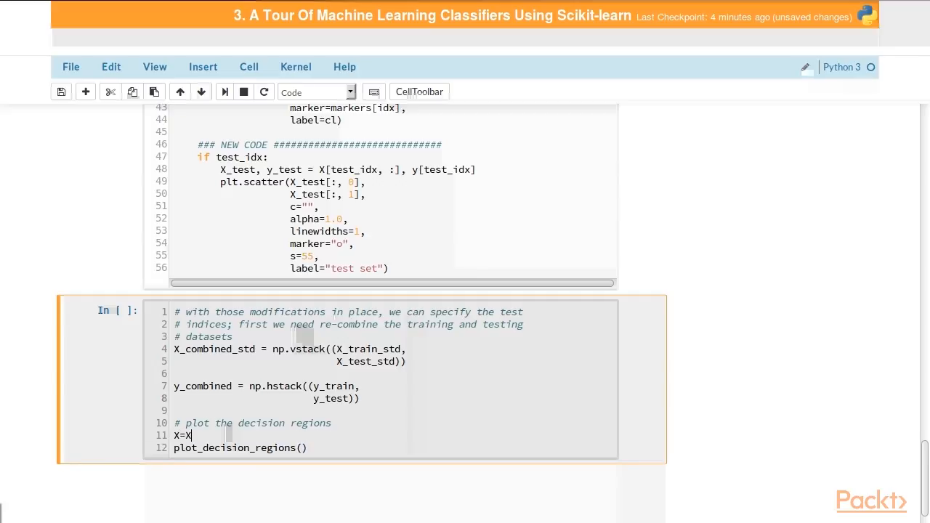
pyautogui.write('_combined_std')
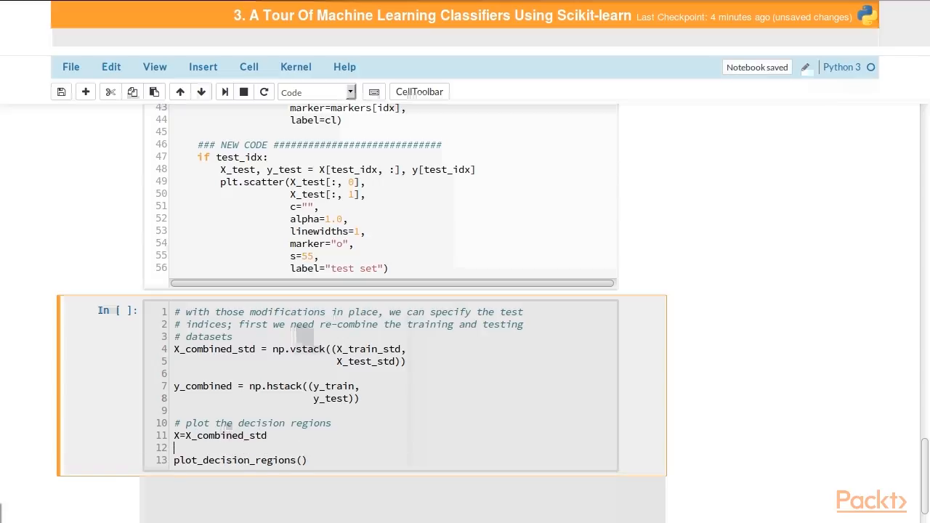
pyautogui.write('y=y_combined')
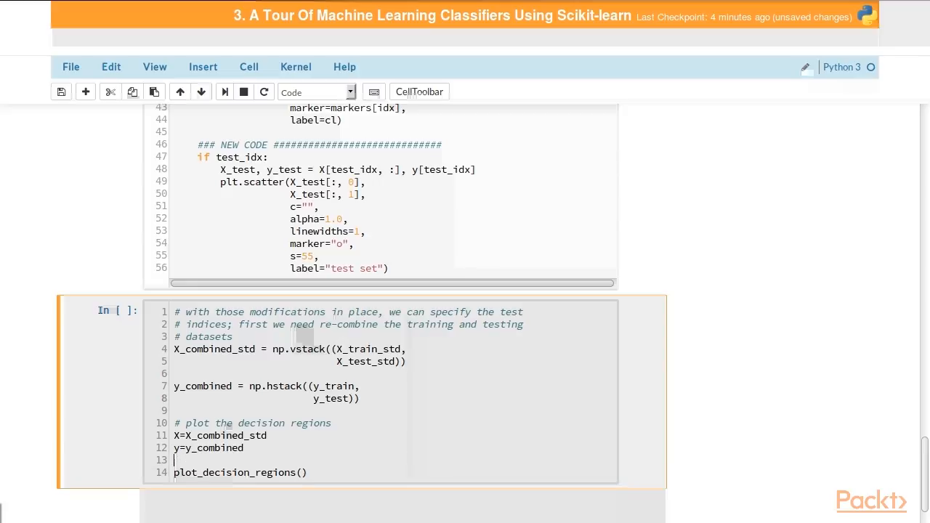
pyautogui.write('cla')
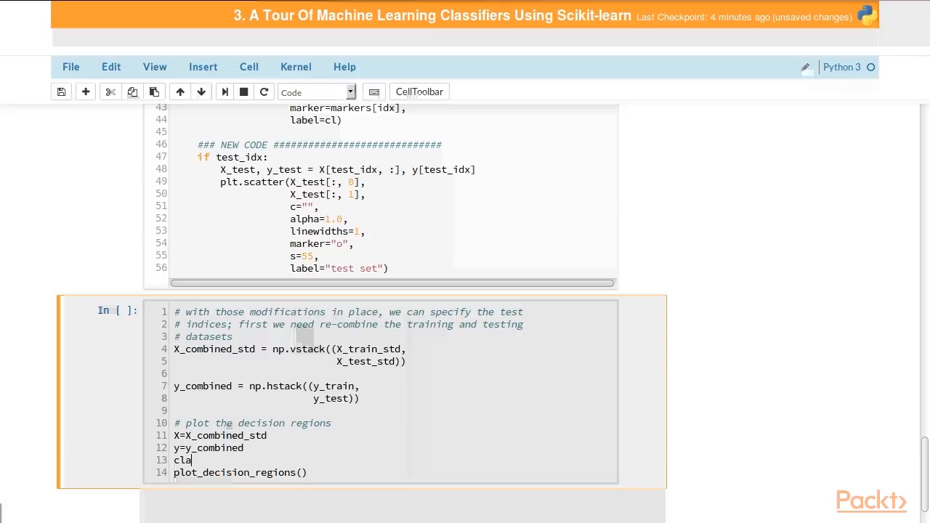
pyautogui.write('ssifier=ppn')
pyautogui.write('t')
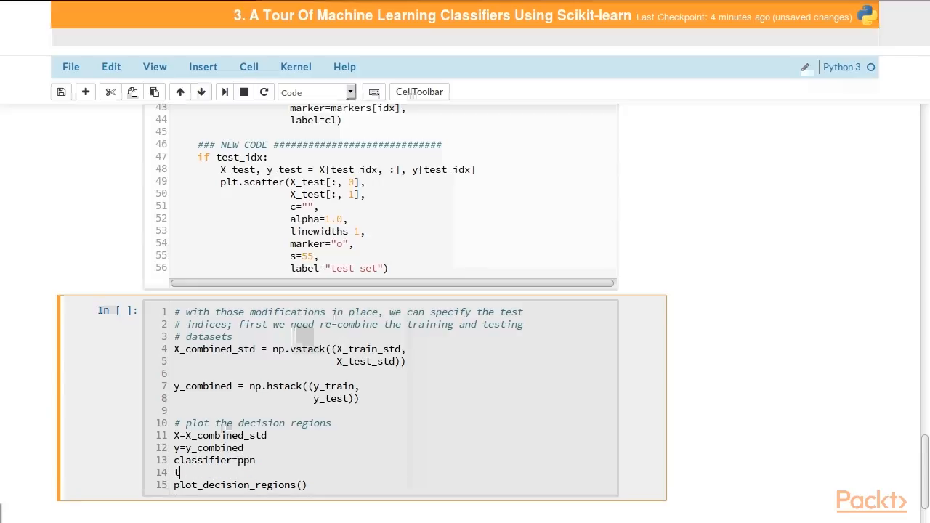
# Step: Add test_idx=range(105, 150) commented as the indices of the samples in the test set
pyautogui.write('est_idx')
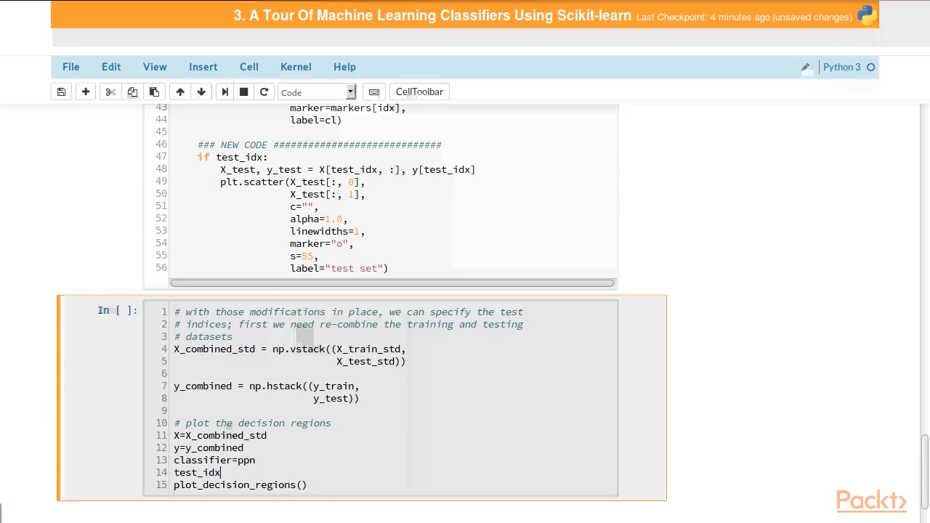
pyautogui.write('=')
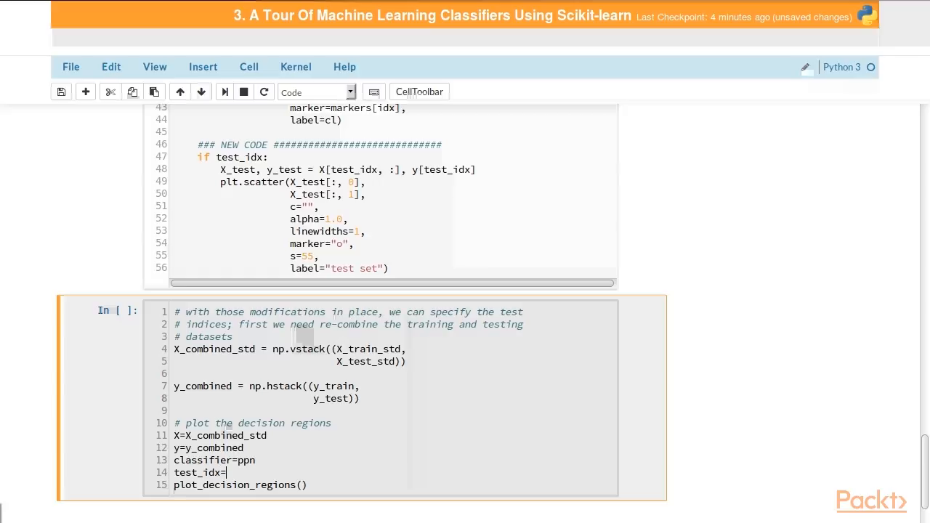
pyautogui.write('range()')
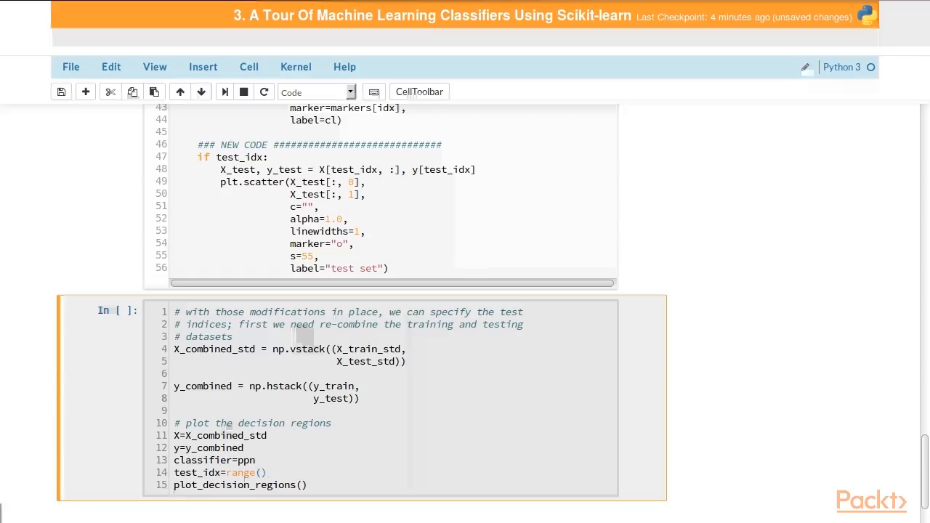
pyautogui.write('105, 150')
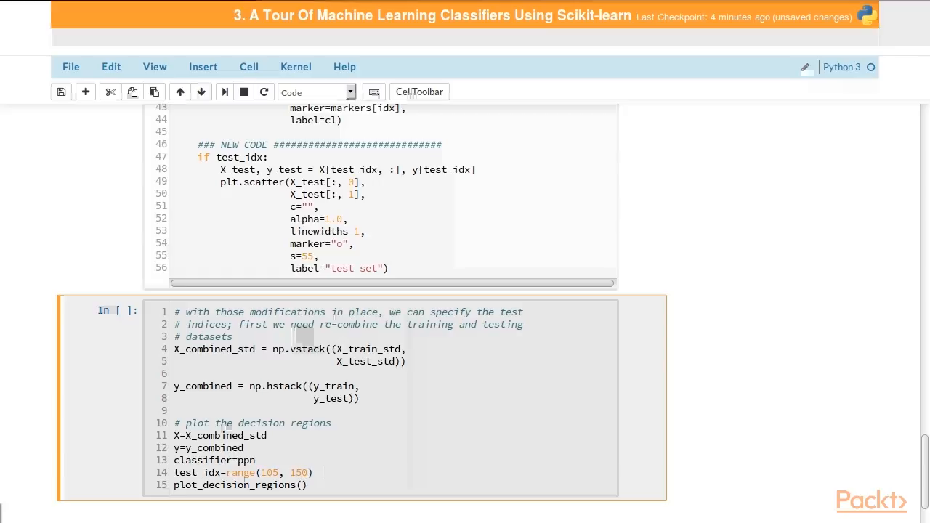
pyautogui.write('# the indices')
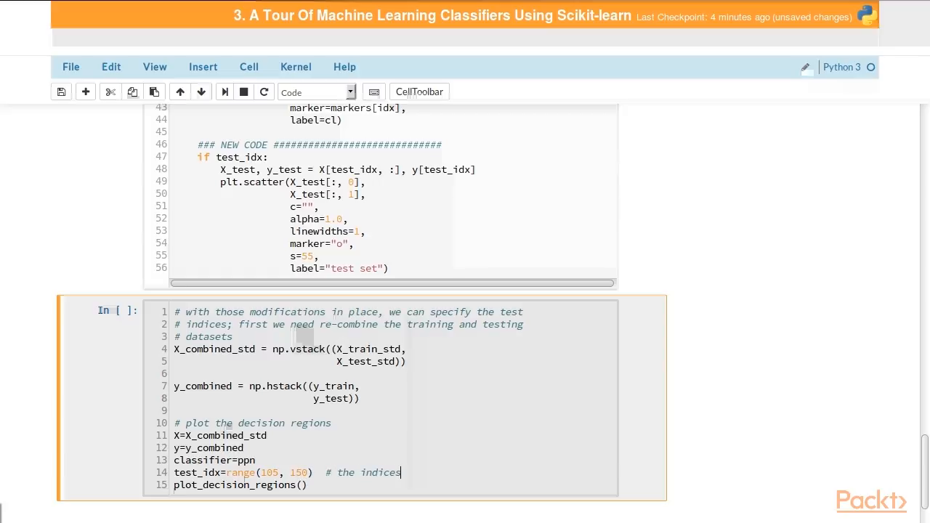
pyautogui.write('of the sample')
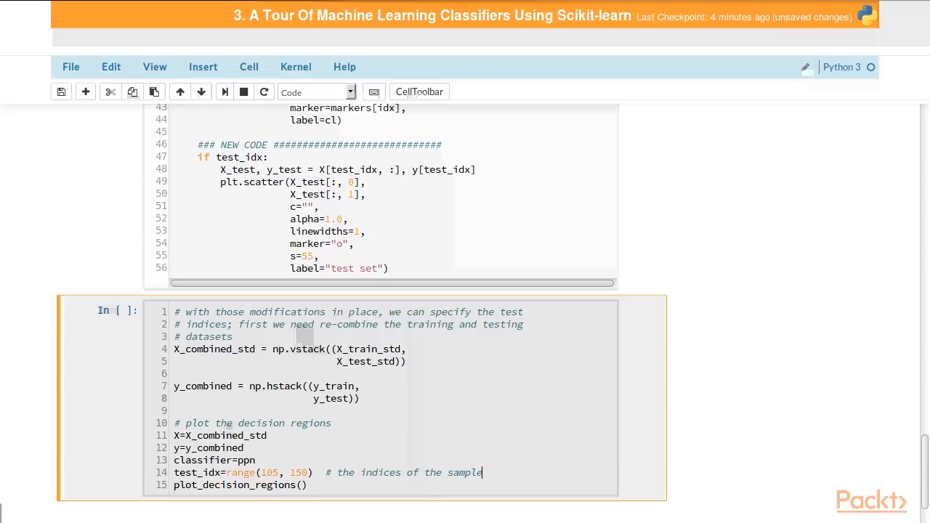
pyautogui.write('s in')
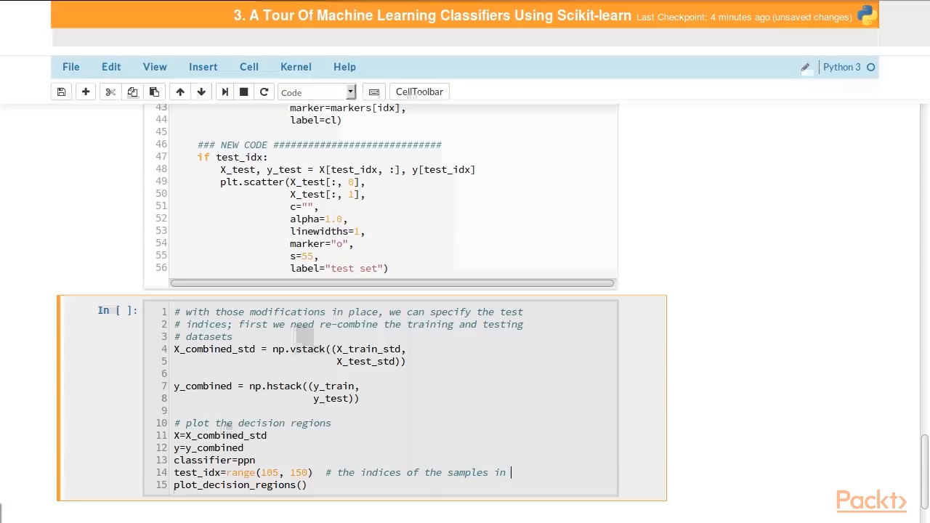
pyautogui.write('the test set')
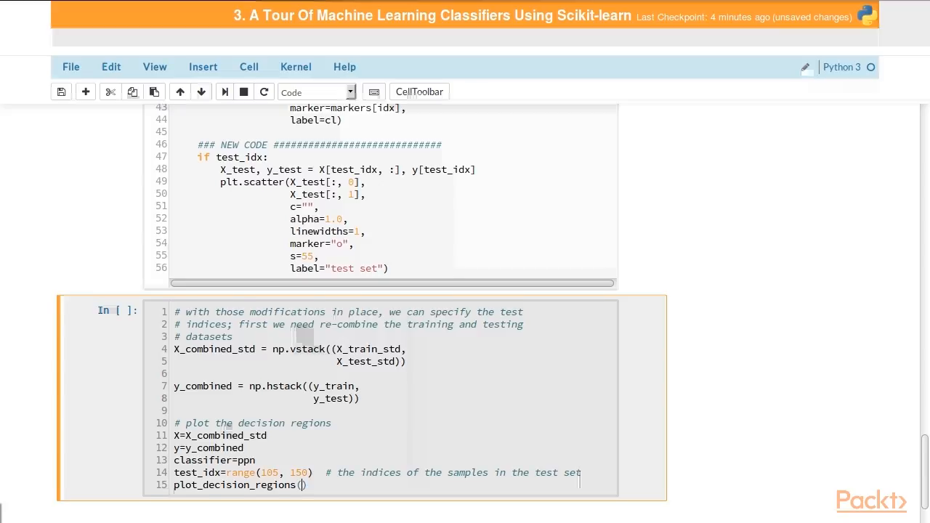
pyautogui.scroll(-3)
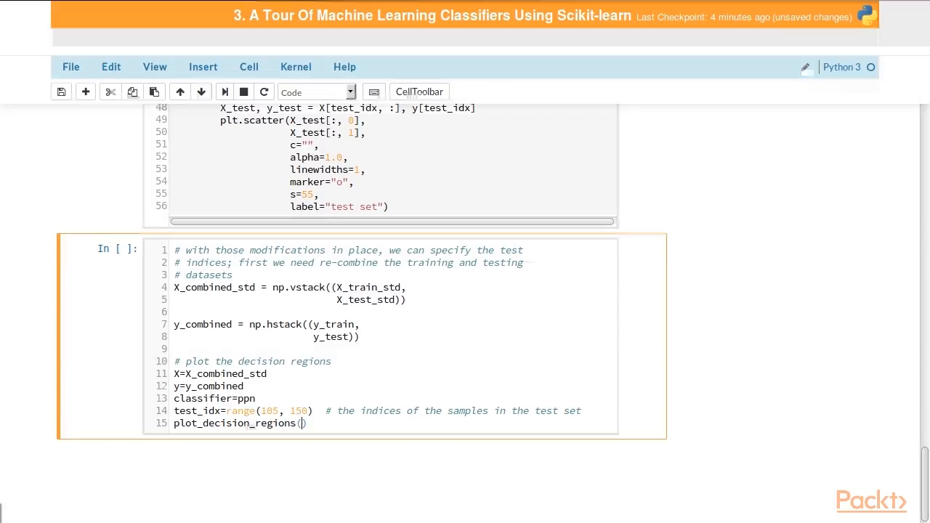
# Step: Fill plot_decision_regions with X=X, classifier=ppn, test_idx=test_idx and begin a '# format the labels and legend' comment
pyautogui.write('X=X,')
pyautogui.write('y=y,')
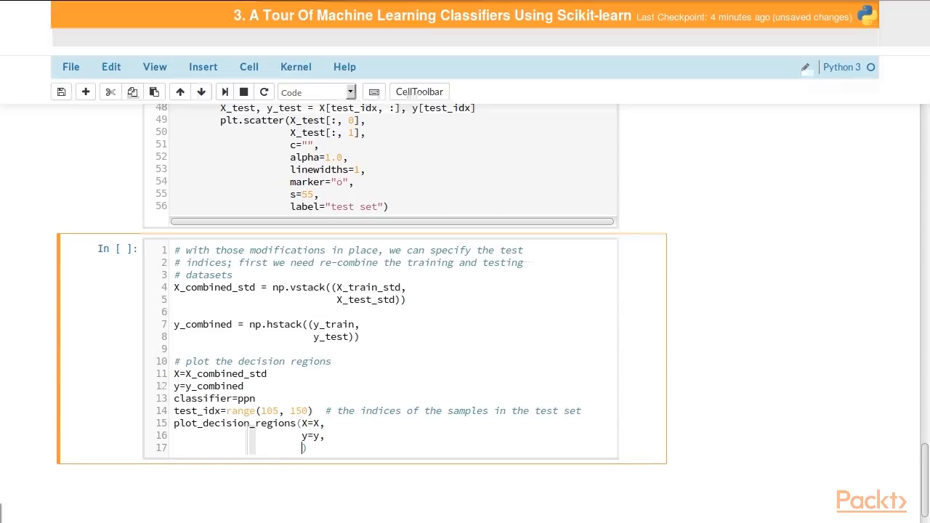
pyautogui.write('classifier=ppn,')
pyautogui.write('tes)')
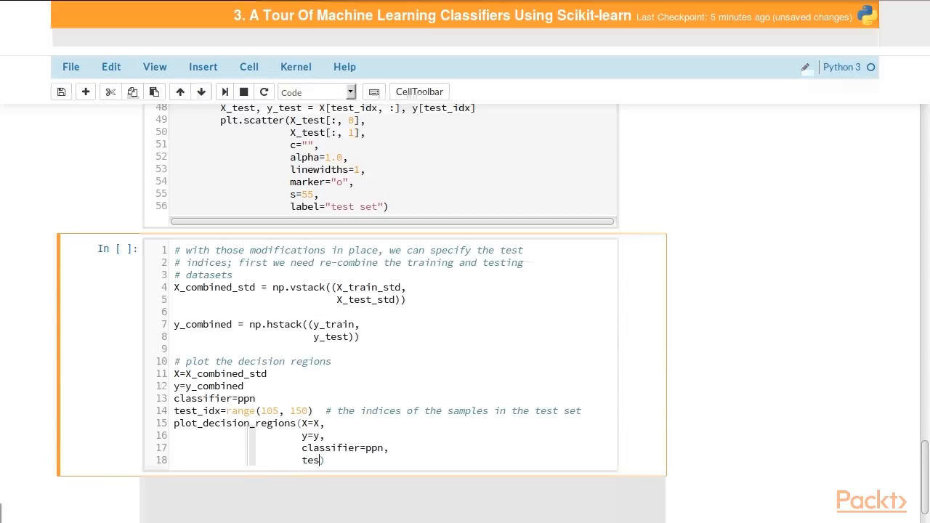
pyautogui.write('t_idx=t')
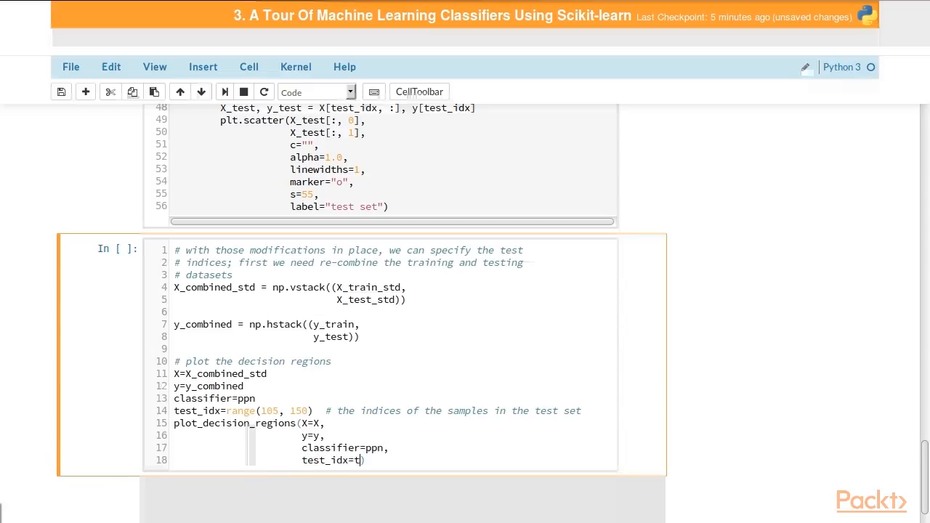
pyautogui.write('est_idx')
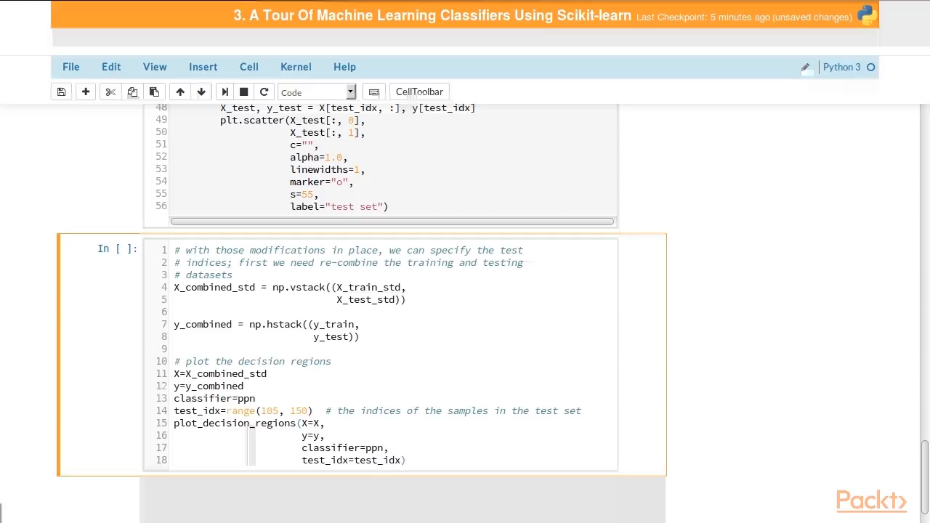
pyautogui.write('# format the l')
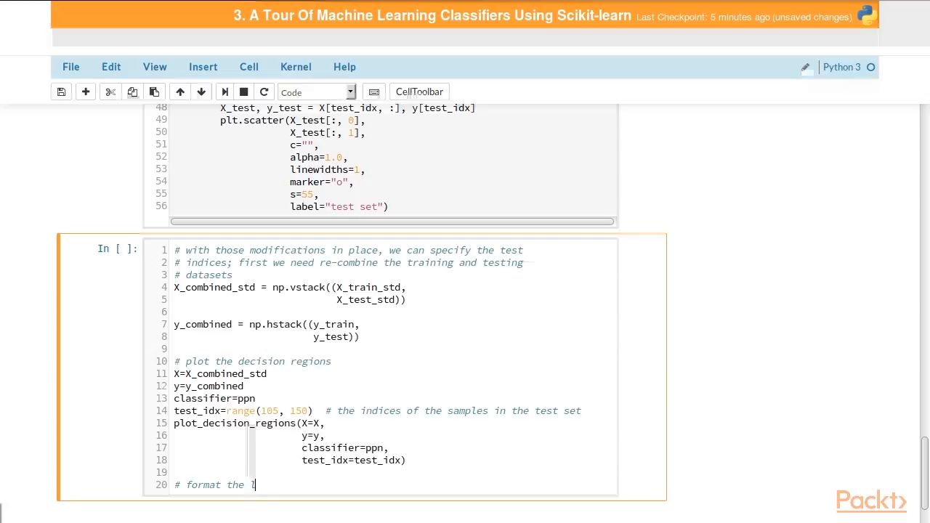
pyautogui.write('abels and legend')
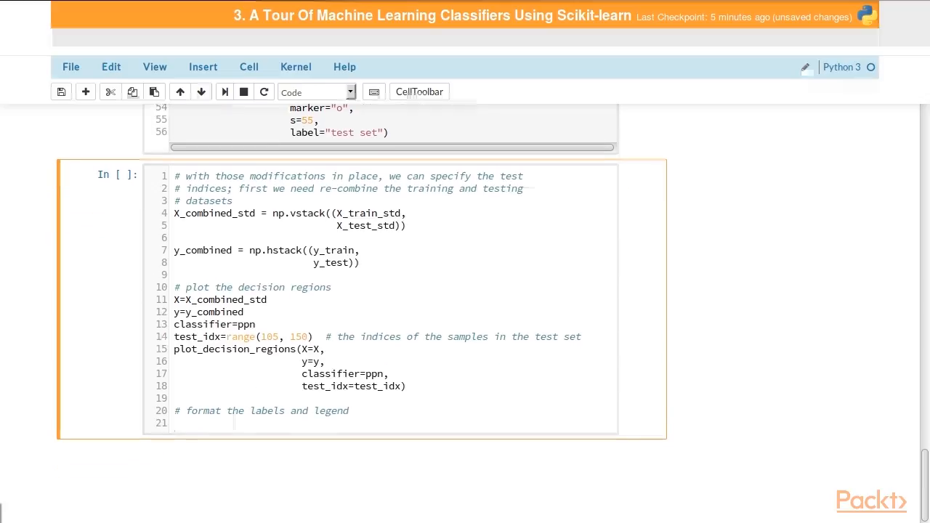
# Step: Label the axes plt.xlabel('petal length [standardized]') and plt.ylabel('petal width [standardized]')
pyautogui.write('plt')
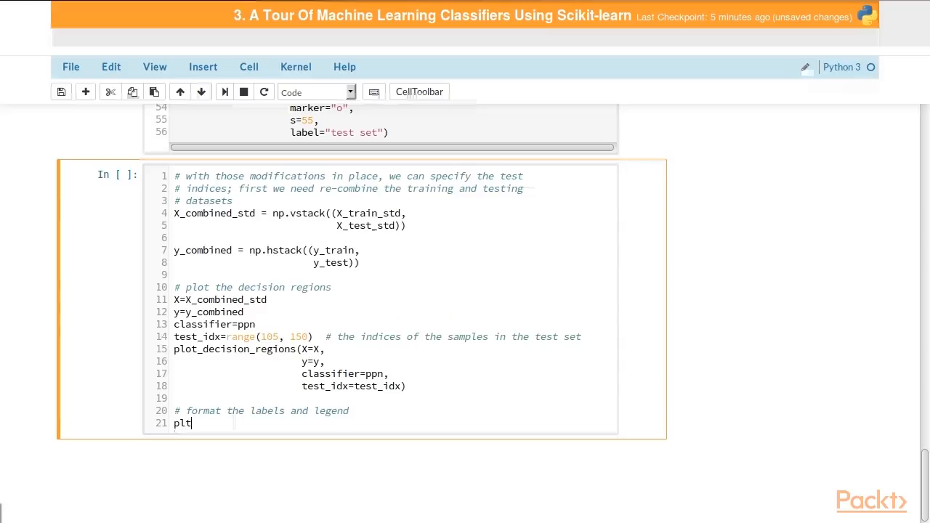
pyautogui.write('.xlabel()')
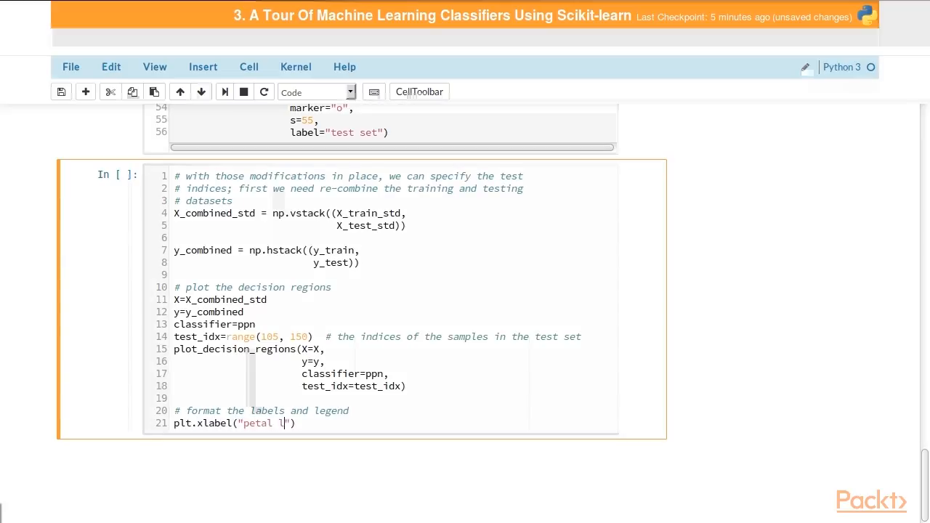
pyautogui.write('ength [standar')
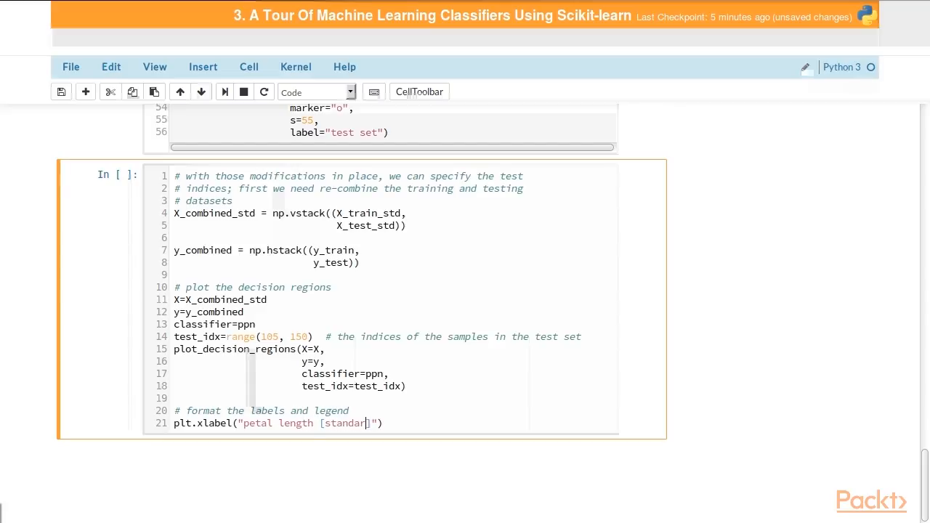
pyautogui.write('ized')
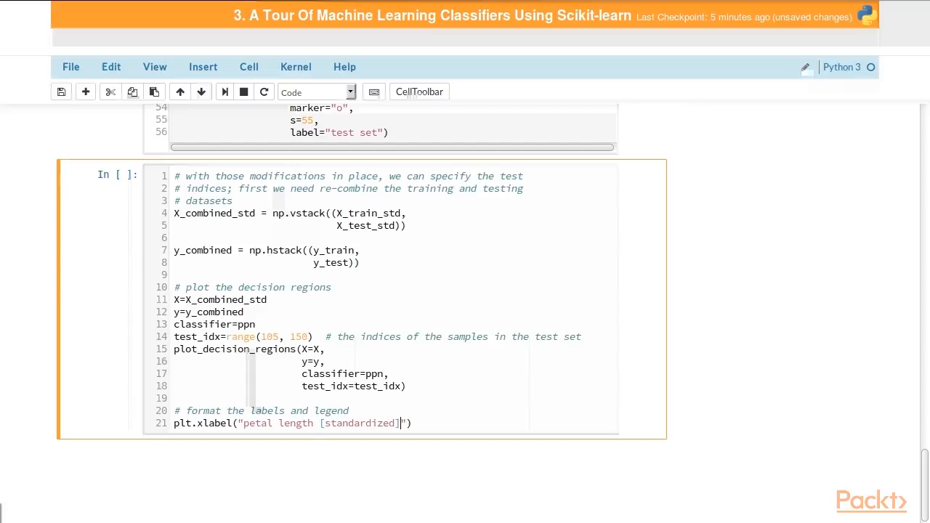
pyautogui.write('plt')
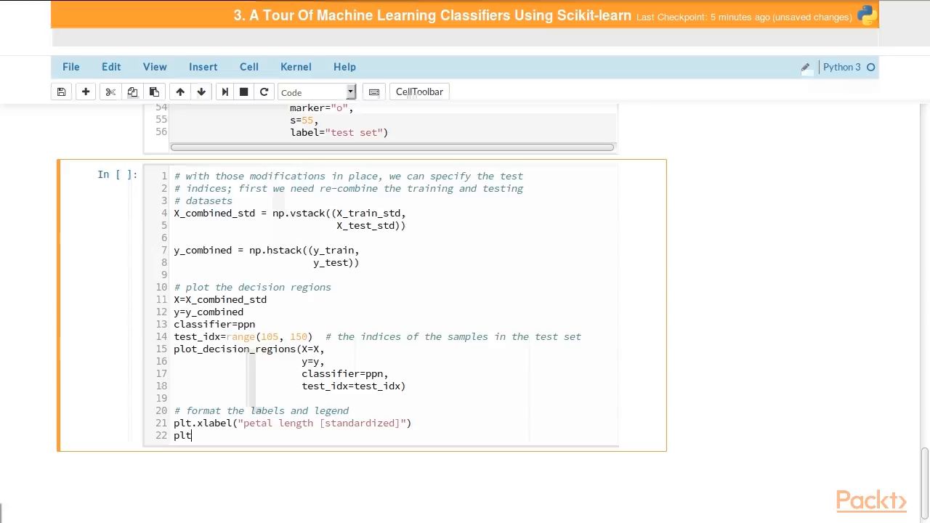
pyautogui.write('.ylabel("")')
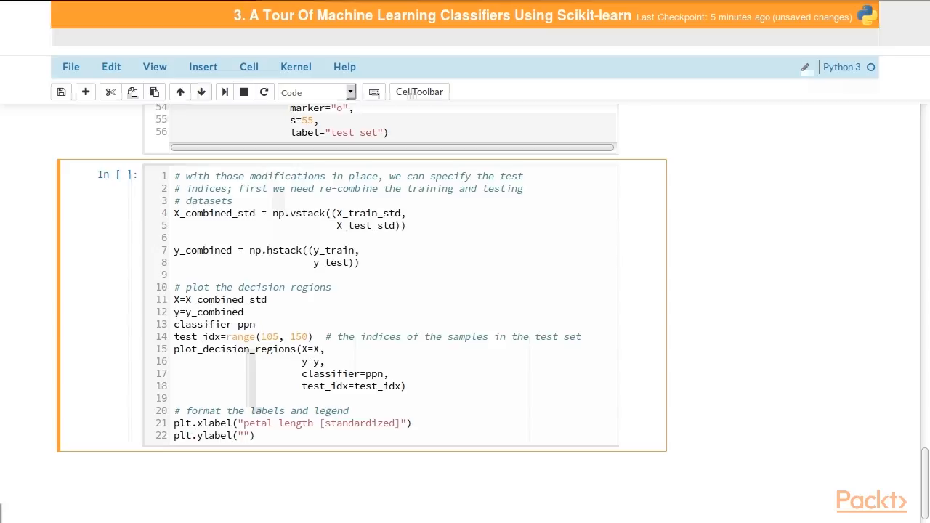
pyautogui.write('petal width')
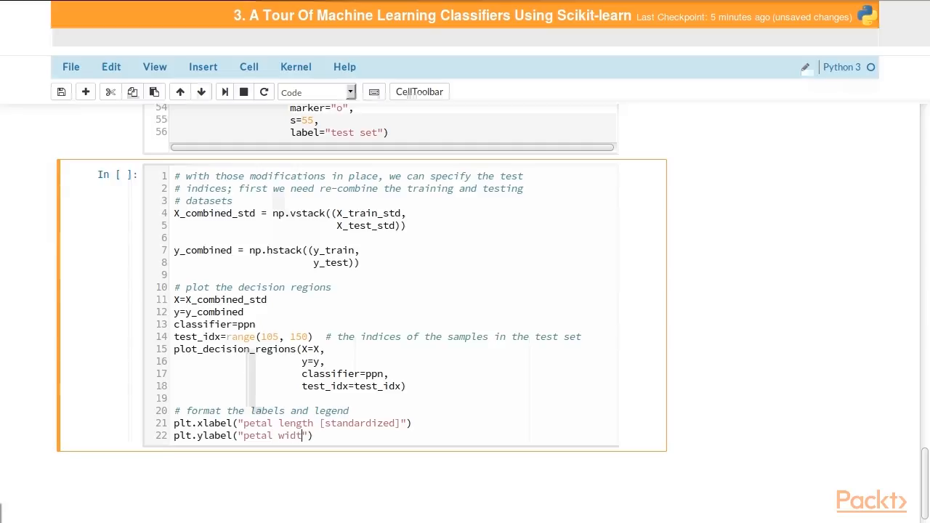
pyautogui.write('[]')
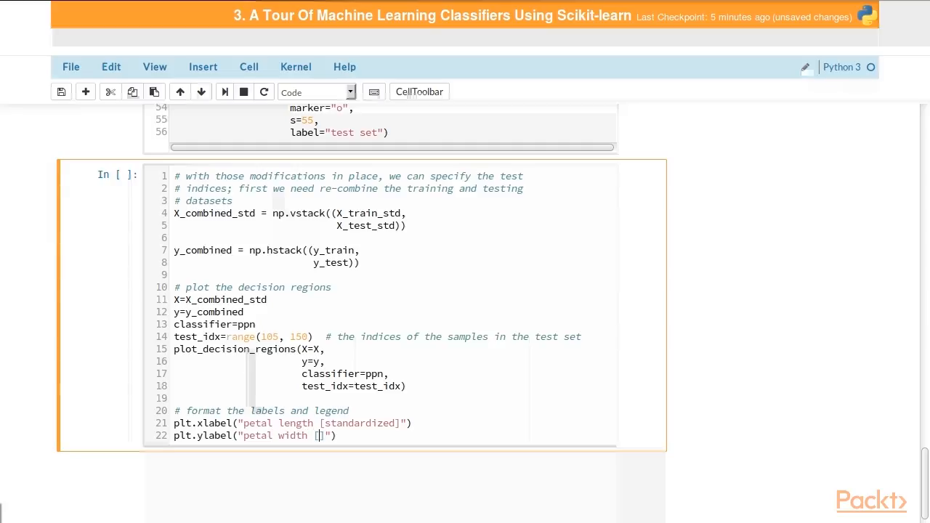
pyautogui.write('sta')
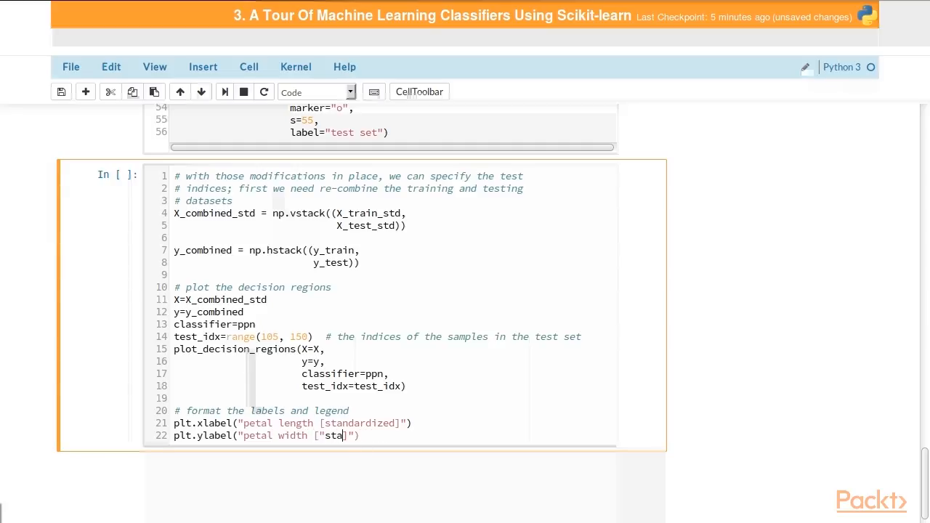
pyautogui.press('Backspace')
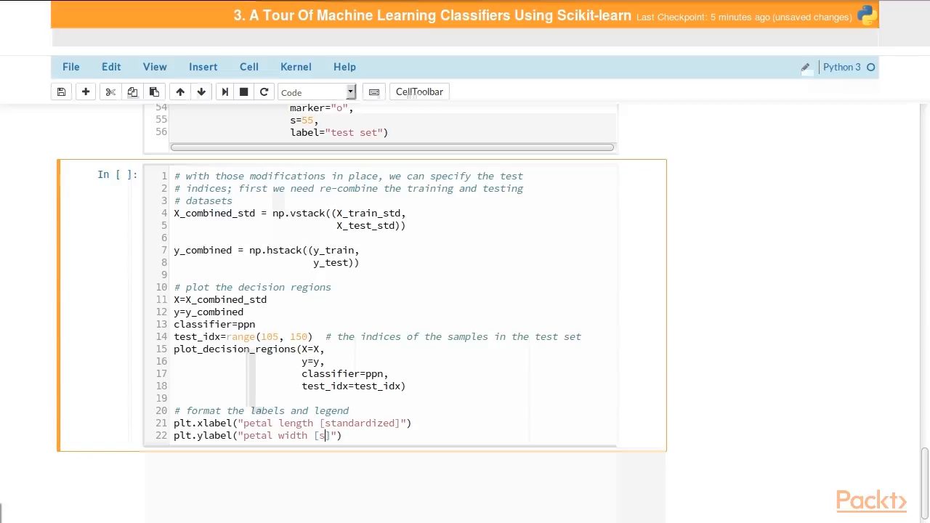
pyautogui.write('tandardized]')
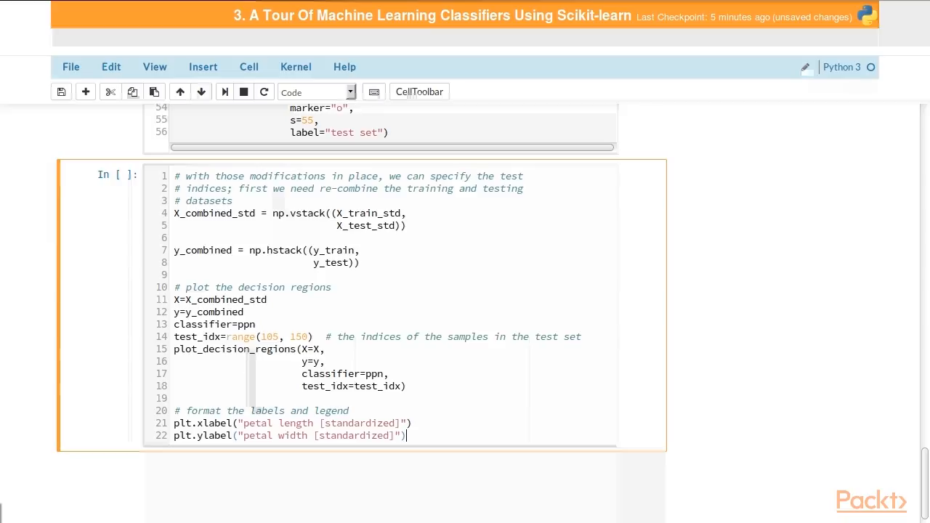
# Step: Add plt.legend(loc='upper left') and plt.show() to finish the plotting cell
pyautogui.write('p')
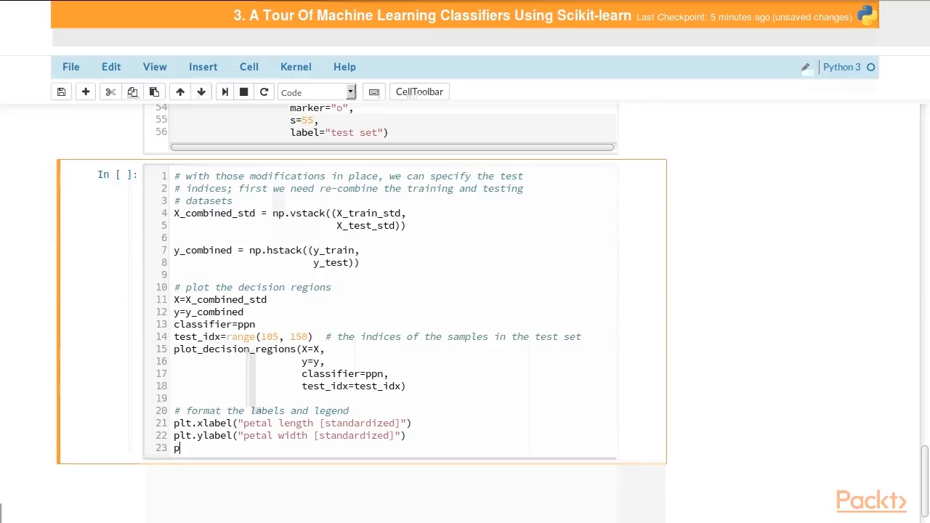
pyautogui.write('lt.legend')
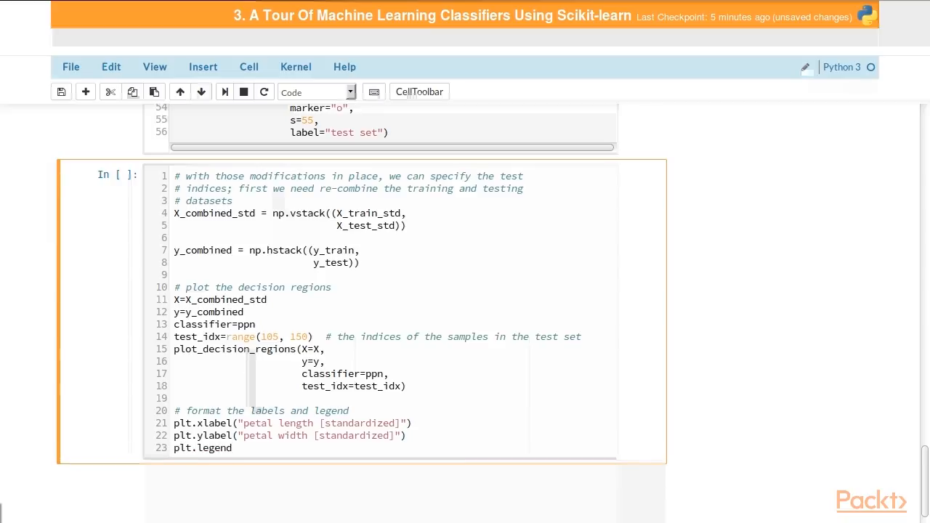
pyautogui.write('(loc="upper left')
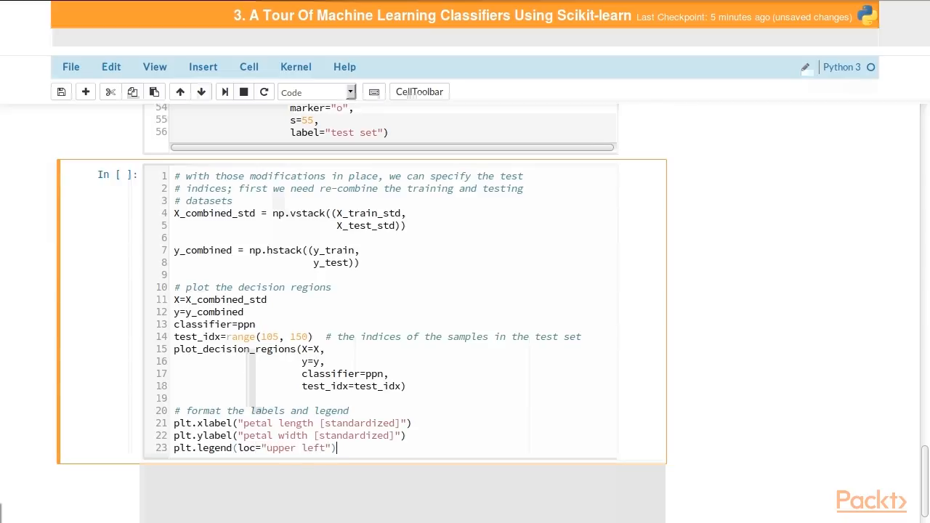
pyautogui.write('p')
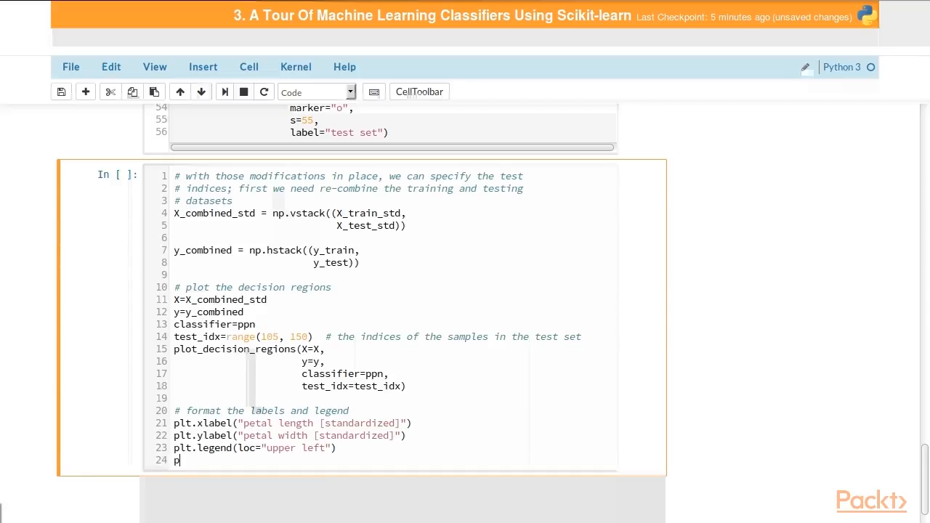
pyautogui.write('lt.sho')
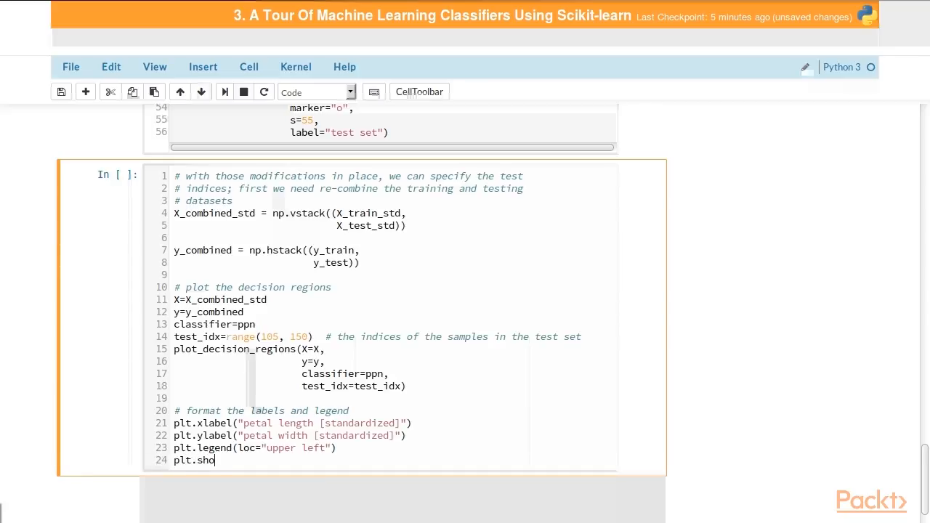
pyautogui.write('w()')
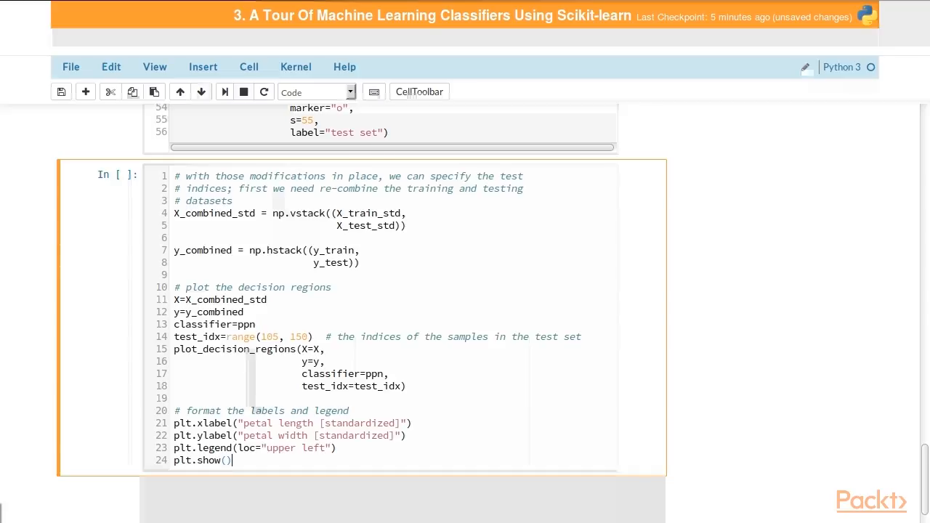